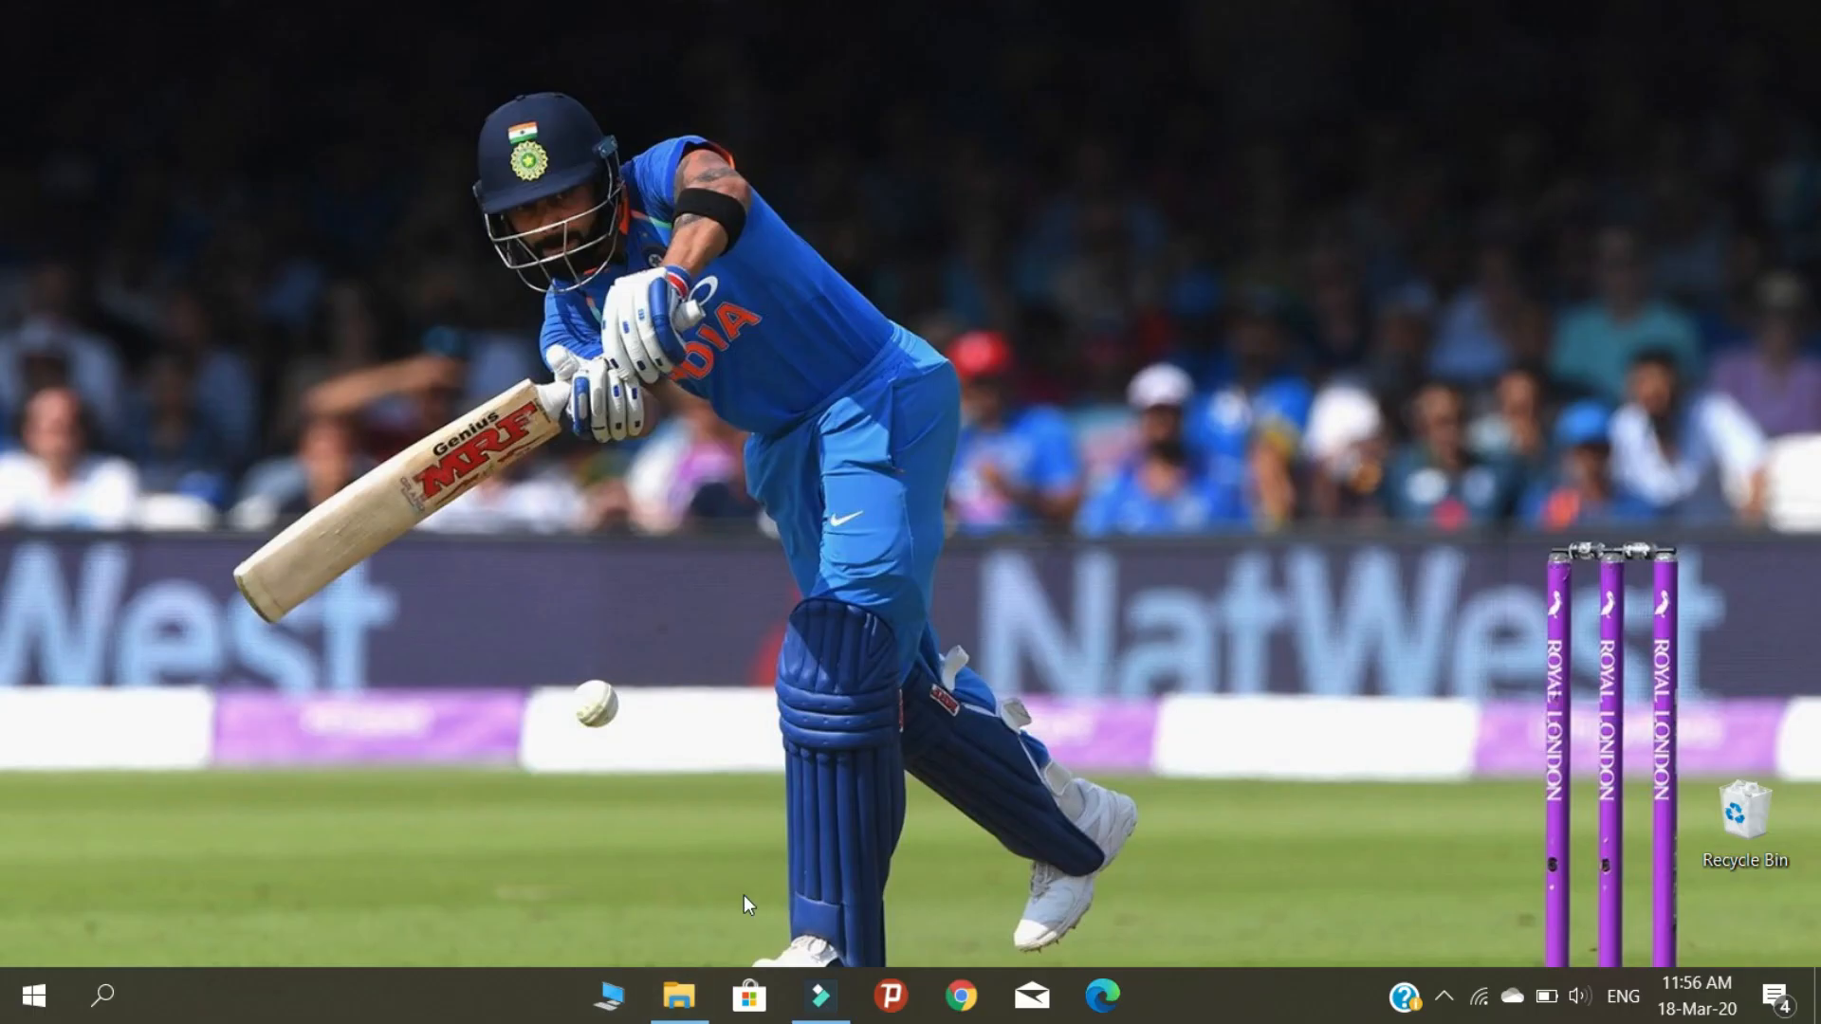
Step: Launch Command Prompt from the Start menu to run Jupyter Notebook
click(100, 994)
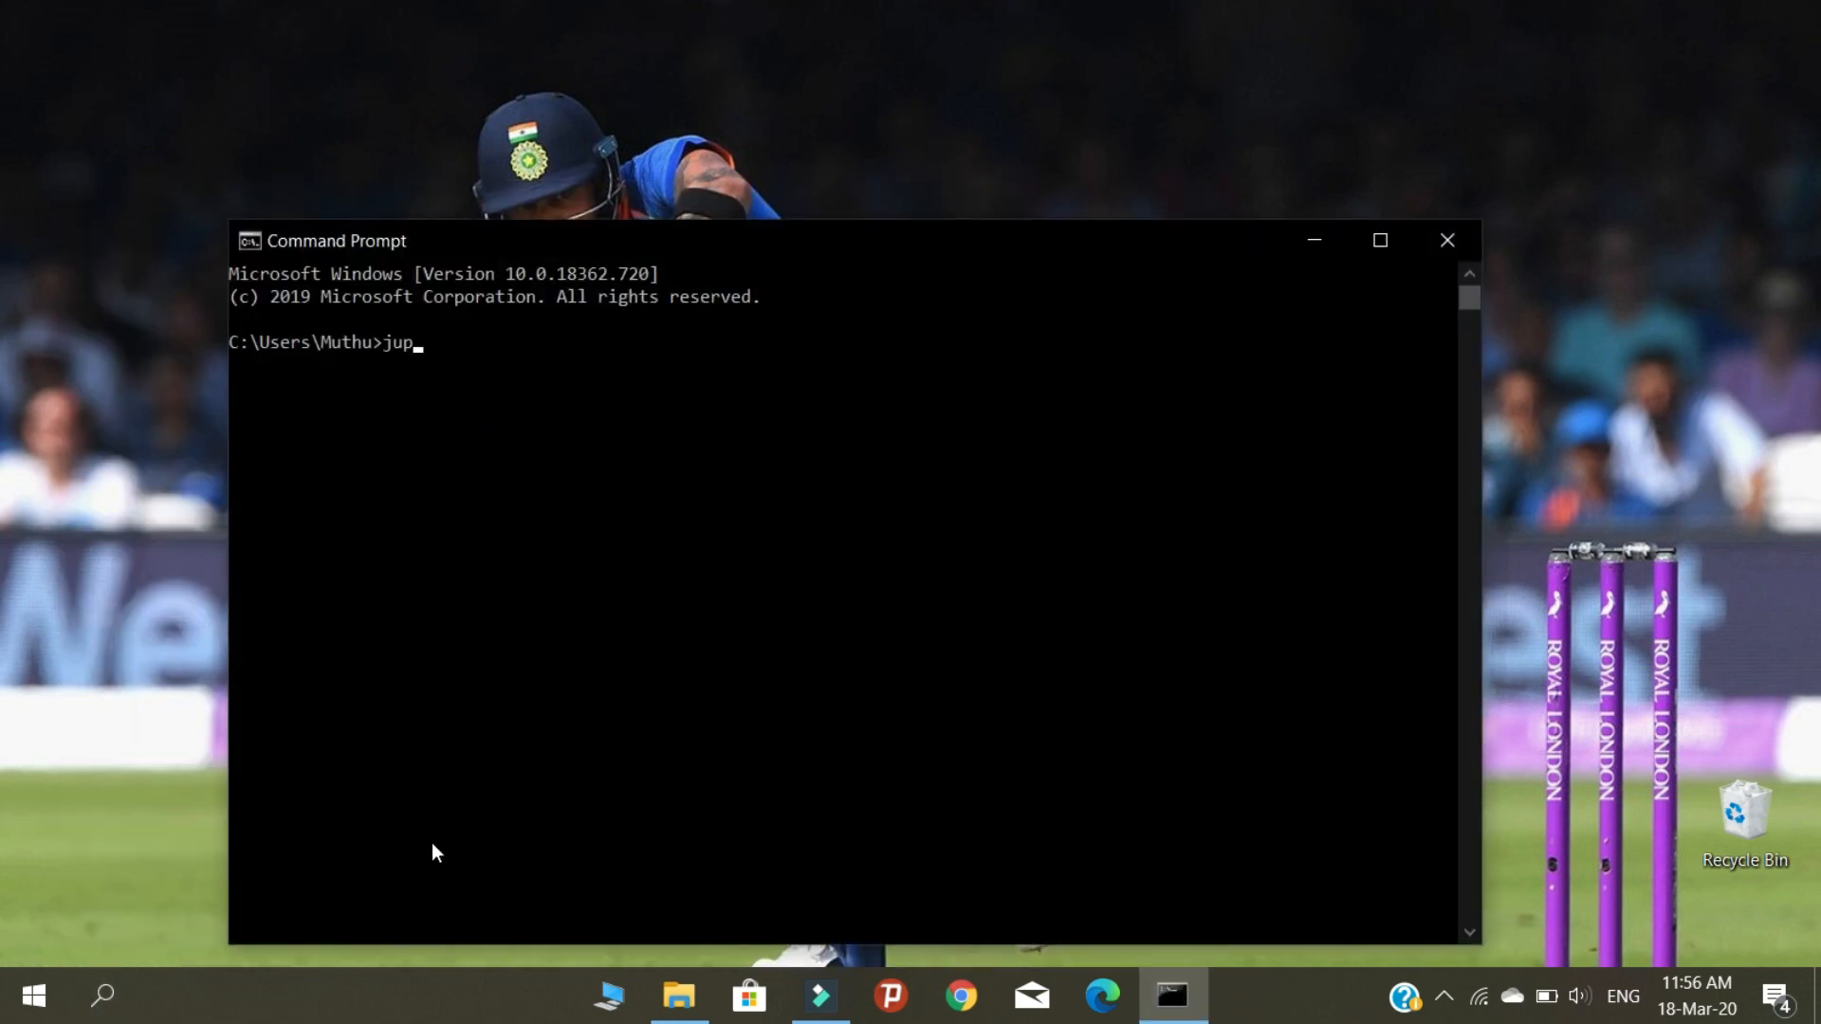
Step: Finish the 'jupyter notebook' command and open Untitled16.ipynb from the file list
text(yter noteb)
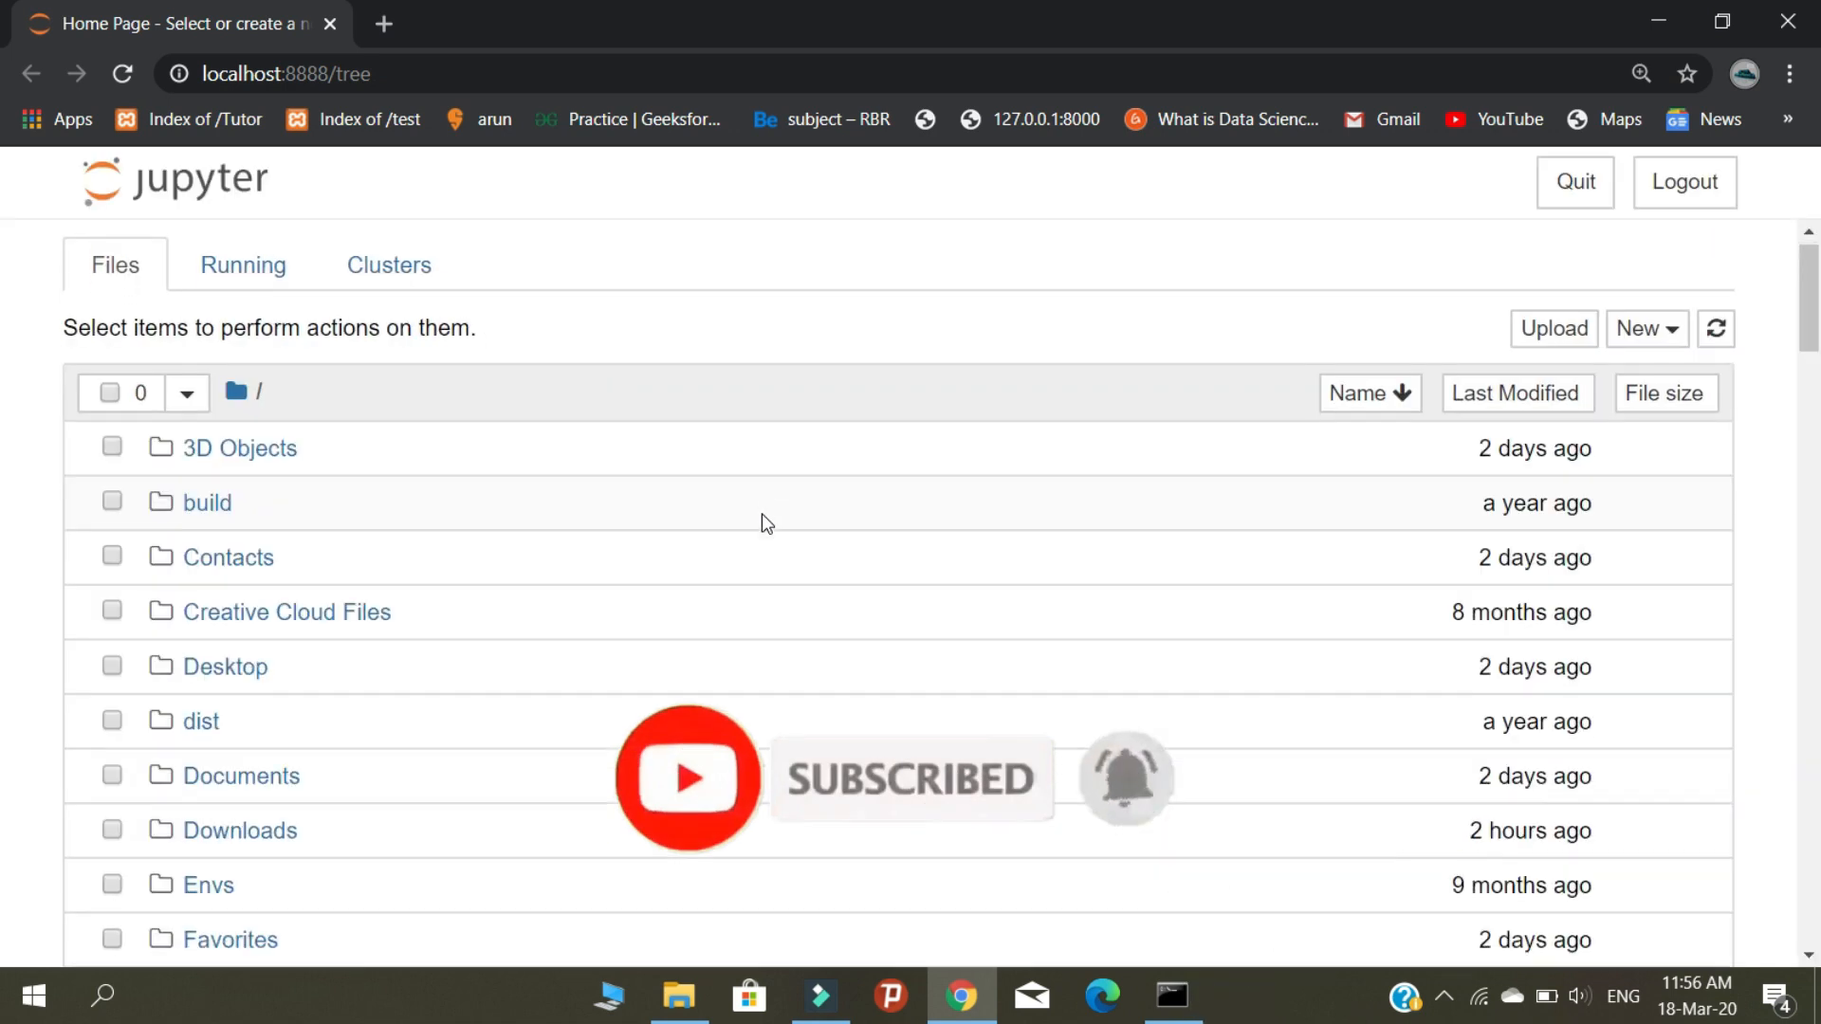
scroll(down, 3)
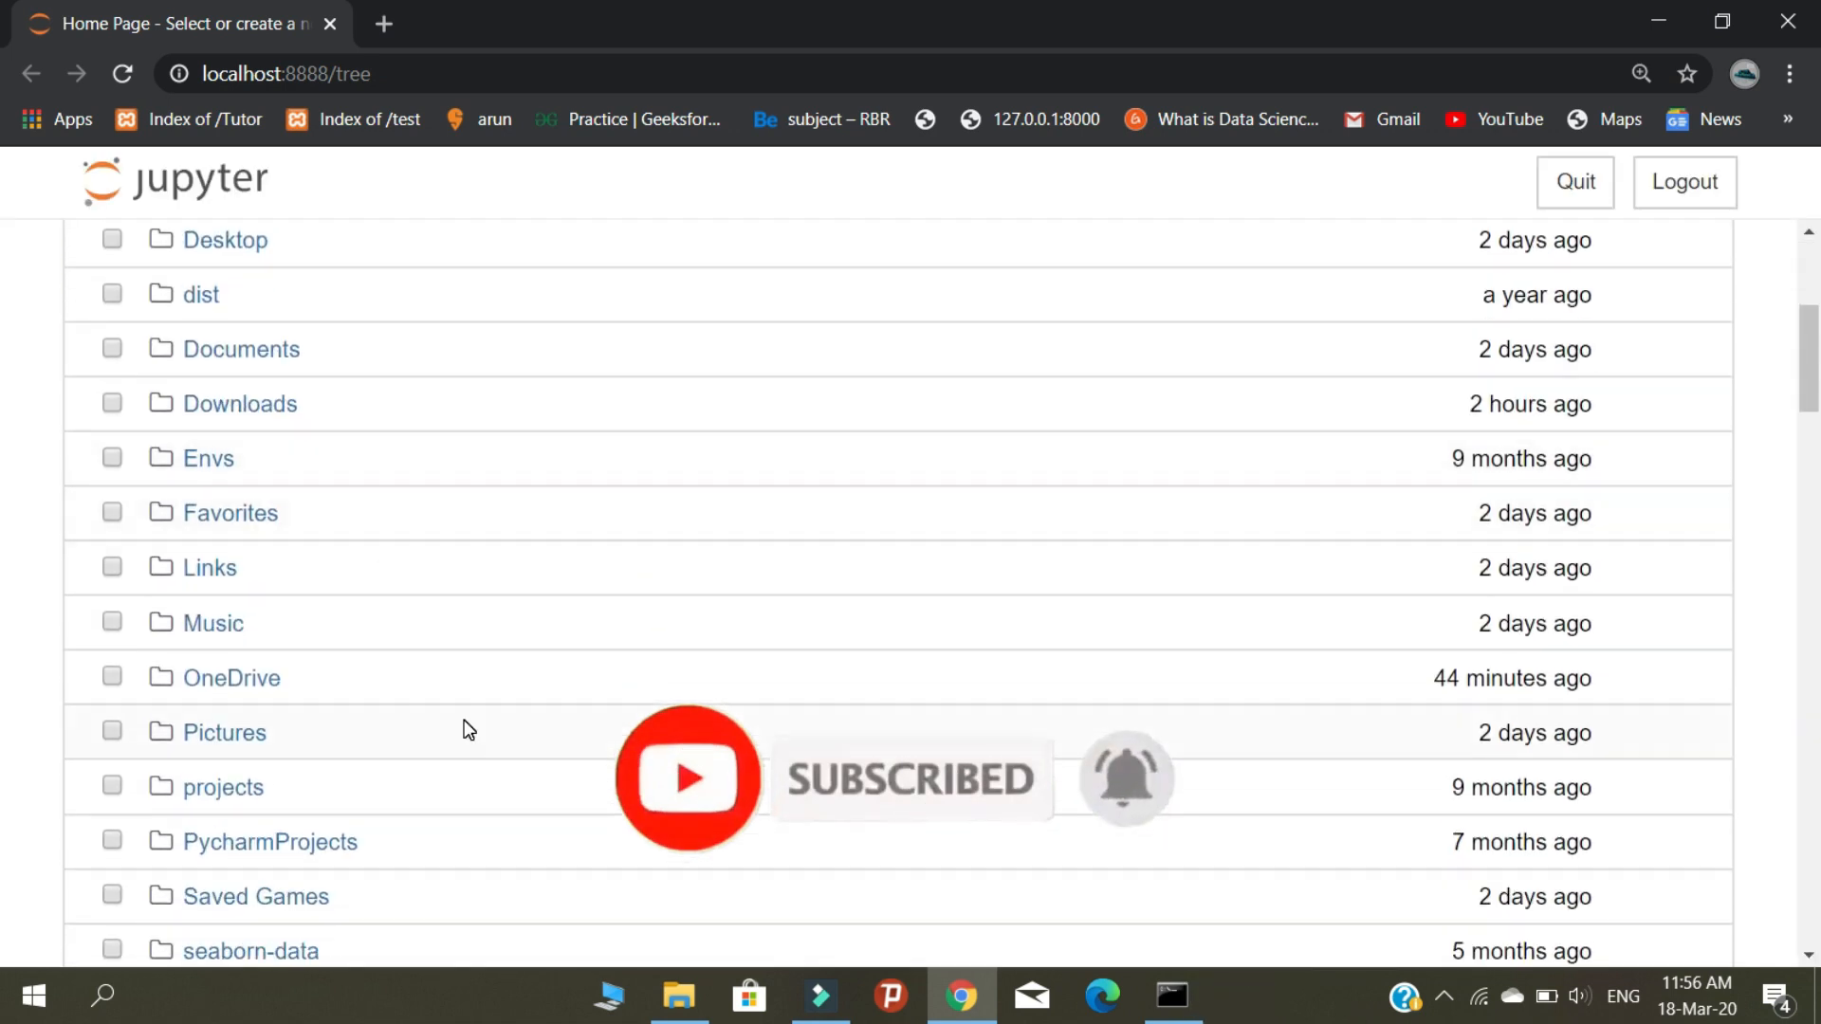
scroll(down, 3)
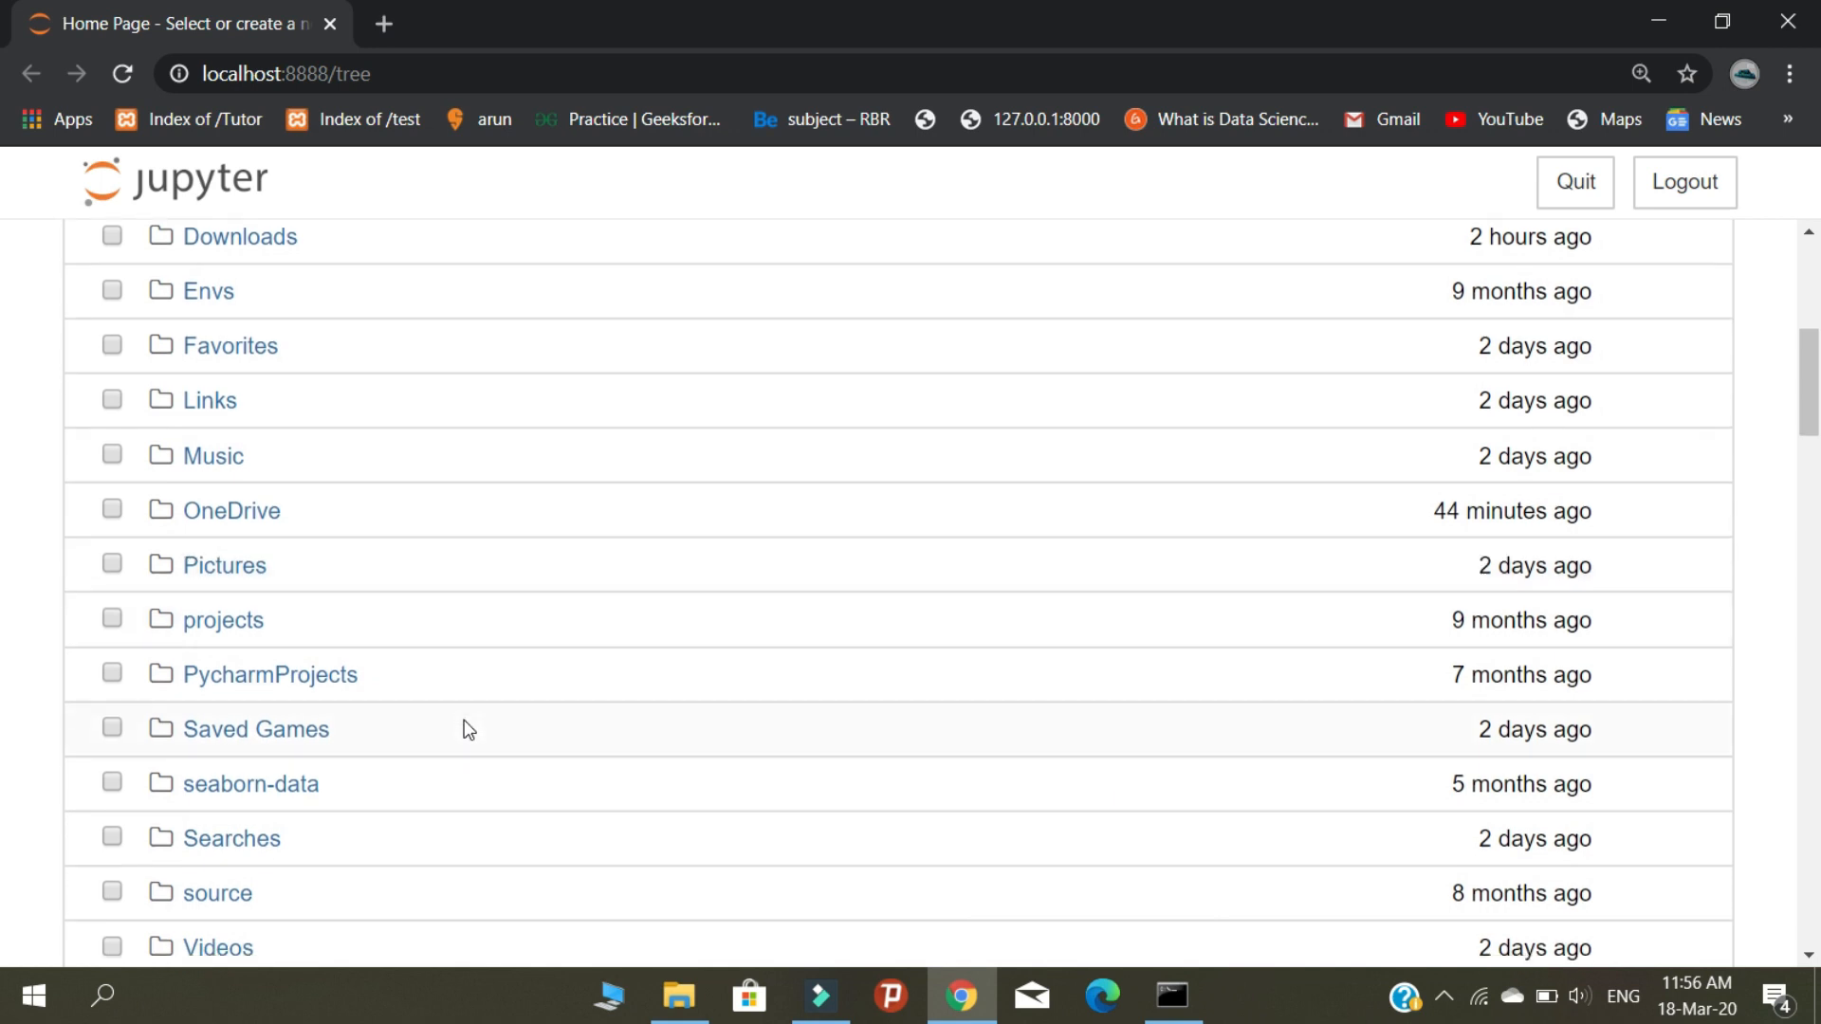
scroll(down, 3)
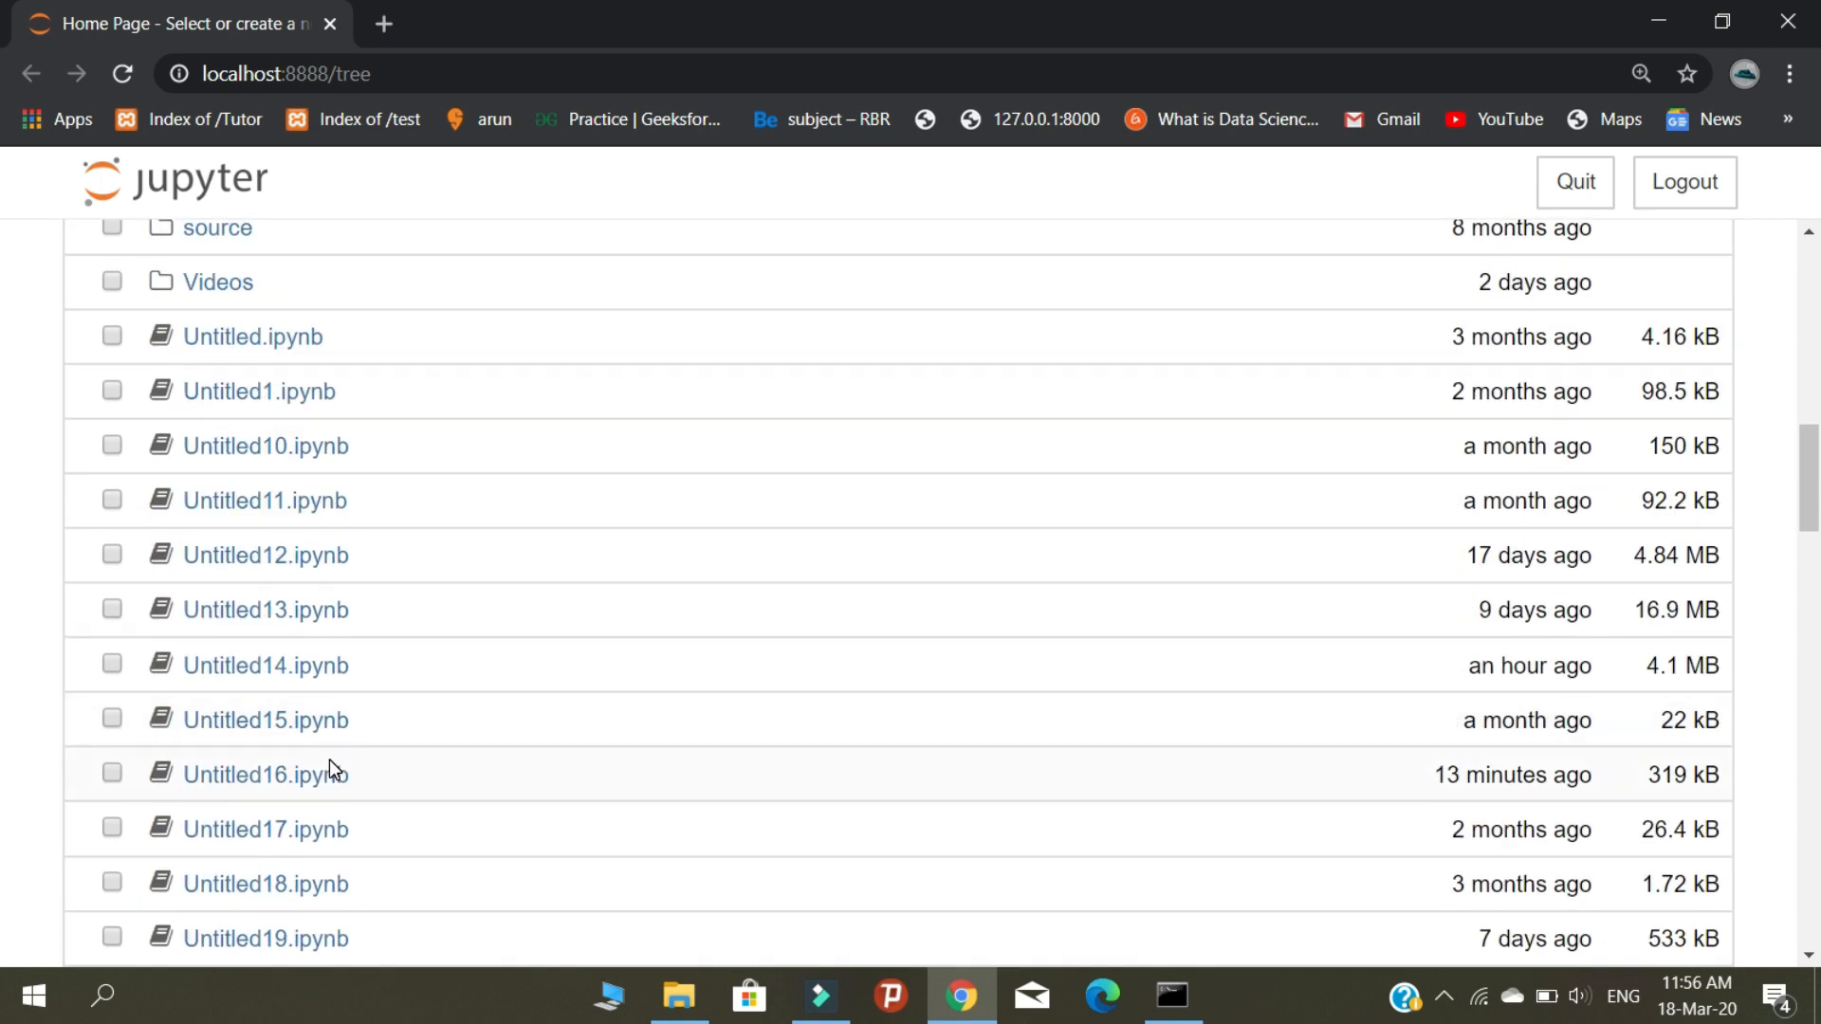
click(265, 774)
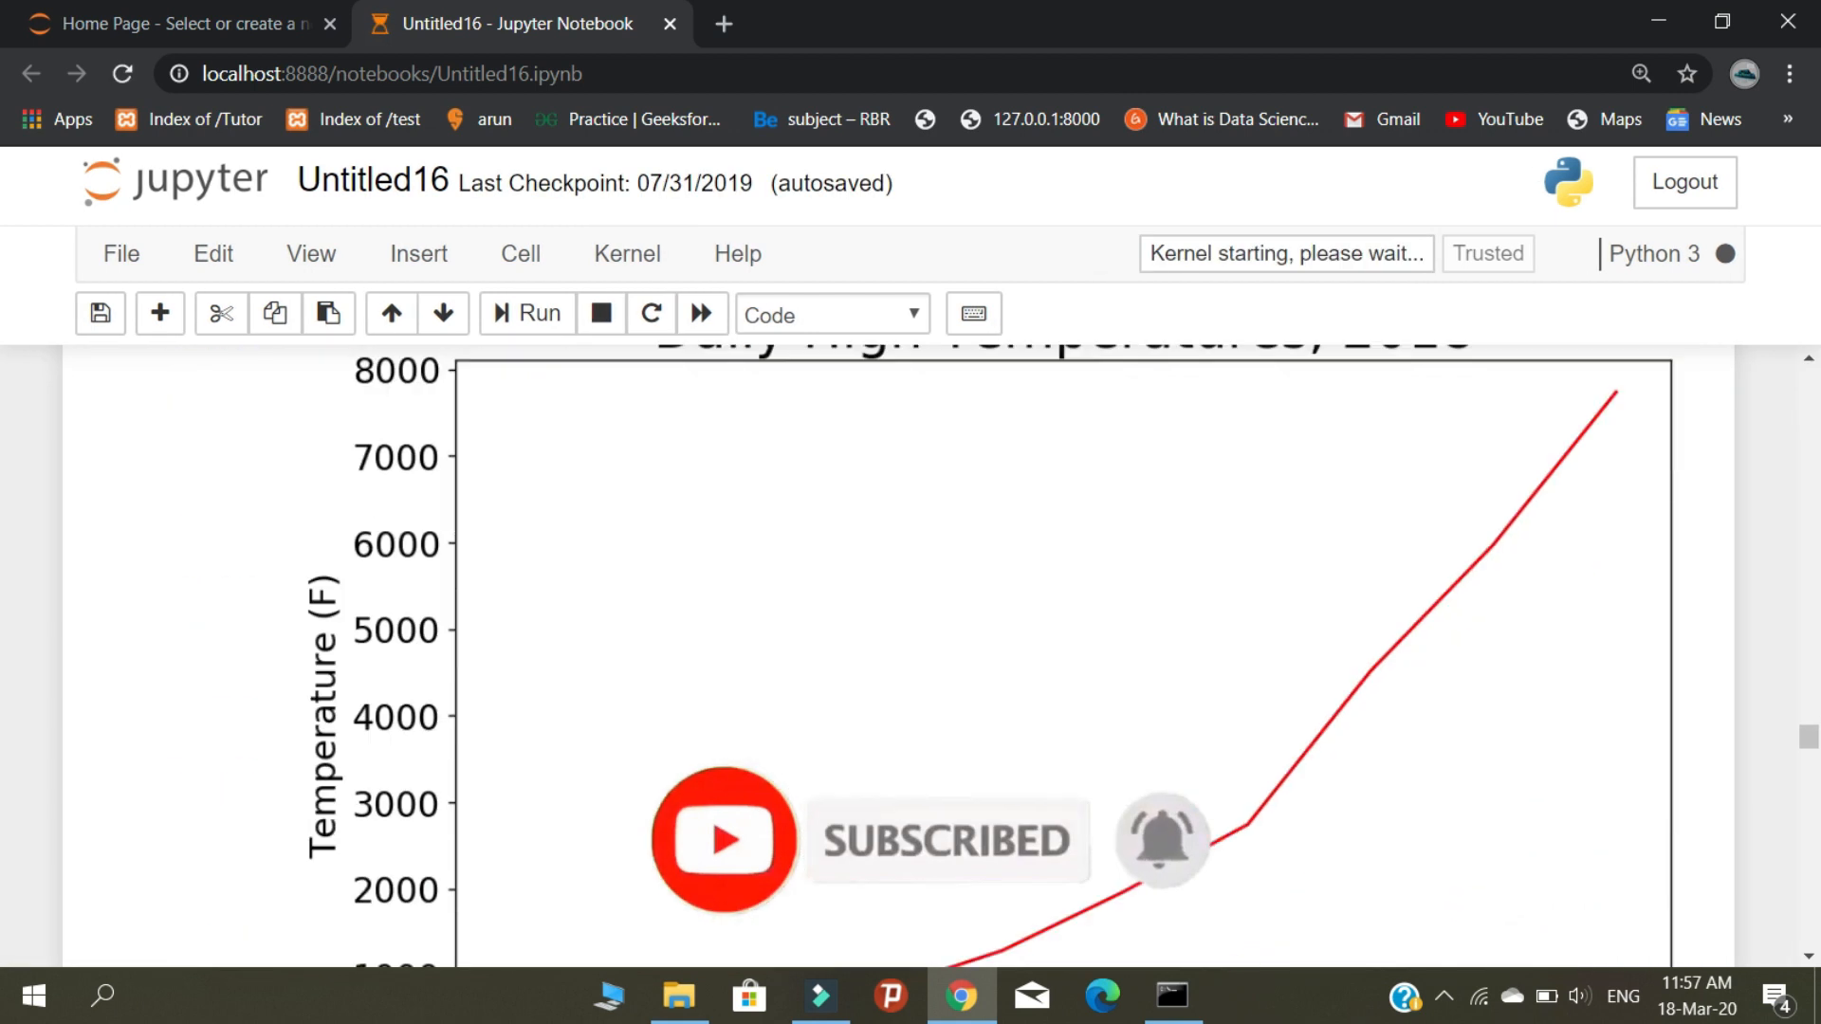
Step: Write 'import pandas as pd' and 'df= pd.read_csv()' in an empty code cell
scroll(down, 3)
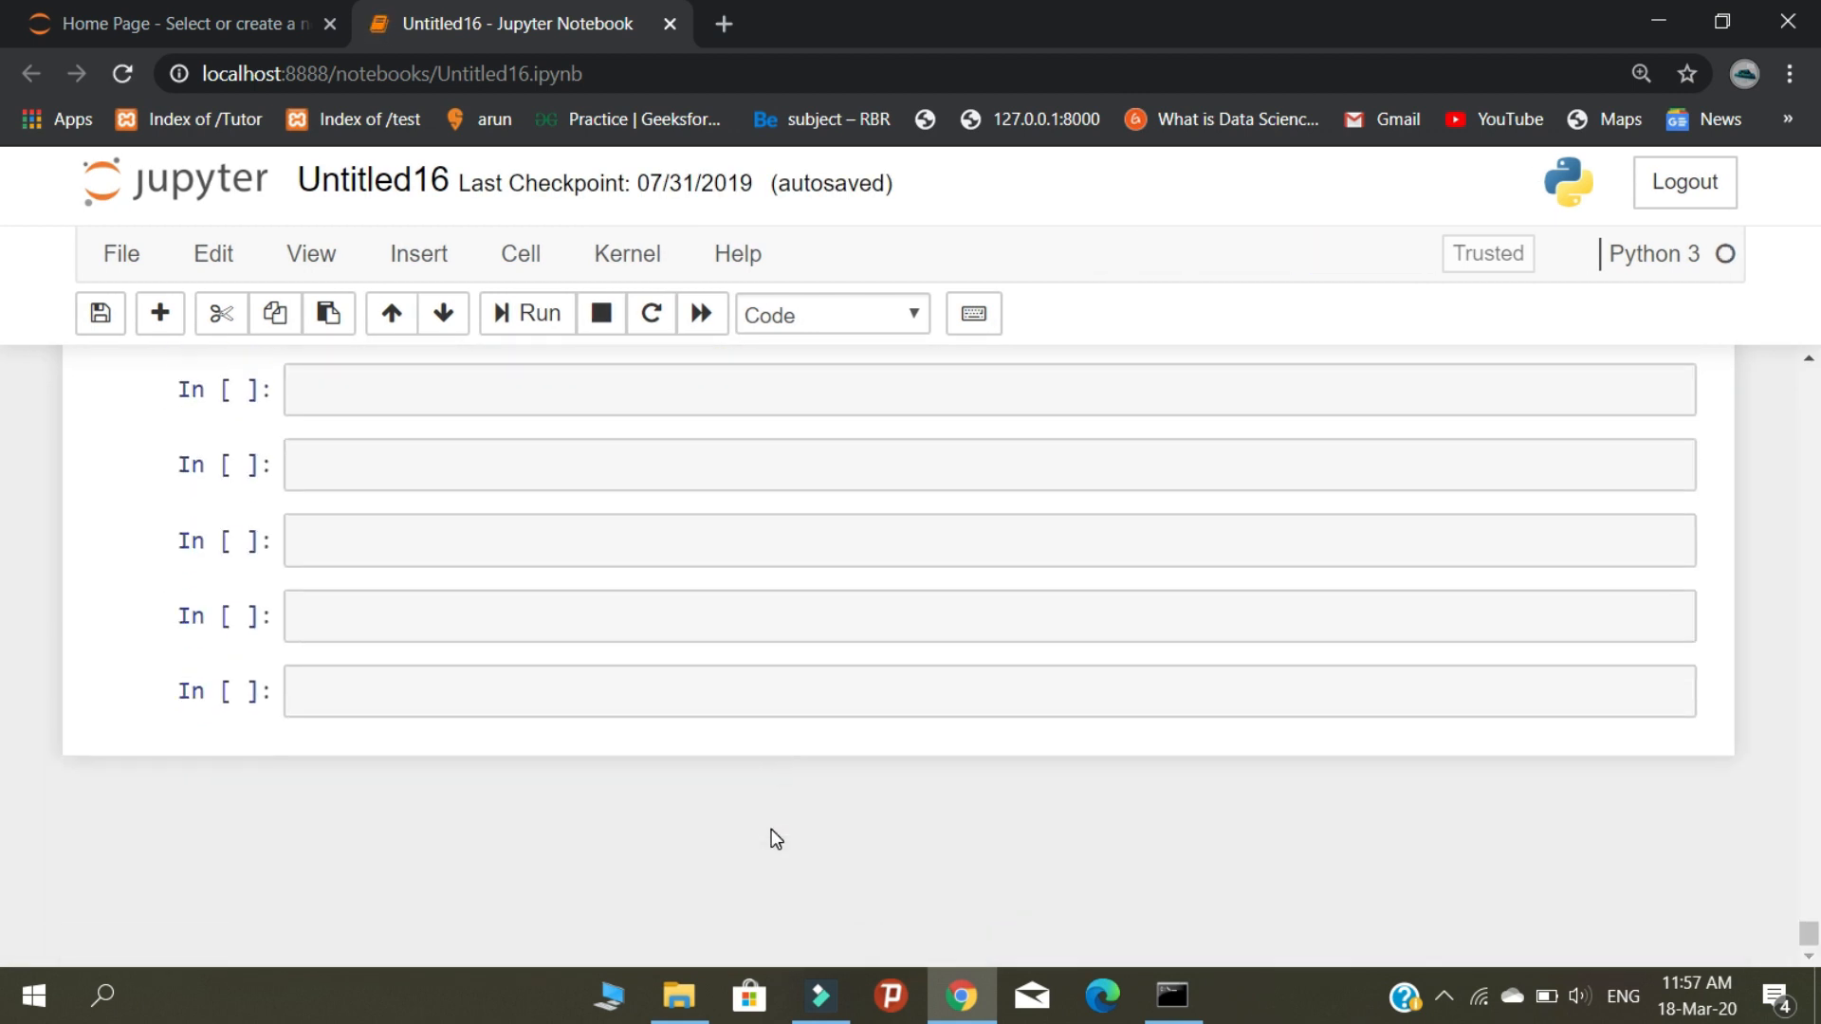
scroll(down, 3)
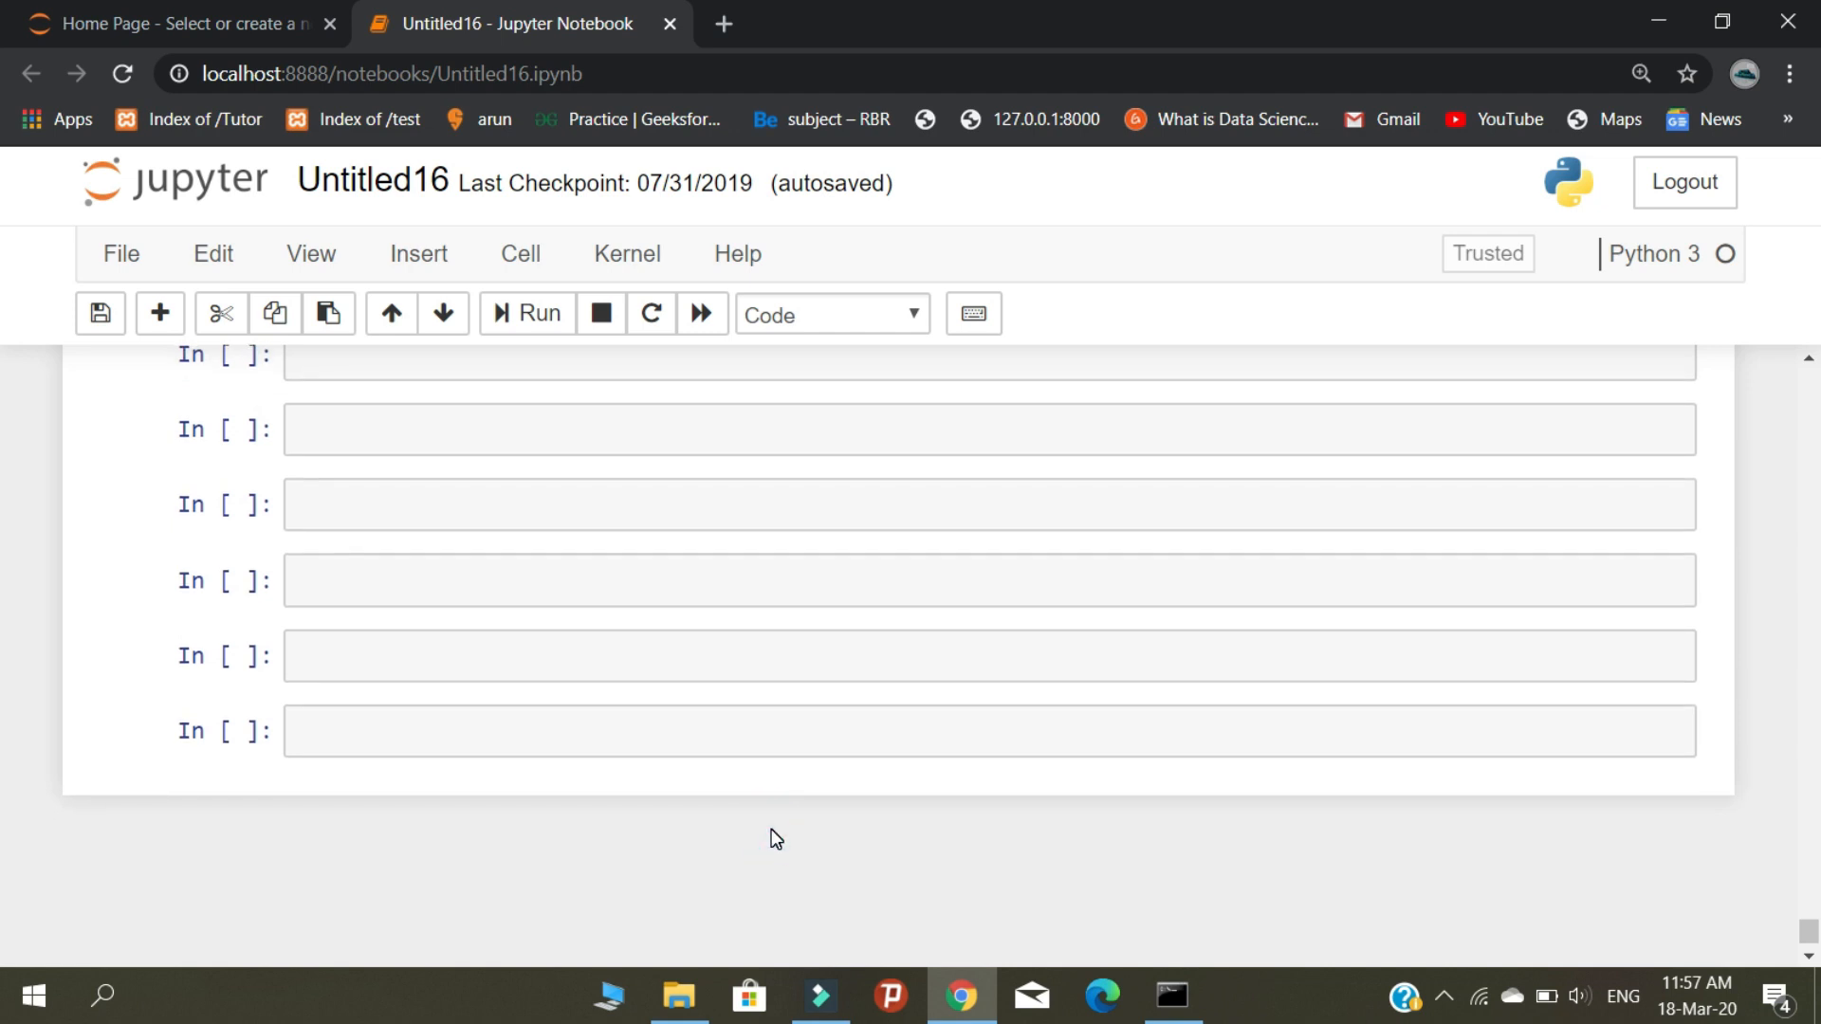
click(986, 505)
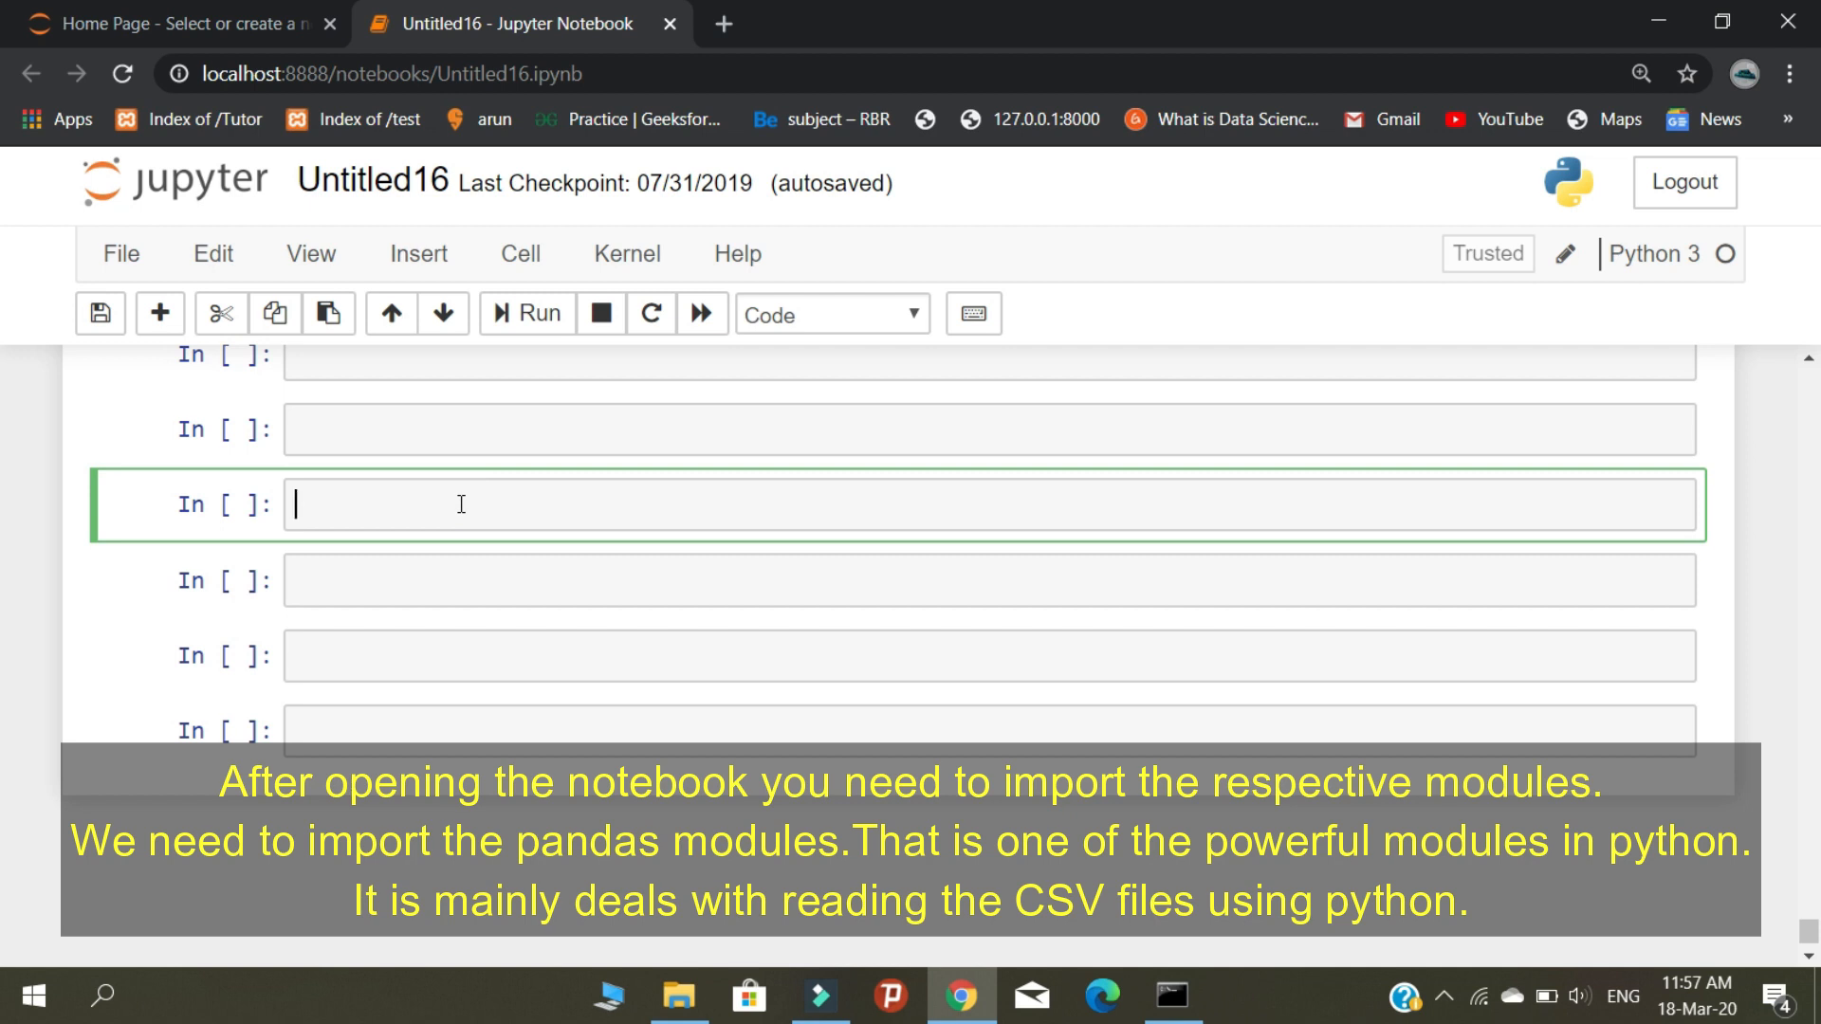
text(import pa)
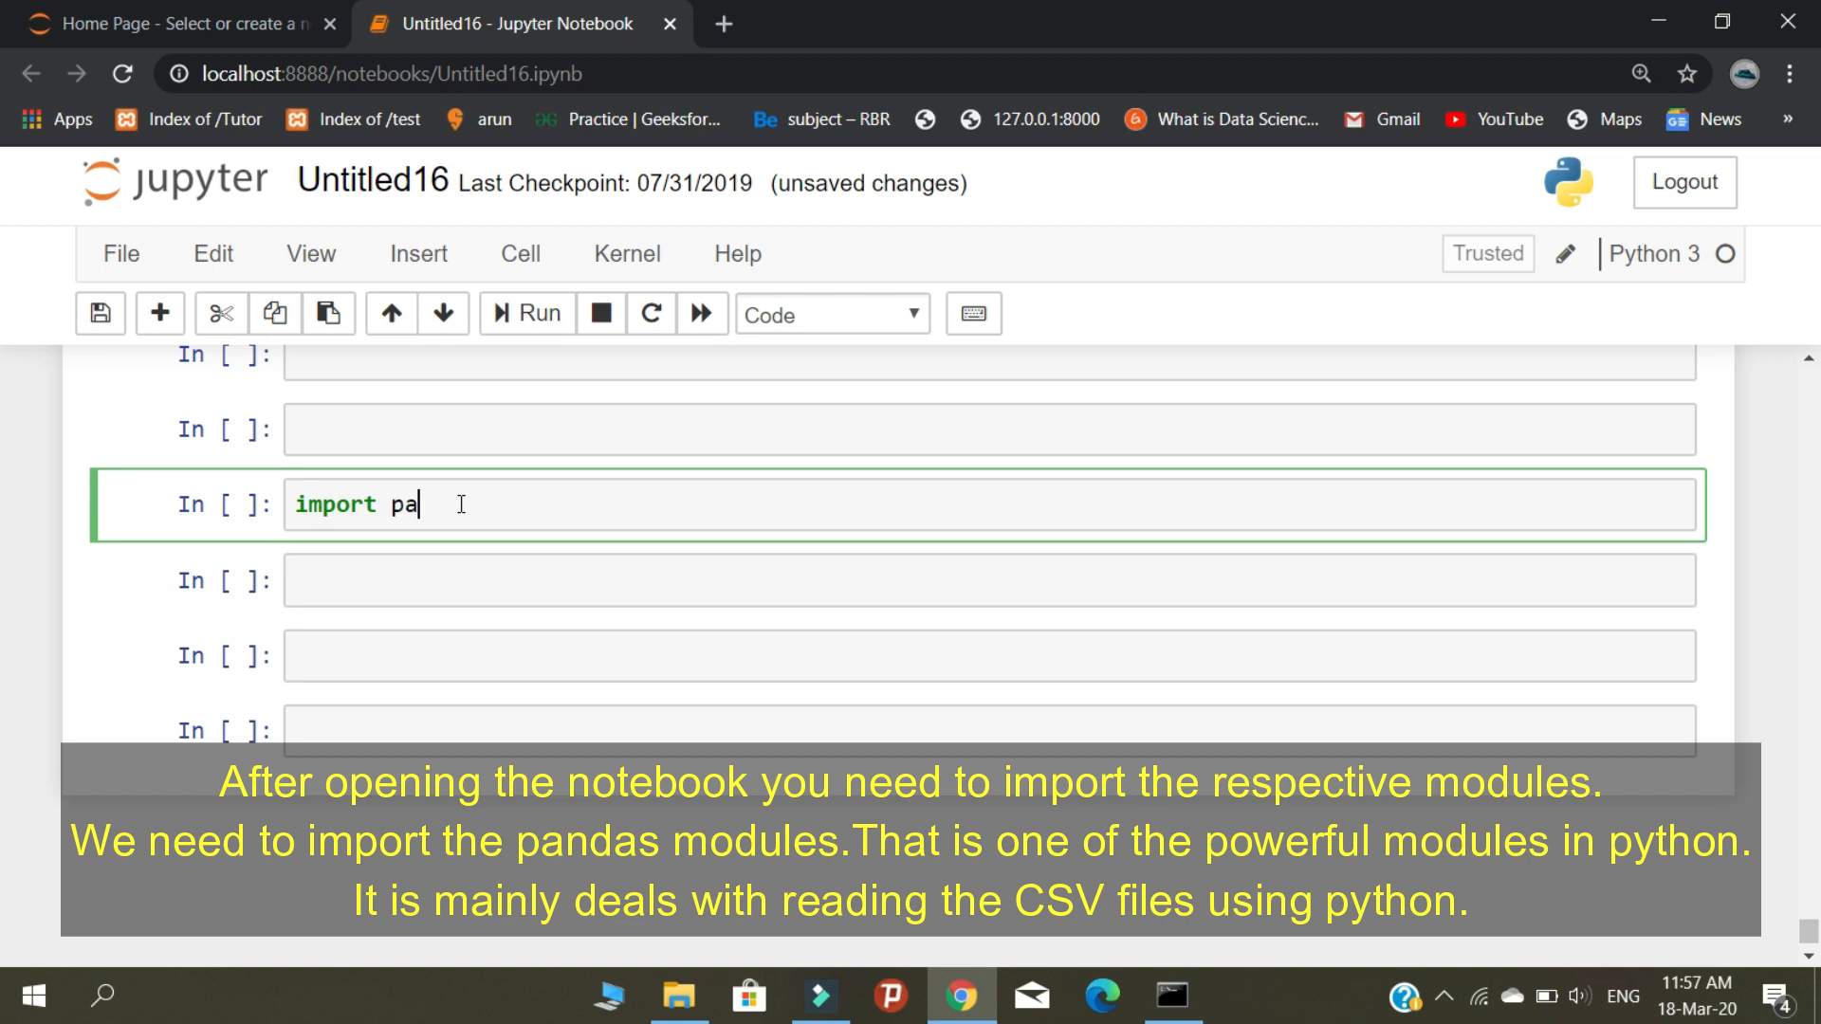
text(ndas as pd)
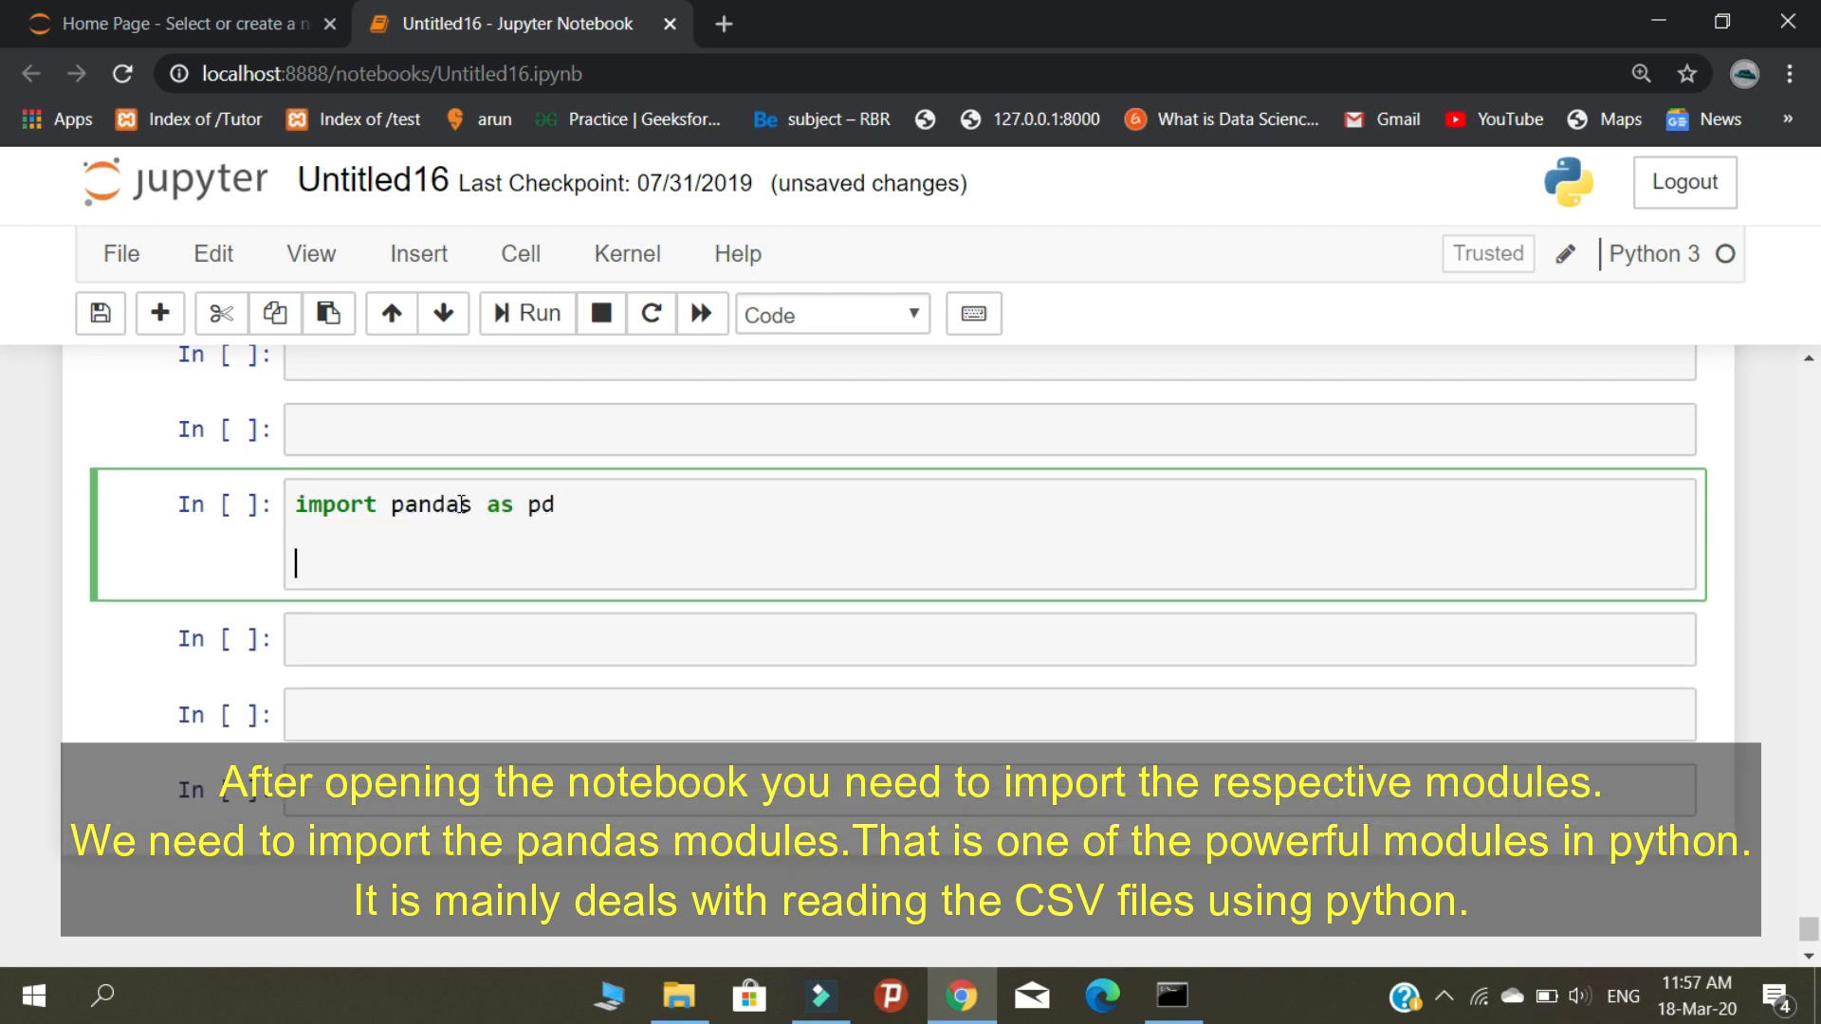
text(df= p)
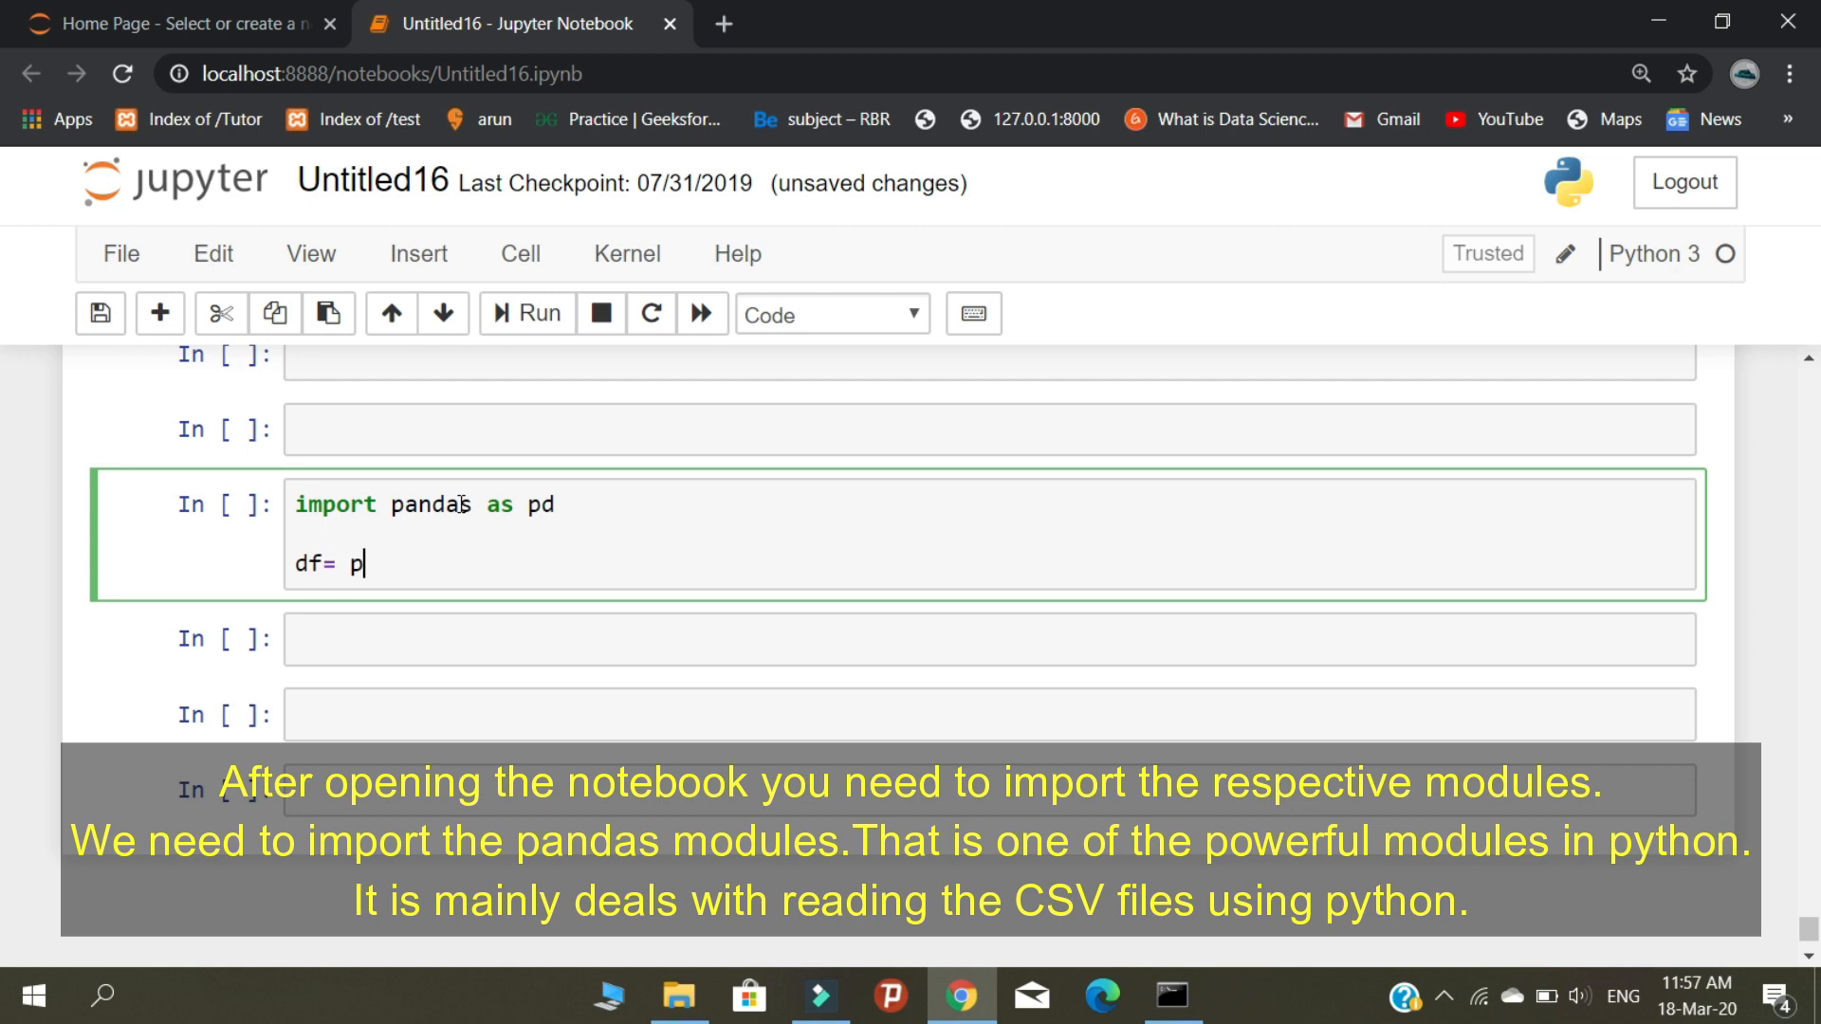
text(d.rea)
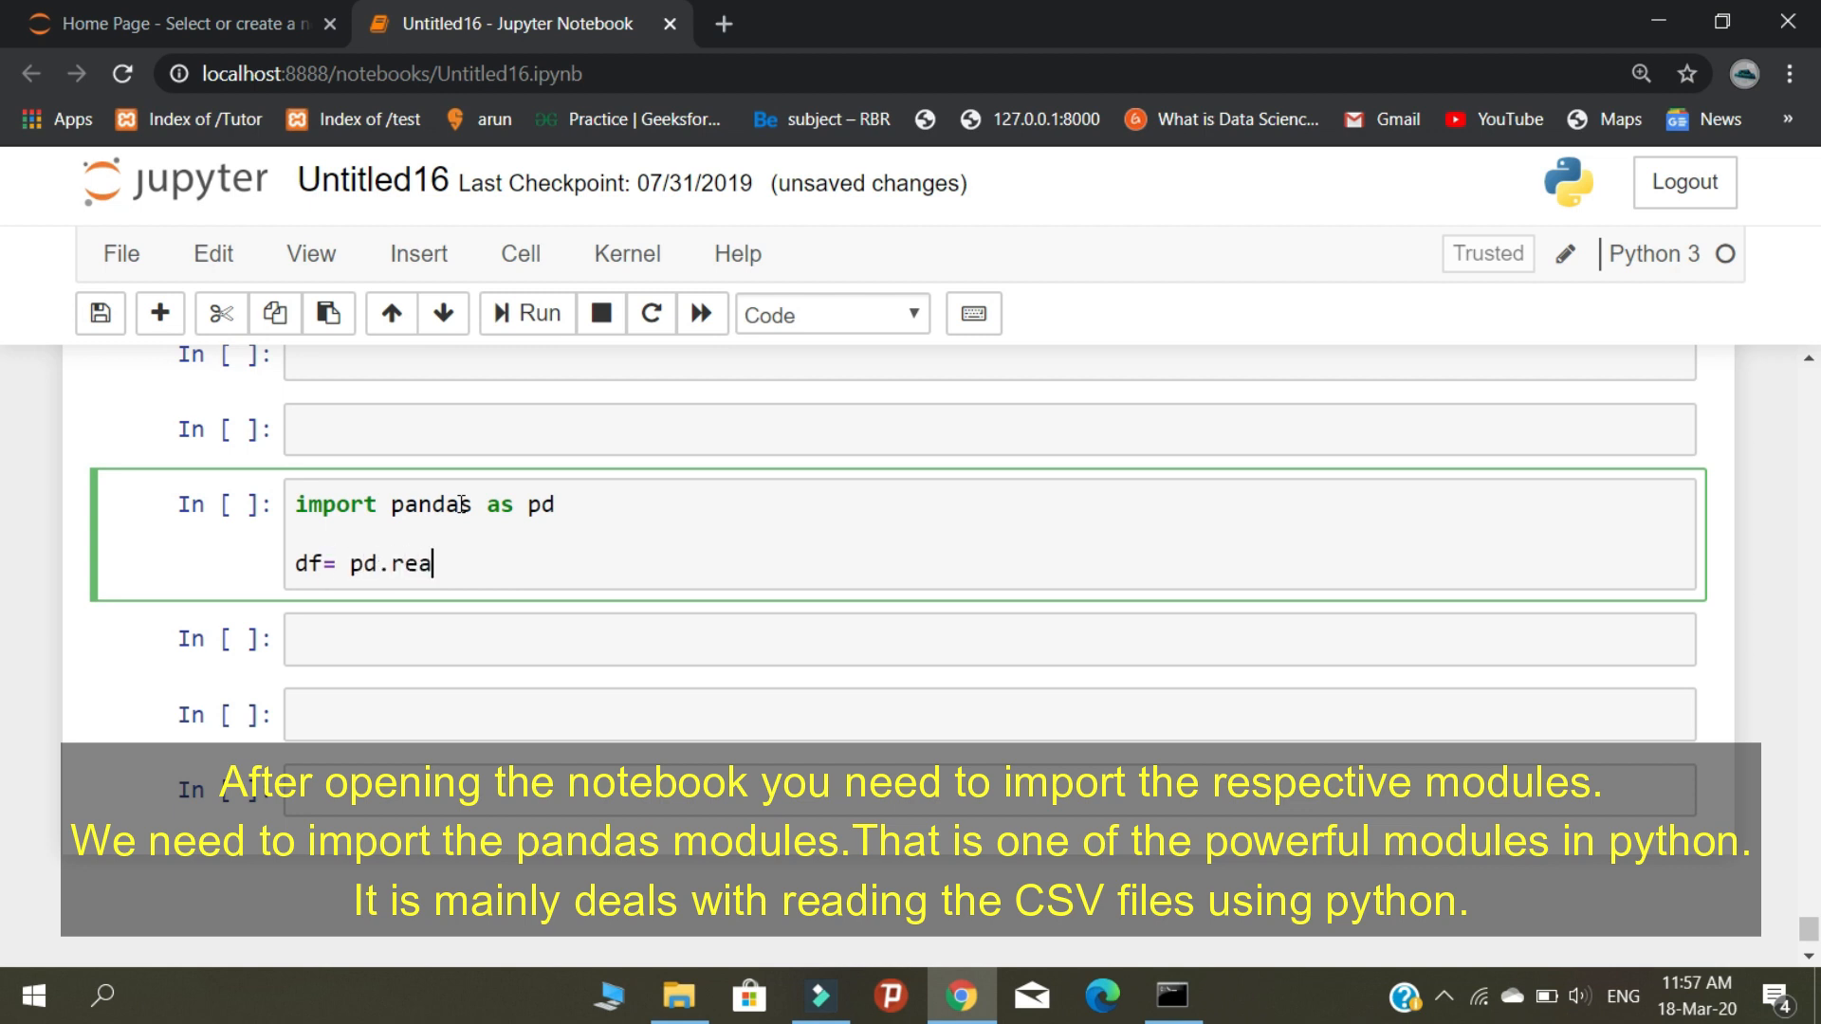
text(d_csv)
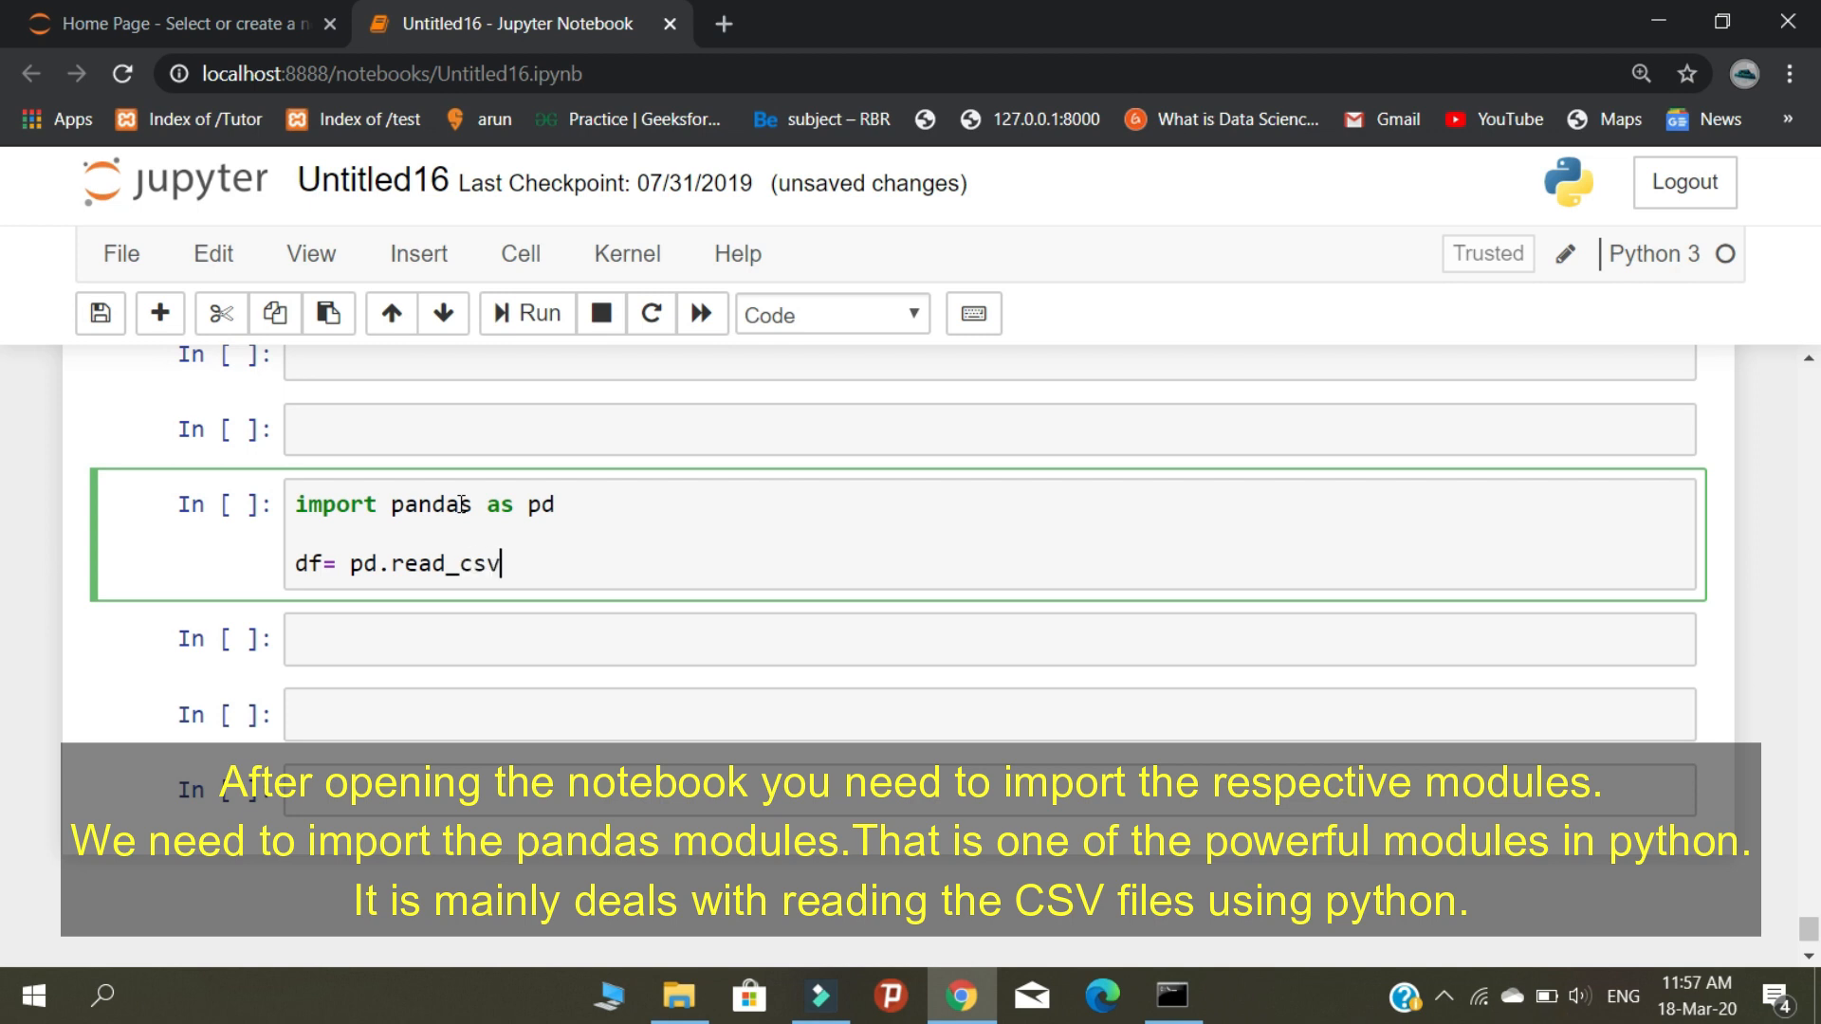
text(())
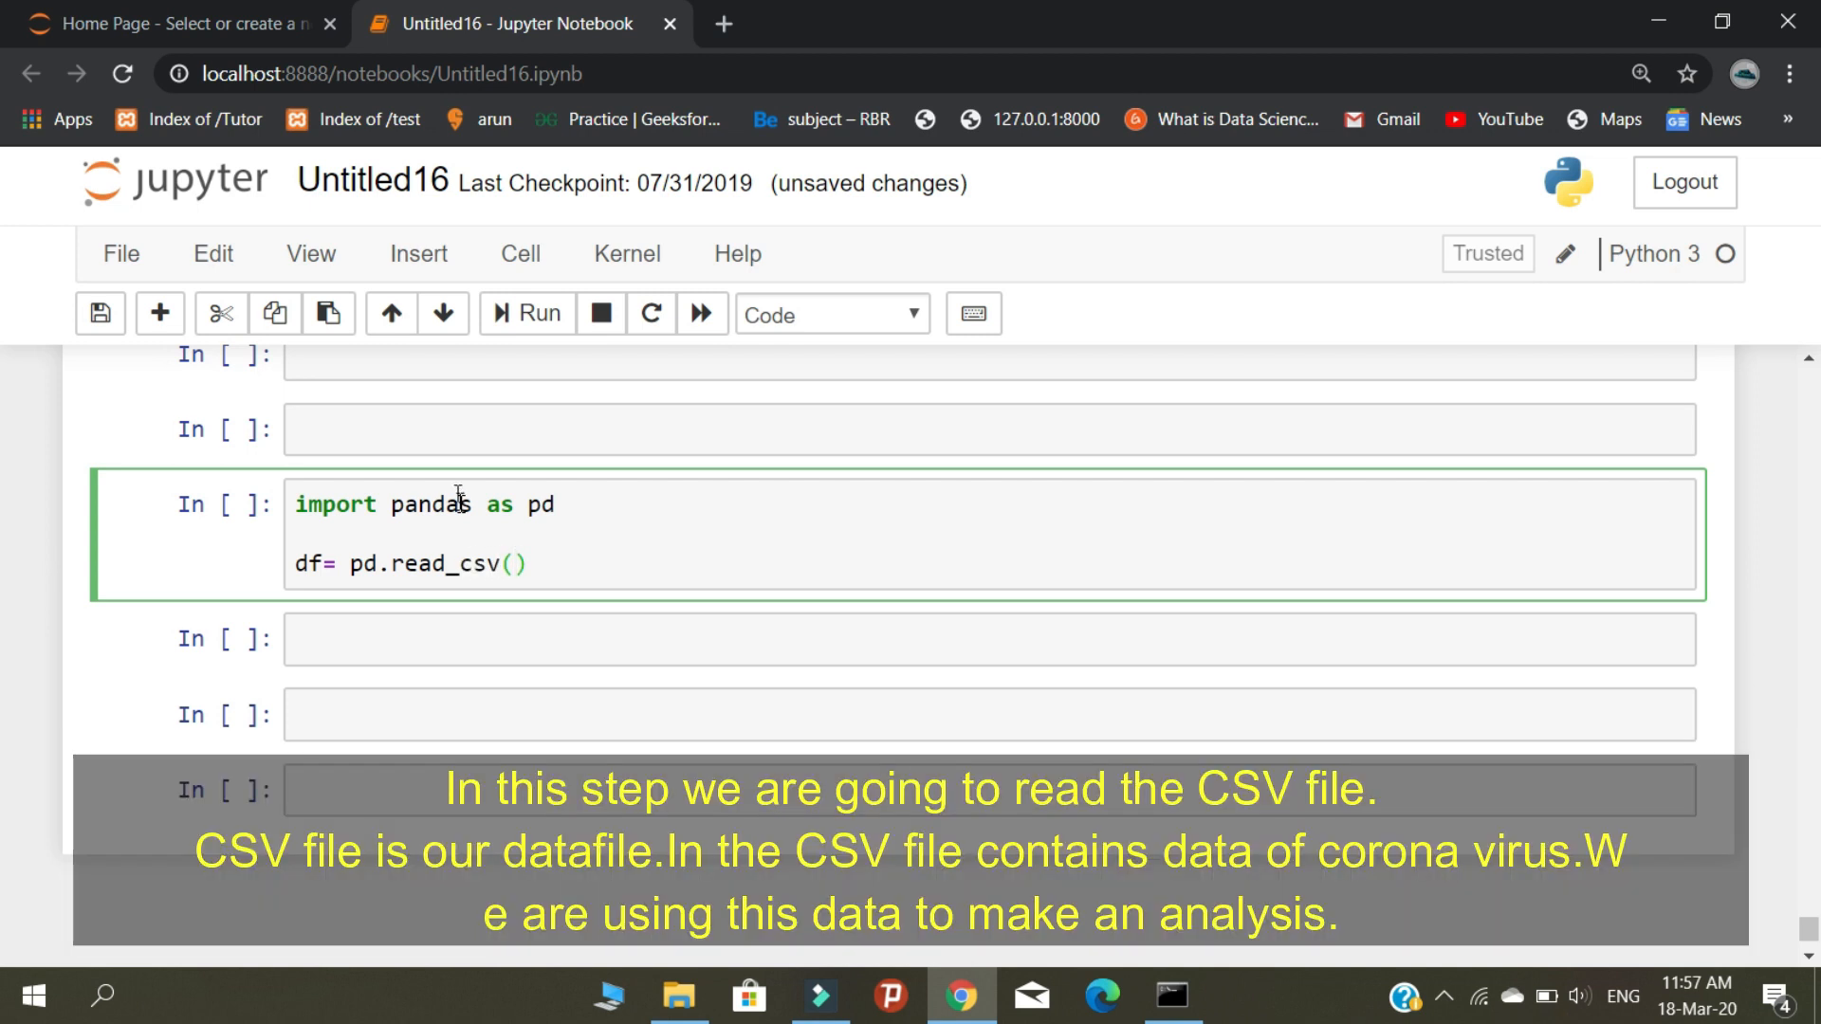
Step: Switch to File Explorer showing the A:\data folder with Fulldata.csv
click(679, 995)
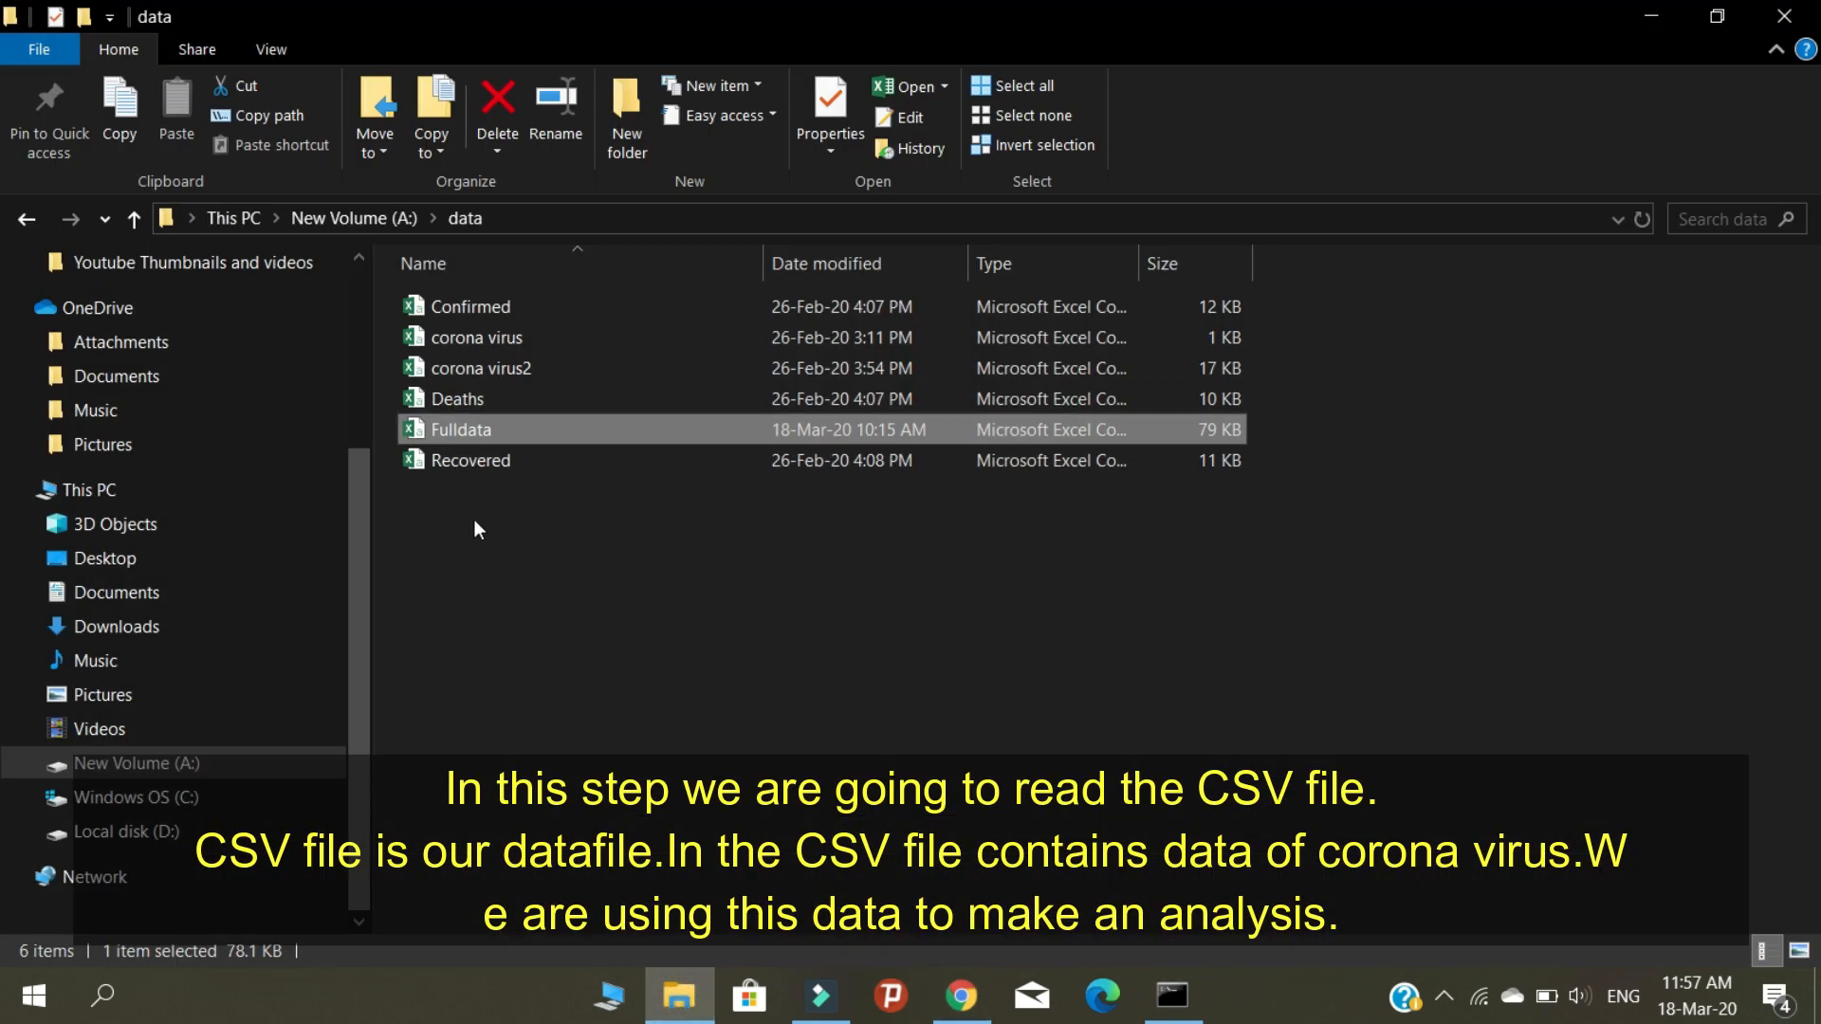
mouse_move(505, 453)
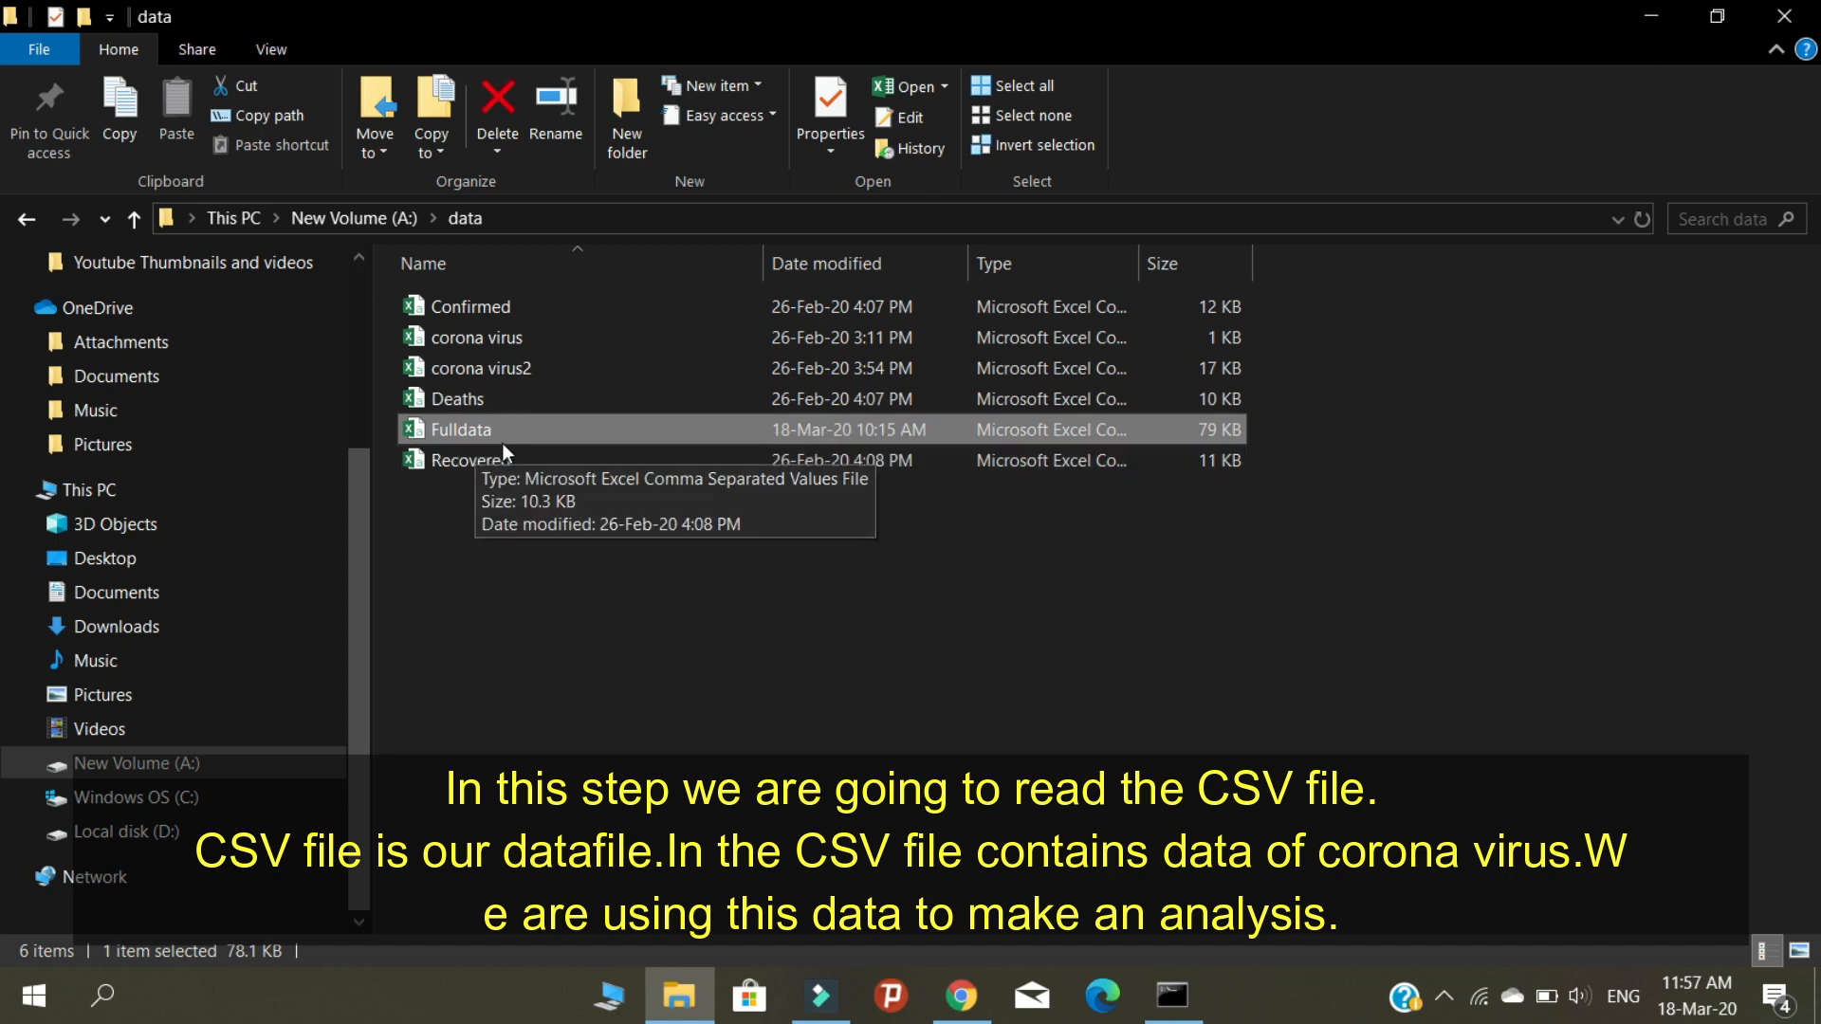
mouse_move(497, 438)
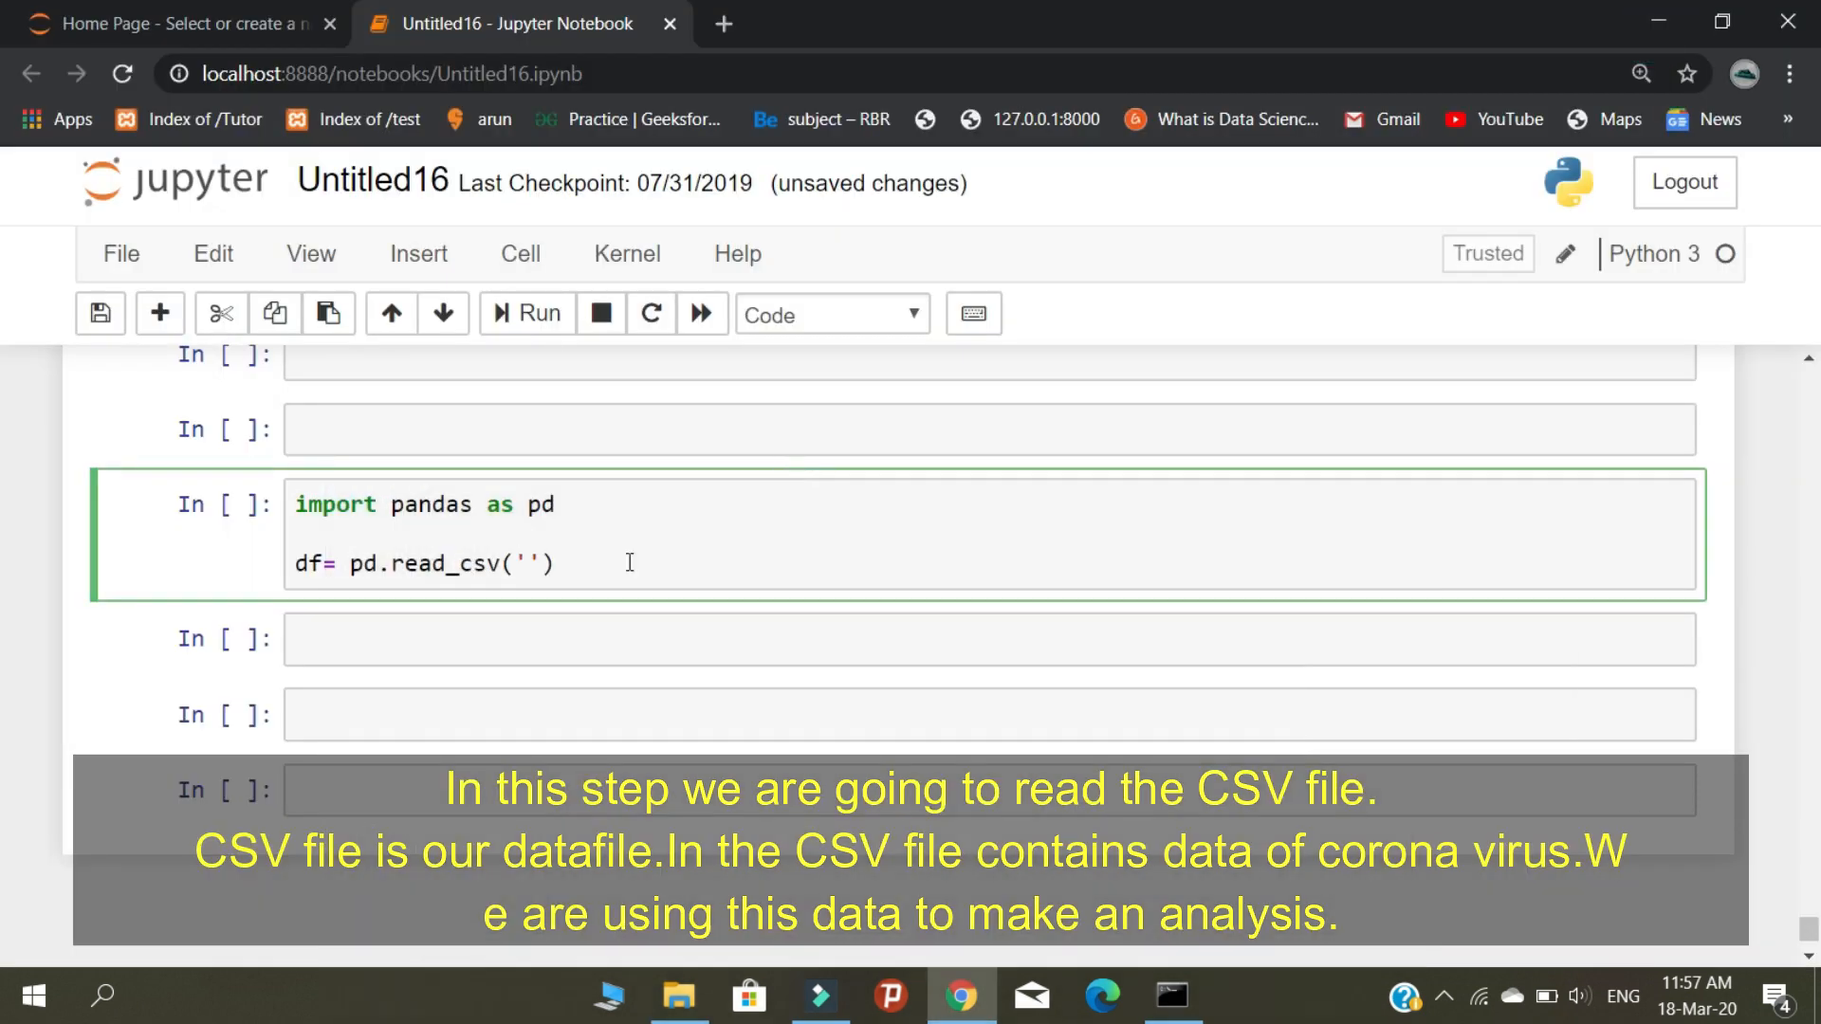
Step: Complete the path 'A:\data\Fulldata.csv' in read_csv and add df.head(3000)
text(A:)
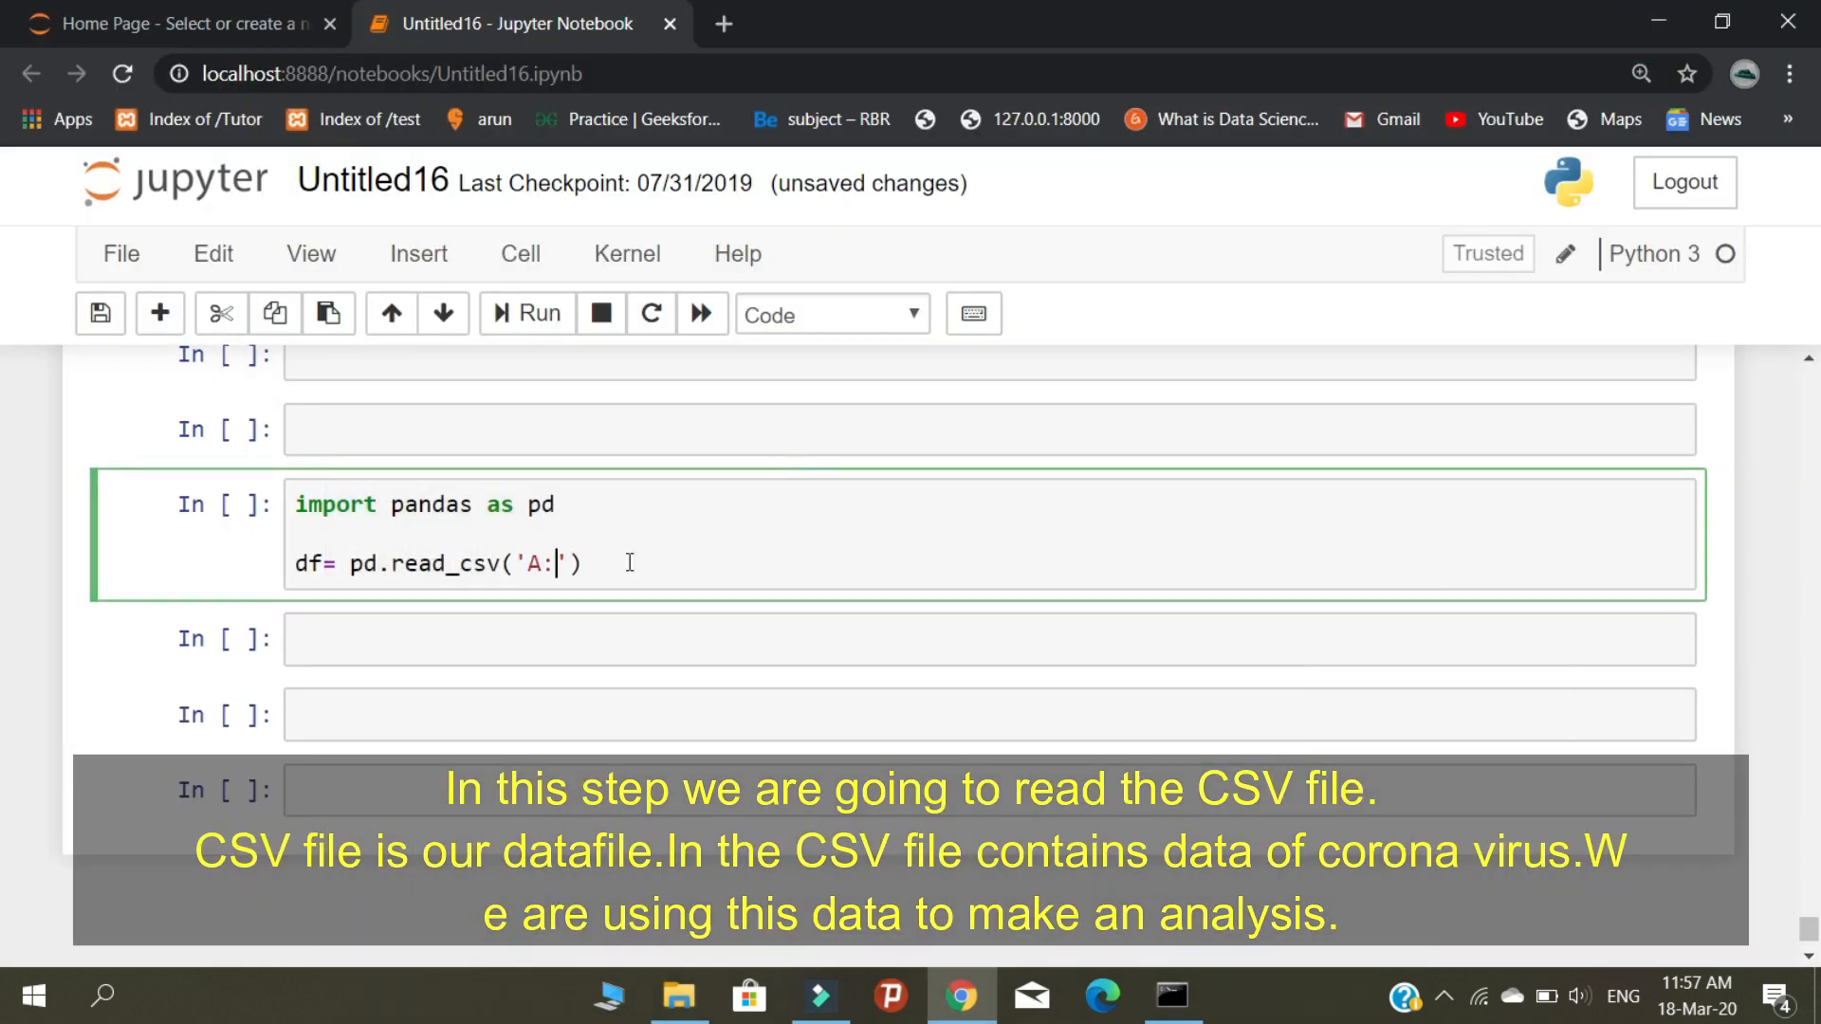
text(\da)
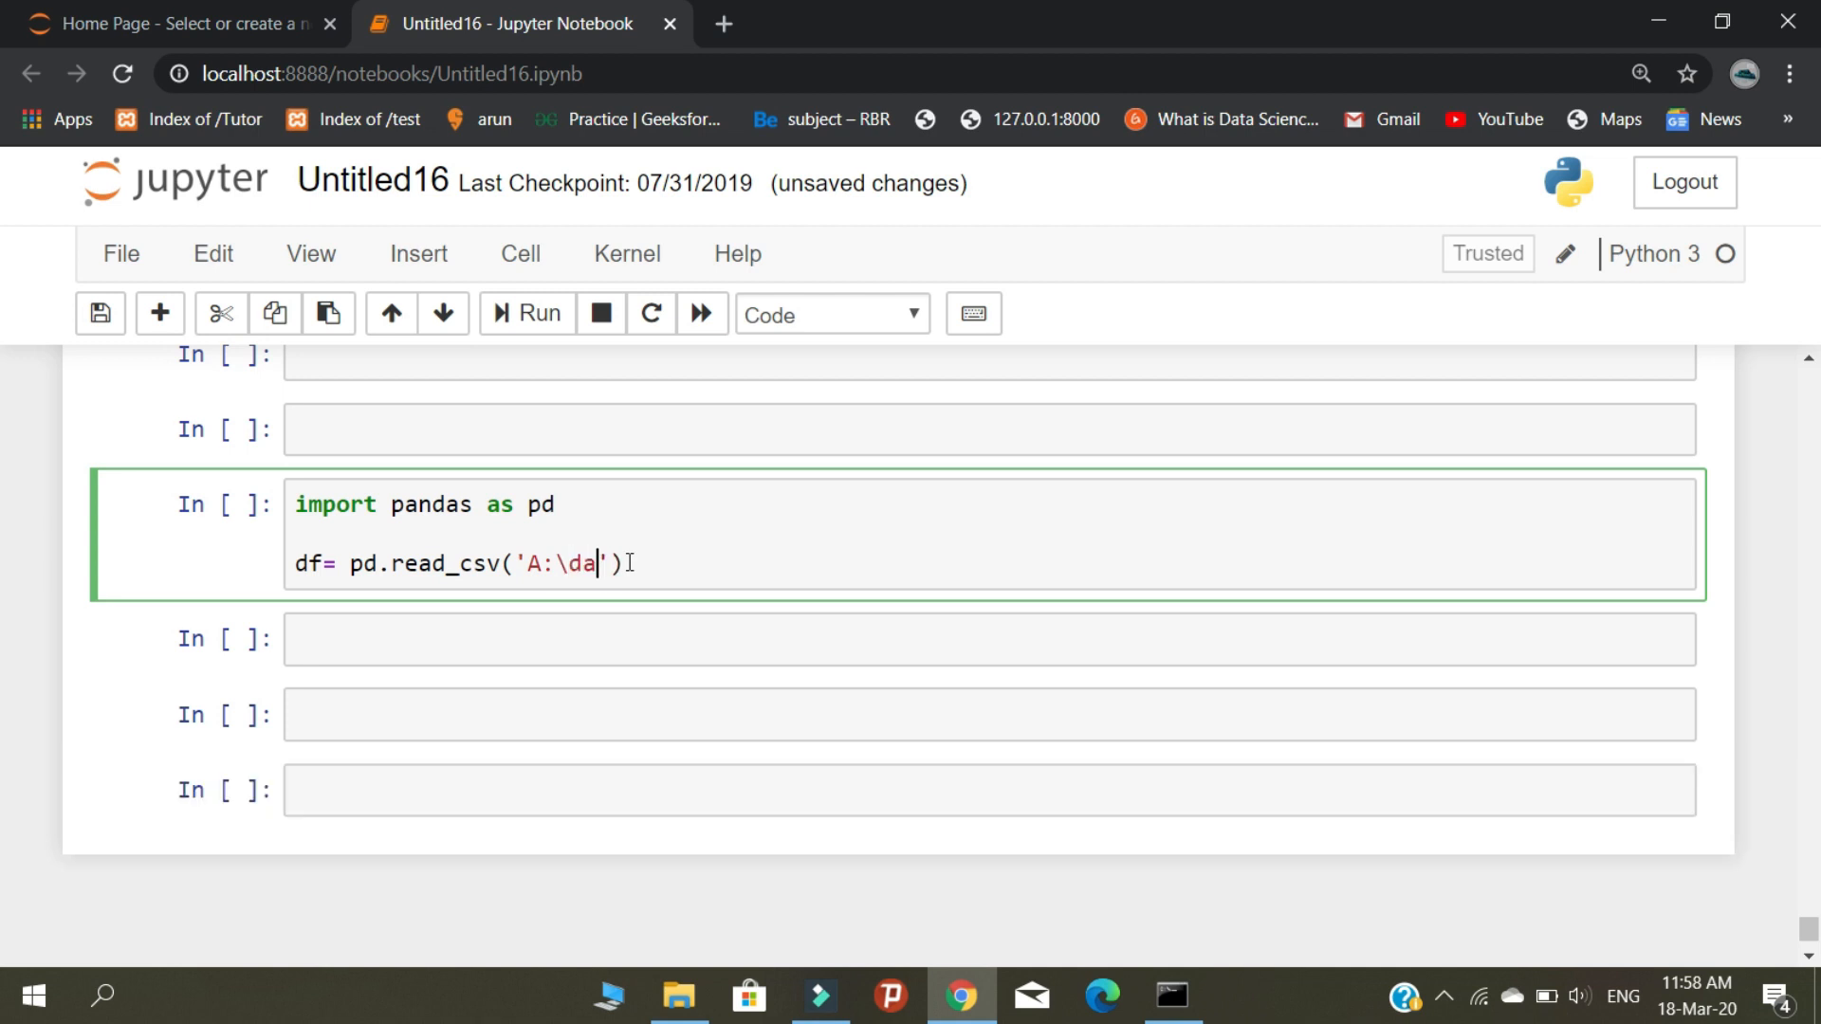
text(ta\Fu)
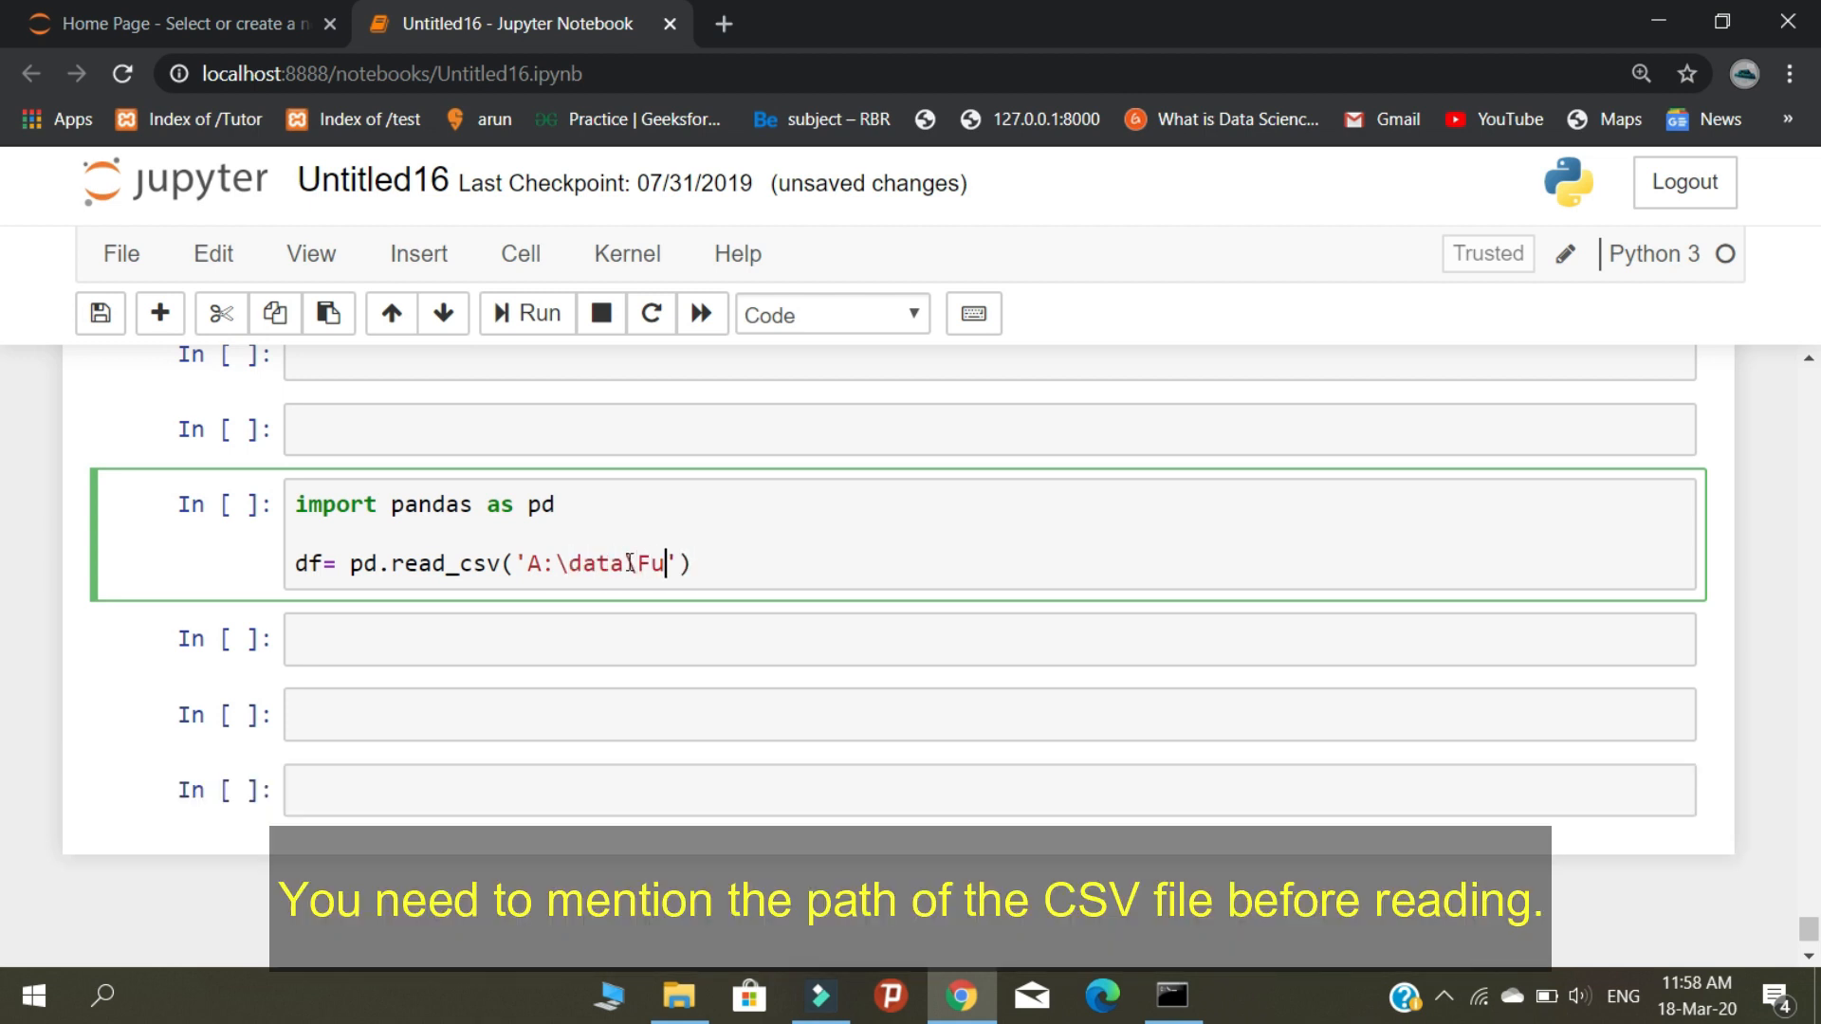
text(lldata)
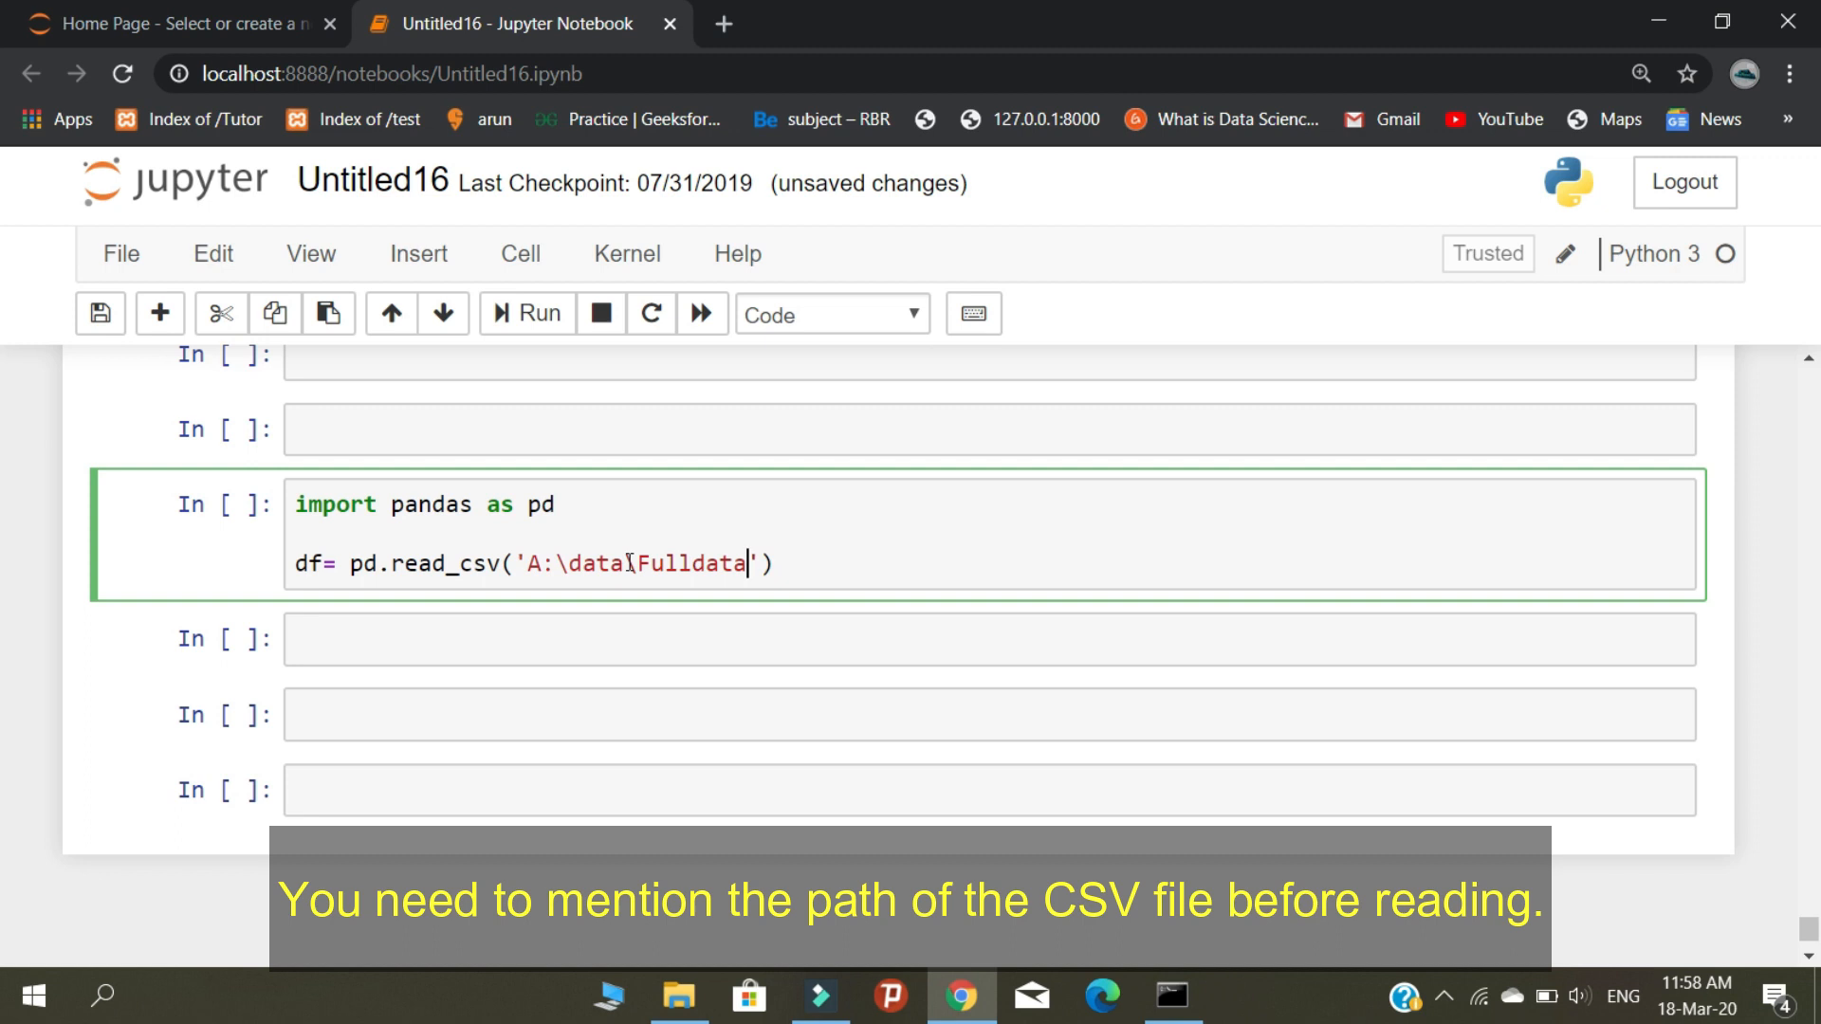
text(.csv)
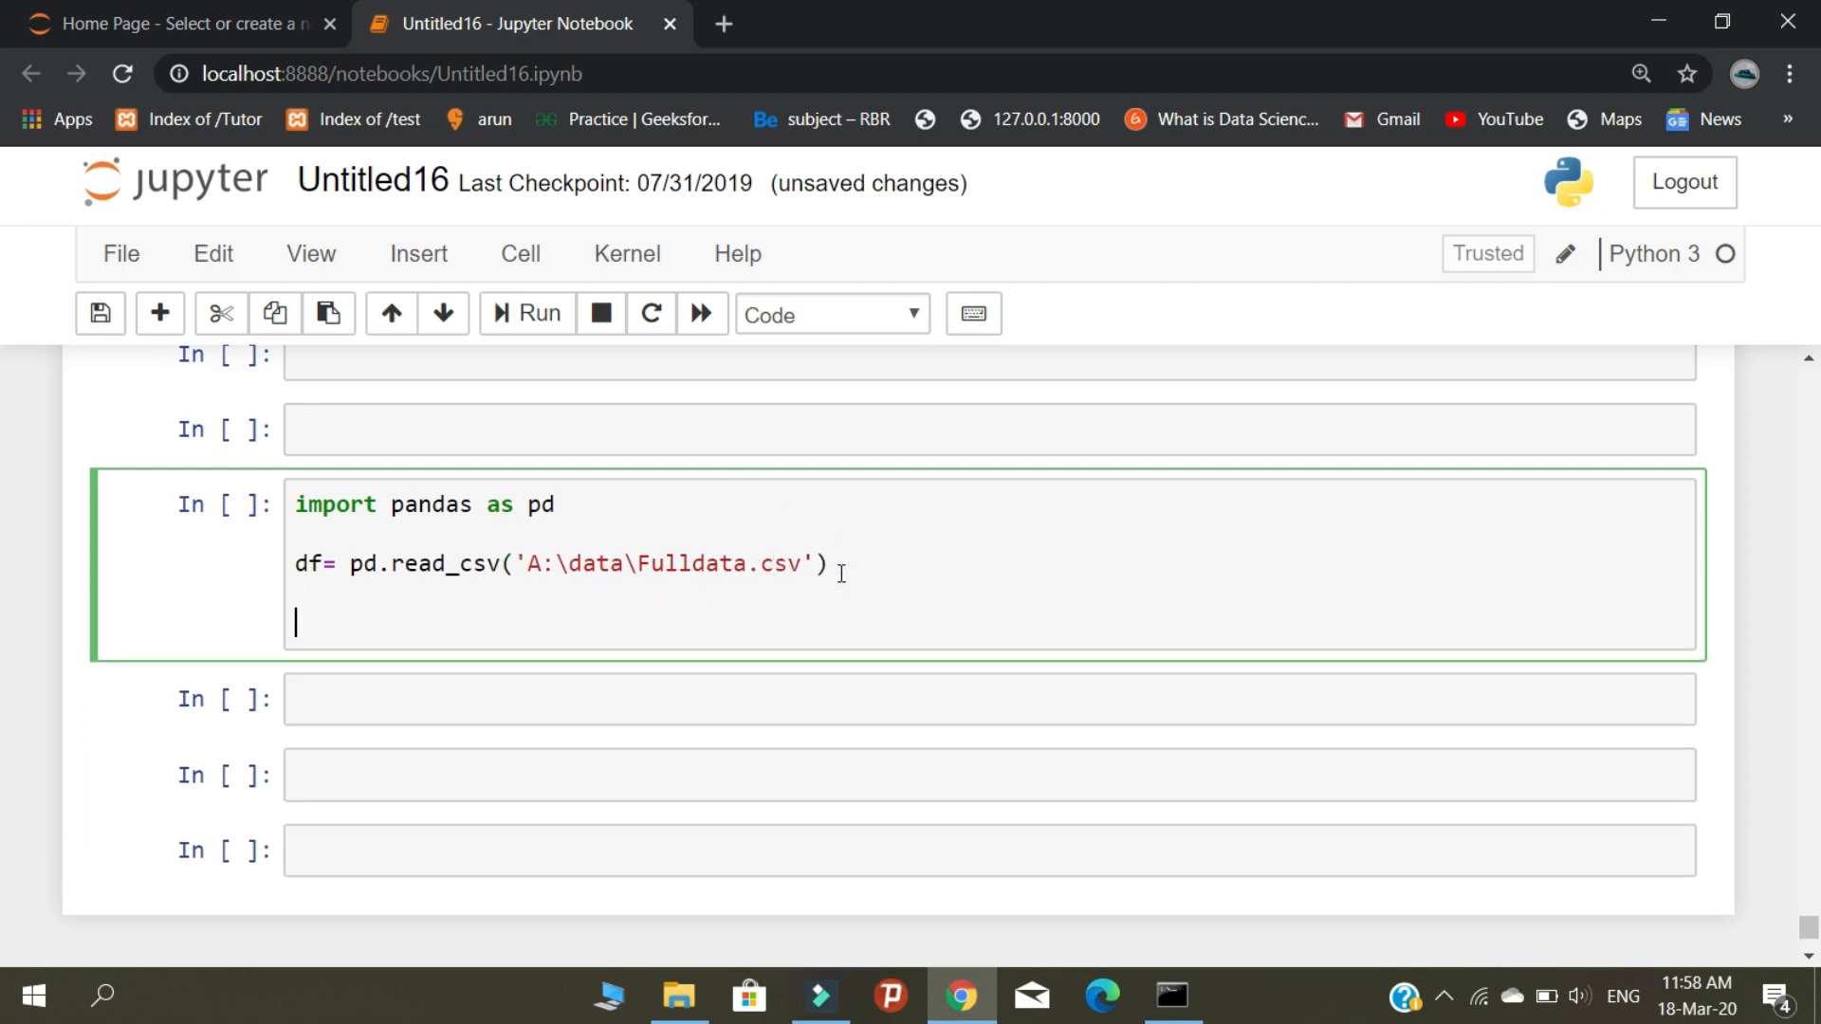
text(df)
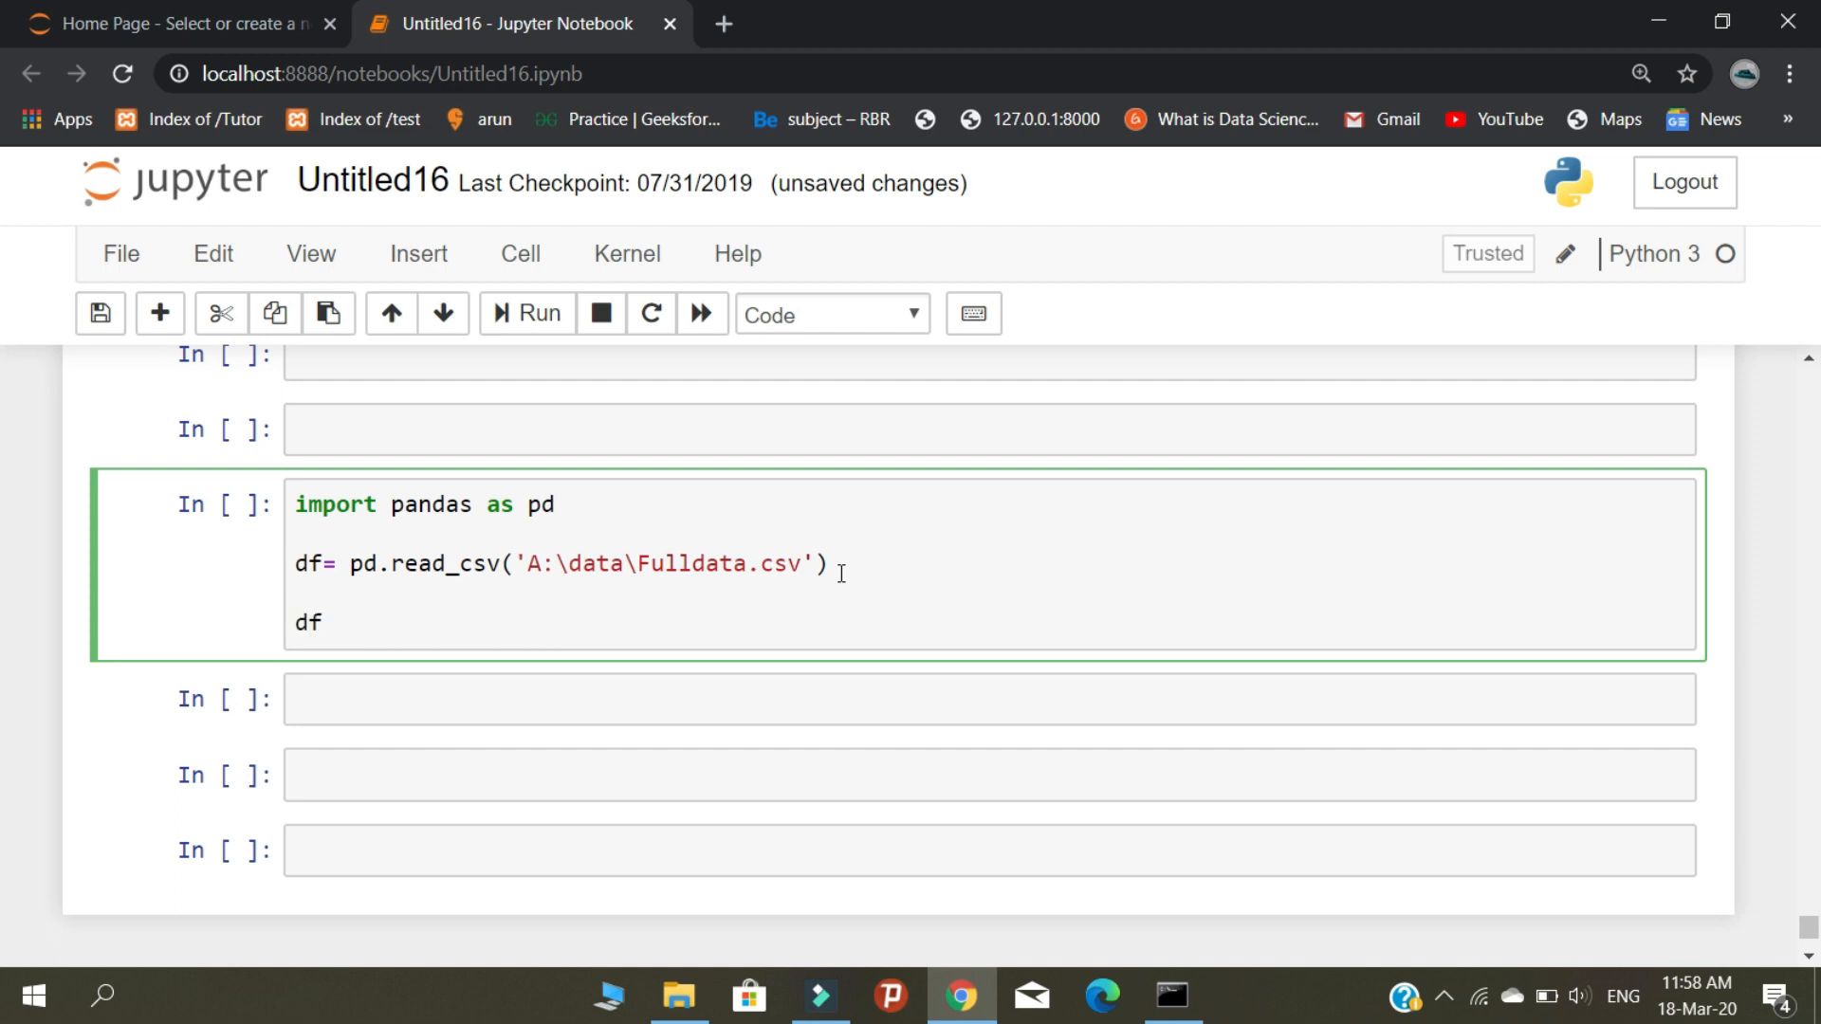
text(.head())
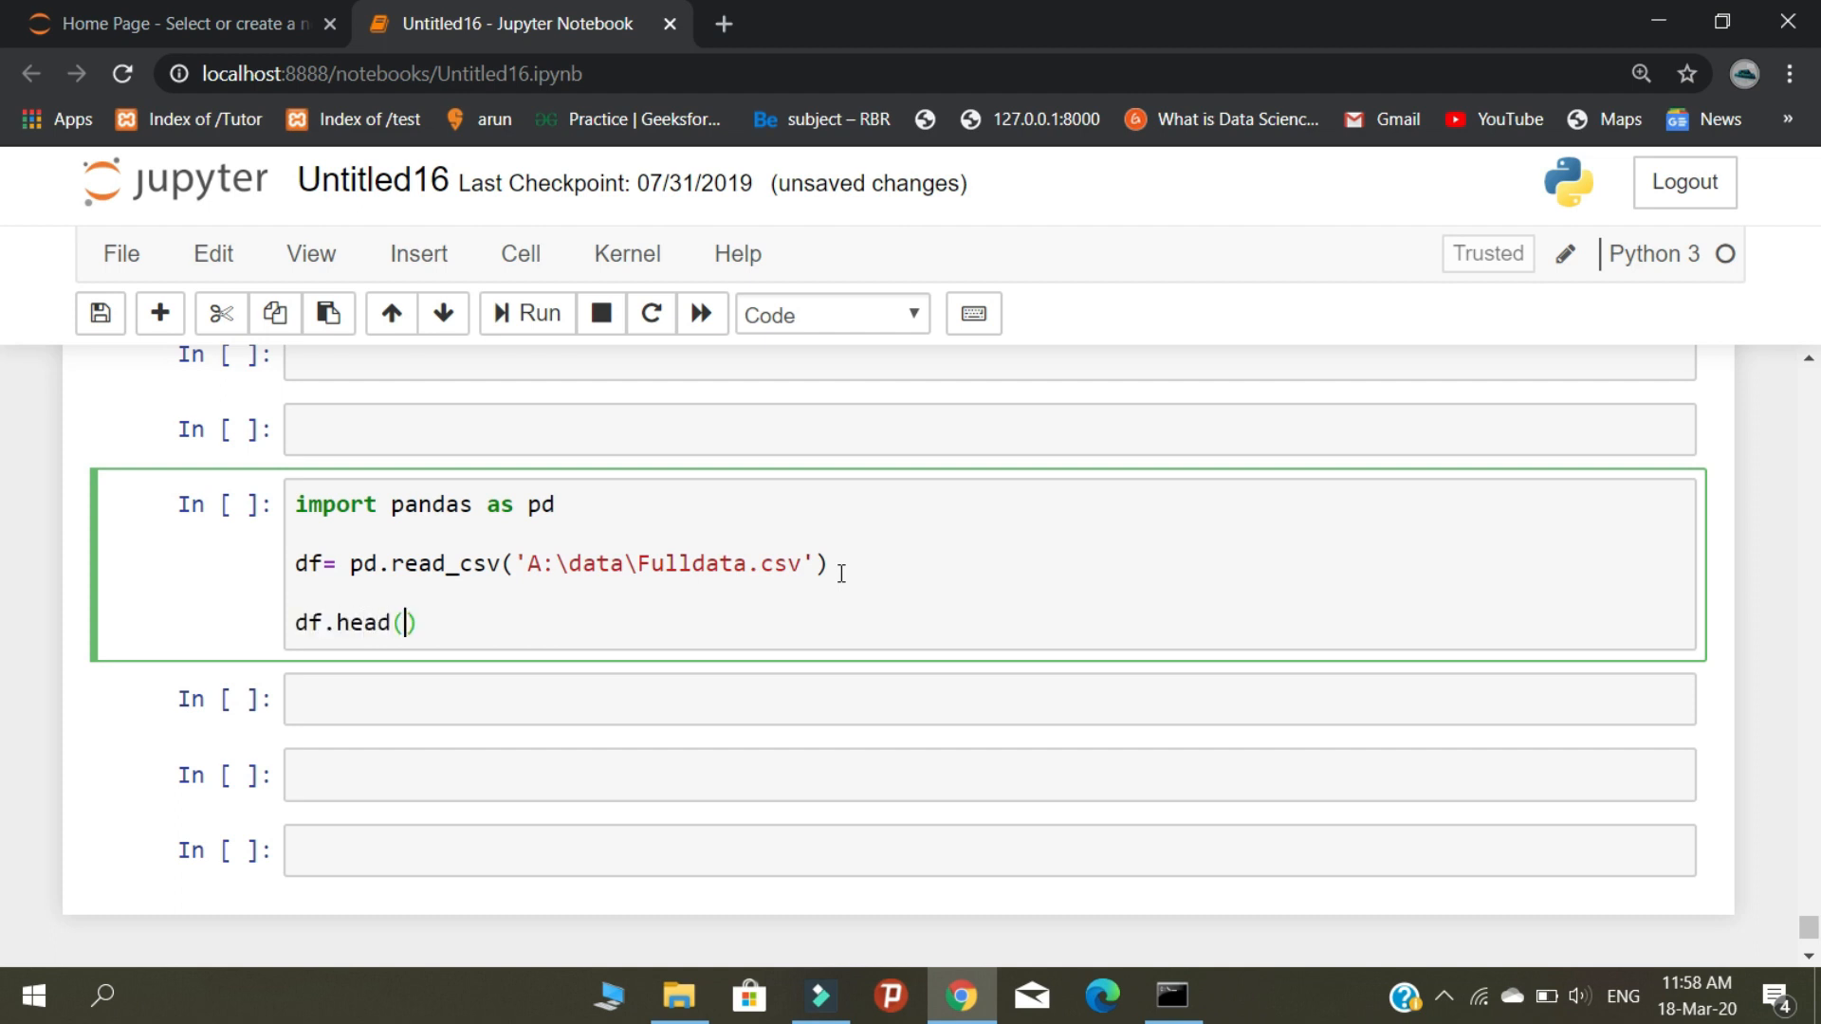
text(3000)
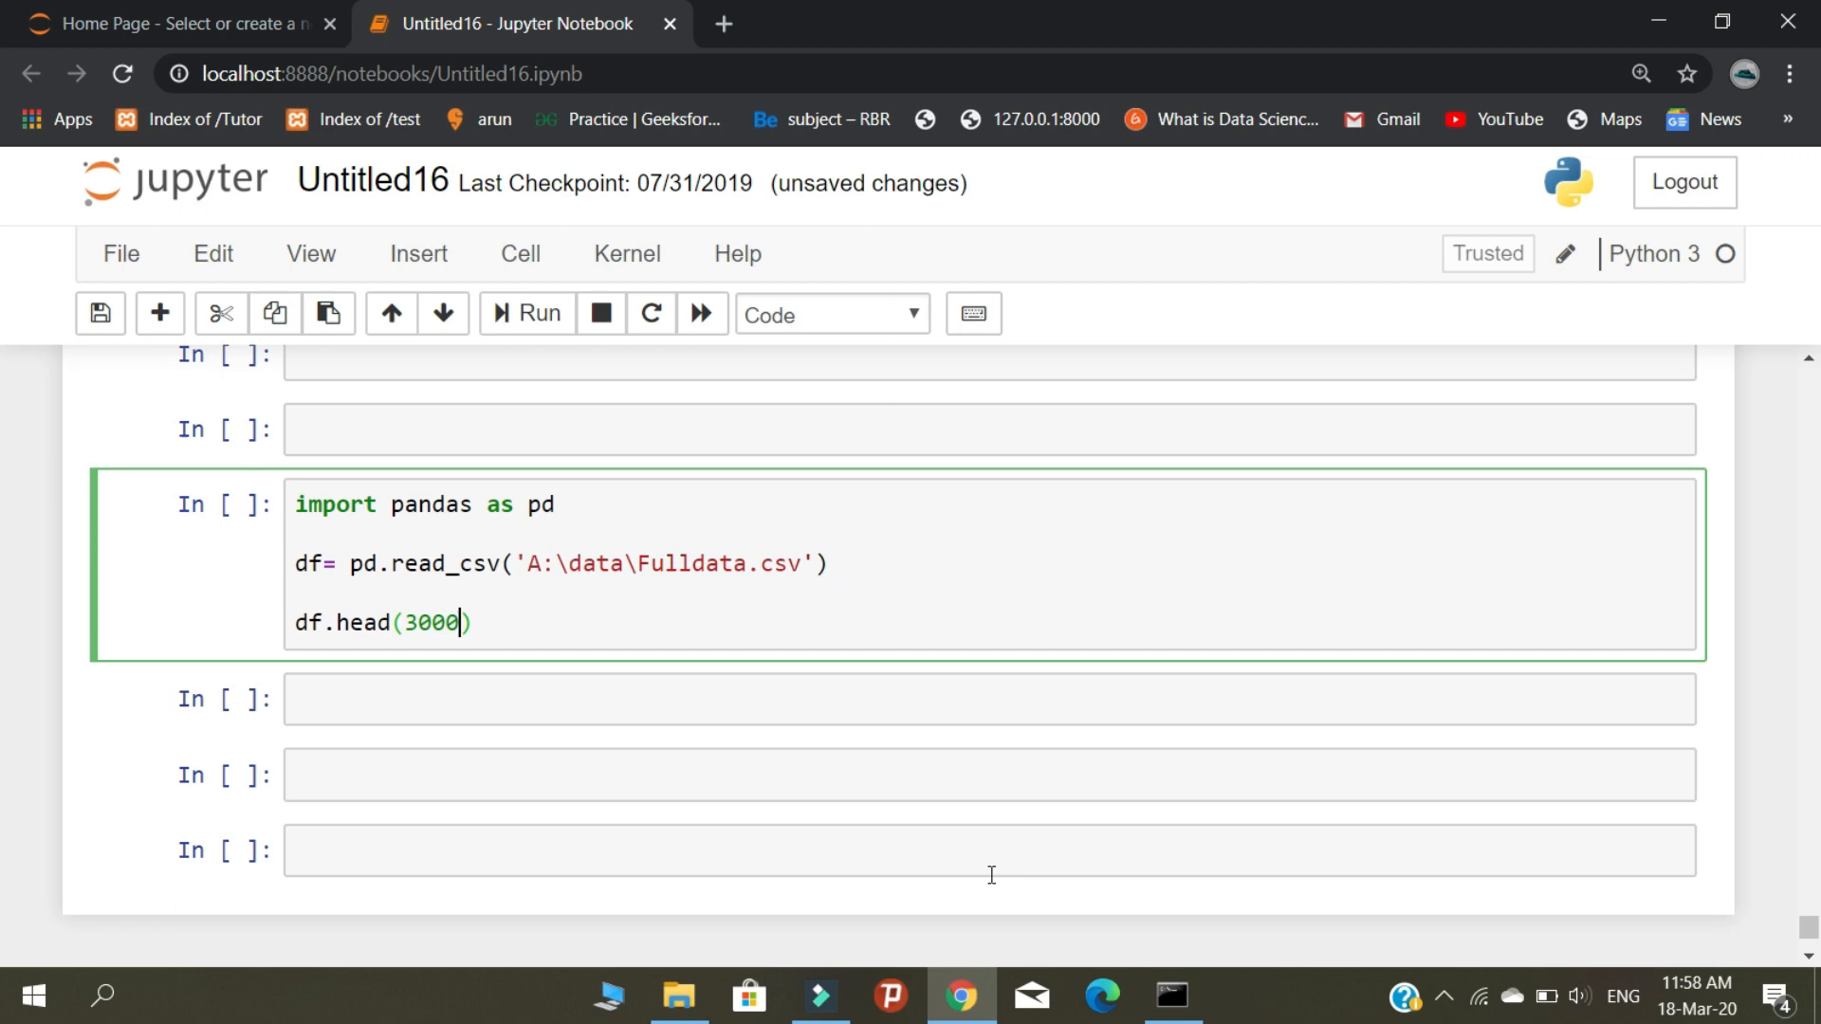
Step: Open Fulldata.csv in Excel, maximize it, browse the rows, dismiss activation, and return to the notebook
click(678, 996)
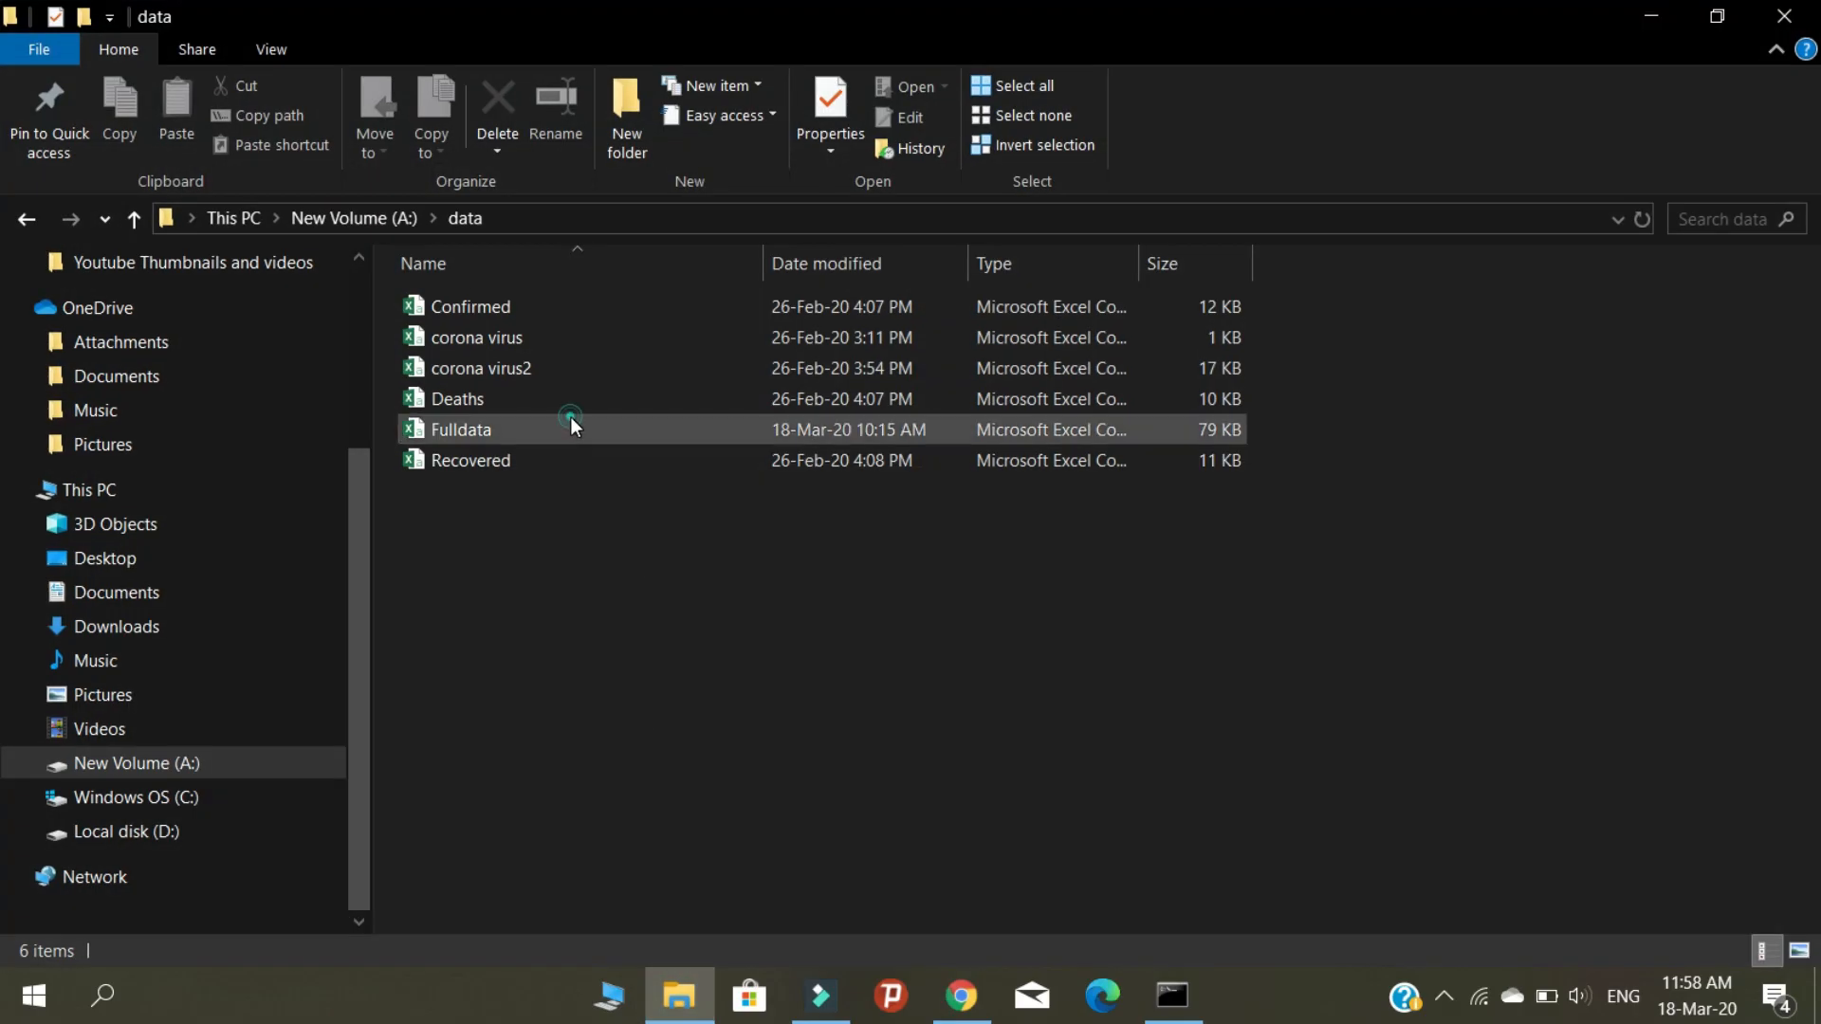
double_click(459, 430)
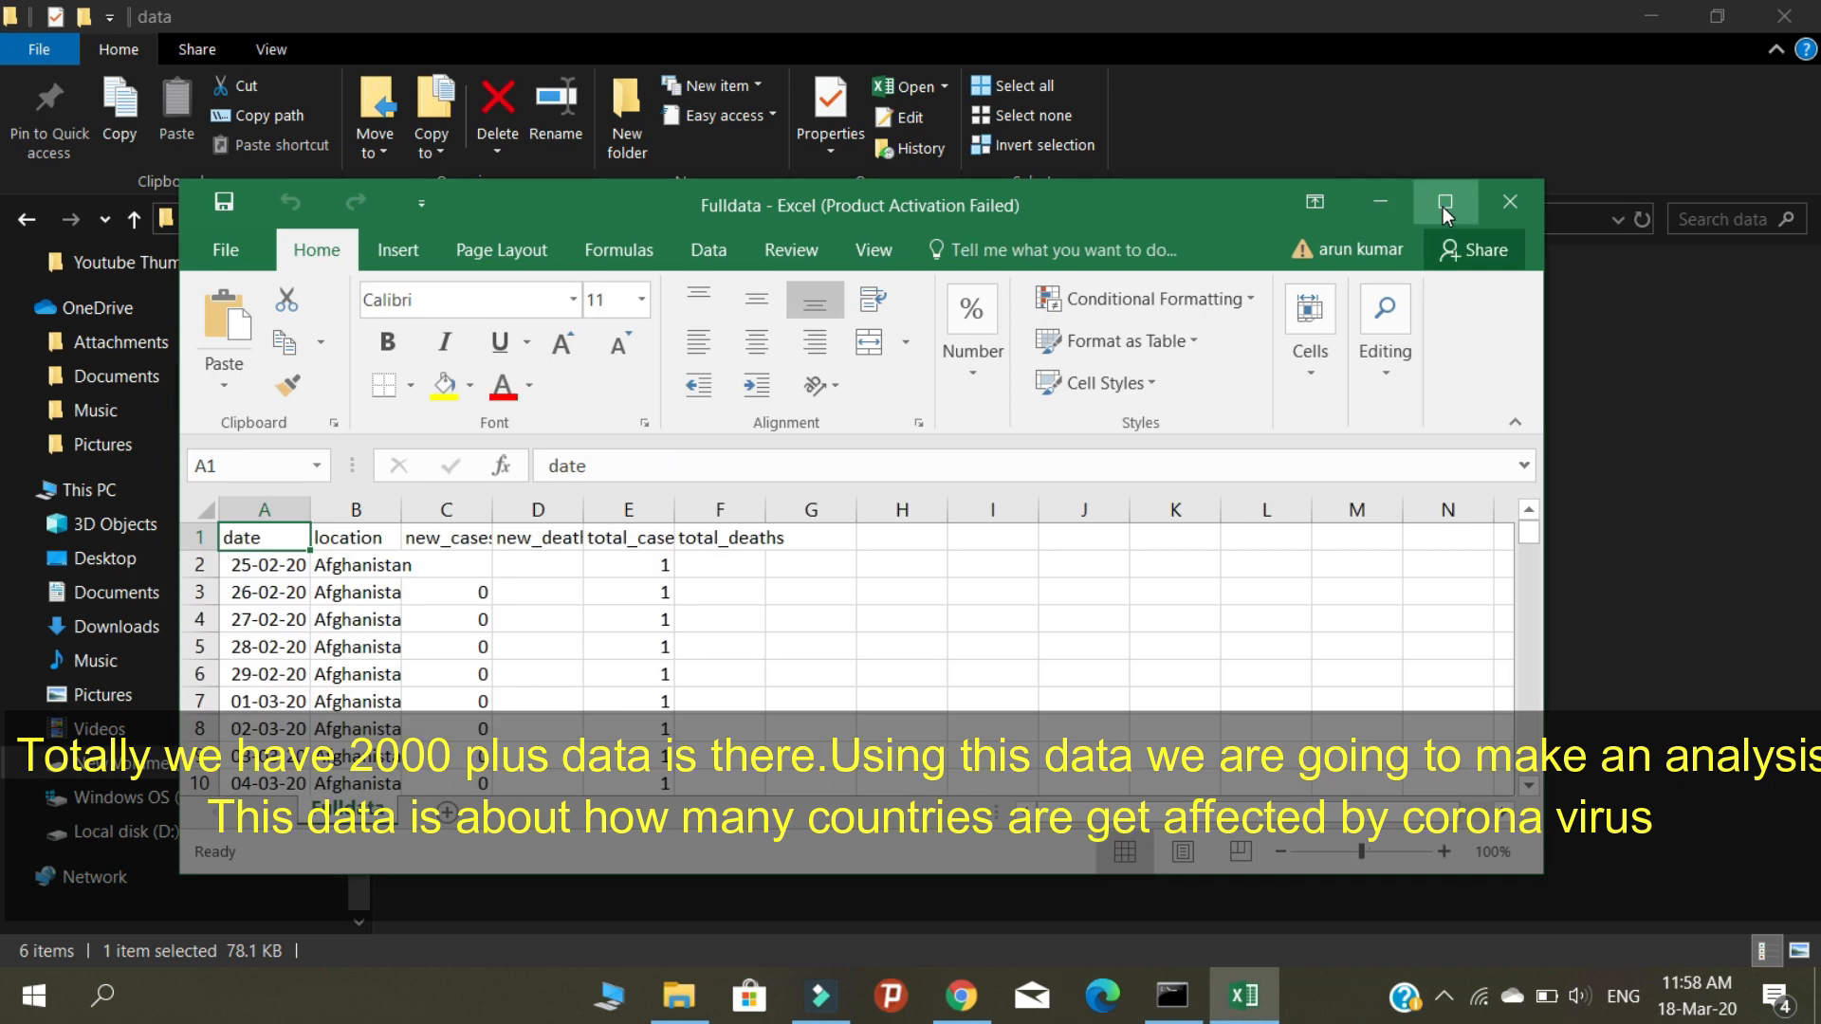
click(1444, 201)
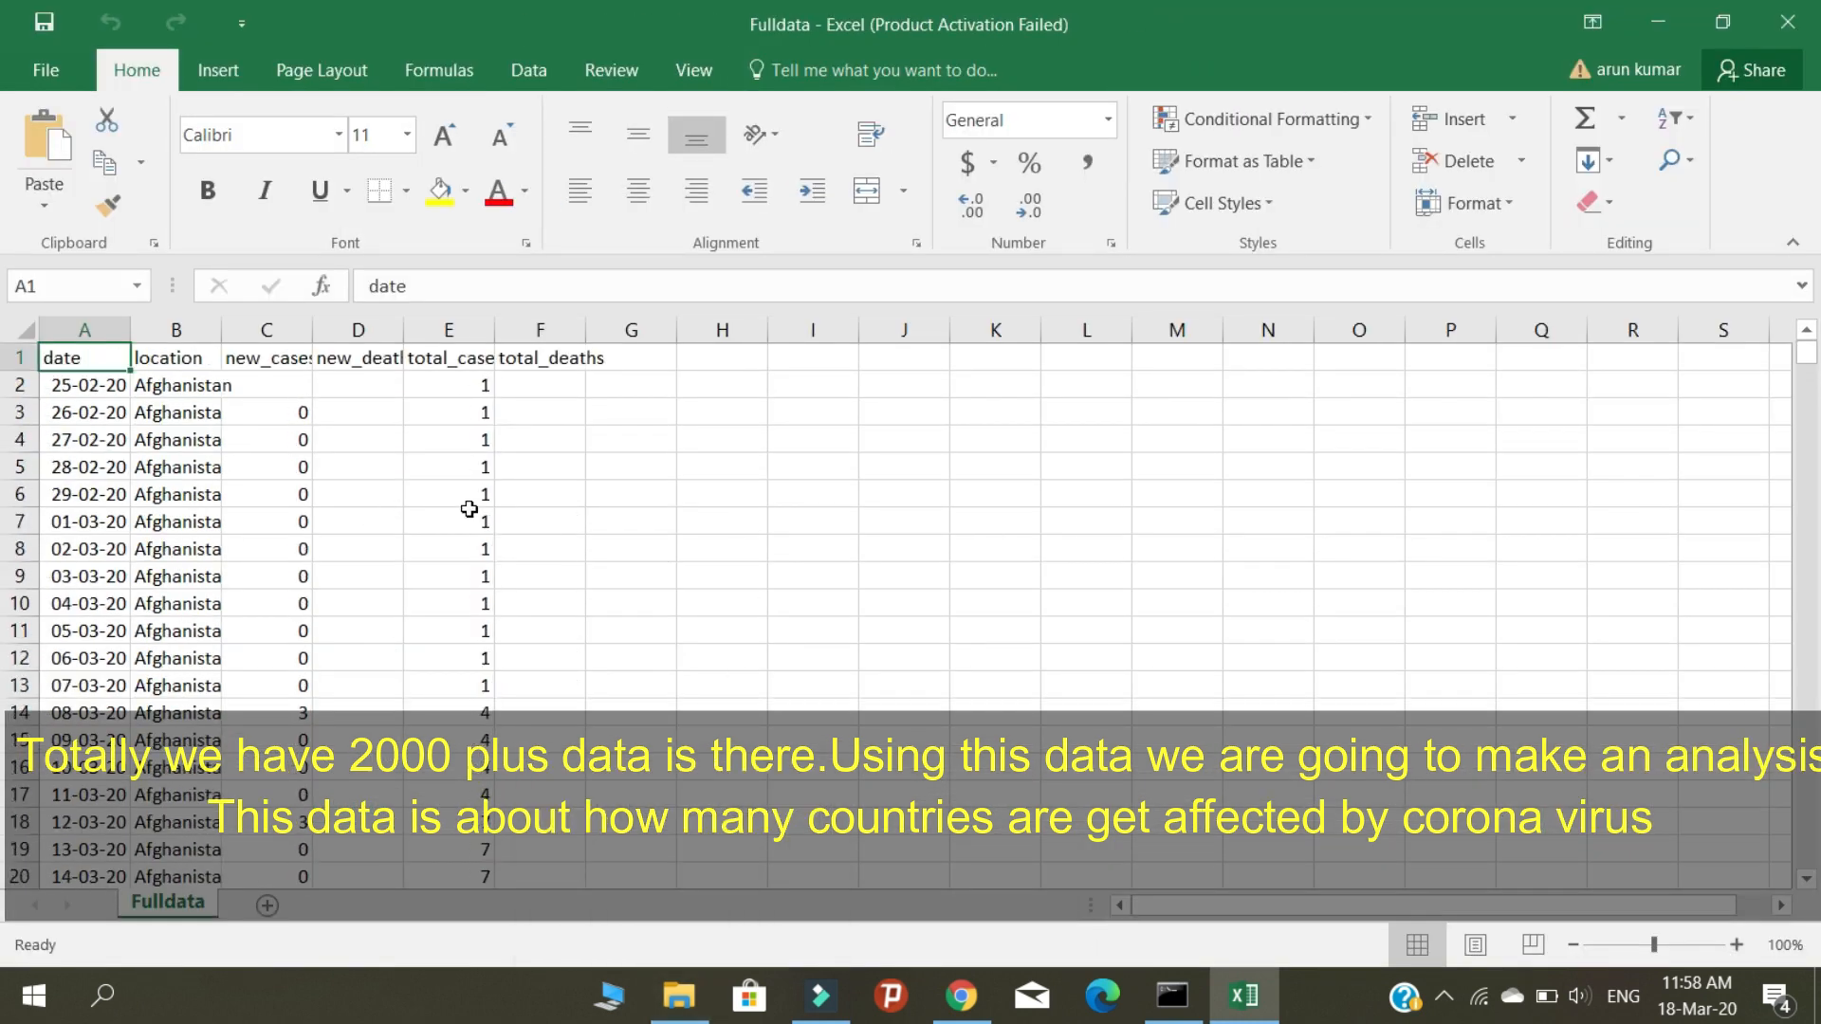
scroll(down, 3)
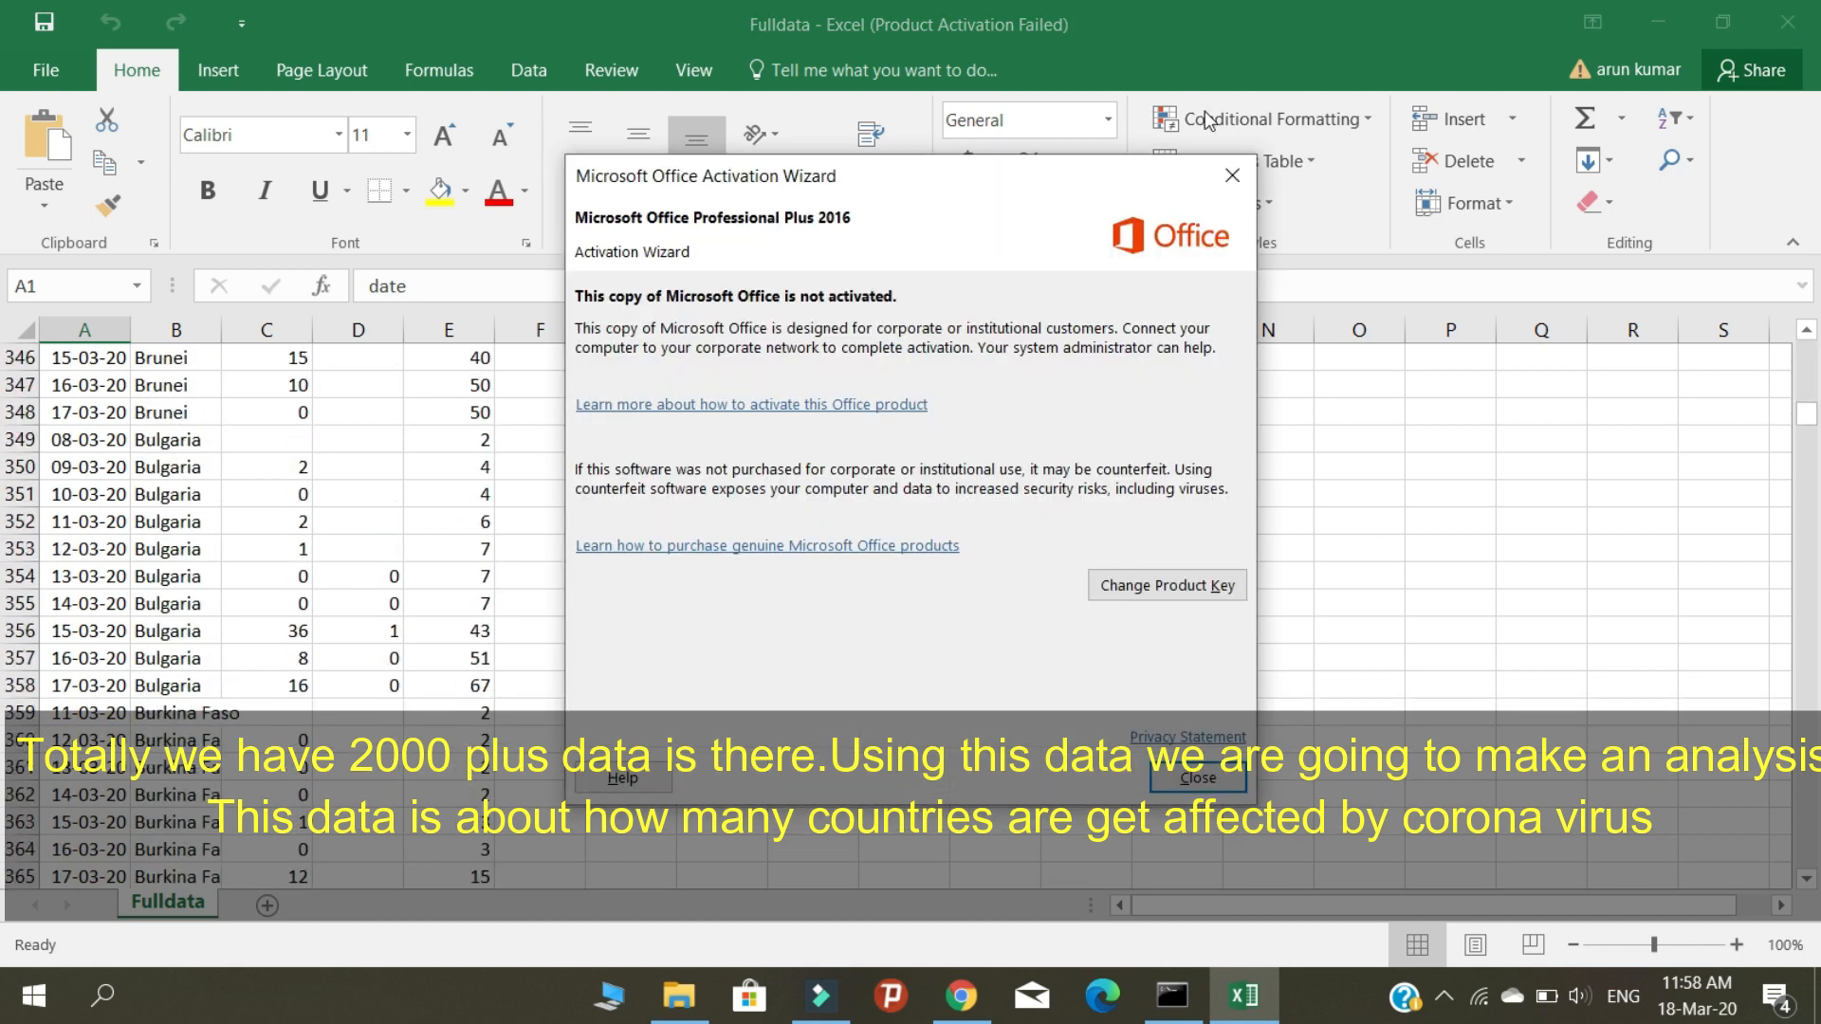
click(1197, 778)
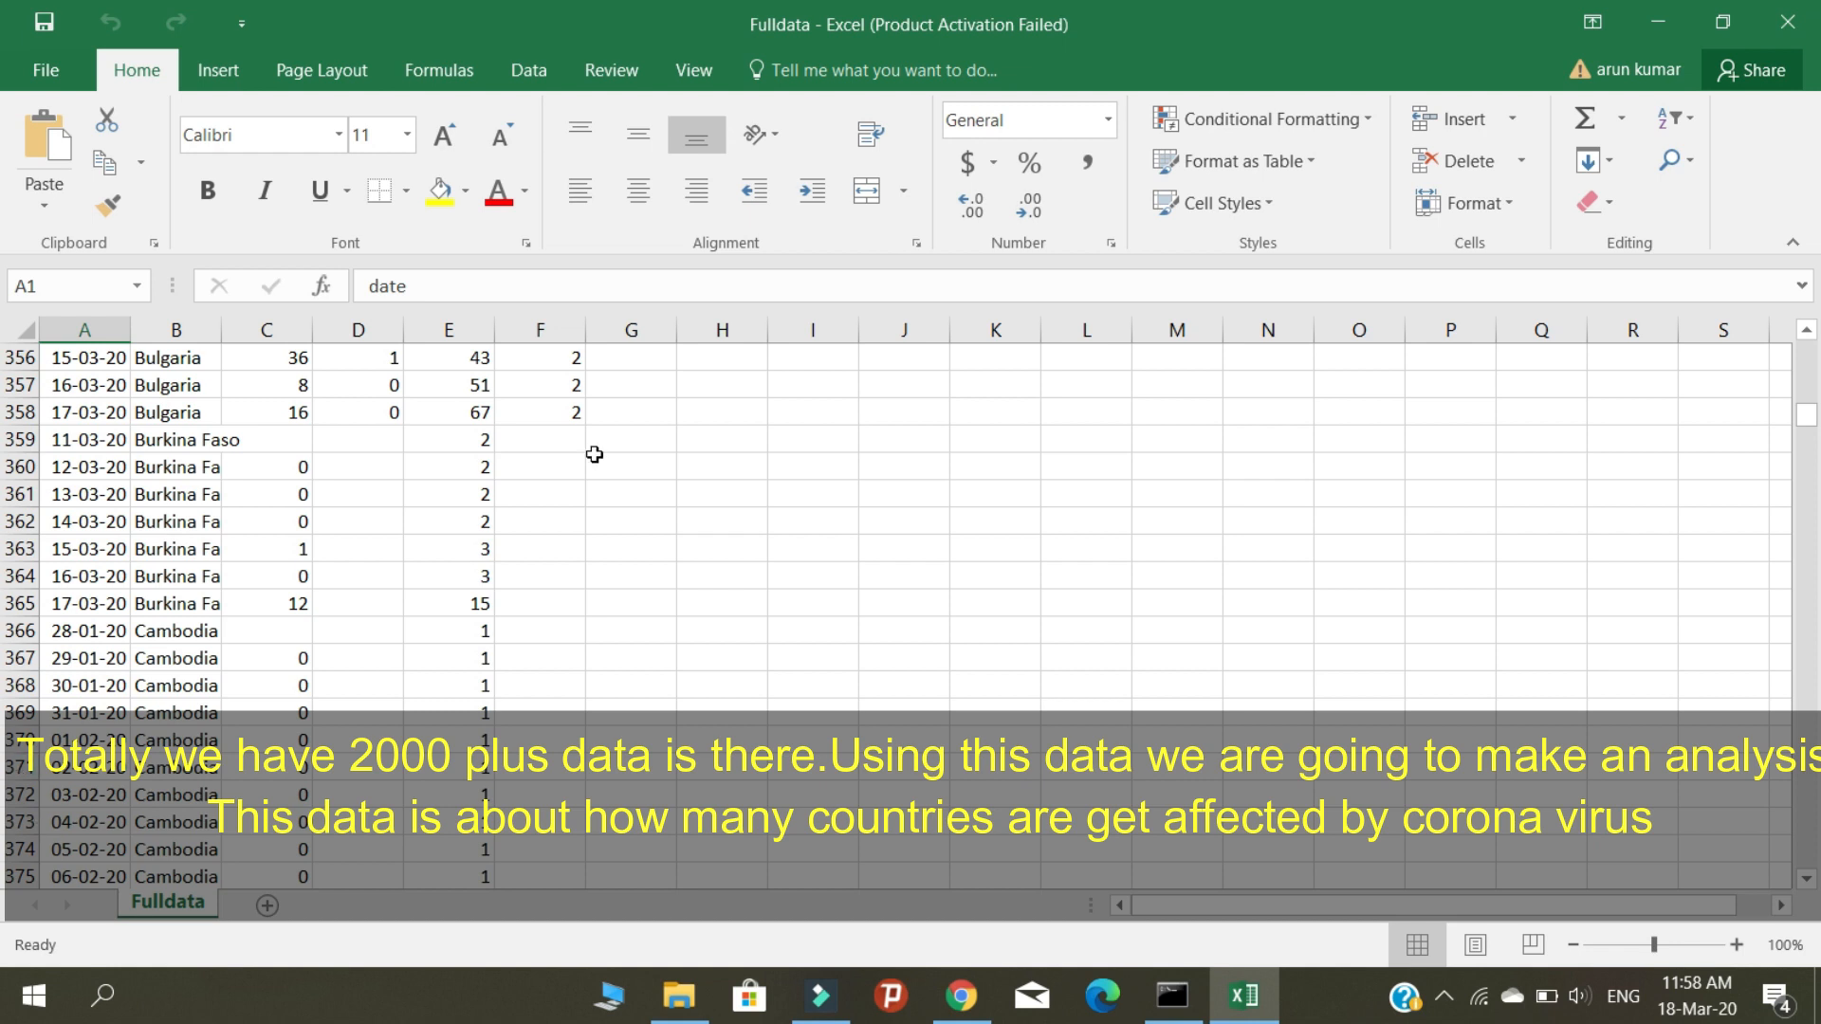
click(679, 996)
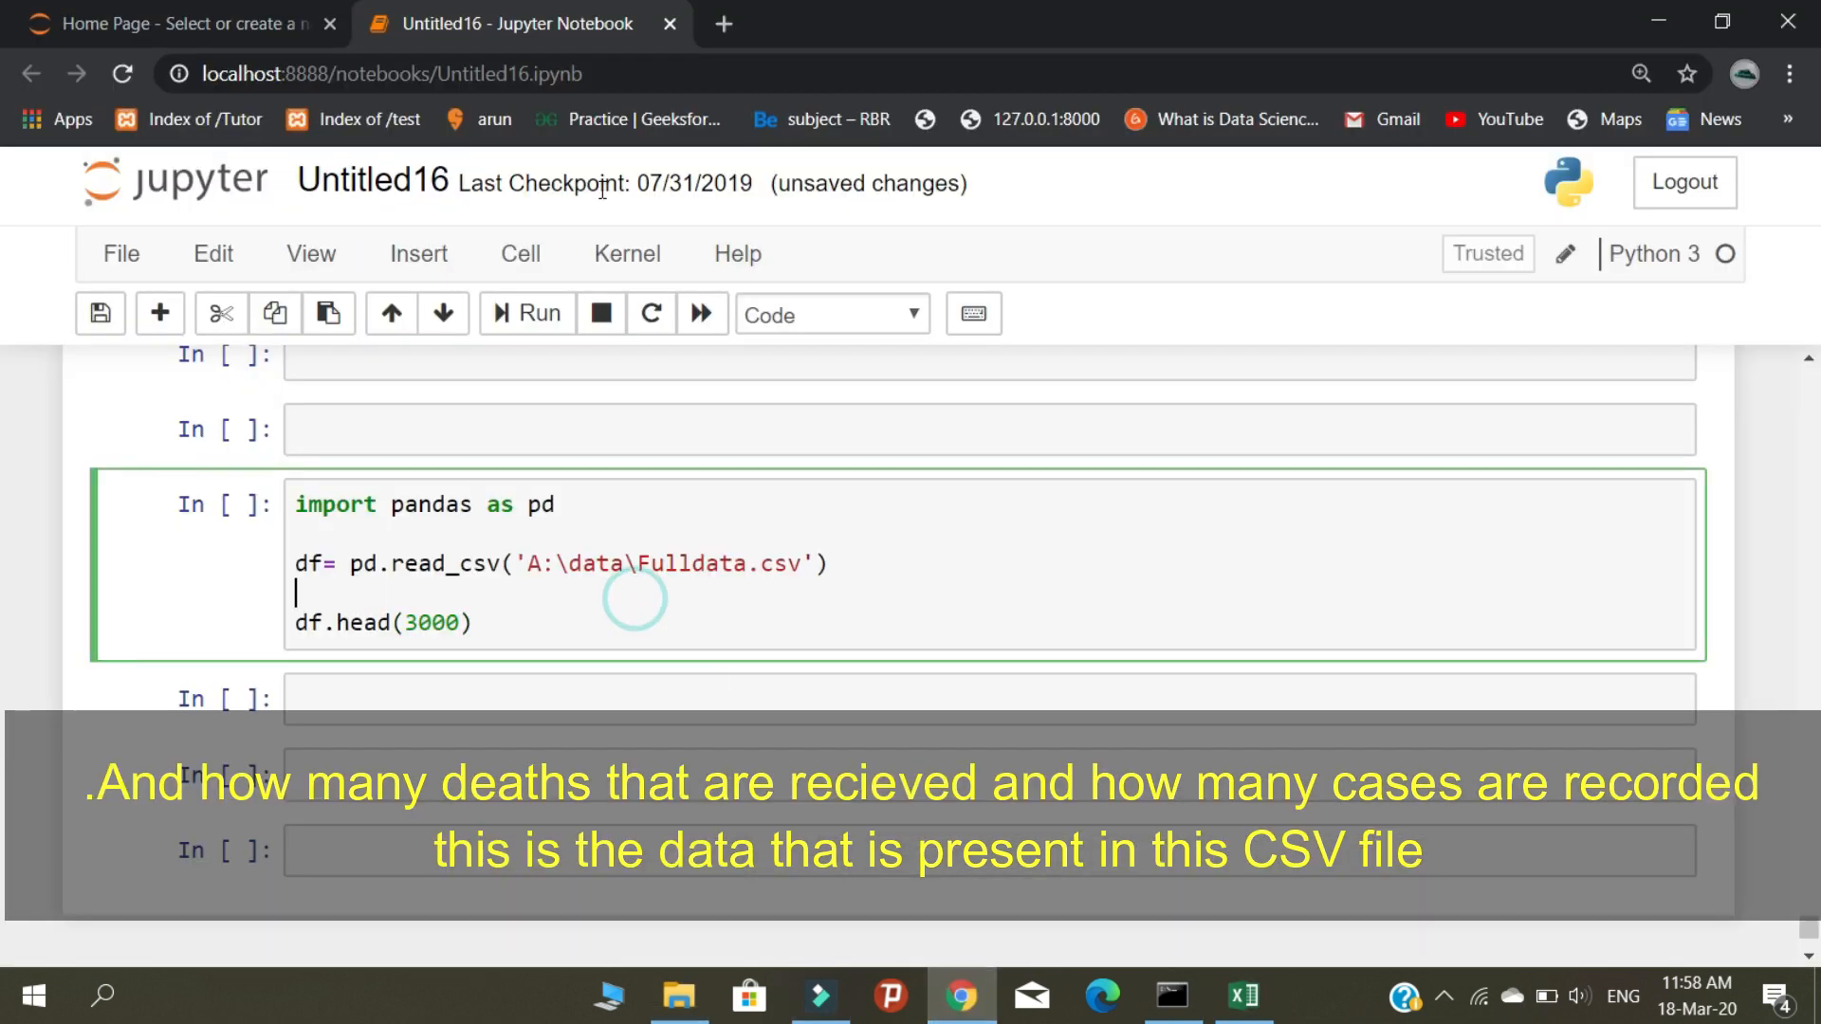
Step: Run the loading cell and scroll through the 2867-row × 6-column DataFrame output
click(525, 313)
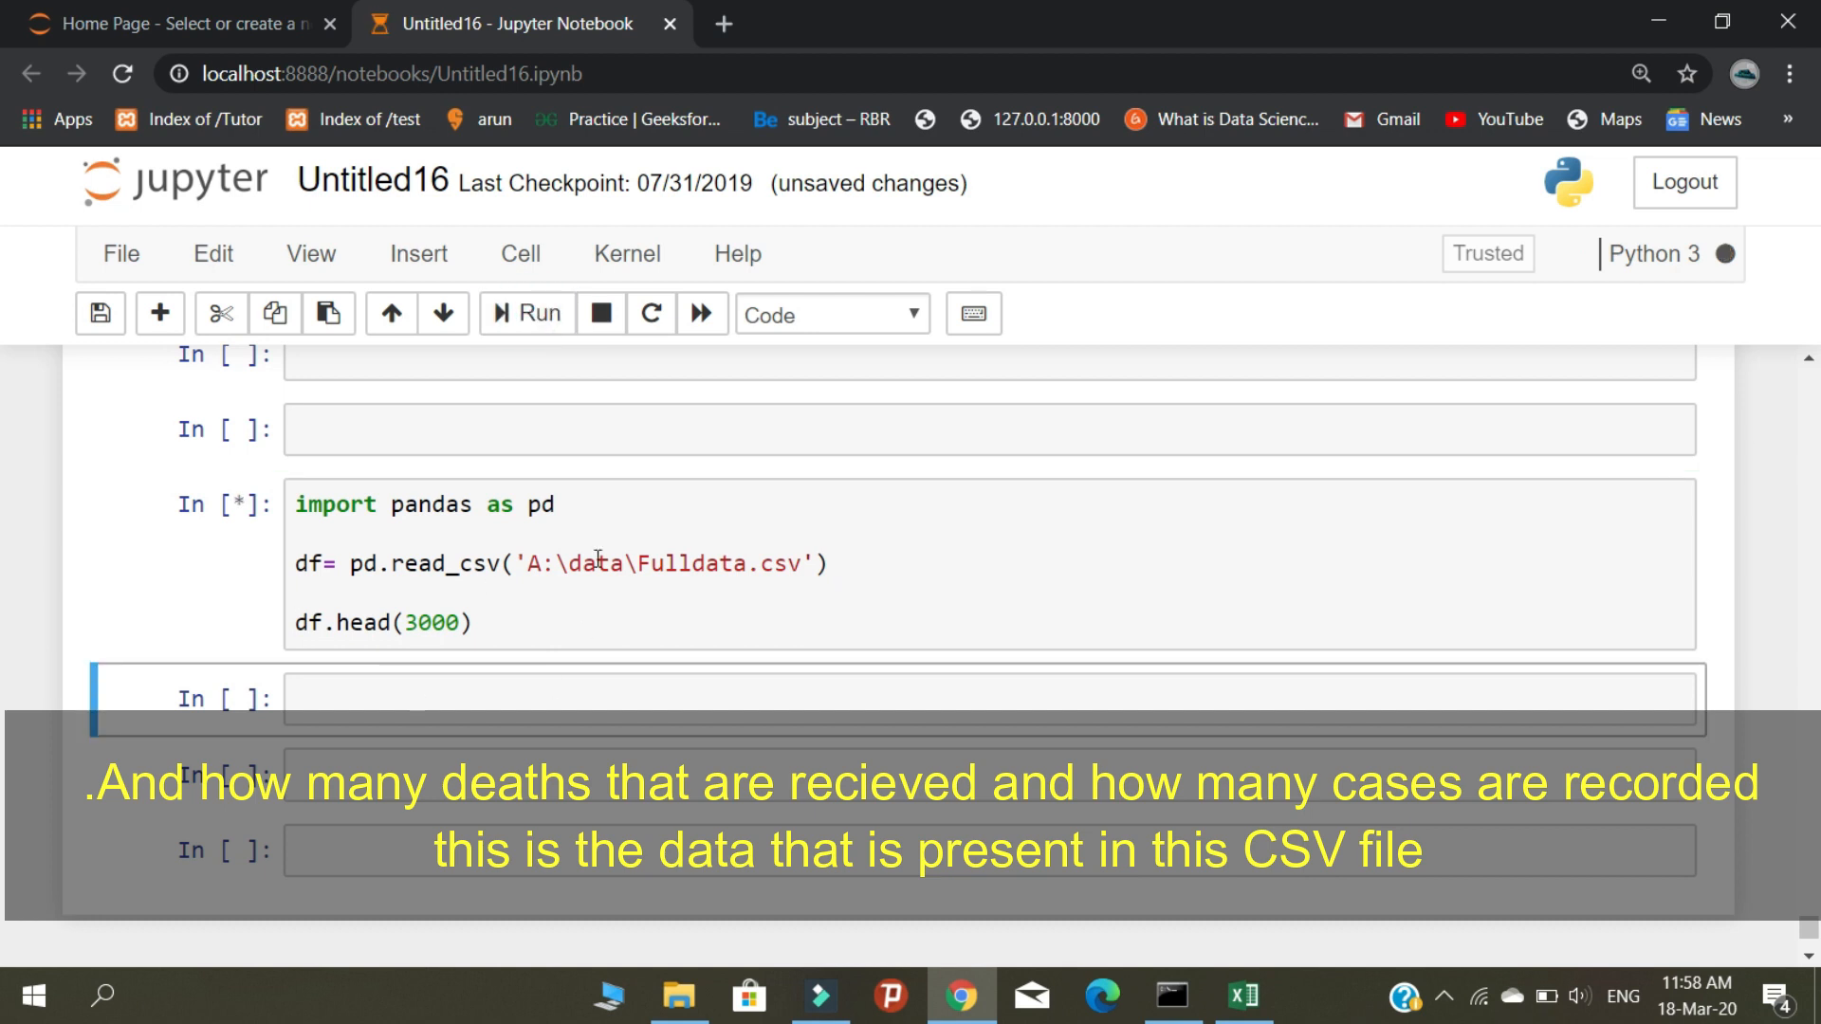
click(525, 313)
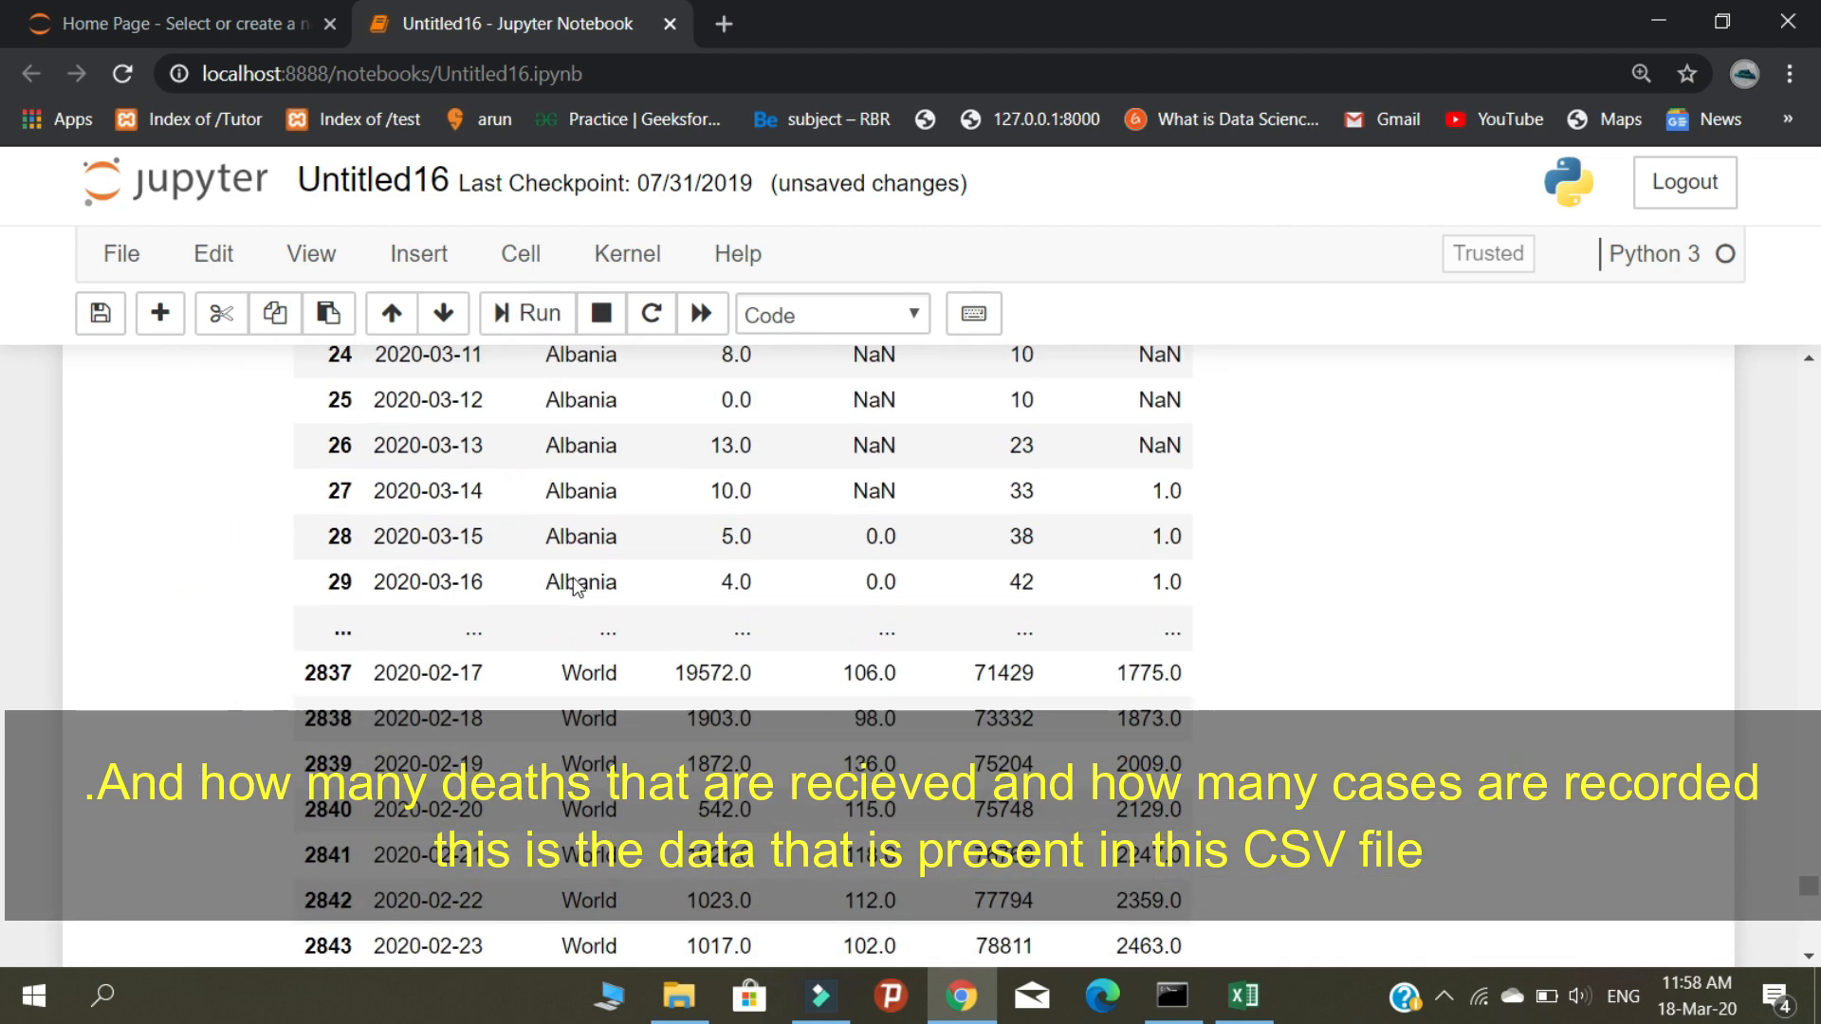
scroll(down, 3)
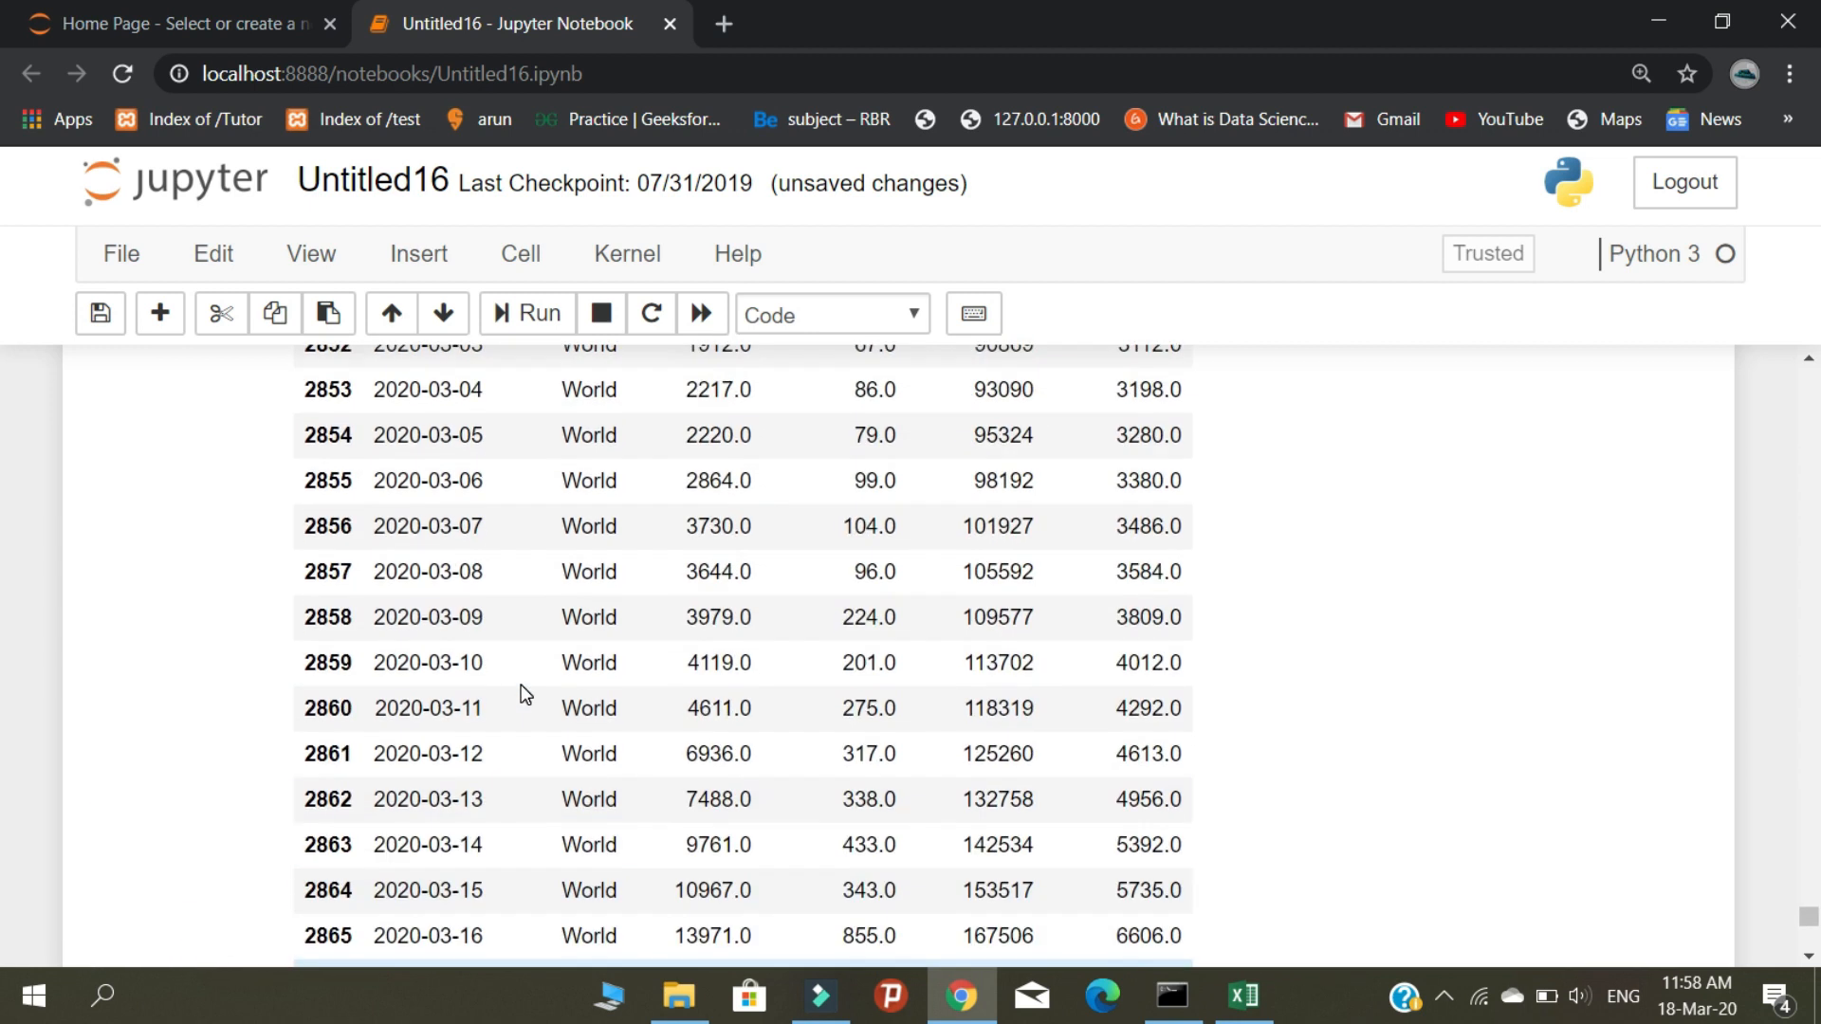
scroll(up, 3)
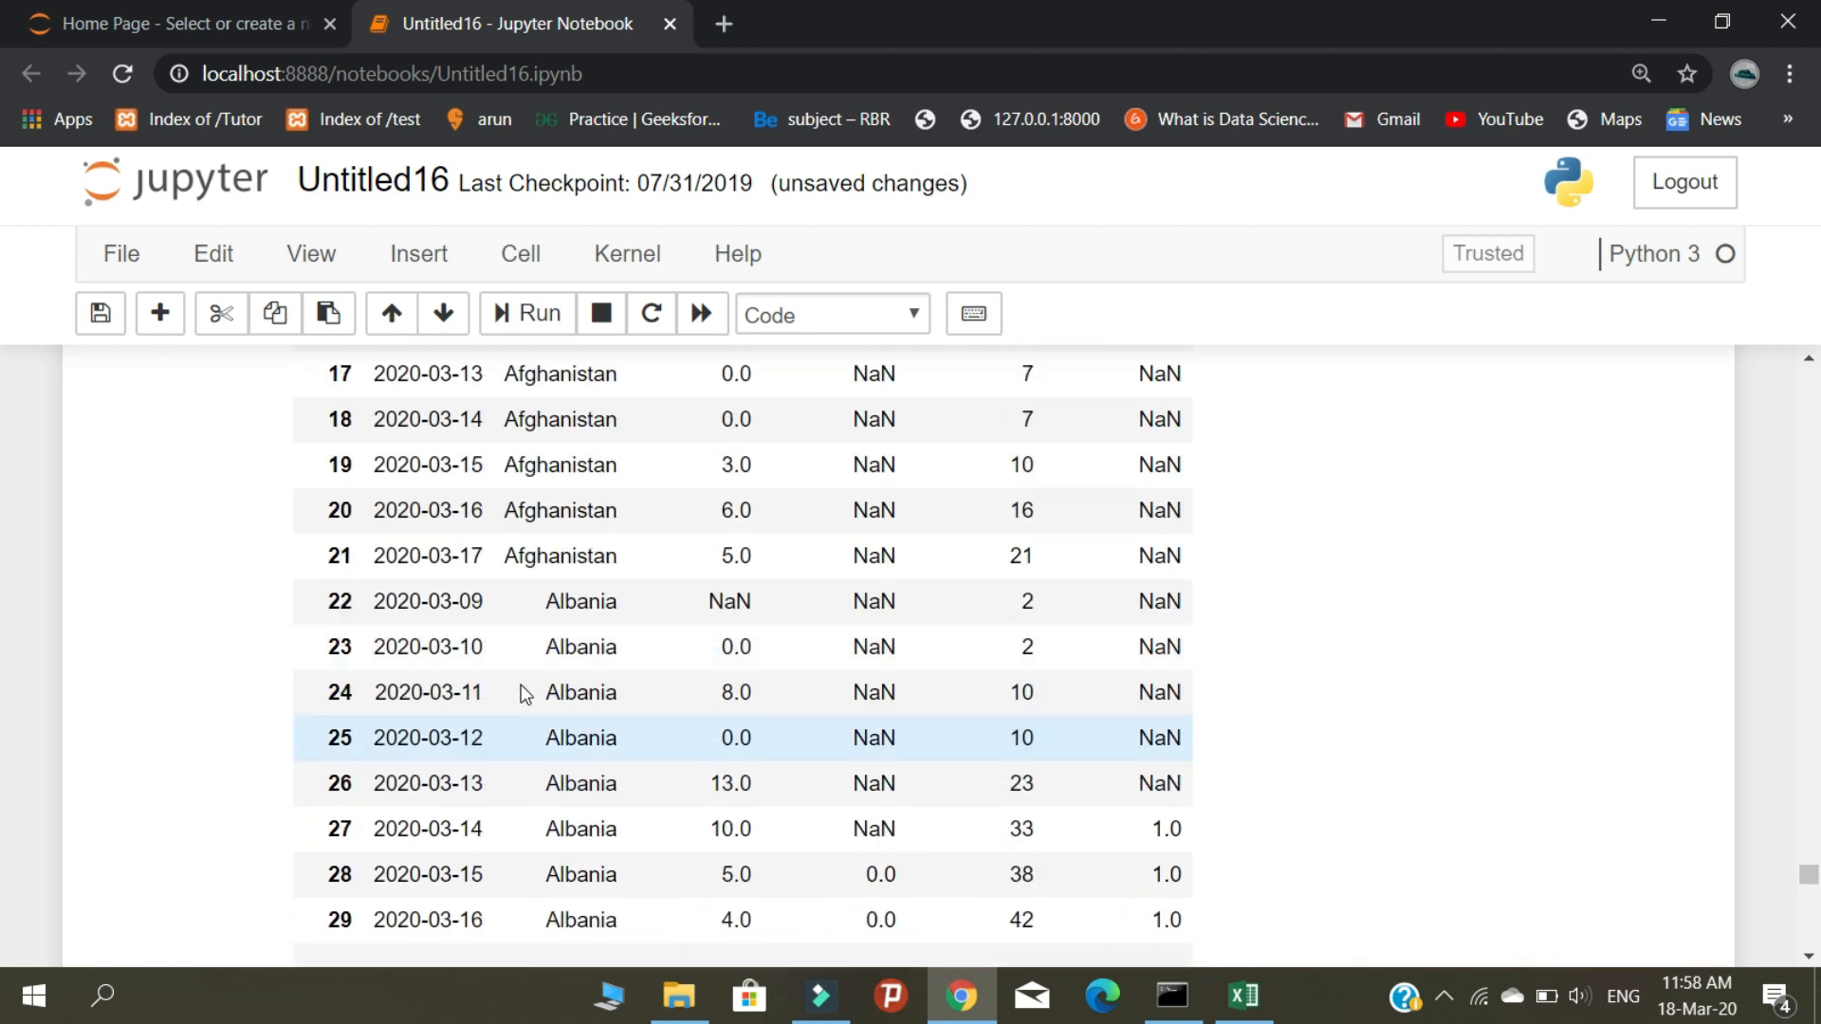
scroll(down, 3)
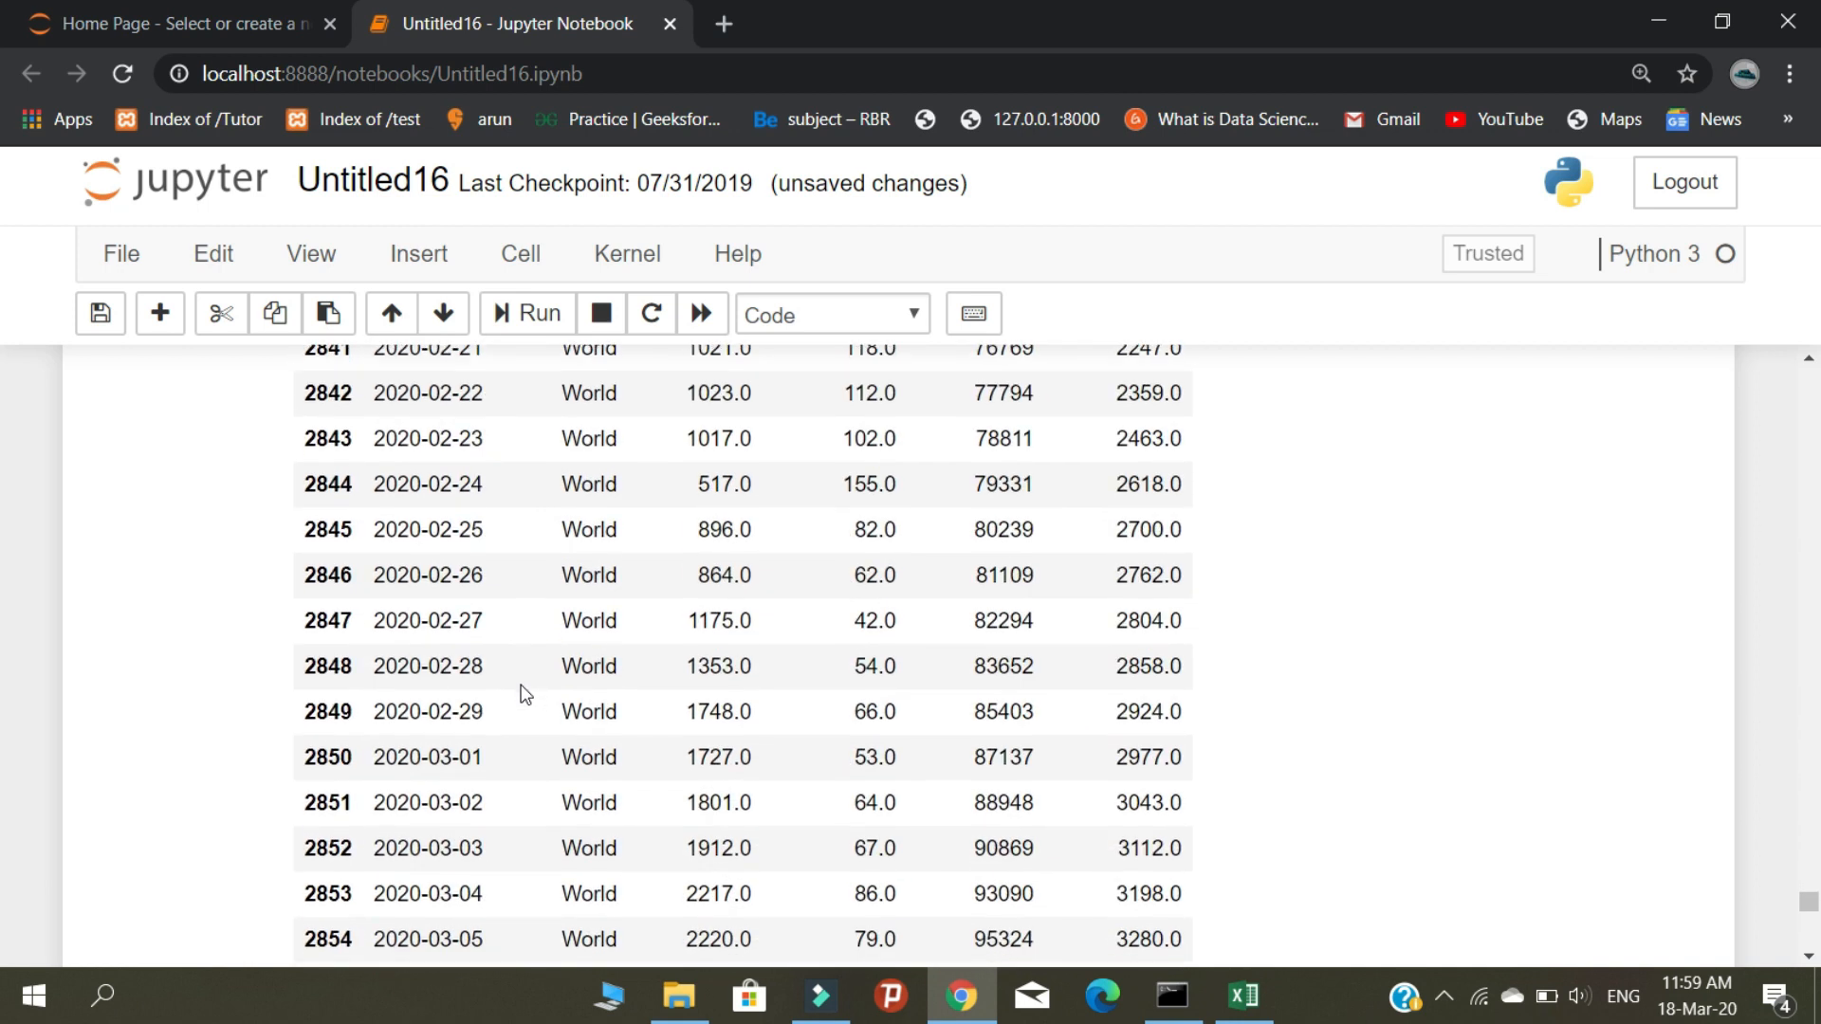
scroll(down, 3)
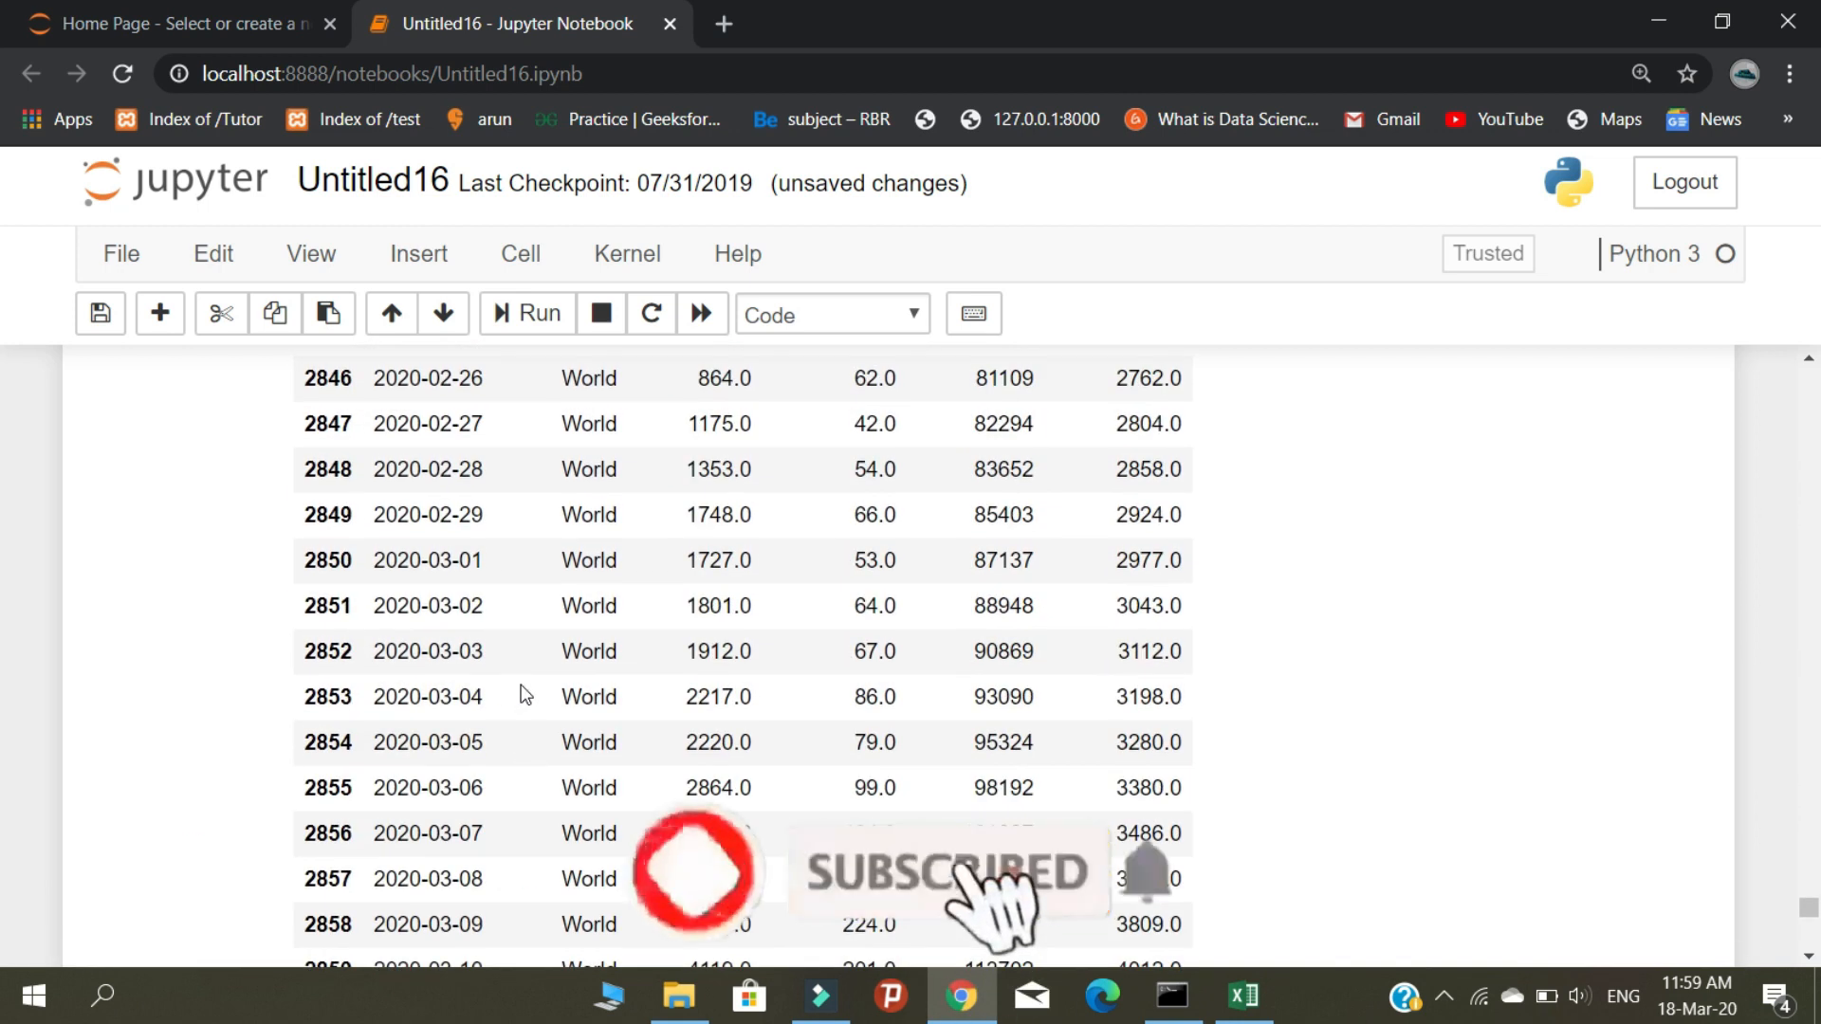
scroll(up, 3)
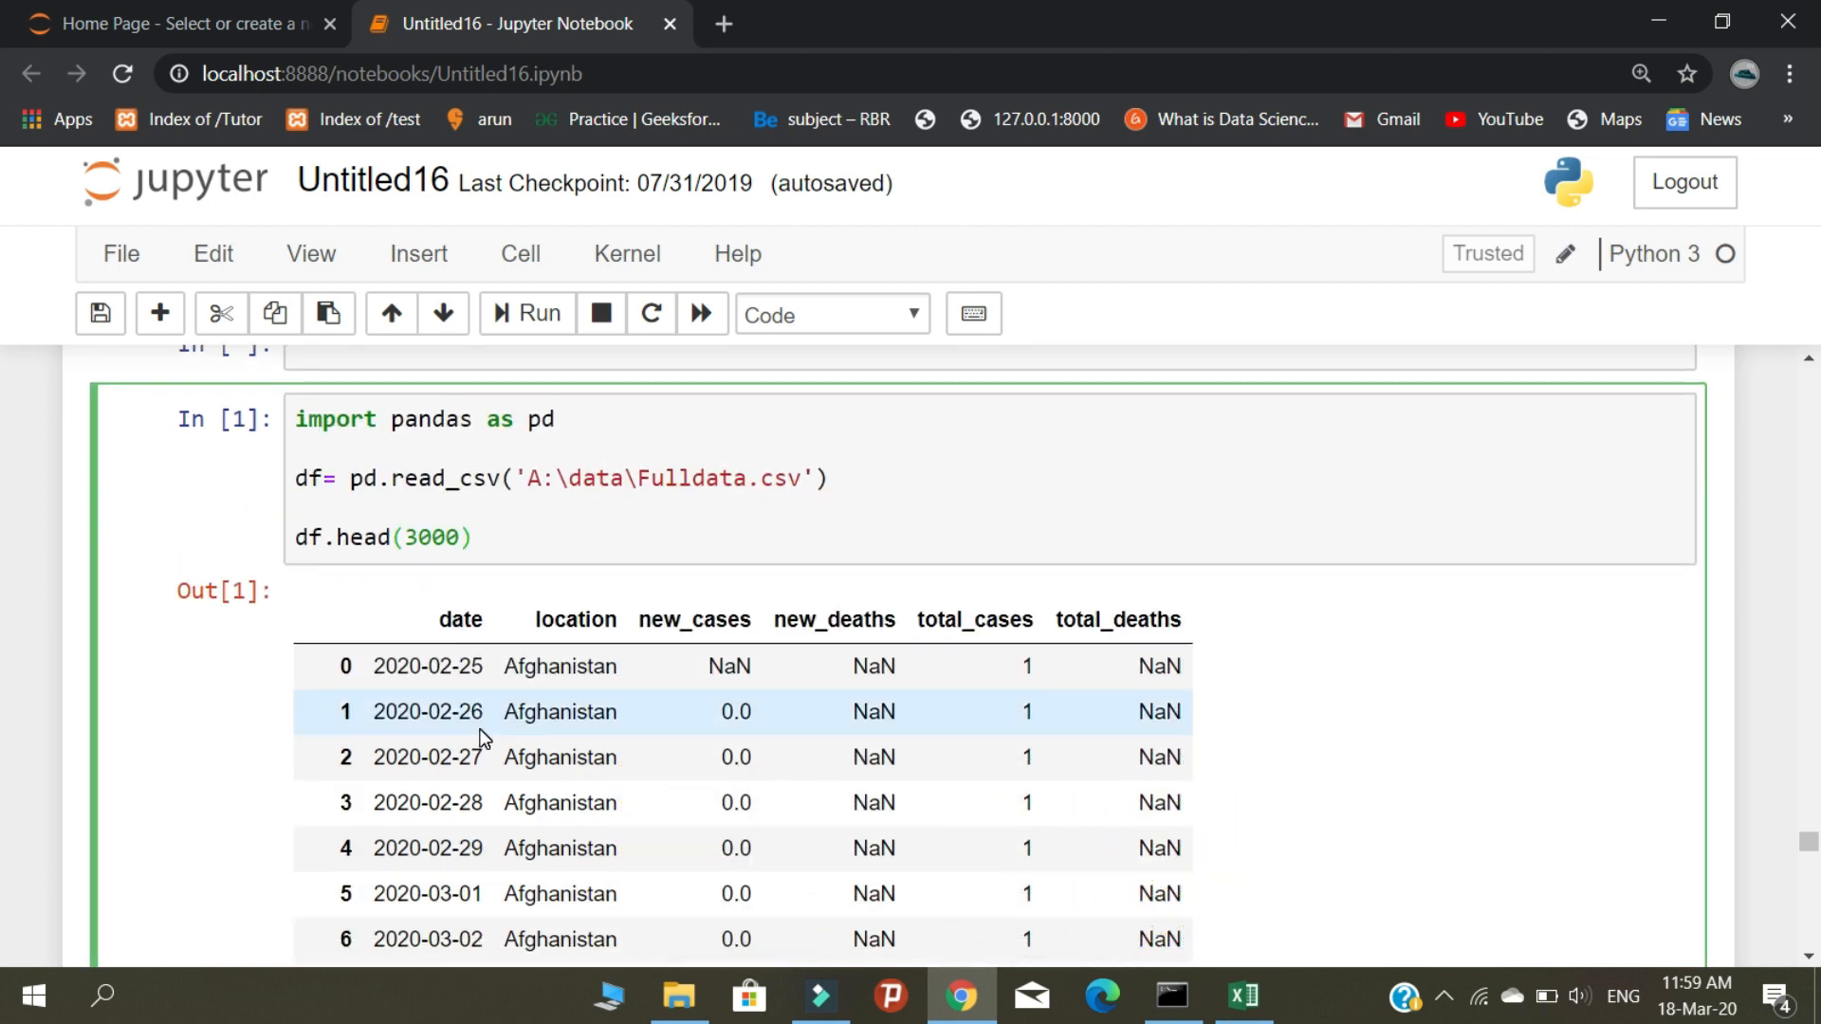
scroll(down, 3)
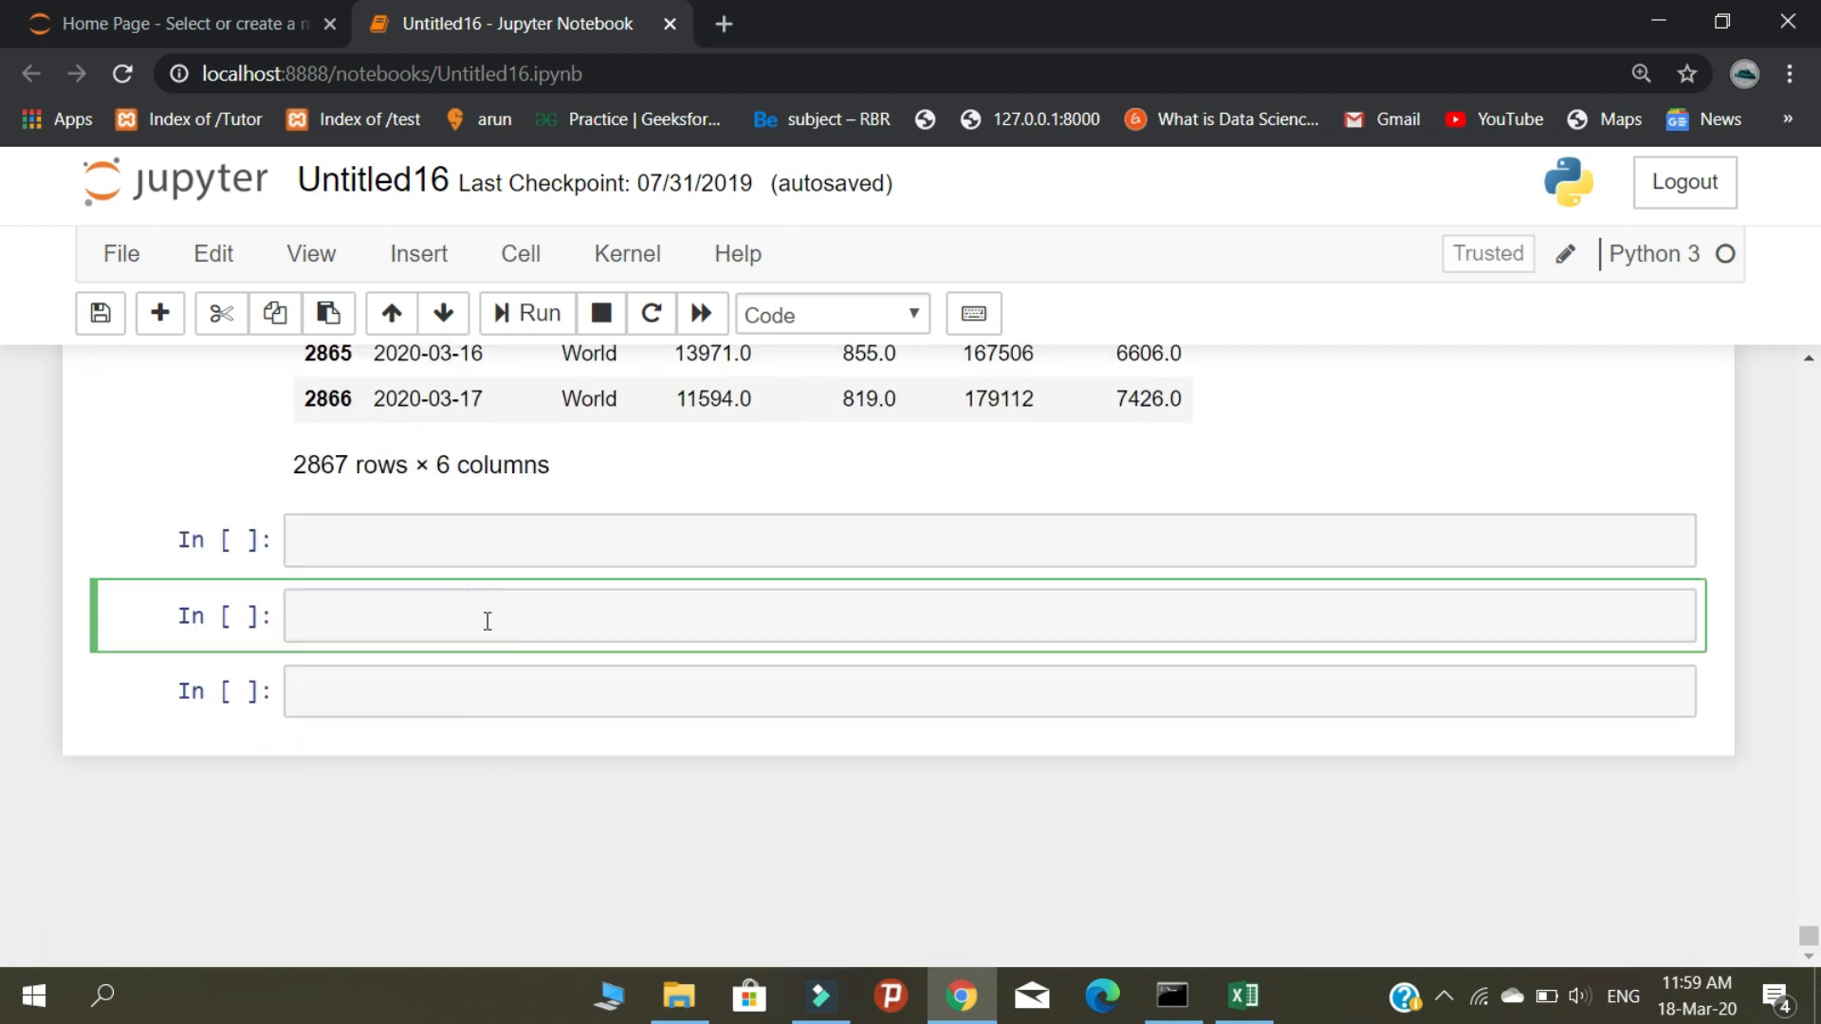
Step: Write 'import pandas as pd' and 'import plotly.express as px', then begin a df line
text(import)
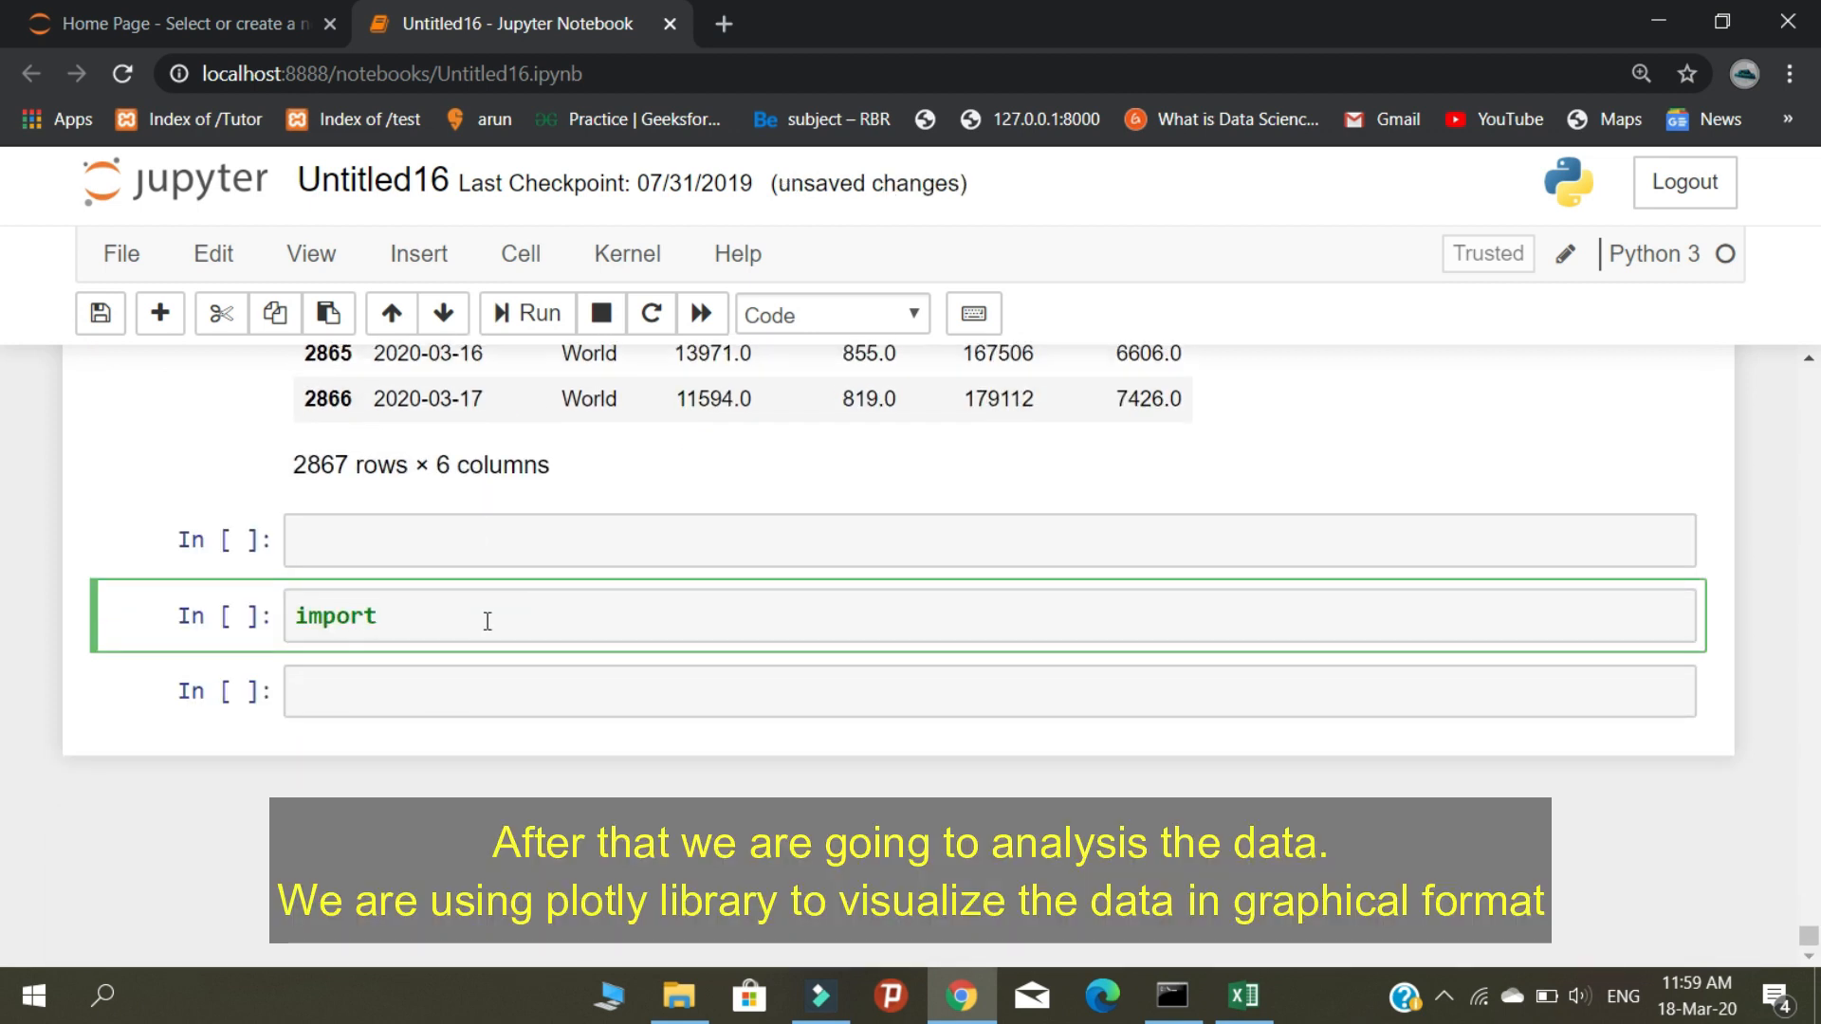
text(pandas)
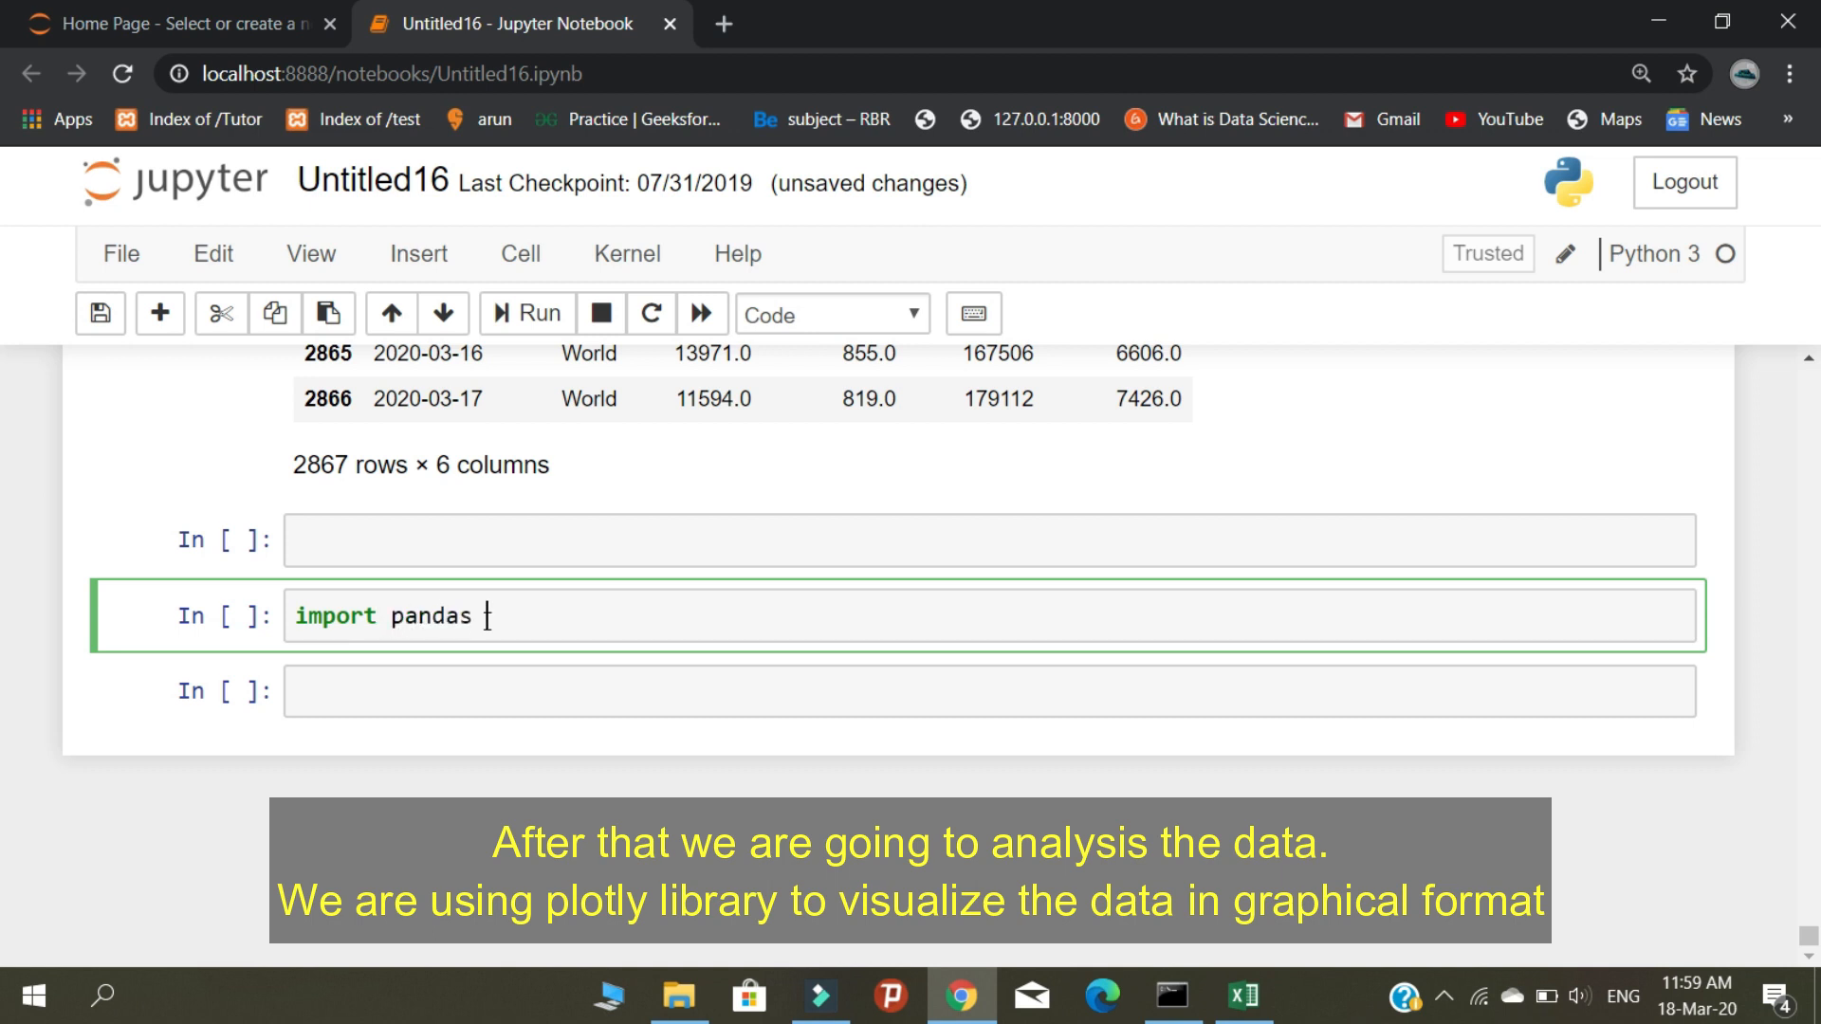
text(as pd)
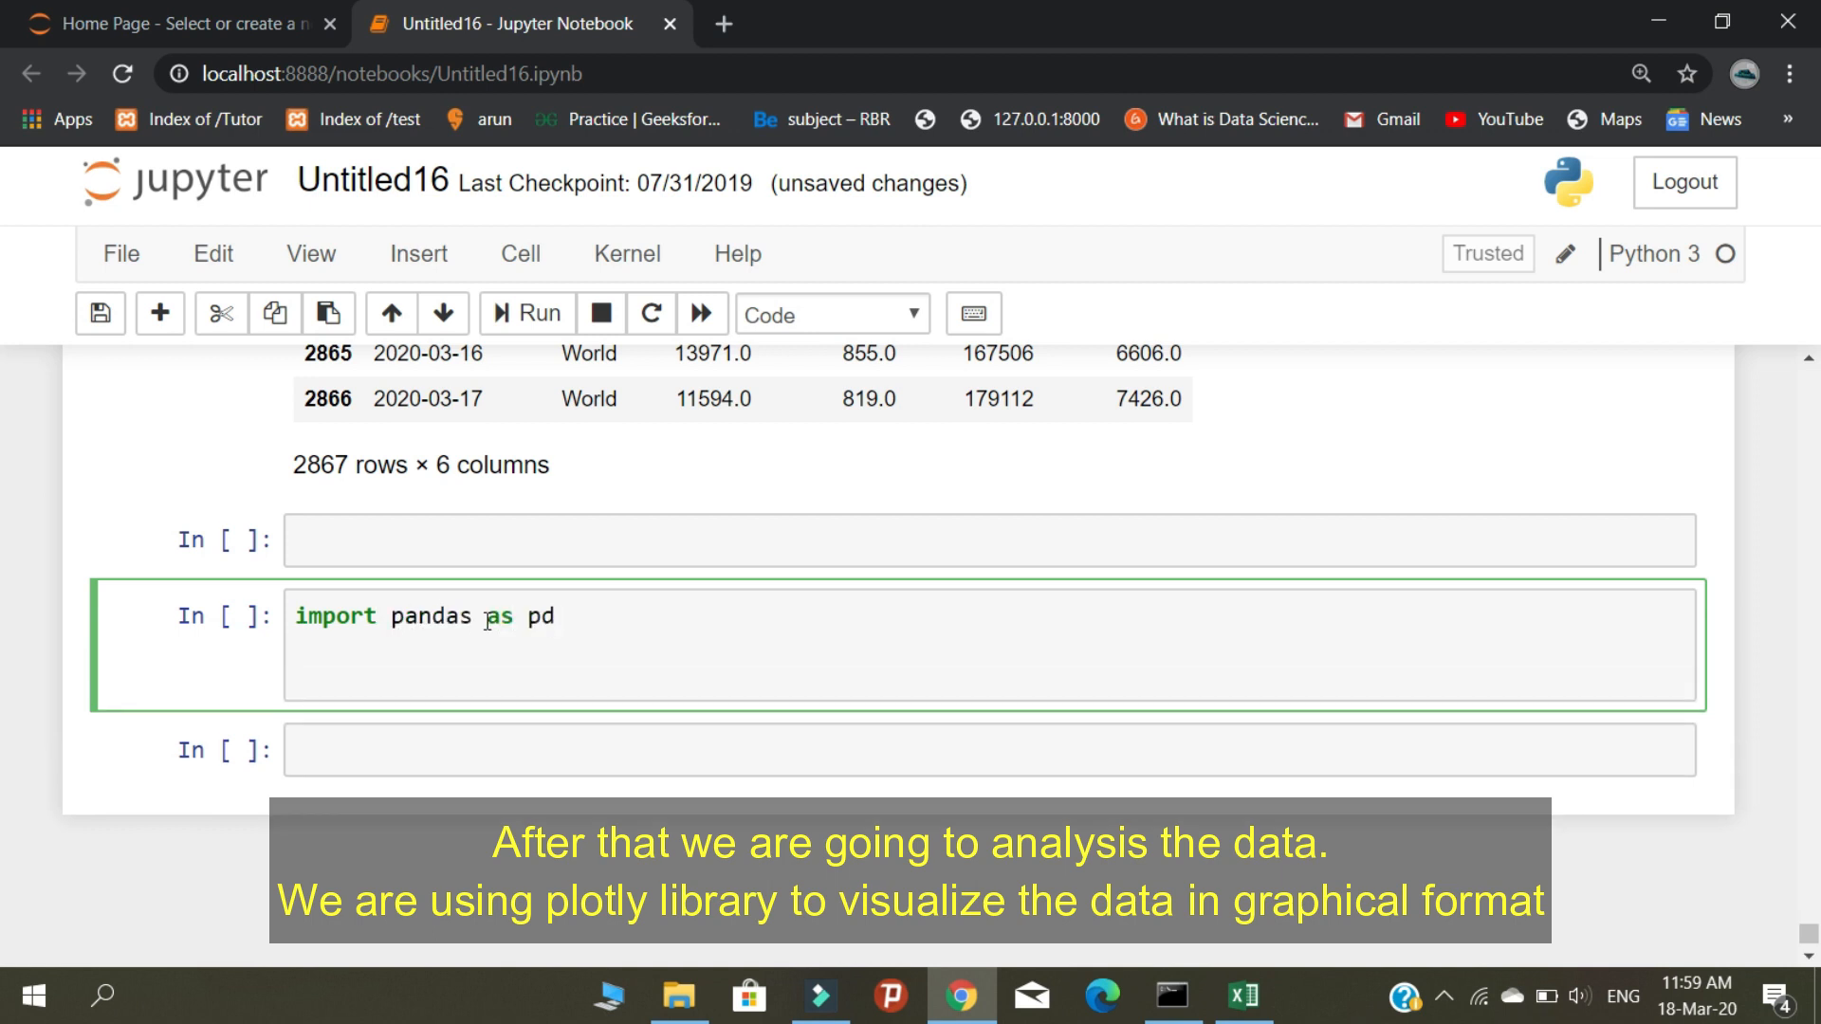
text(import plotl)
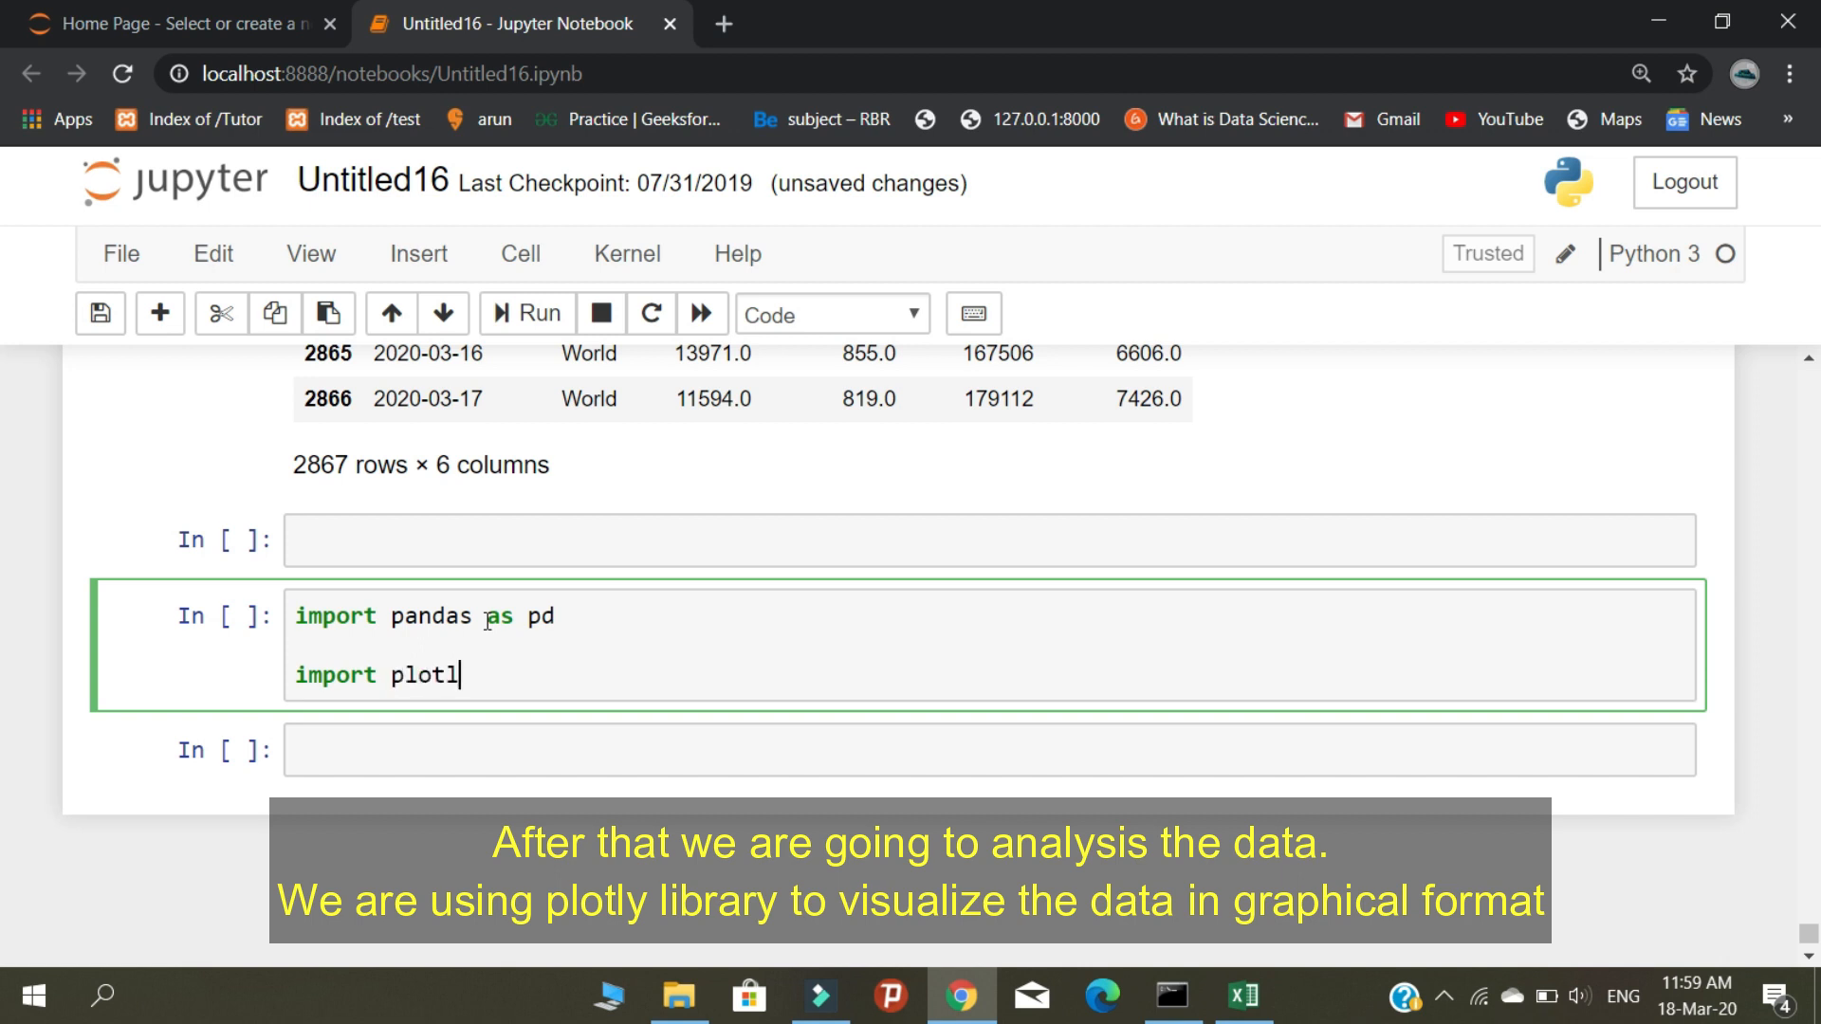
text(y.ex)
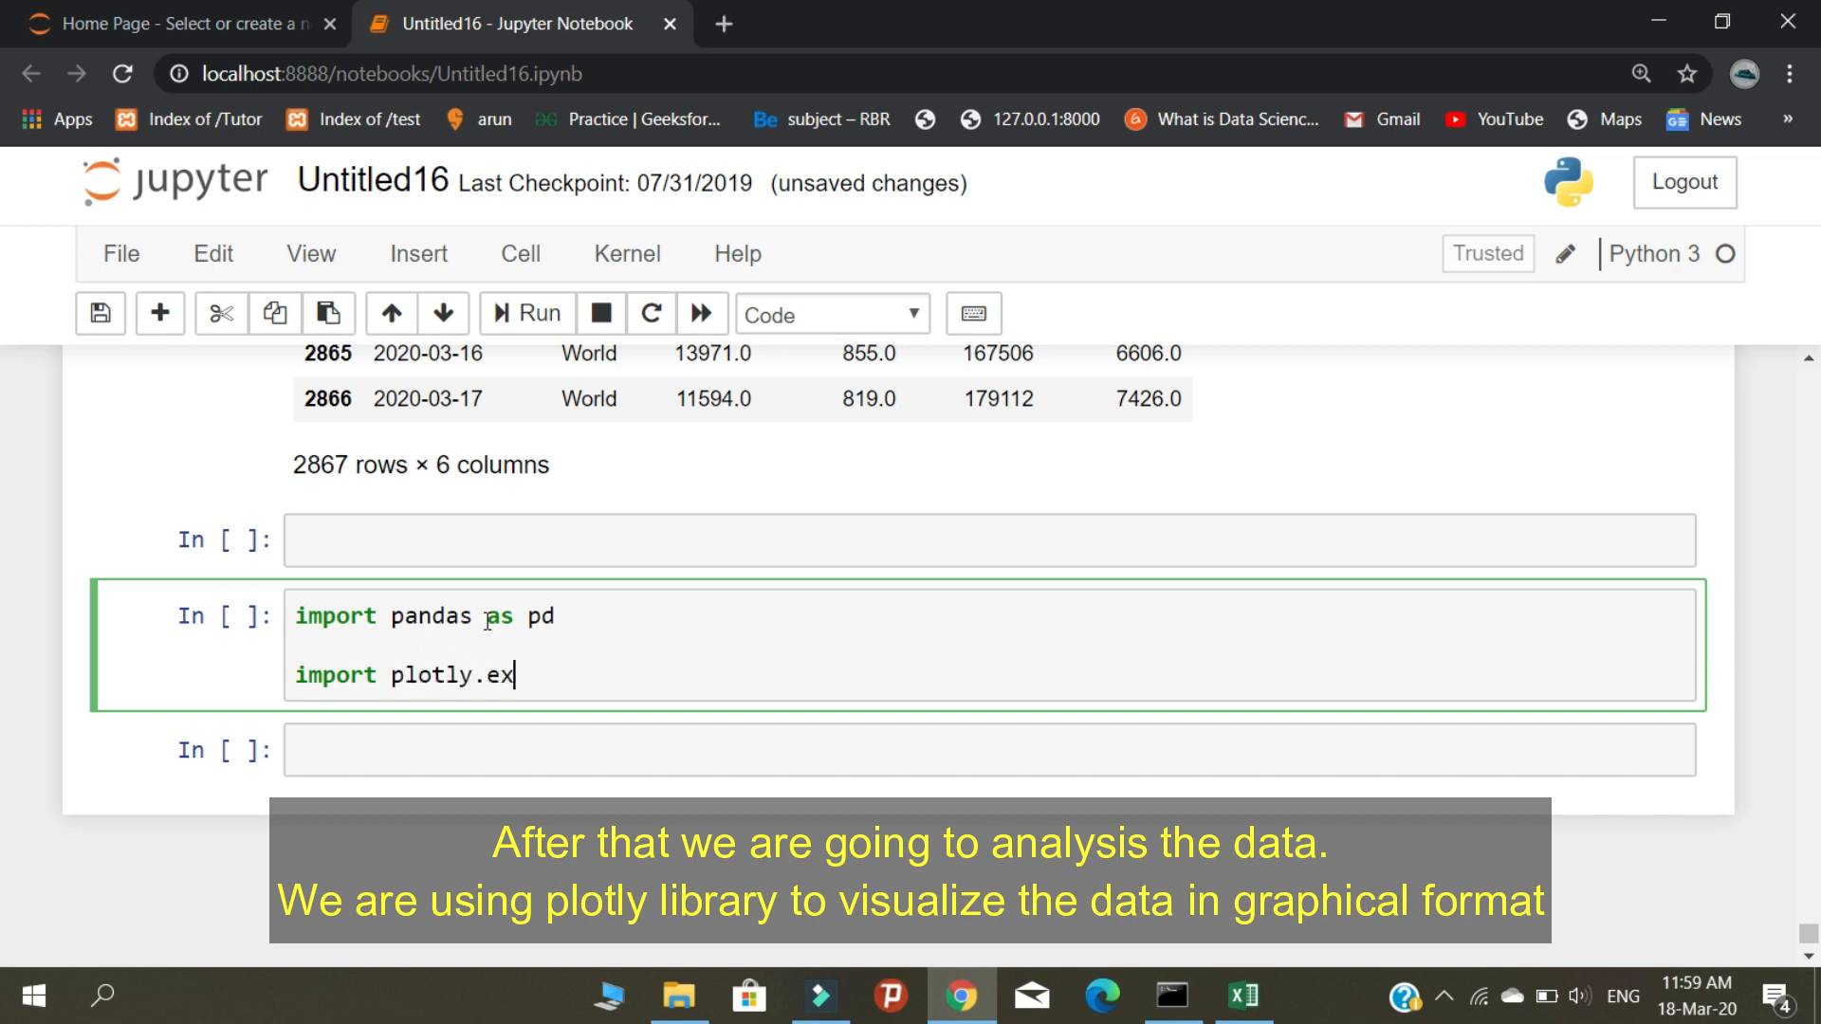
text(press as p)
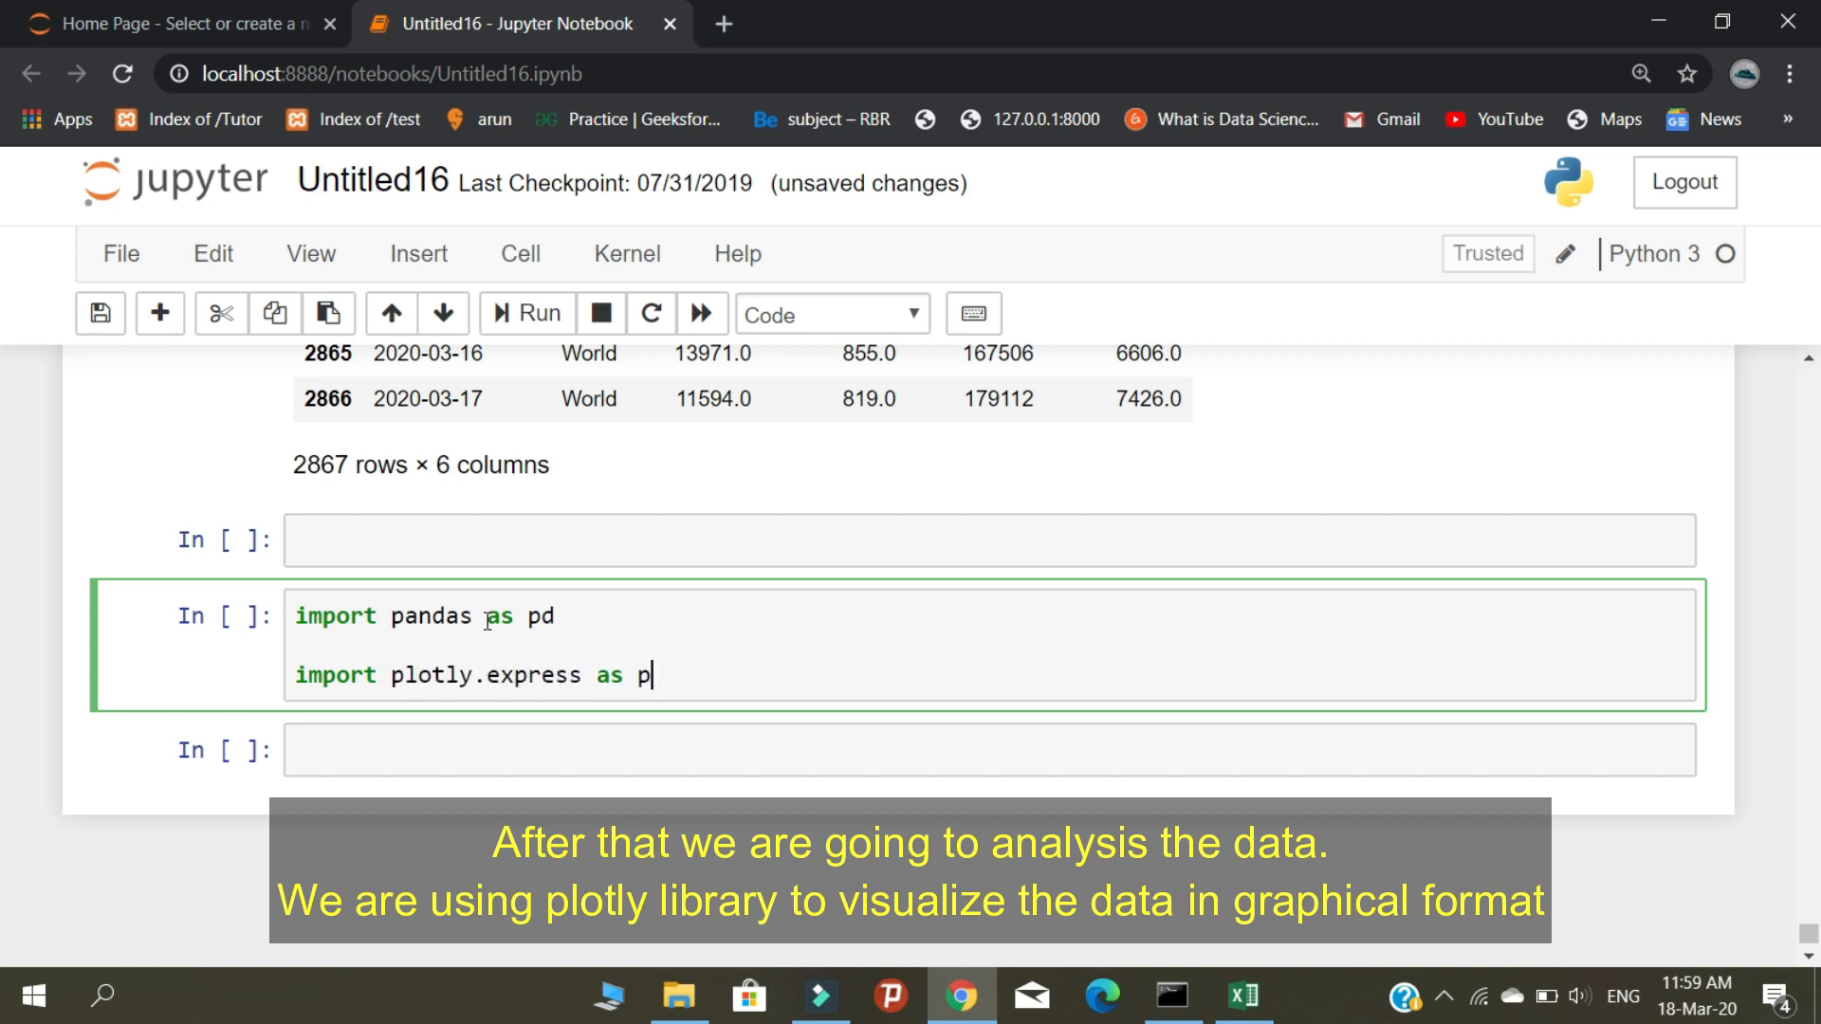
text(x)
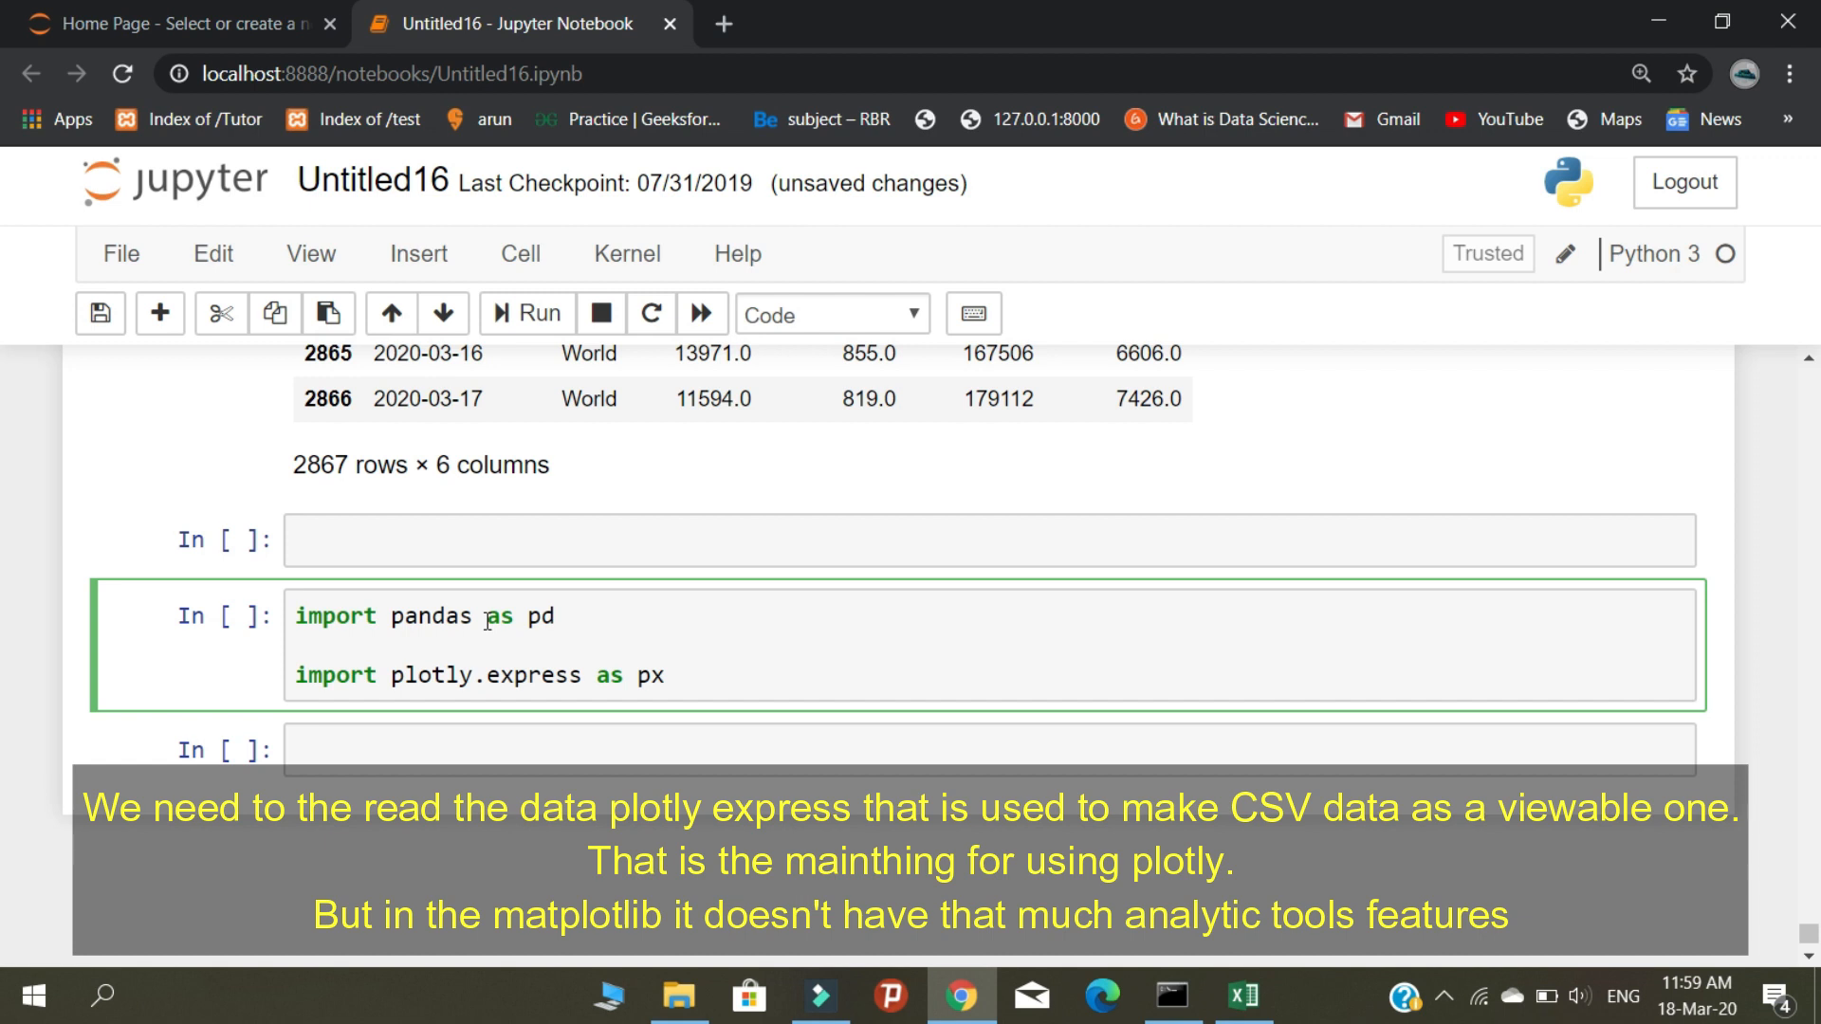
text(df)
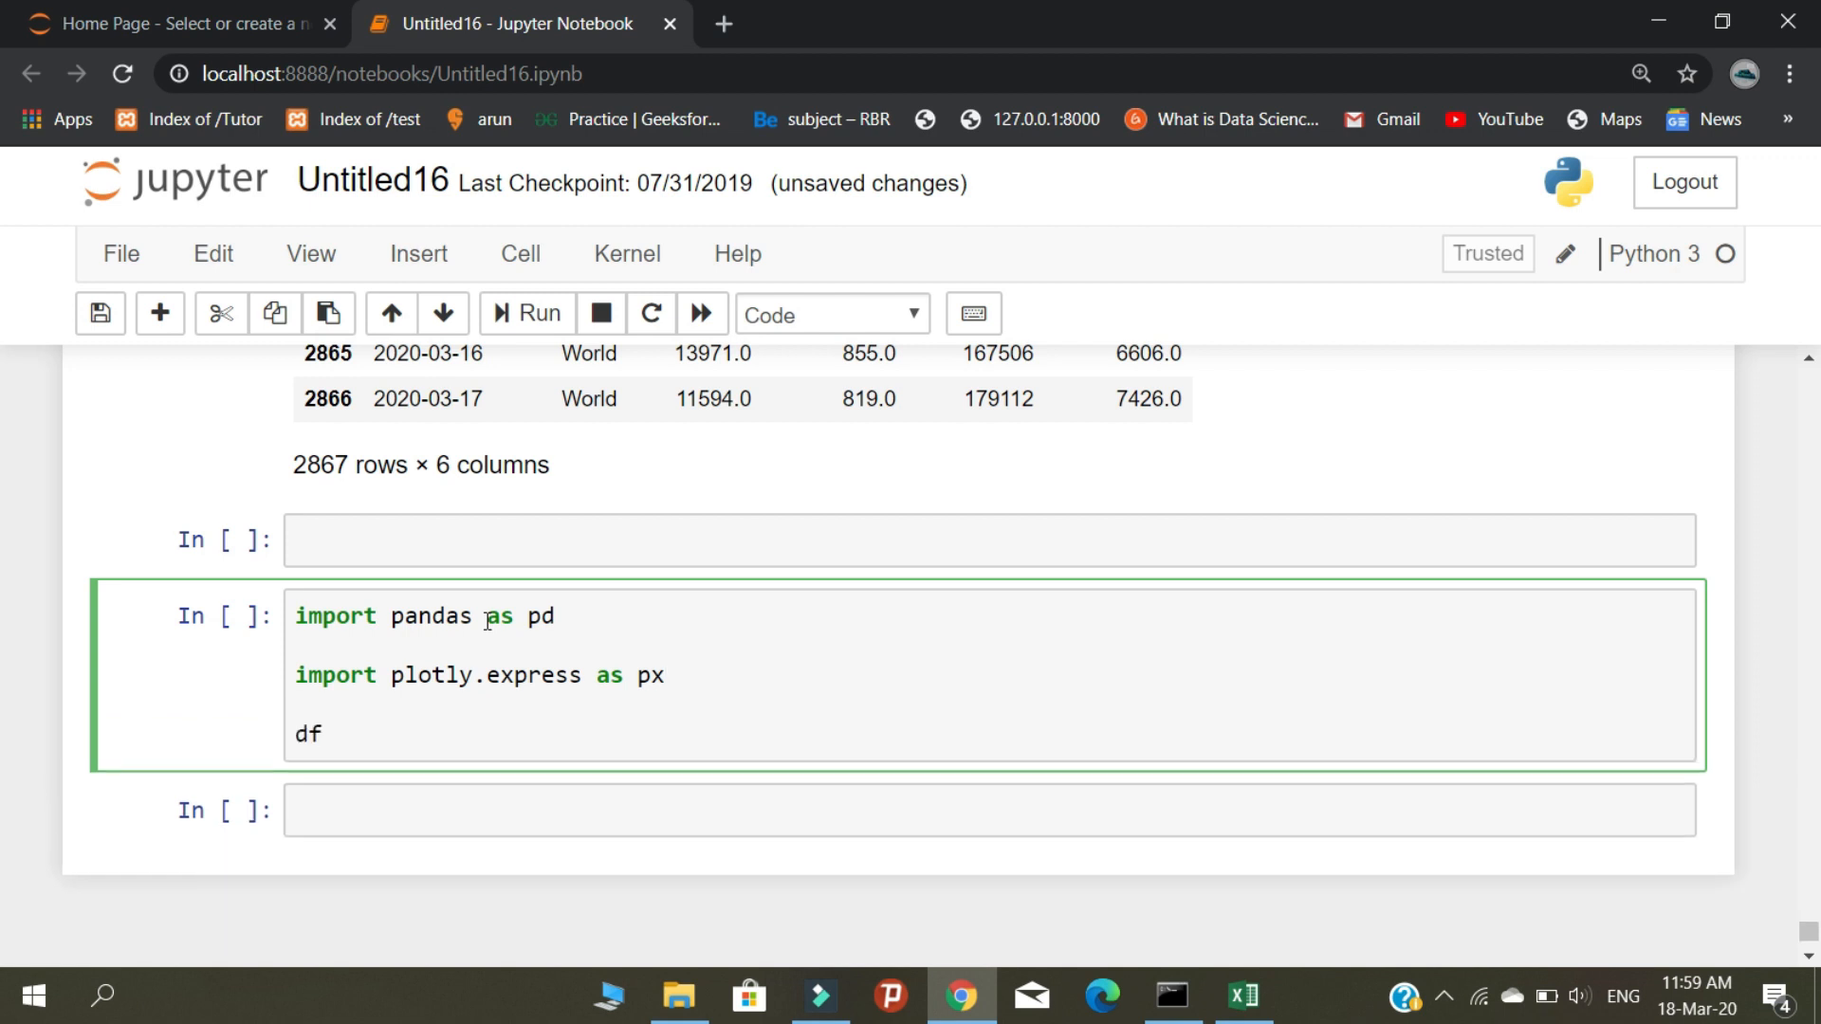
Step: Write df=pd.read_csv('A:\data\Fulldata.csv'), correcting a stray character in the path
text(=pd.)
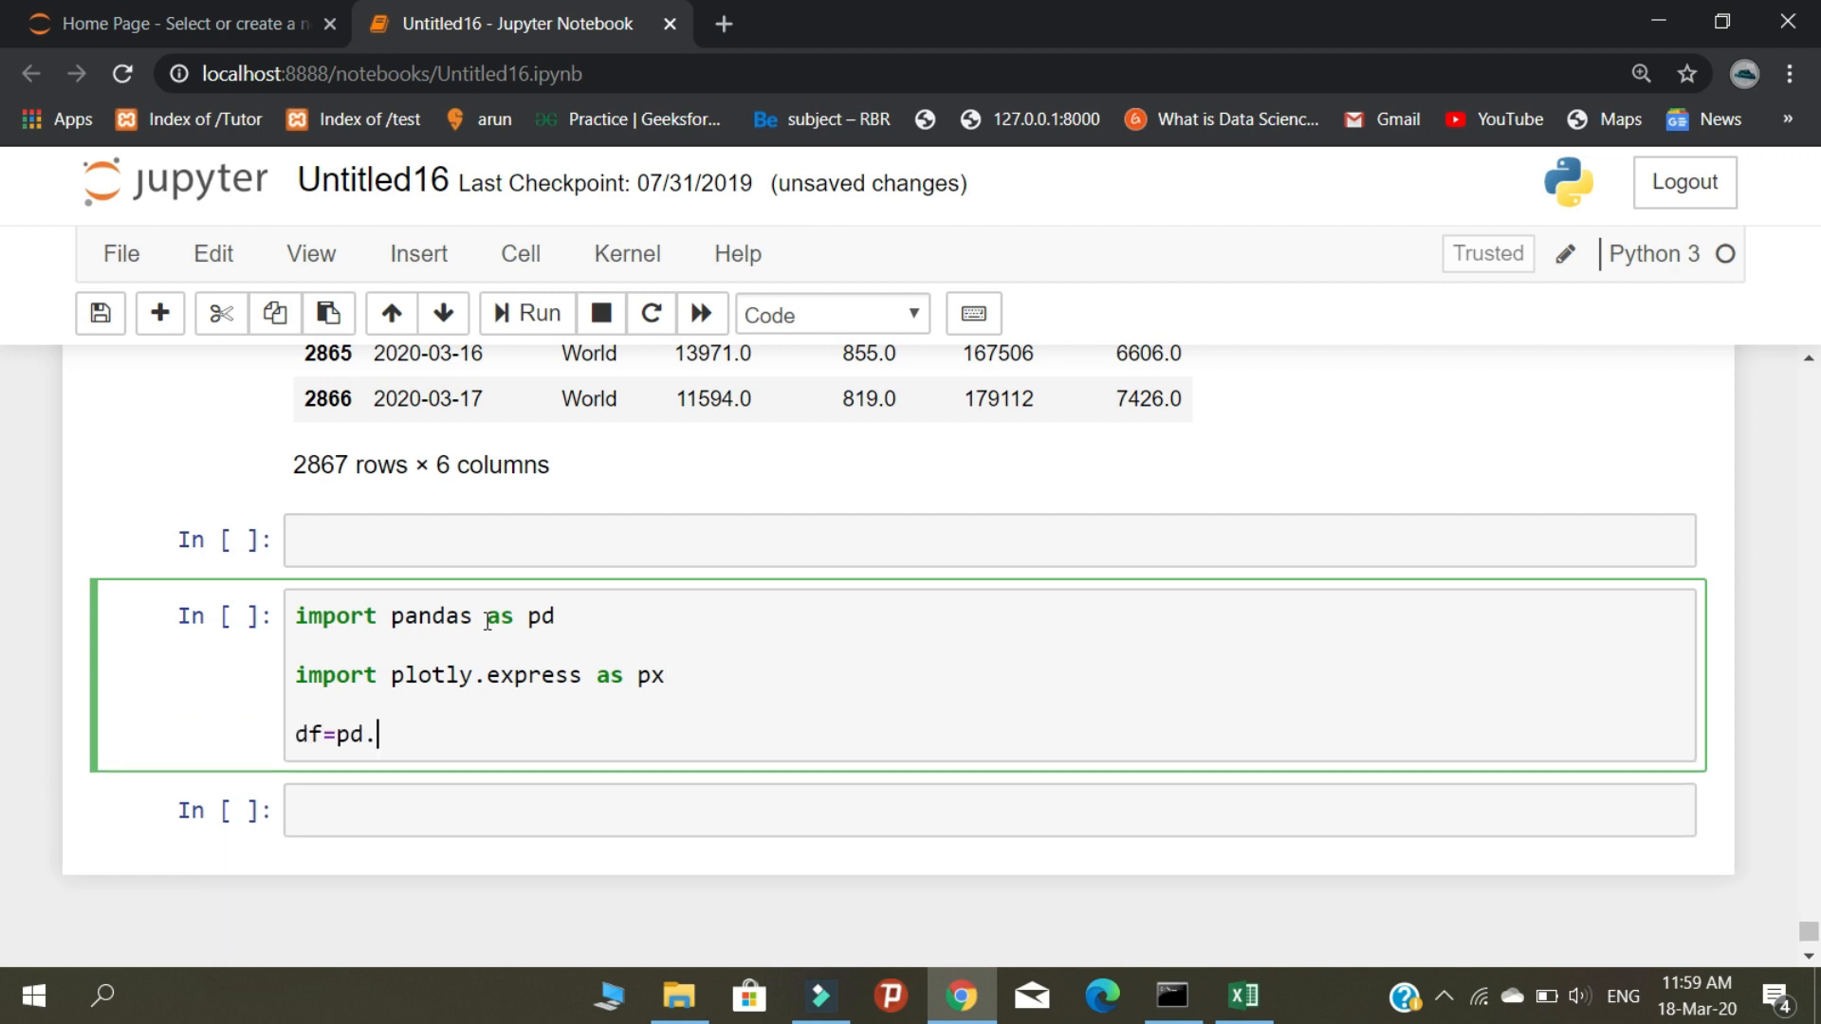
text(read_)
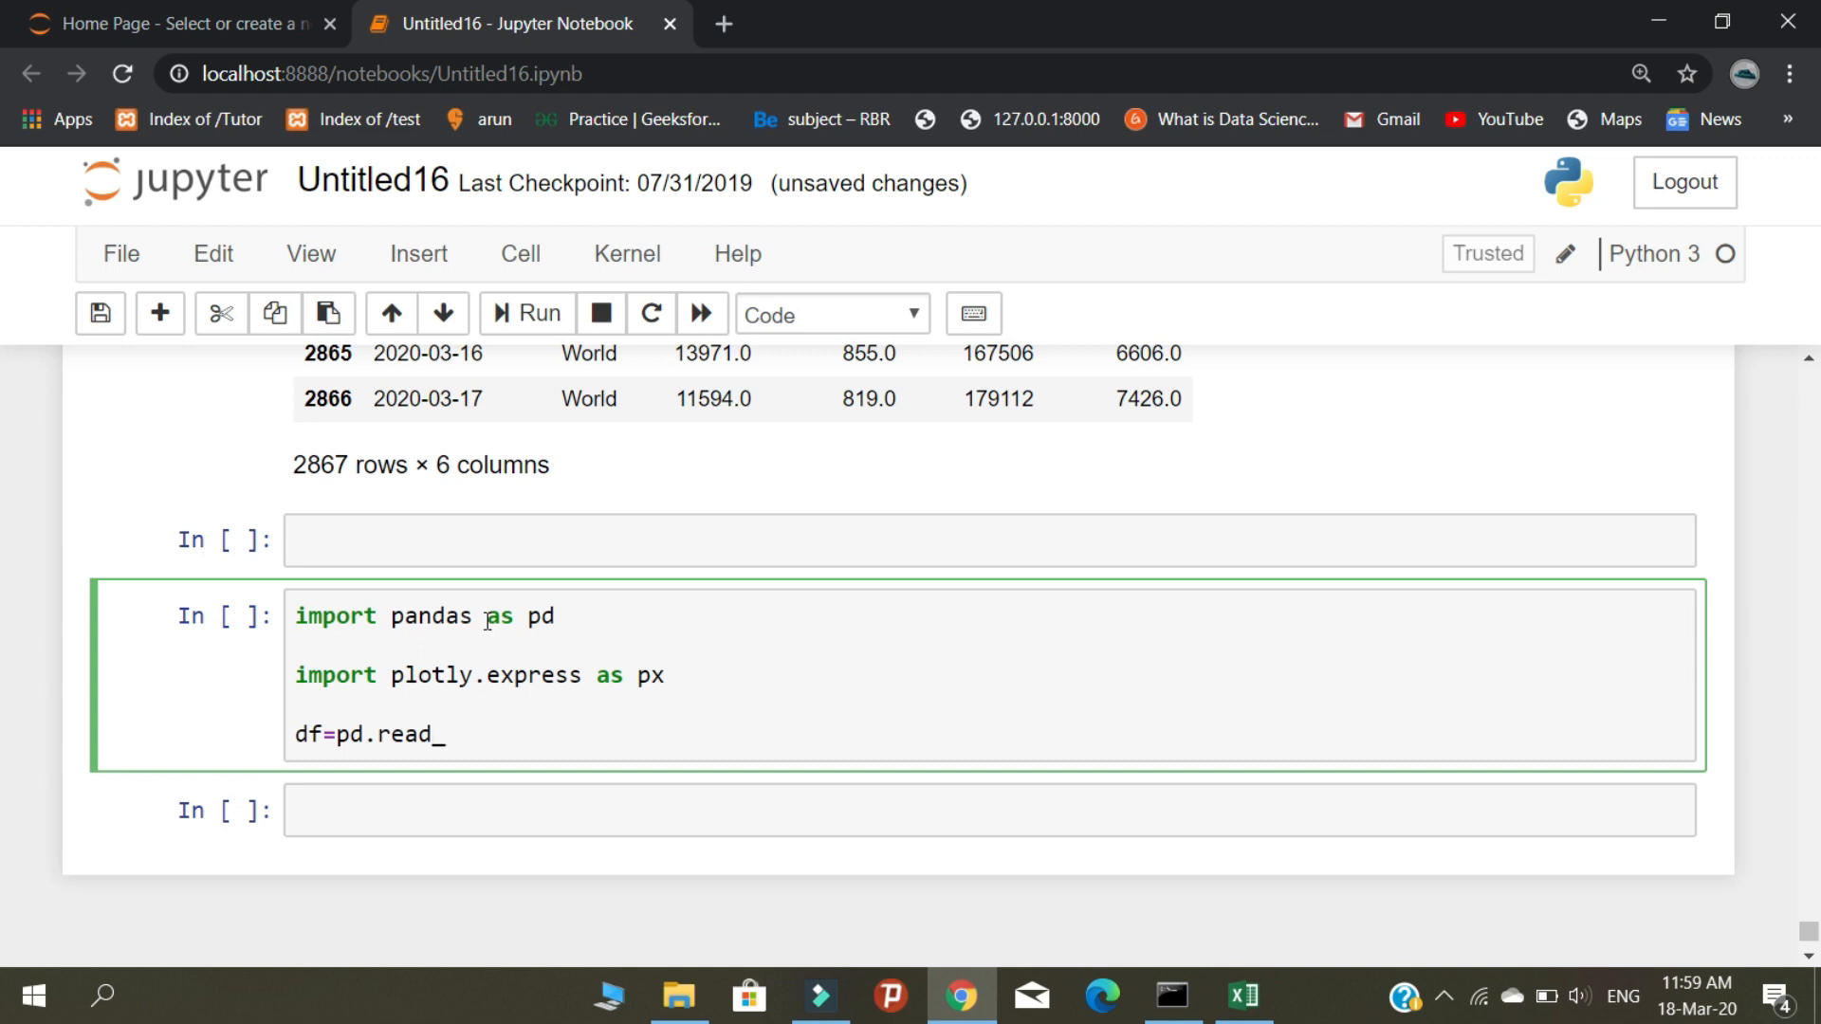
text(csv)
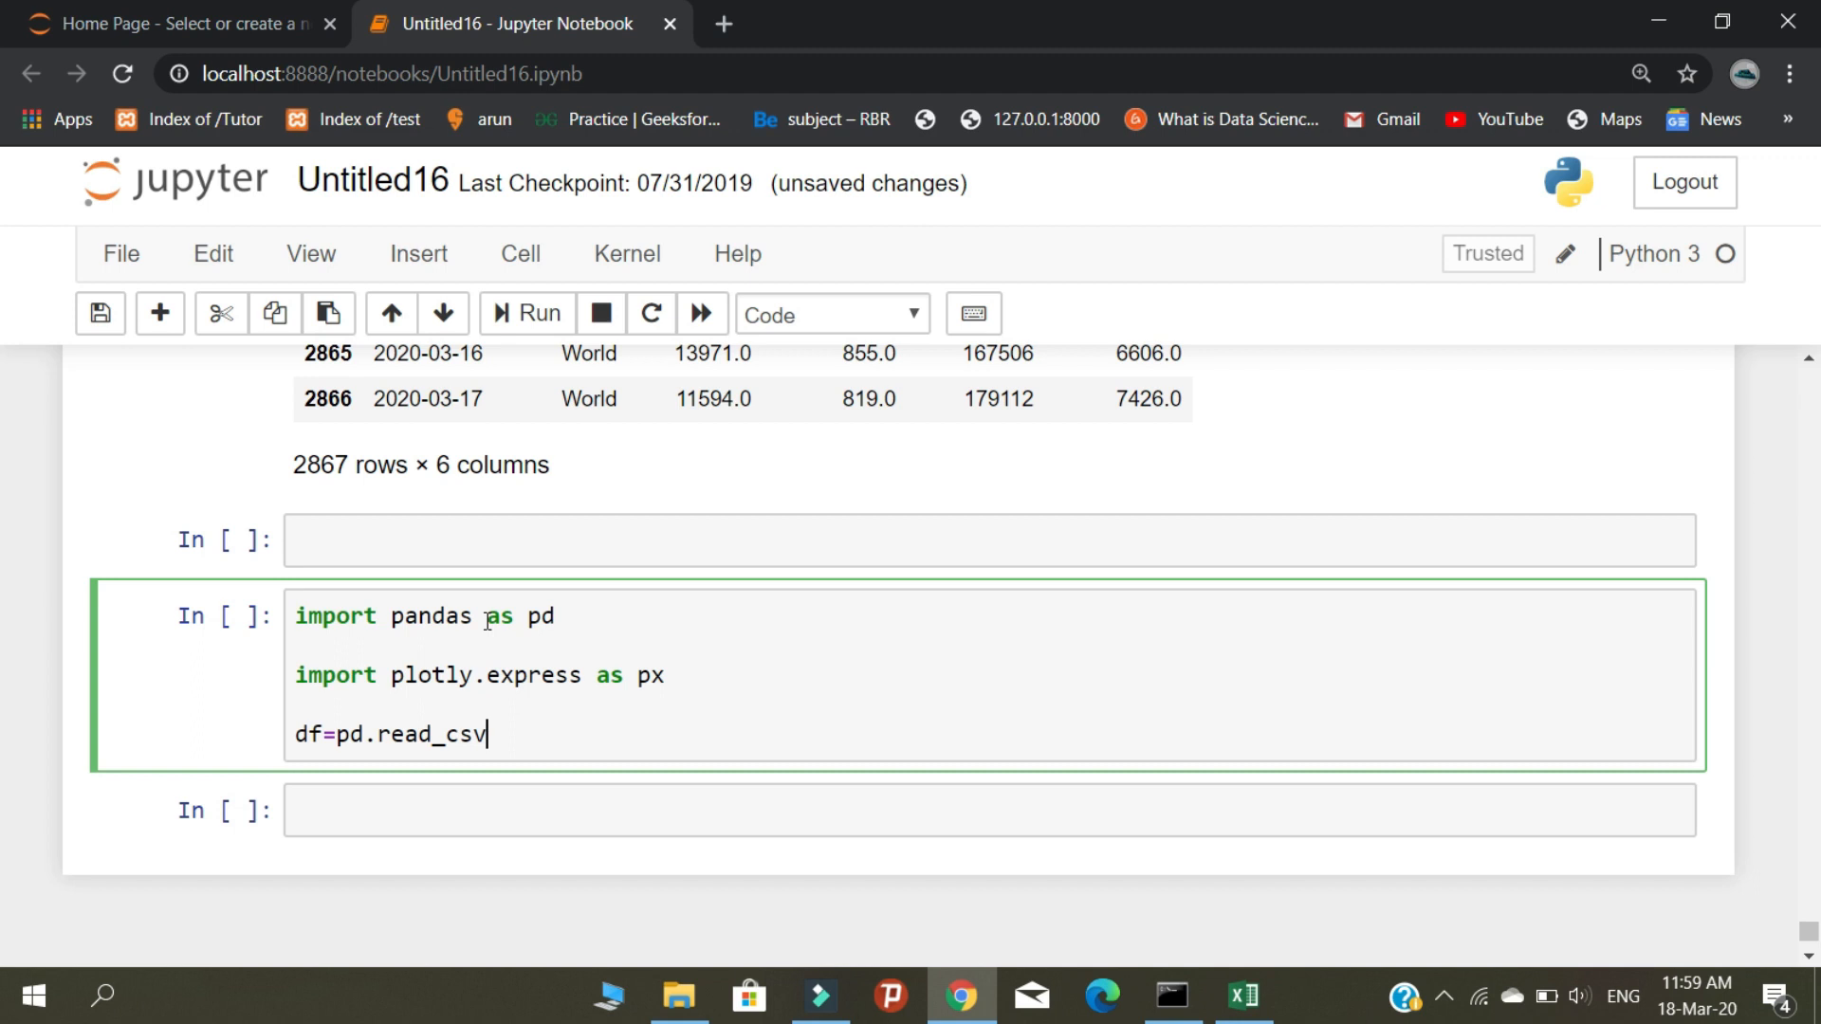
text((A)
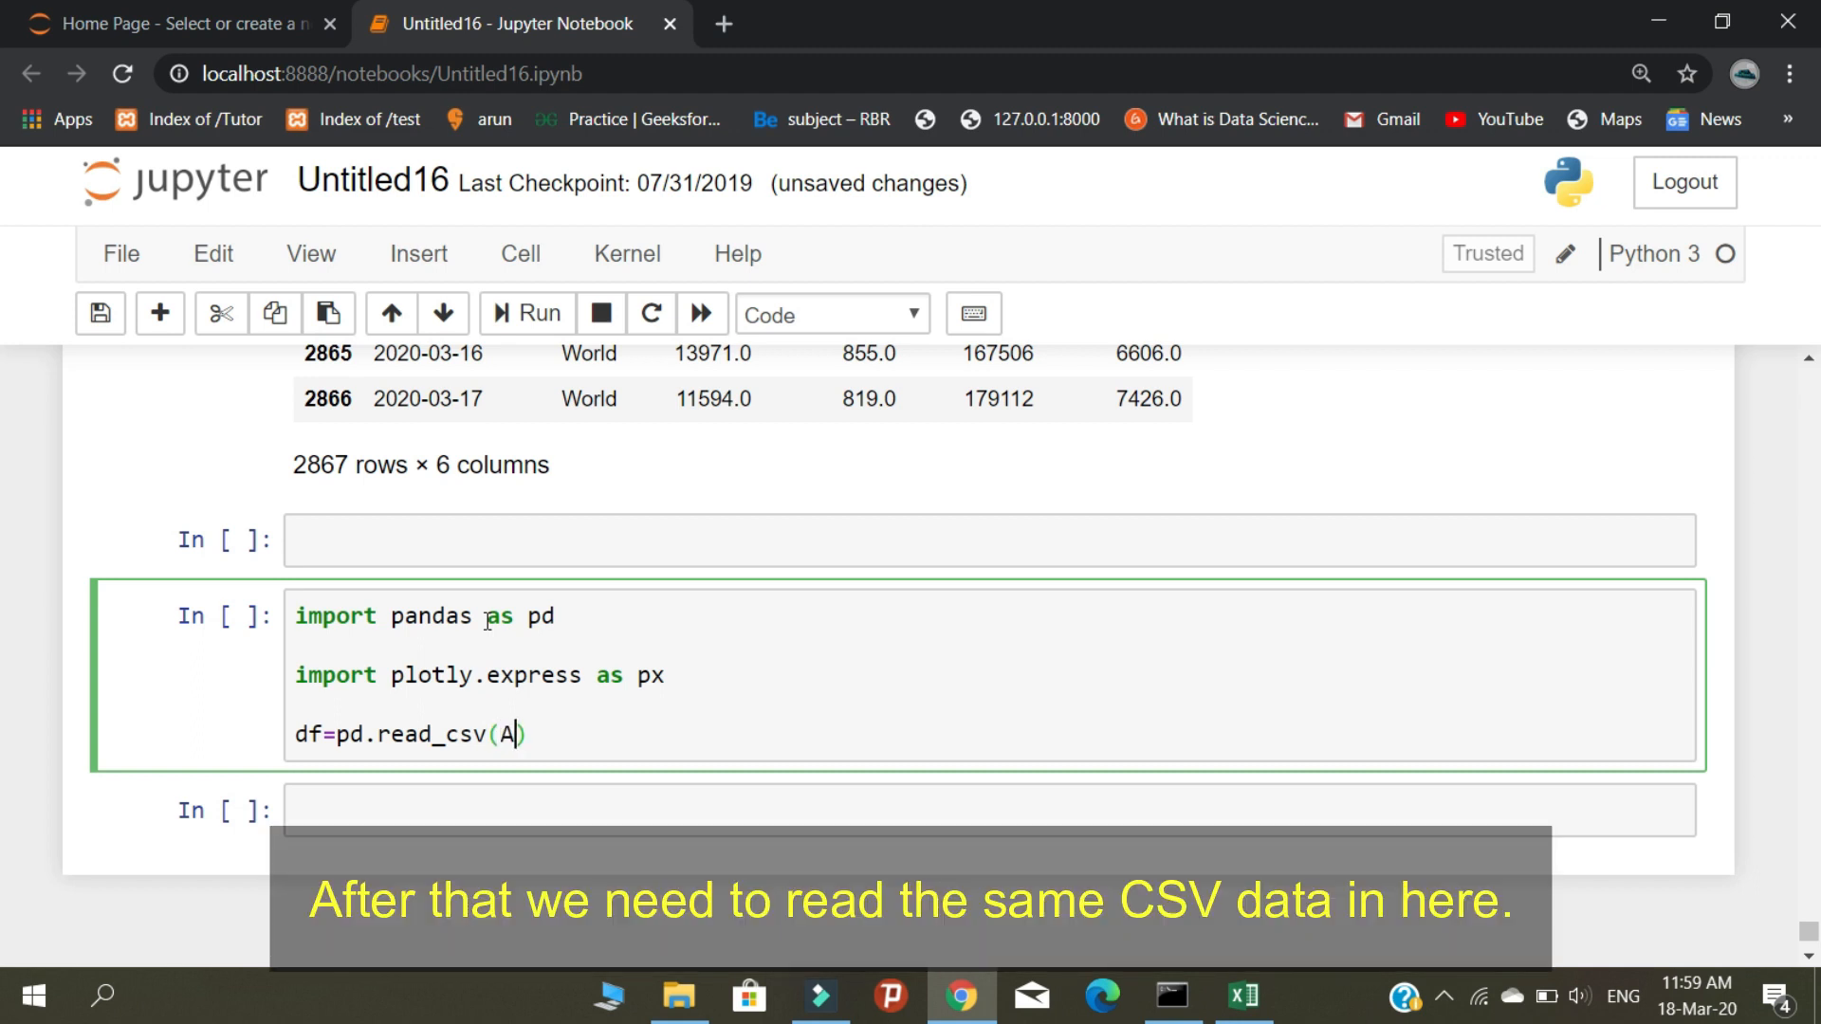
key(Backspace)
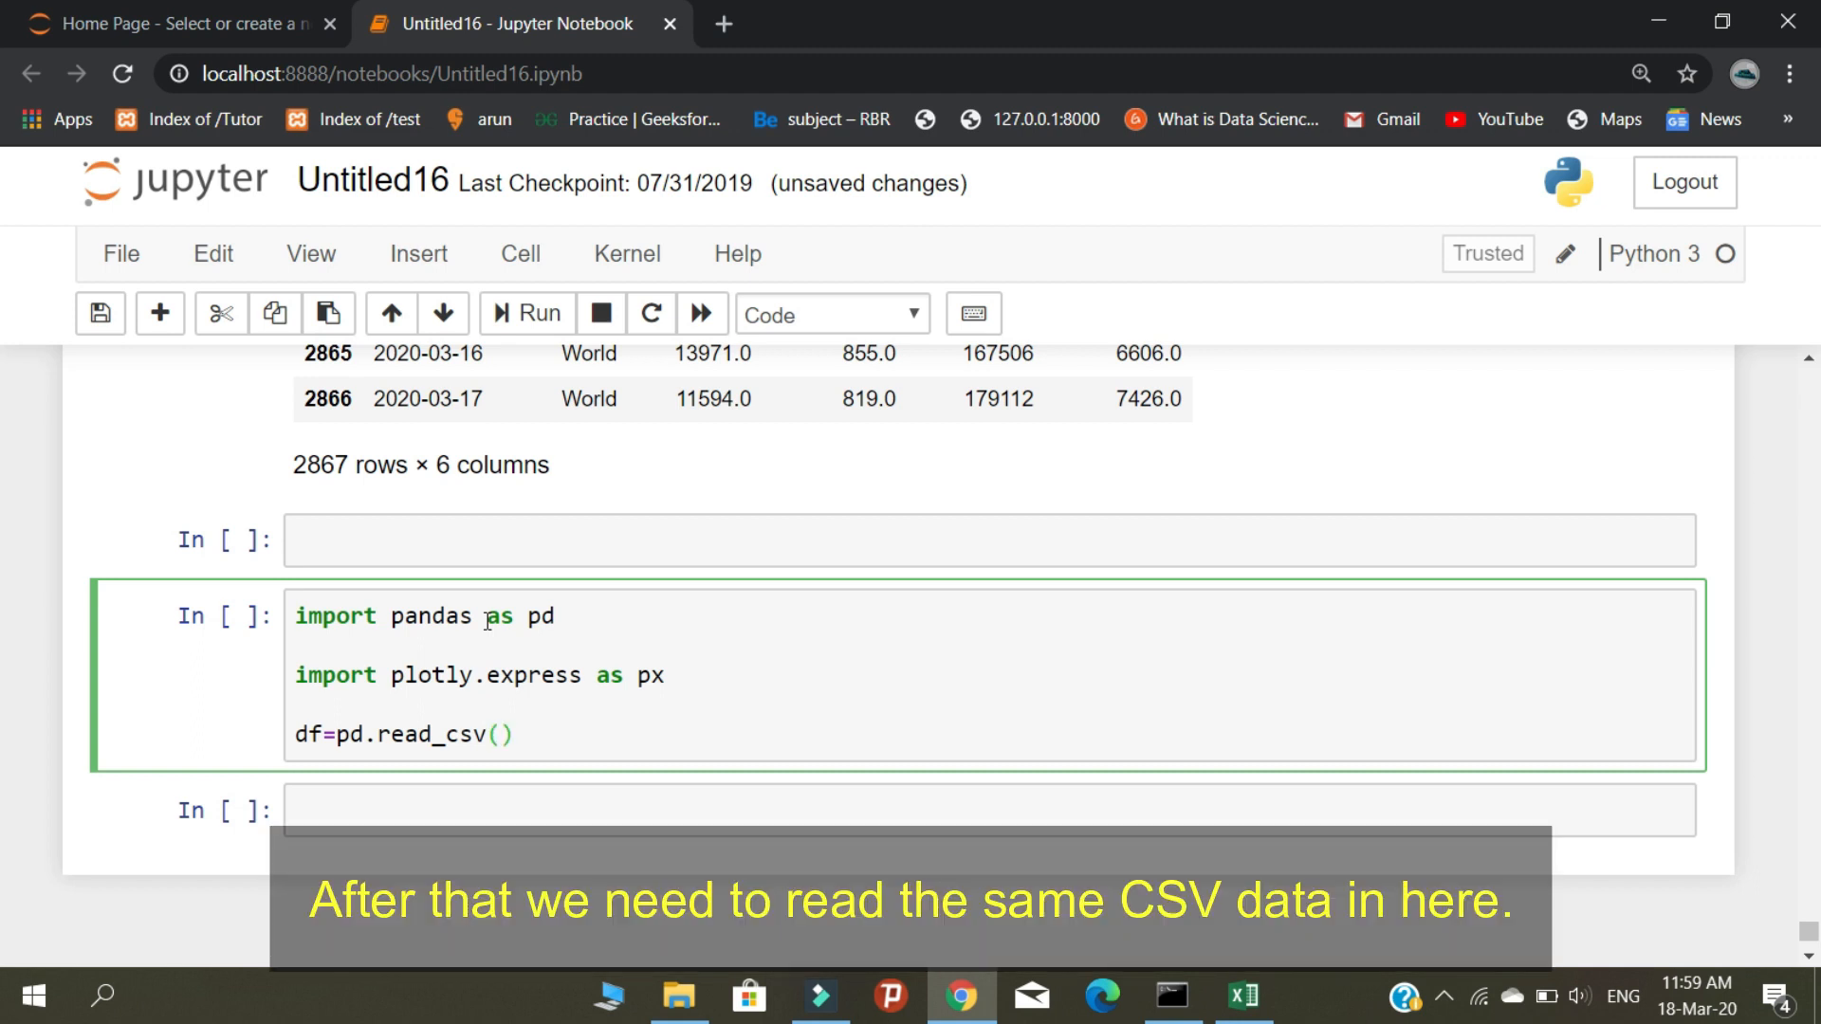
text('A;')
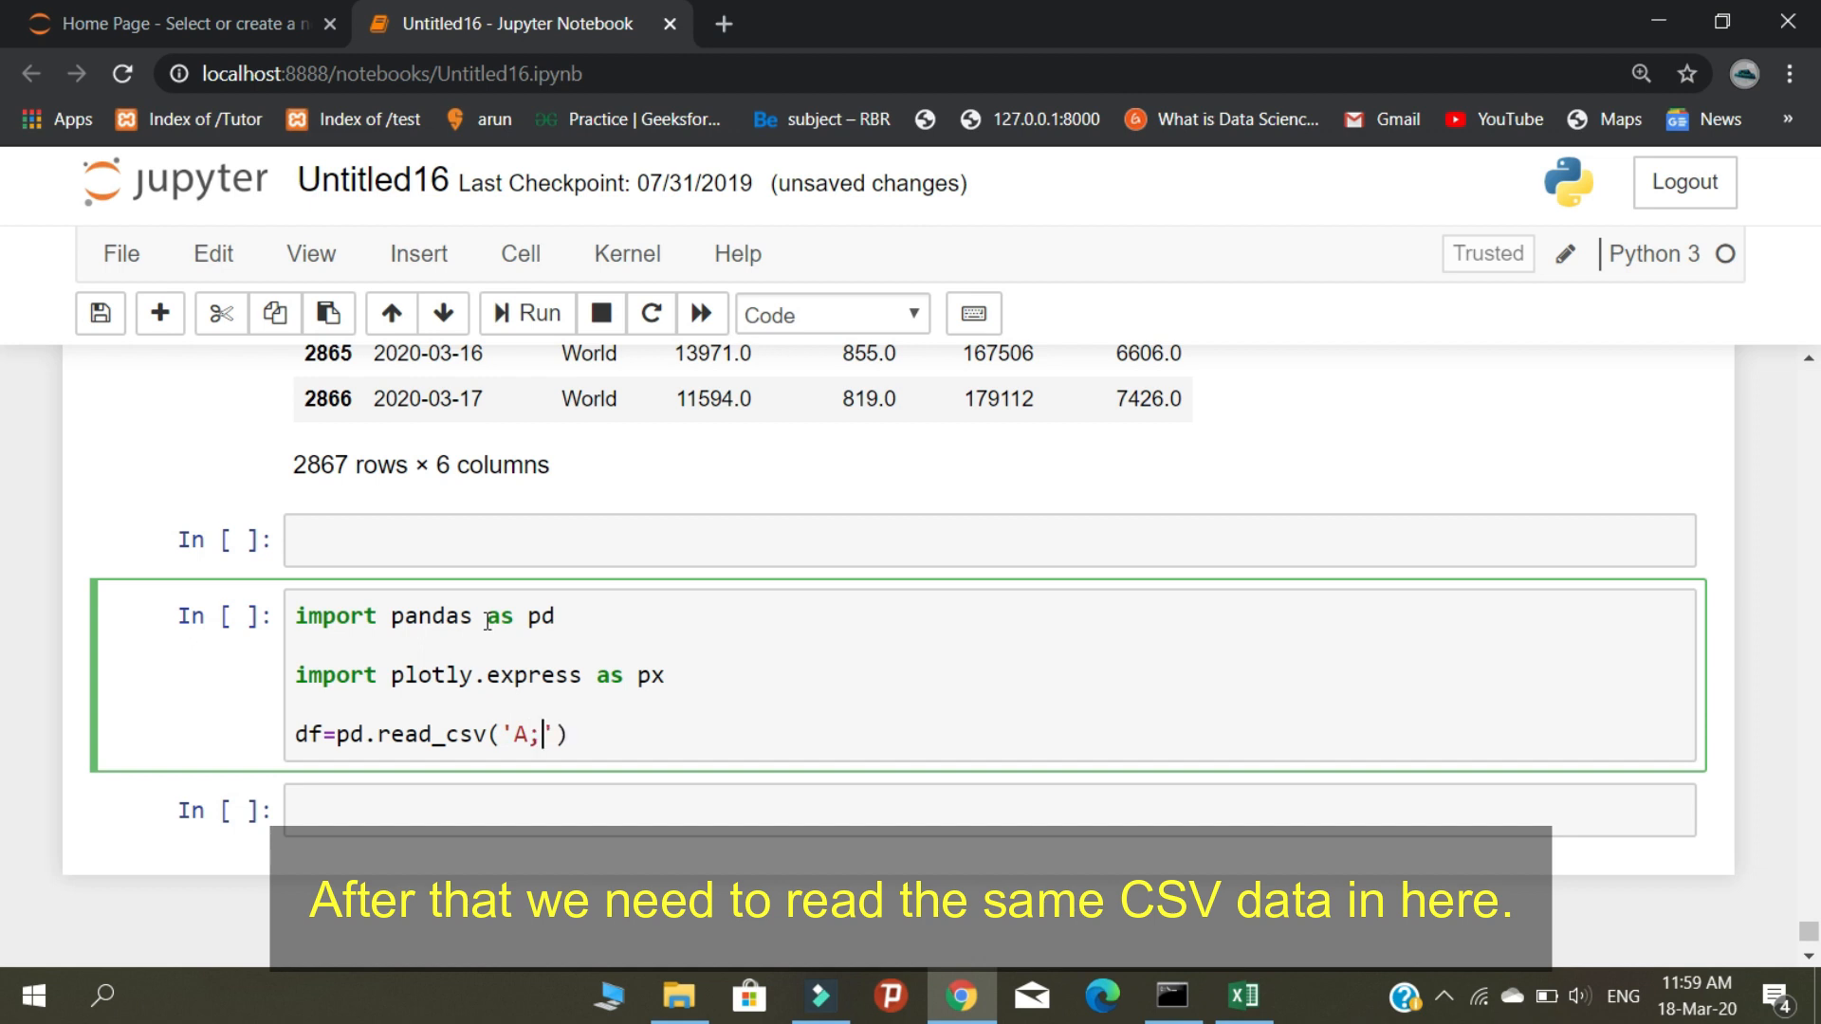
text(:\da)
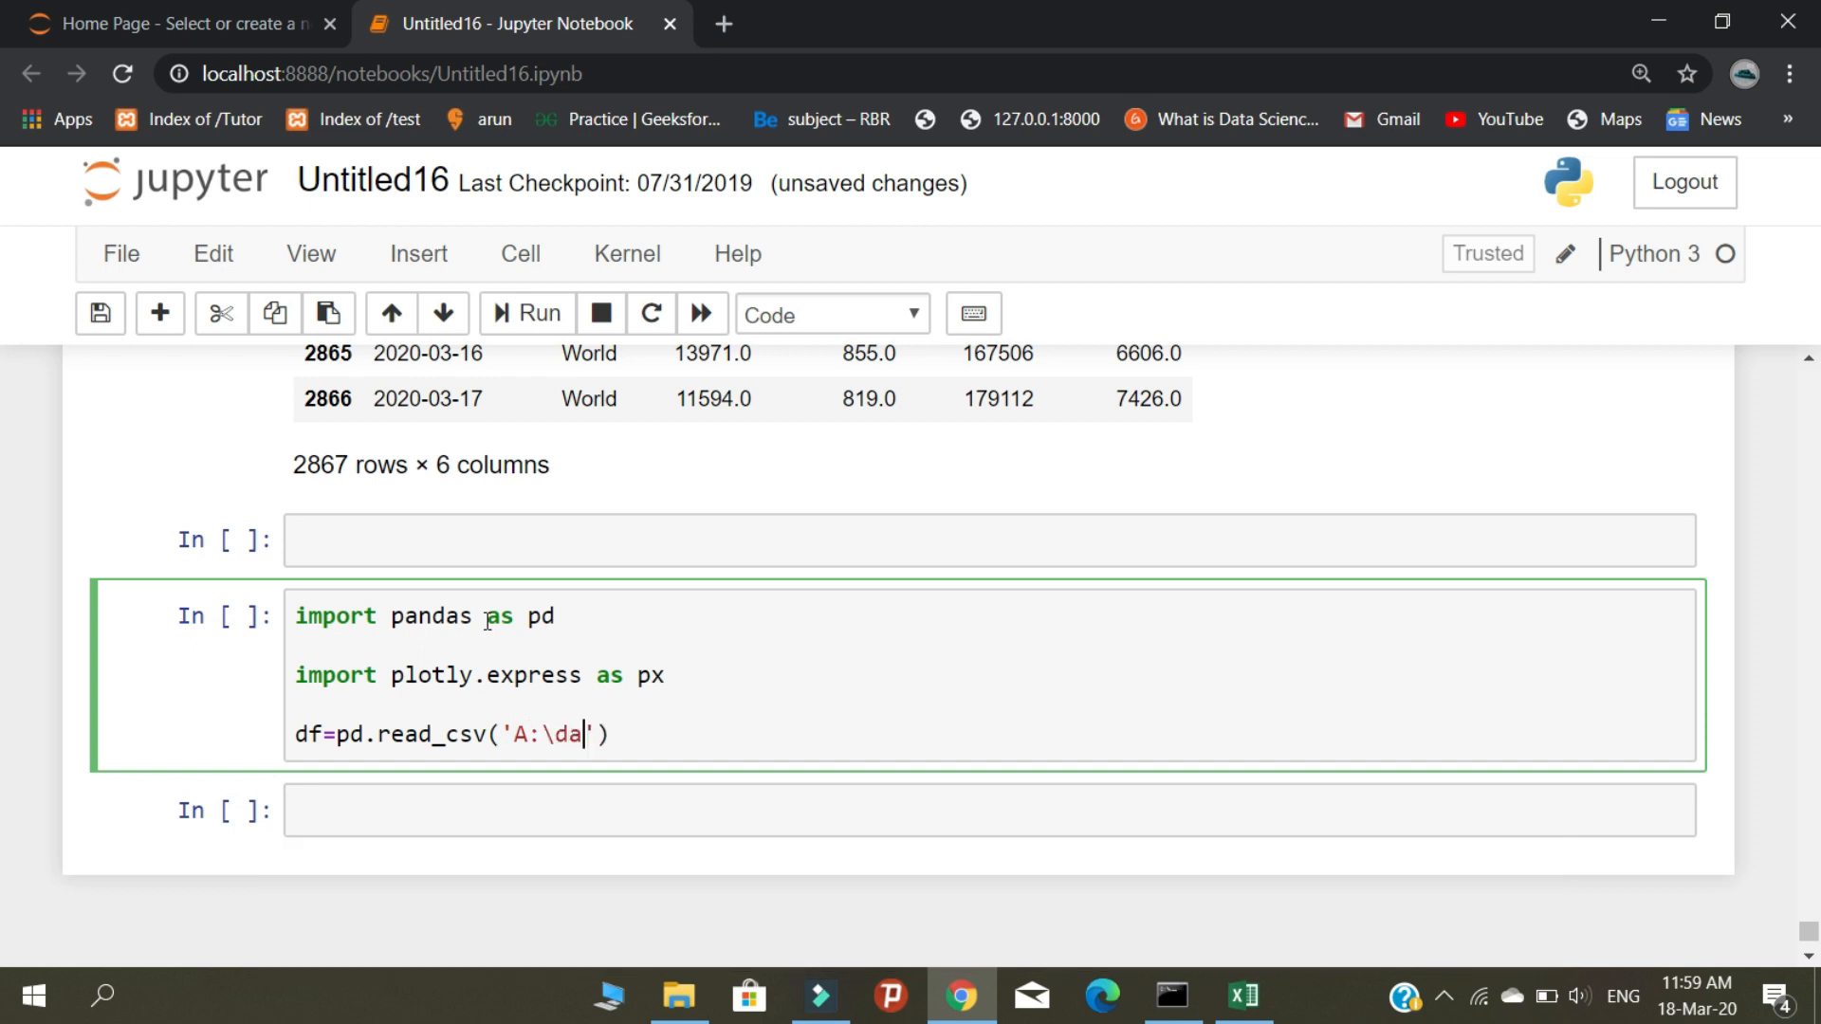
text(ta\)
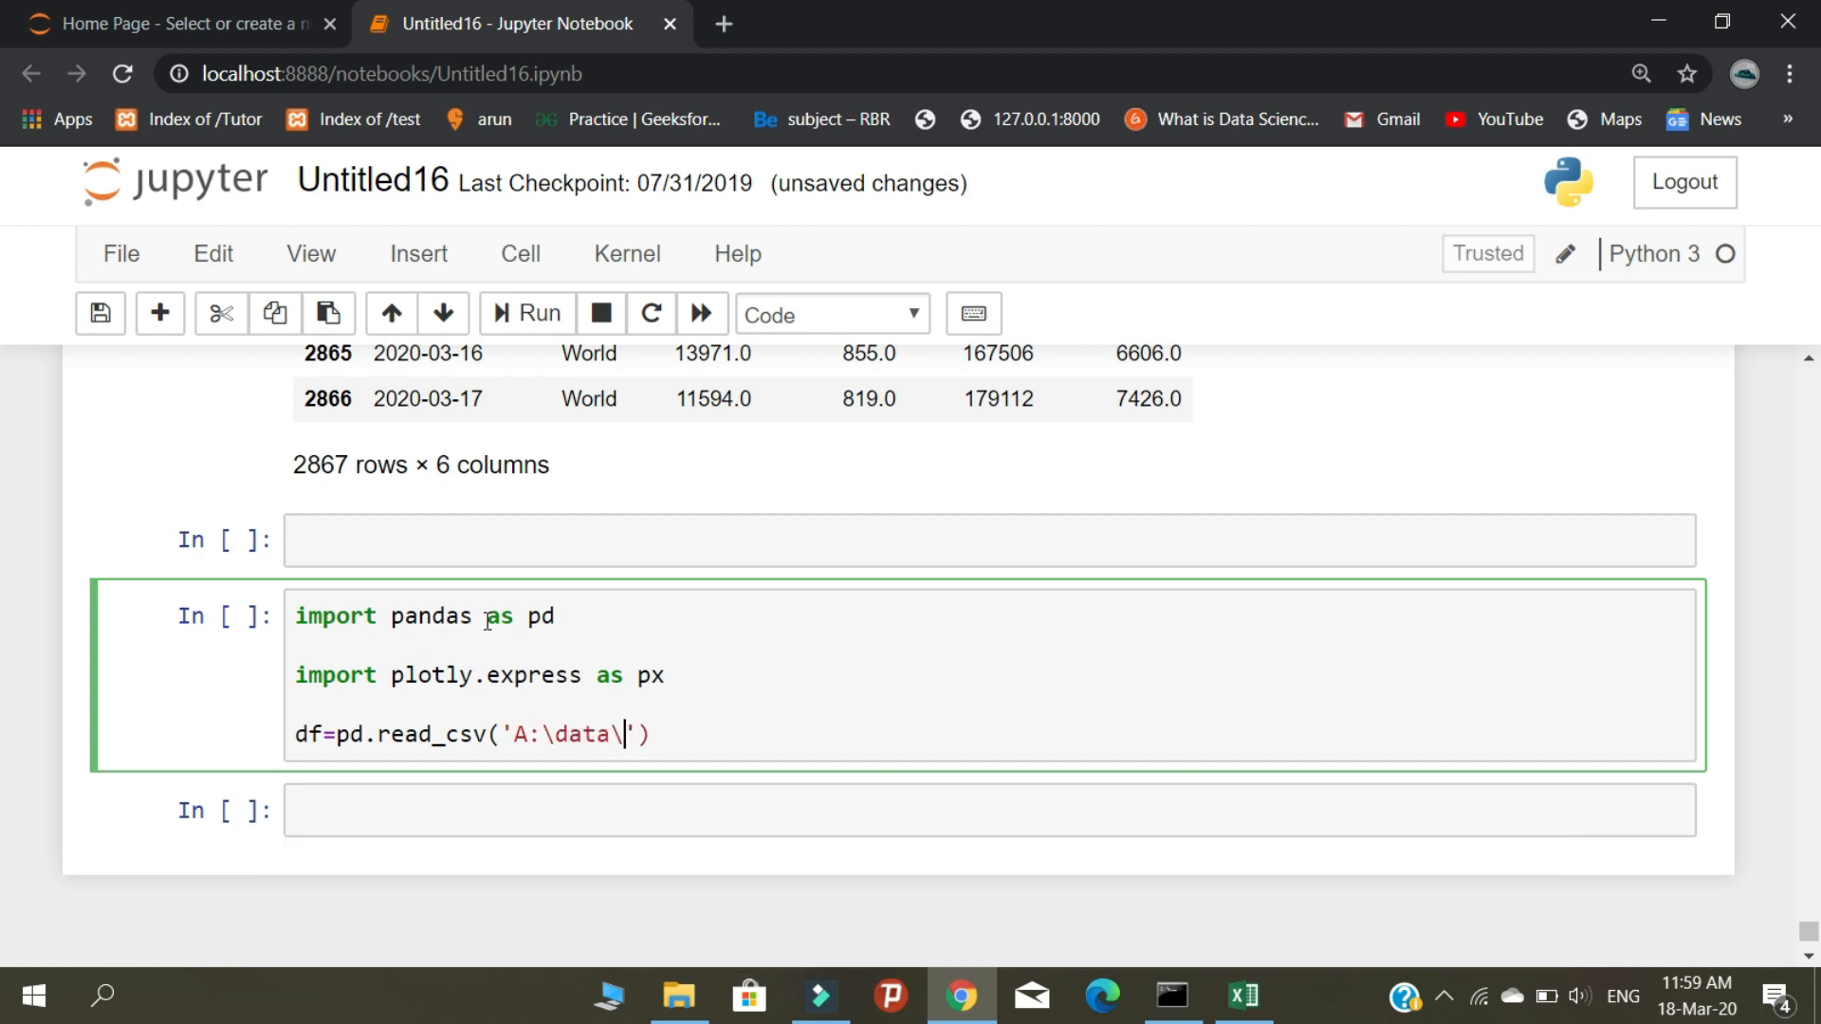
text(Fulldata.csv)
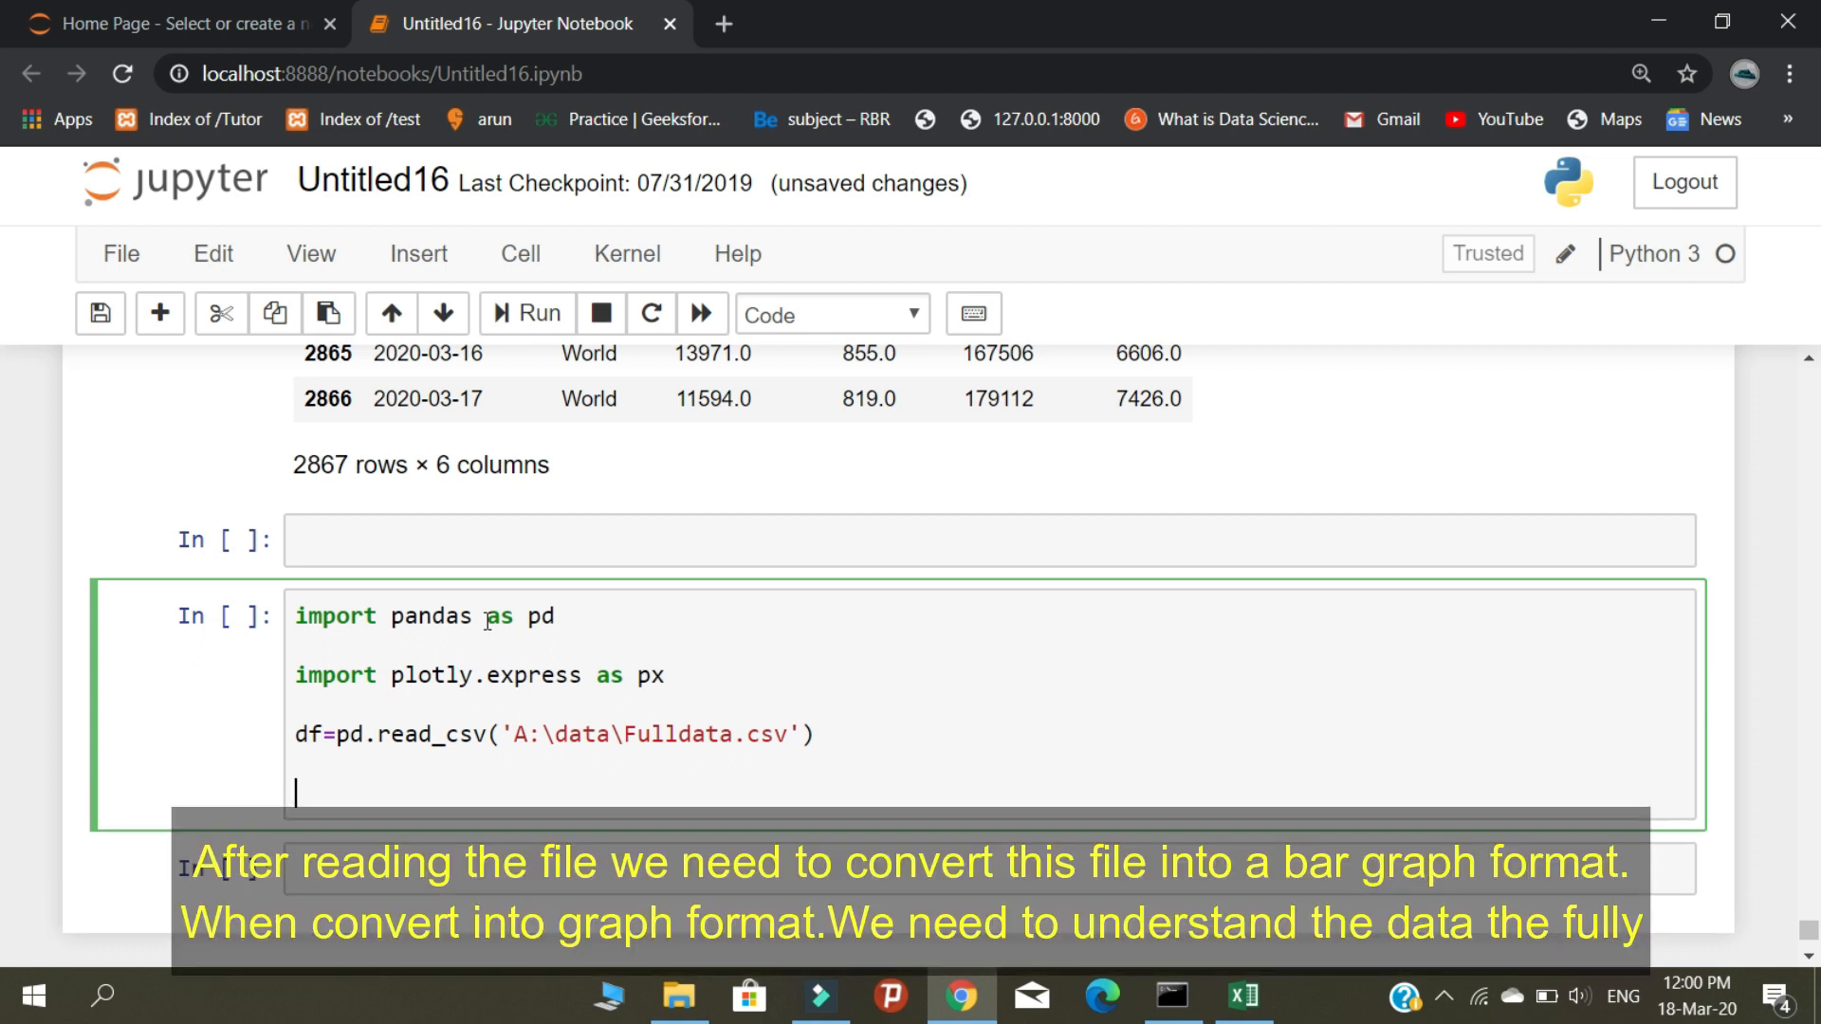
Step: Write fig=px.bar(df, x="date", y="", title="CORONA VIRUS ANALYSIS 2020")
text(fig=)
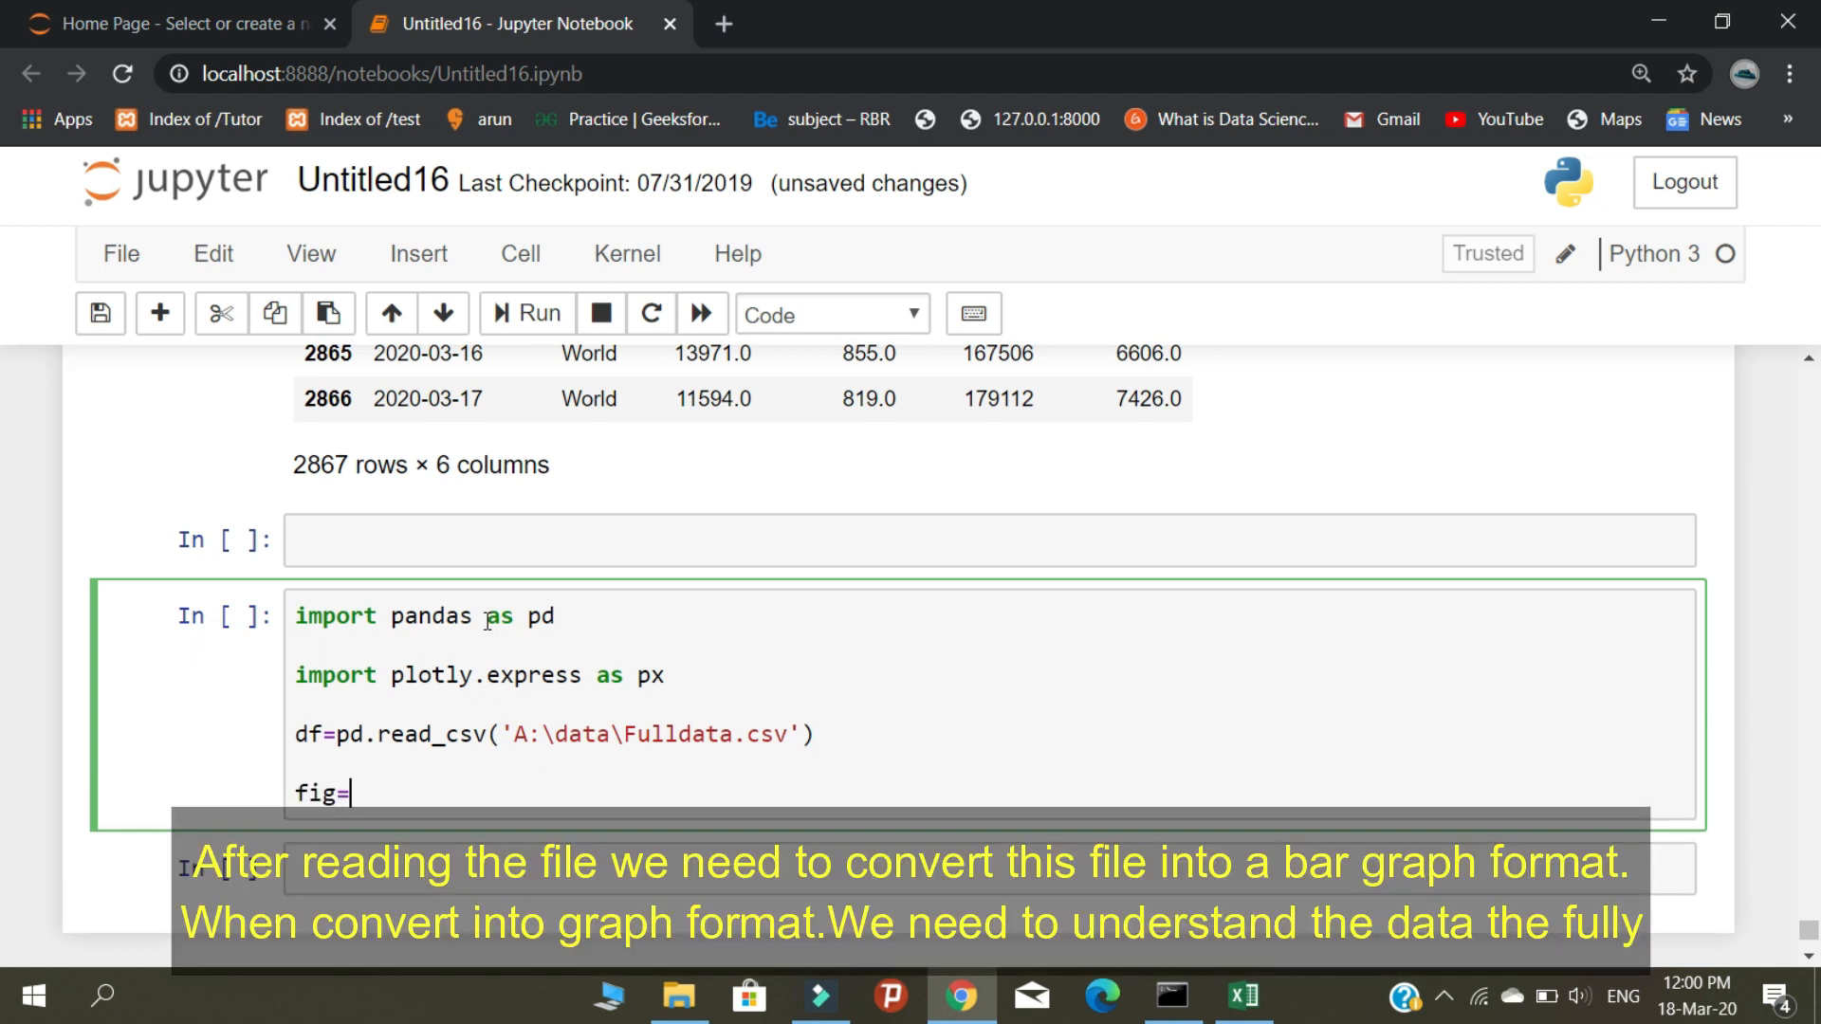
text(px.bar)
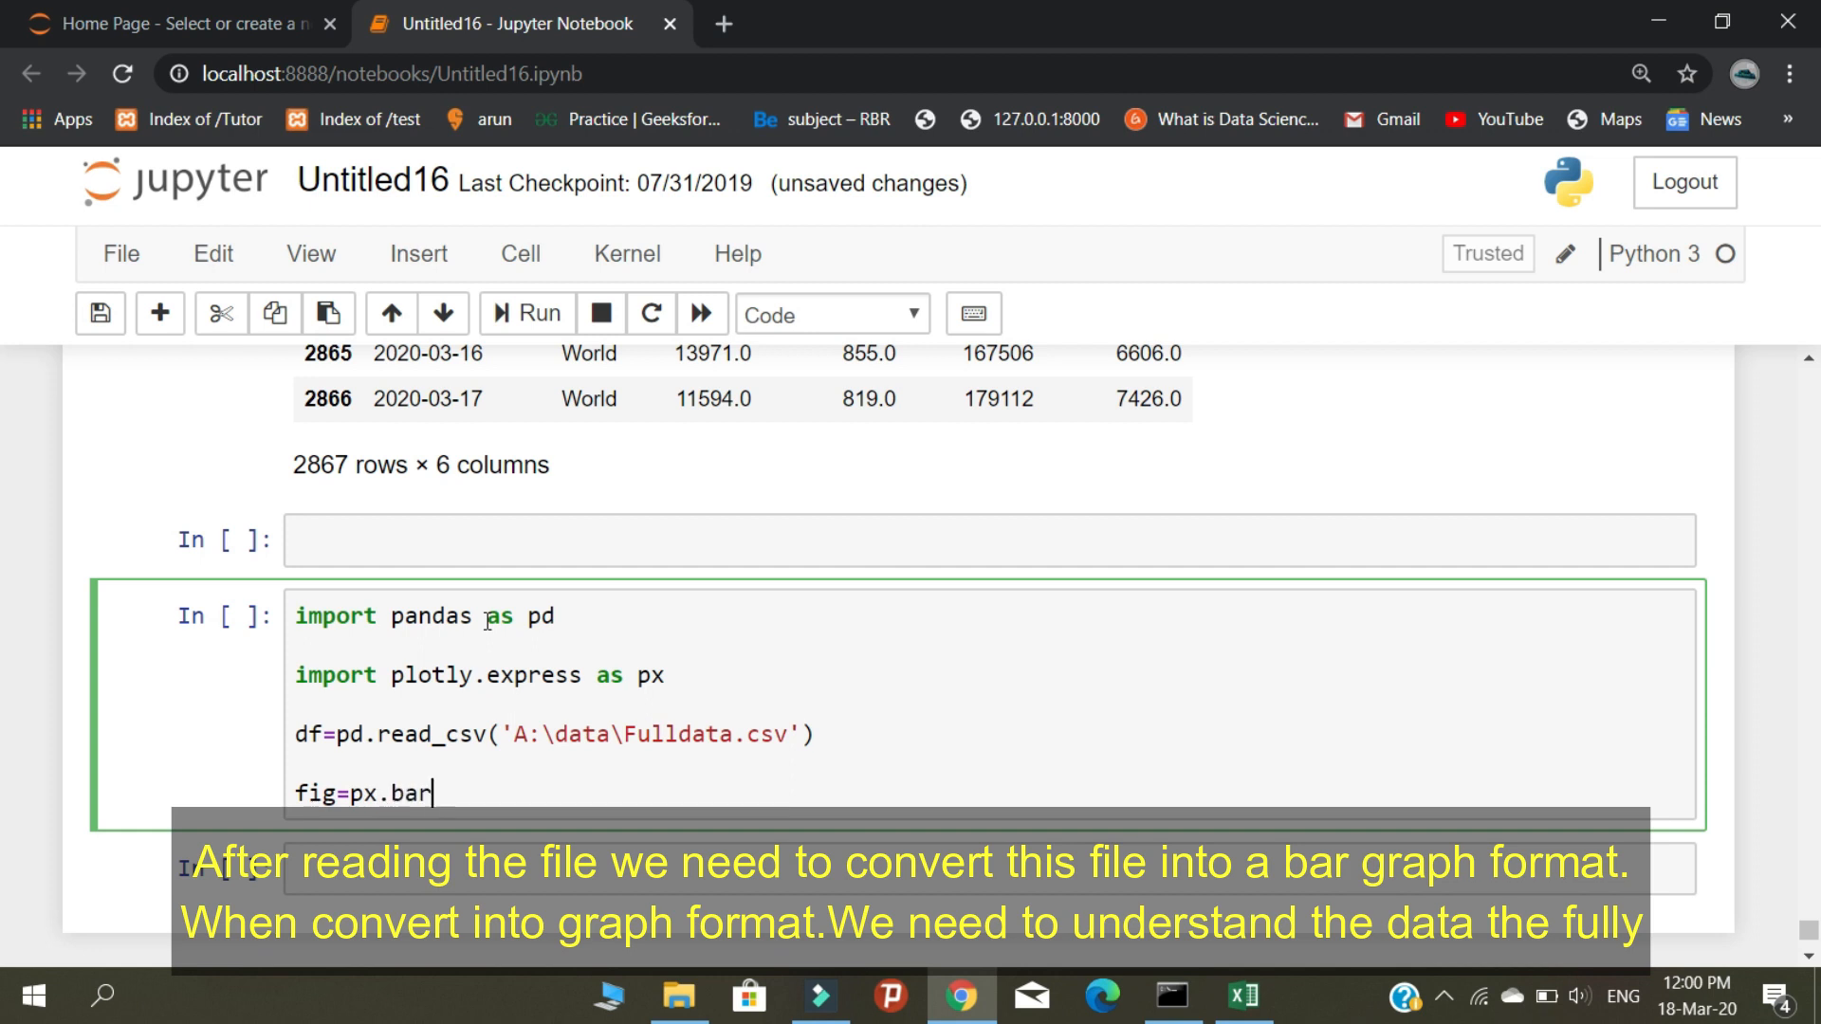
text((df))
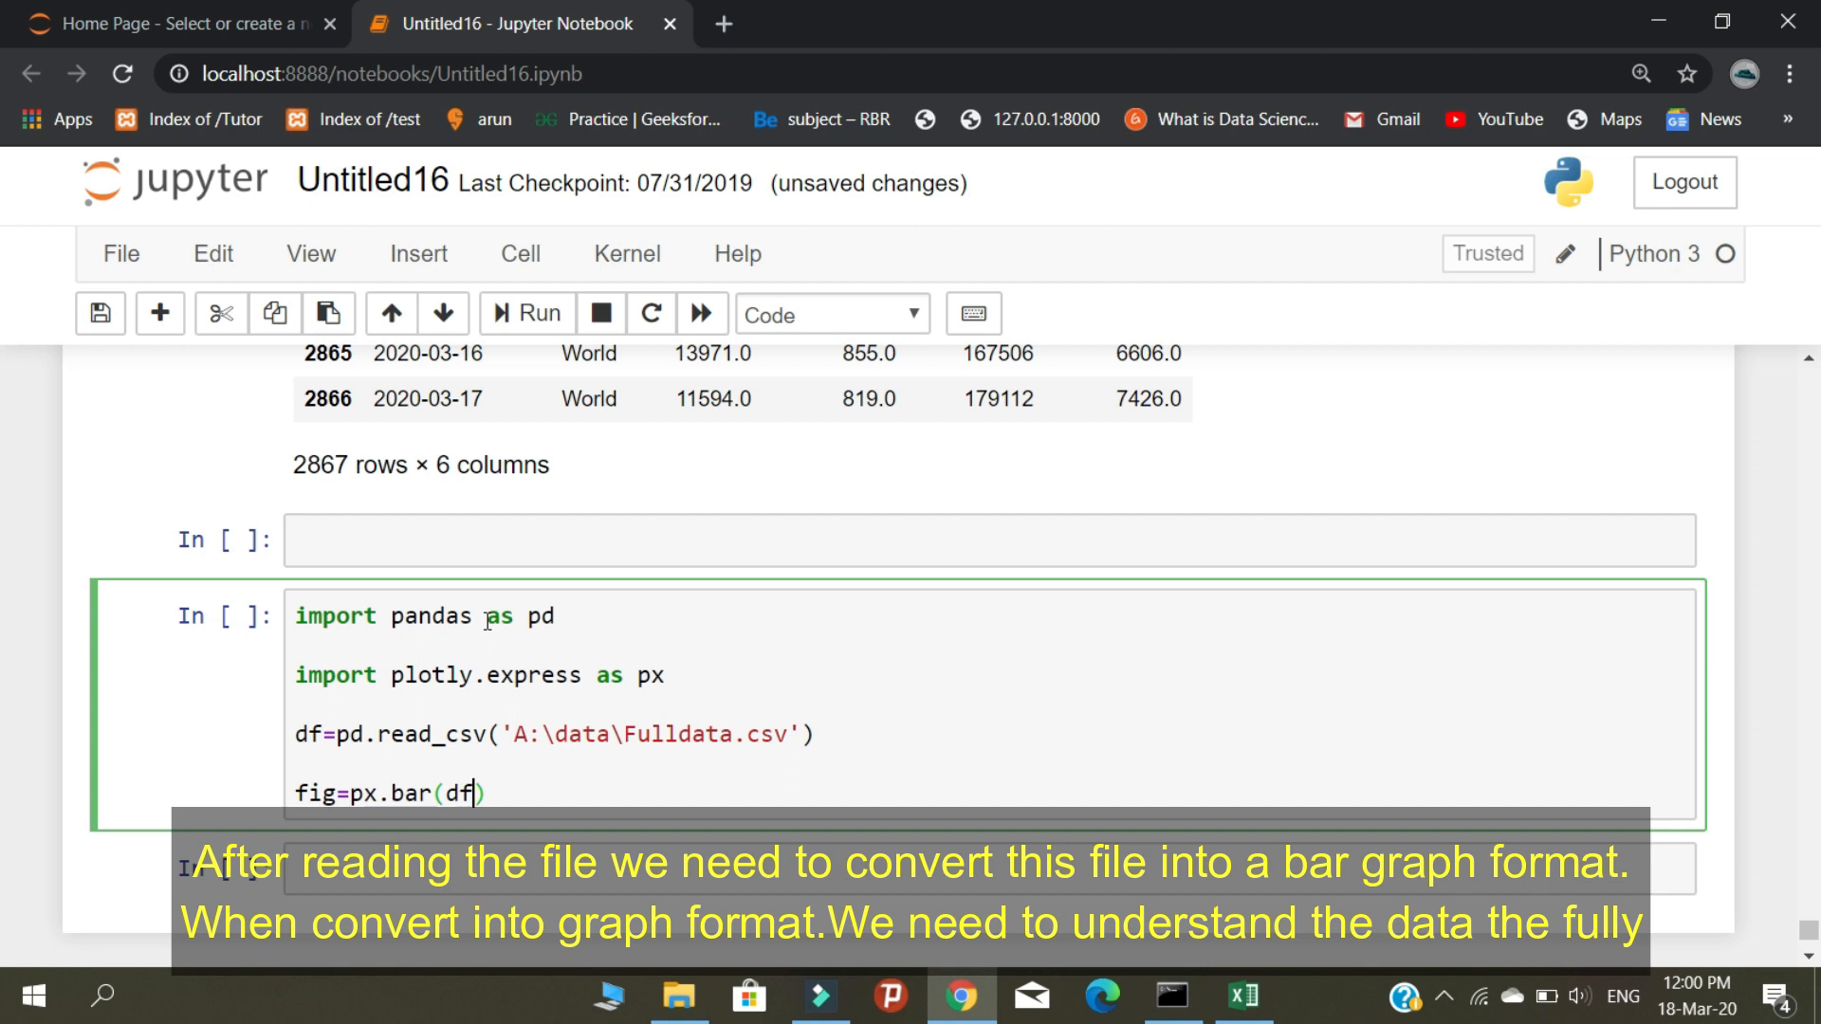
text(,x)
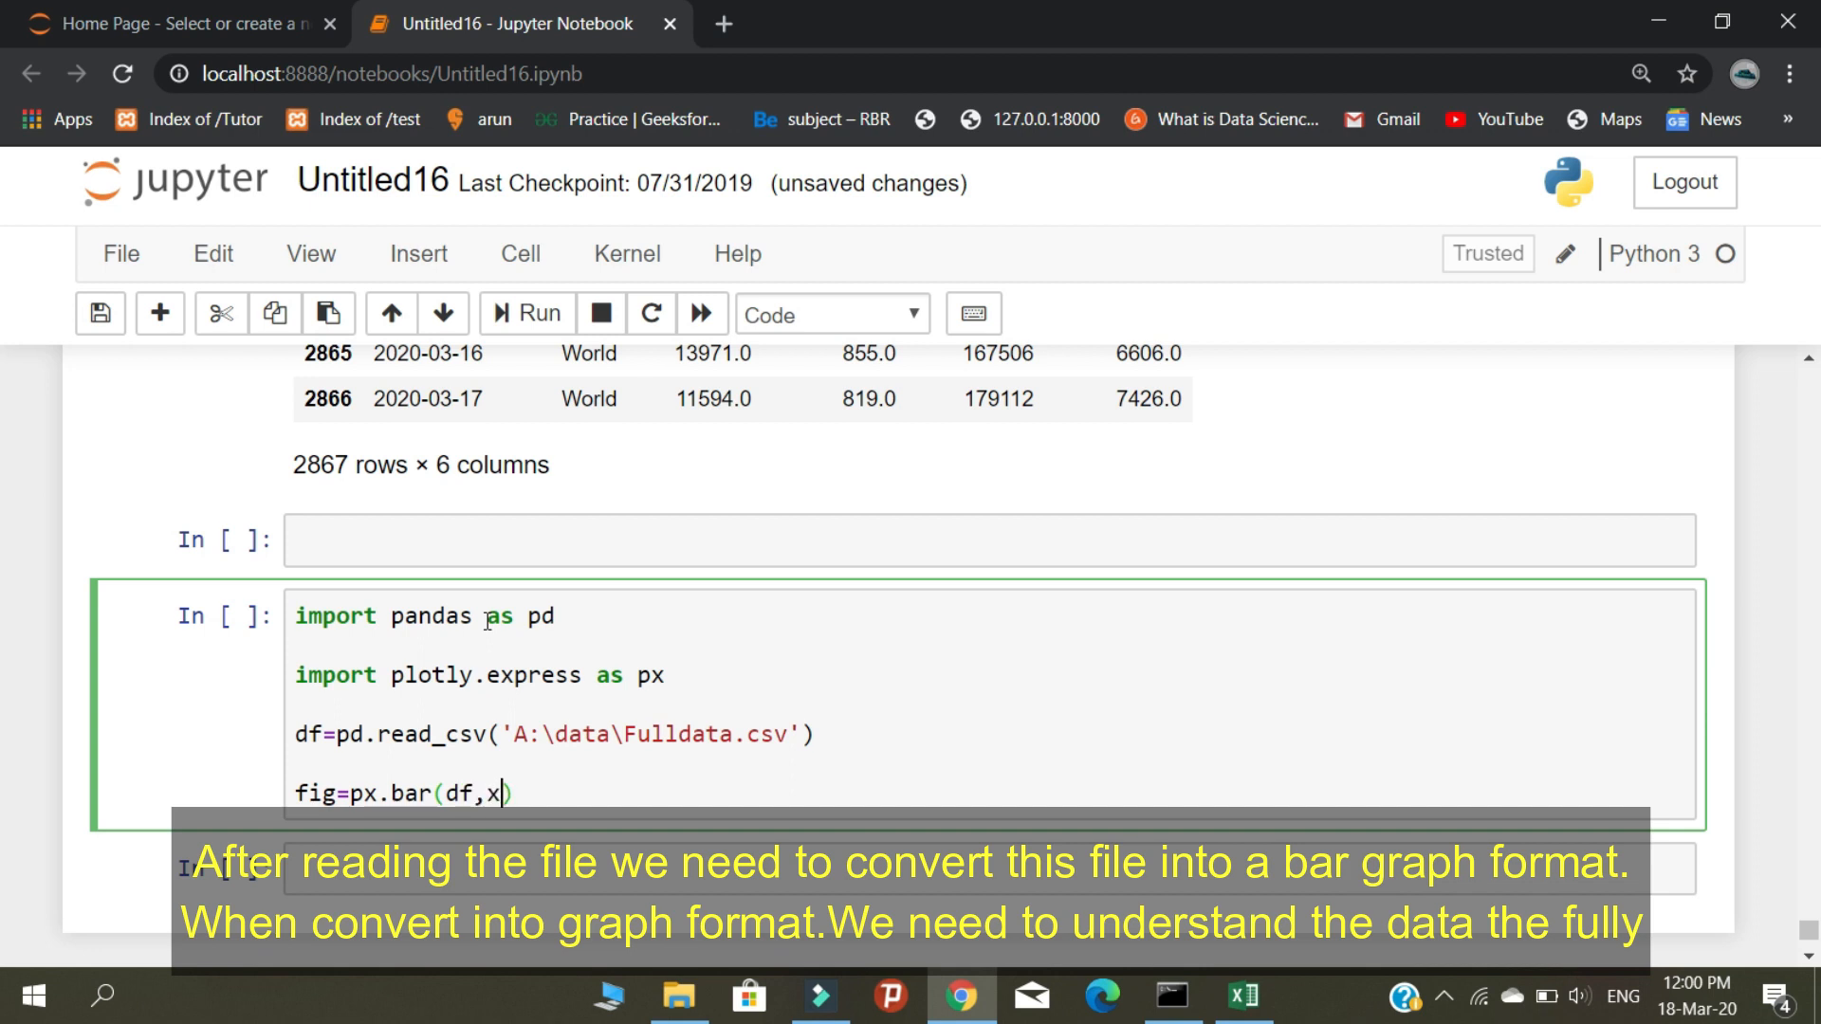
text(="")
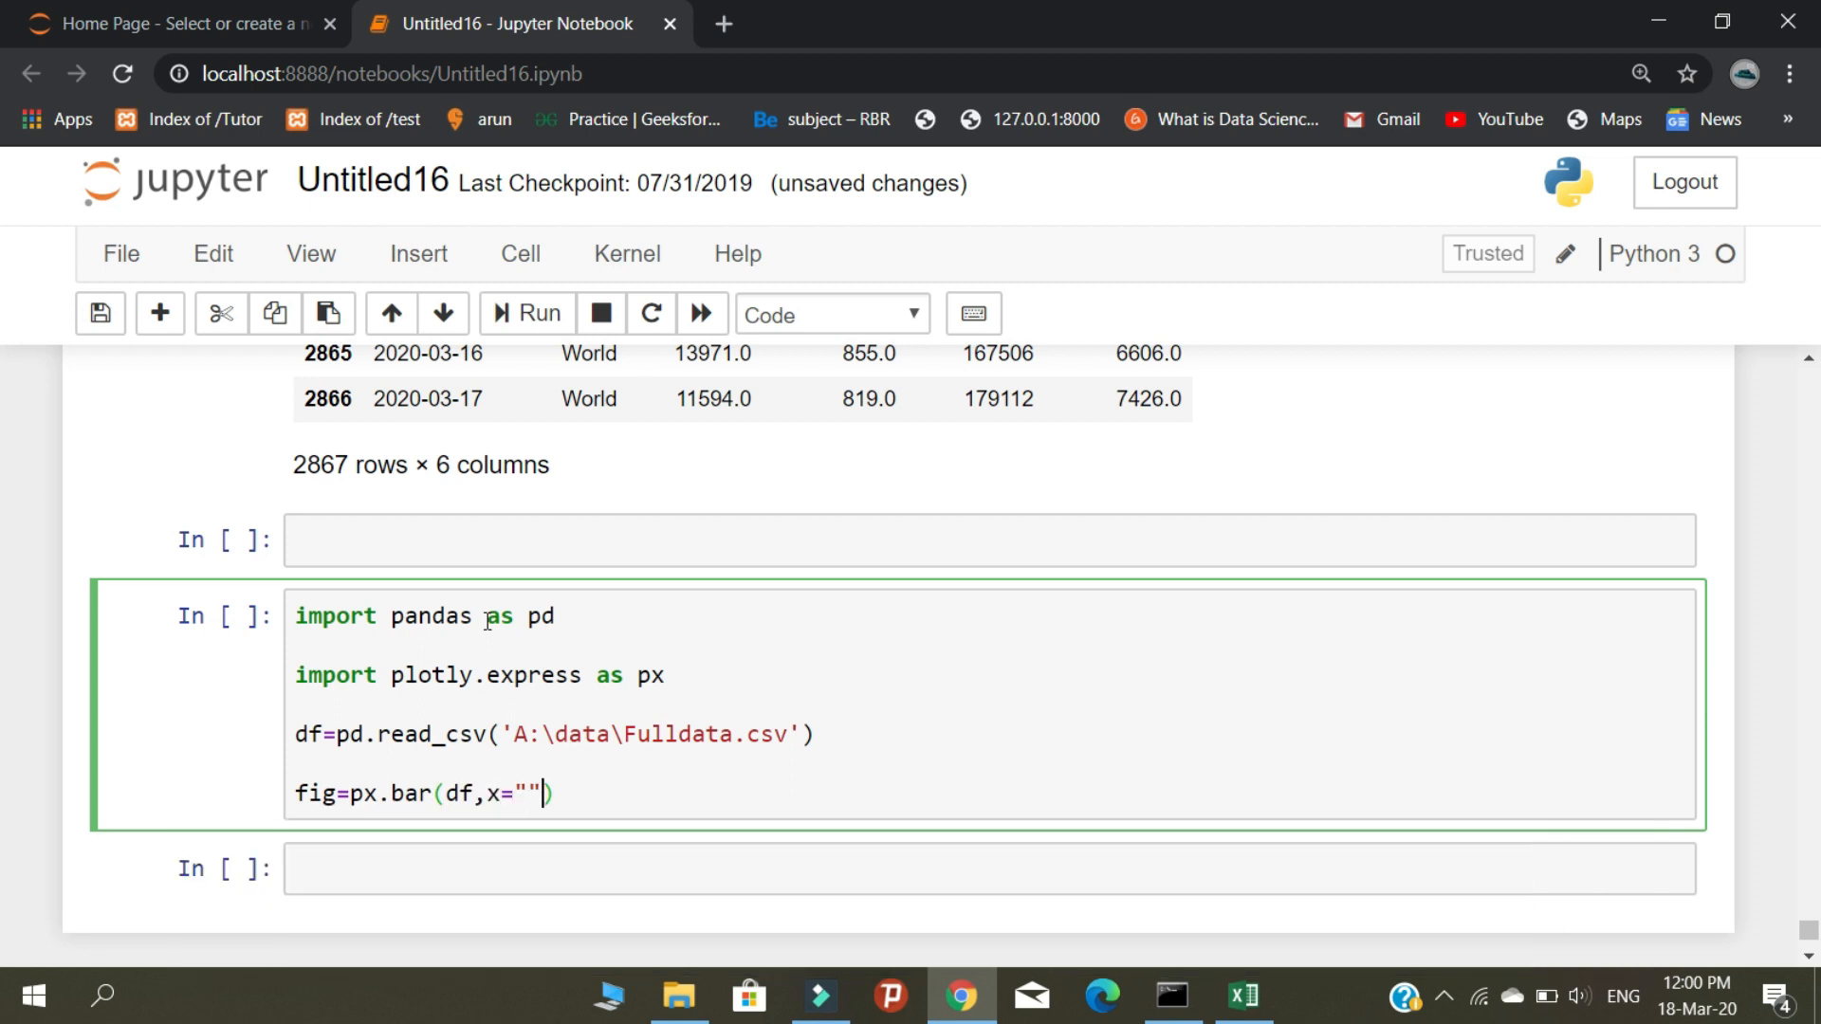
text(,y=")
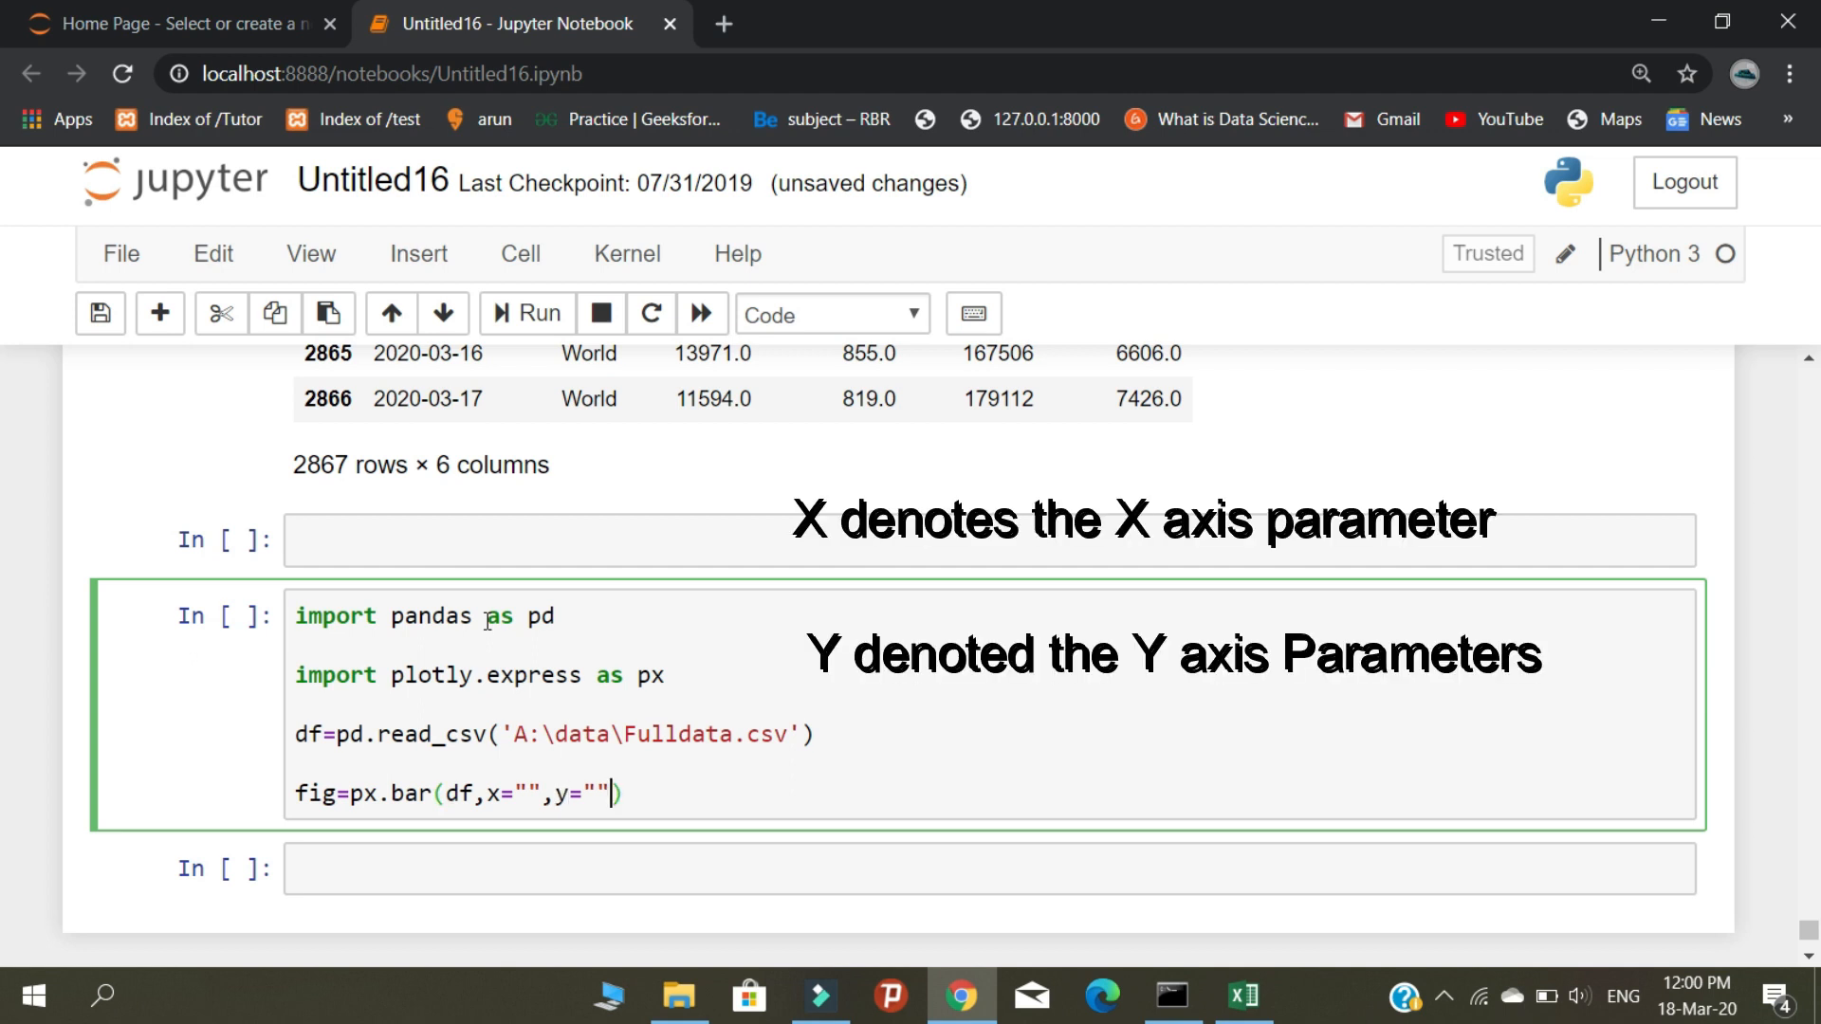
text(,title=)
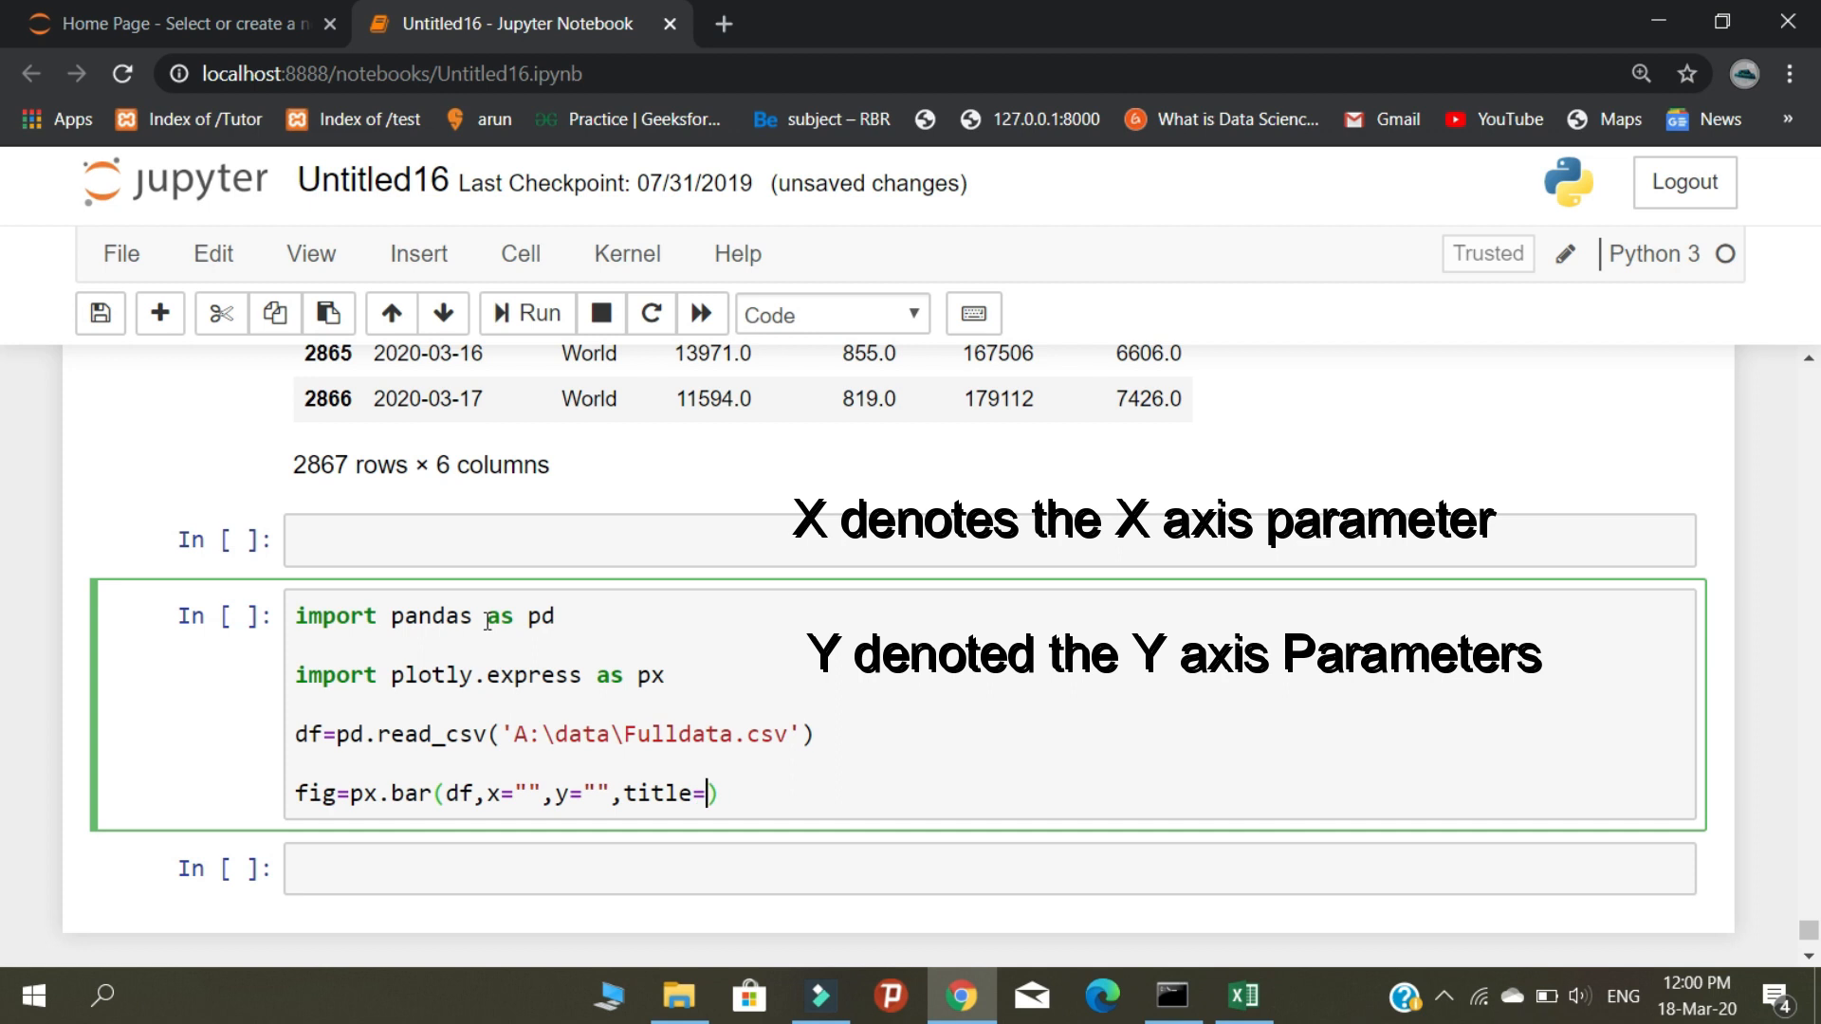
text(OC)
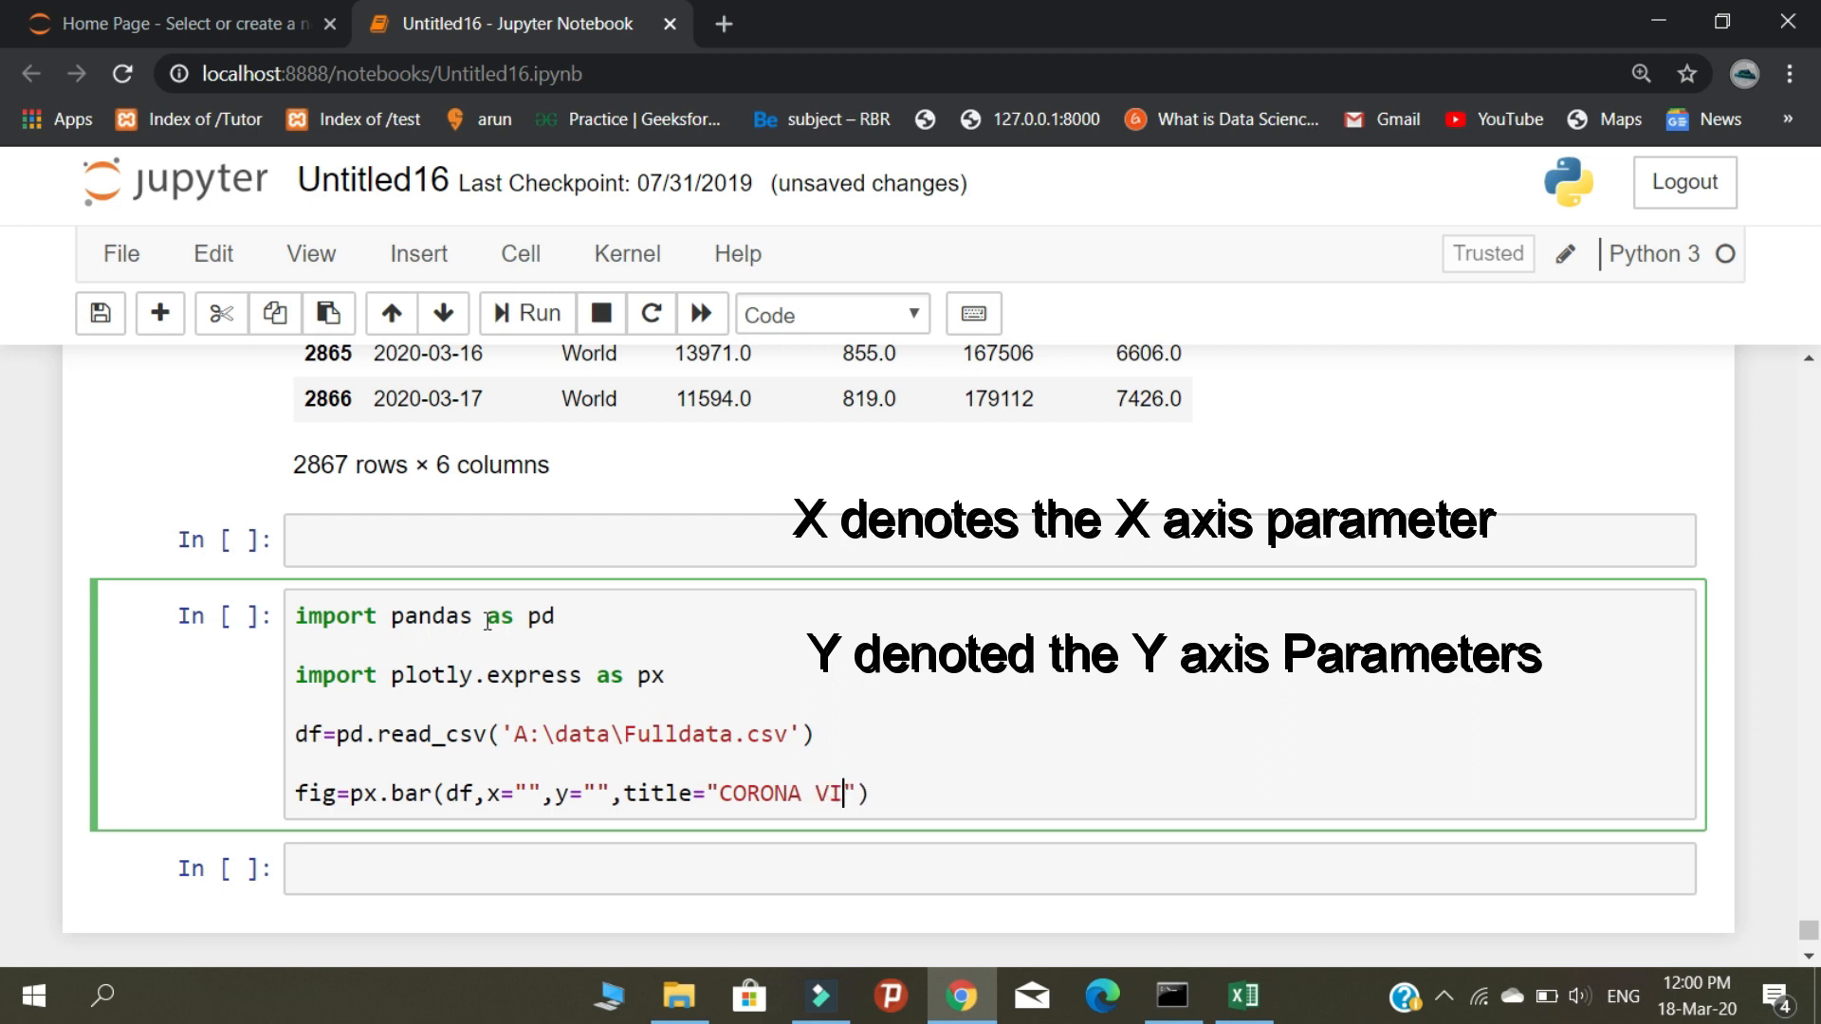
text(RUS ANALY)
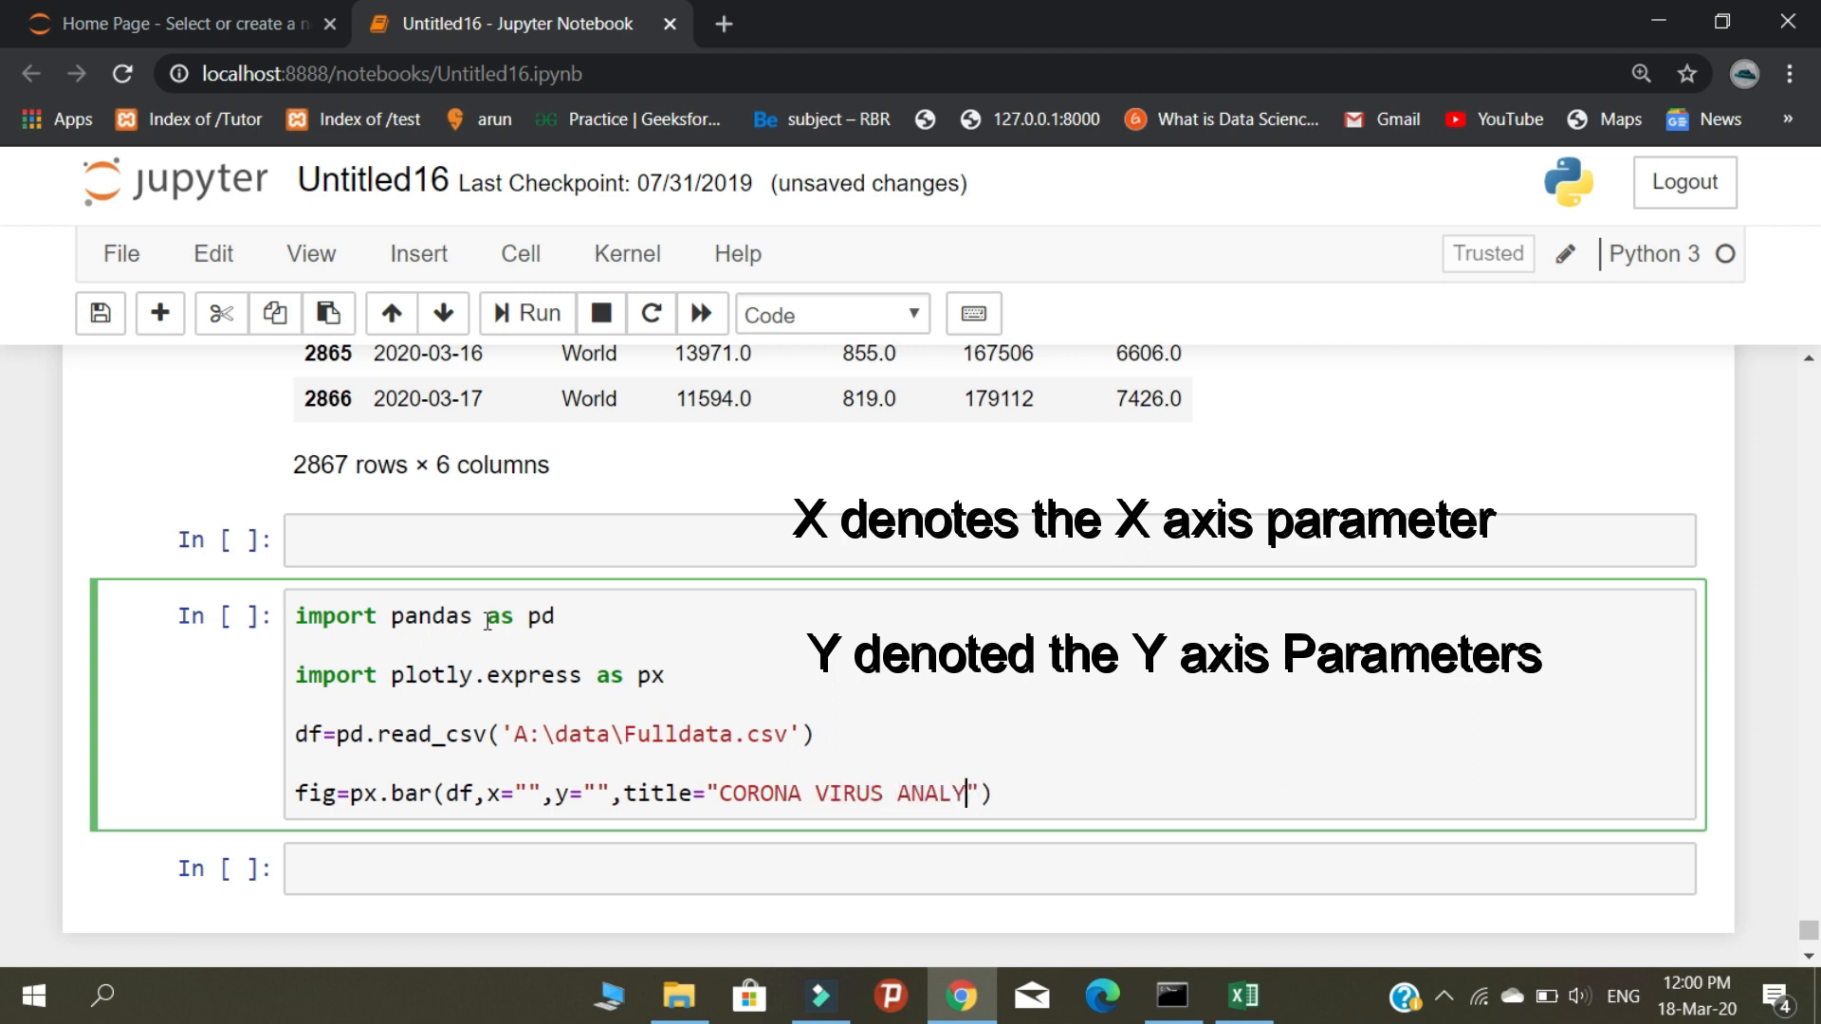
text(SIS)
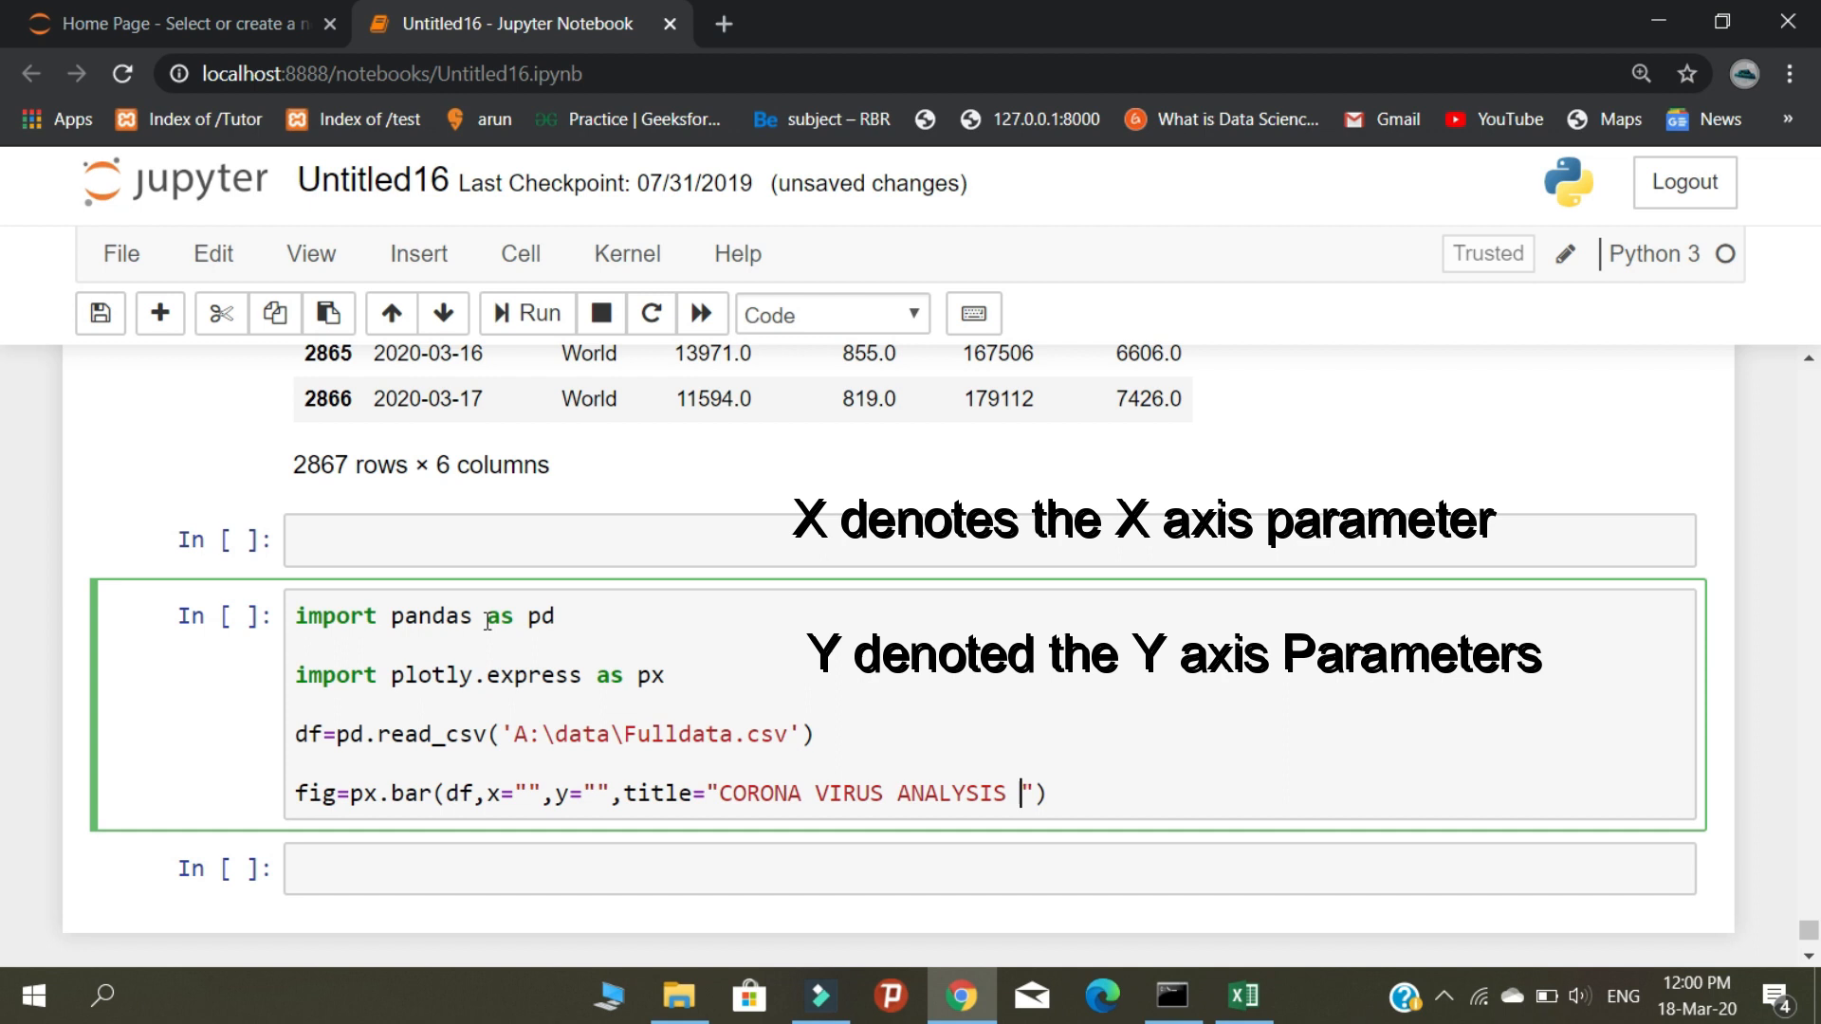
text(@)
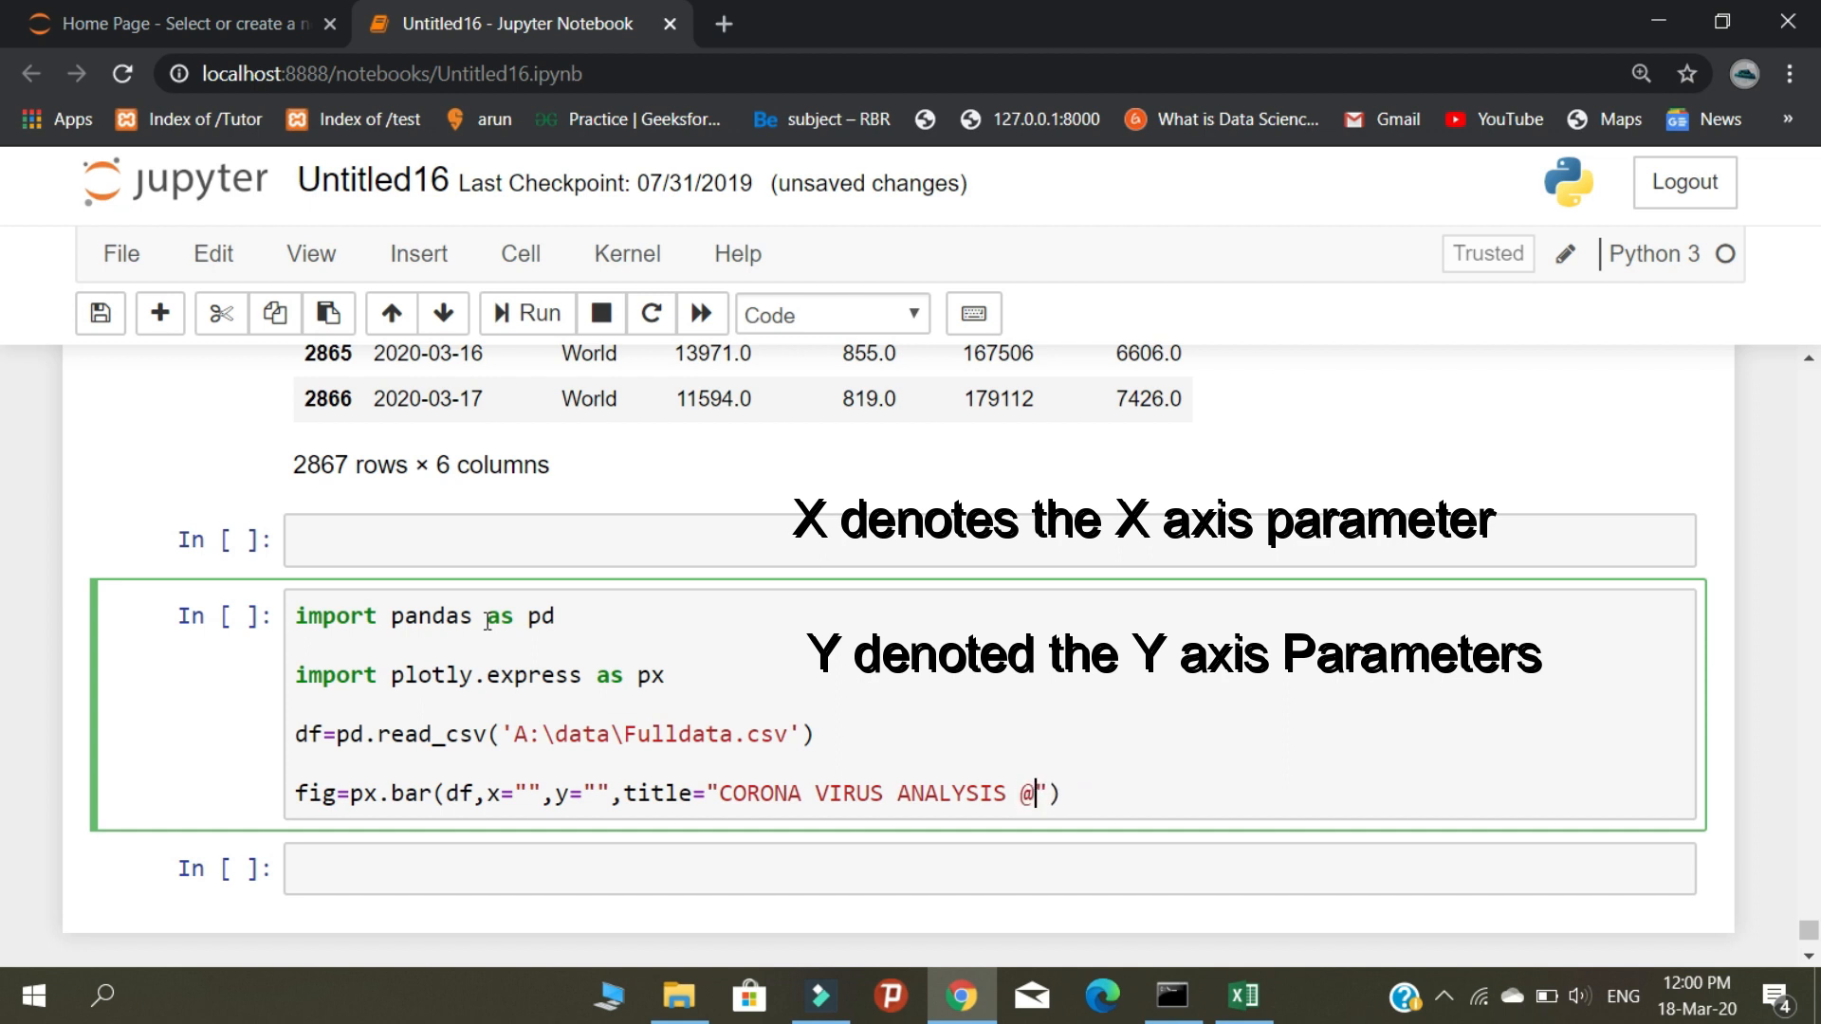
text(2020)
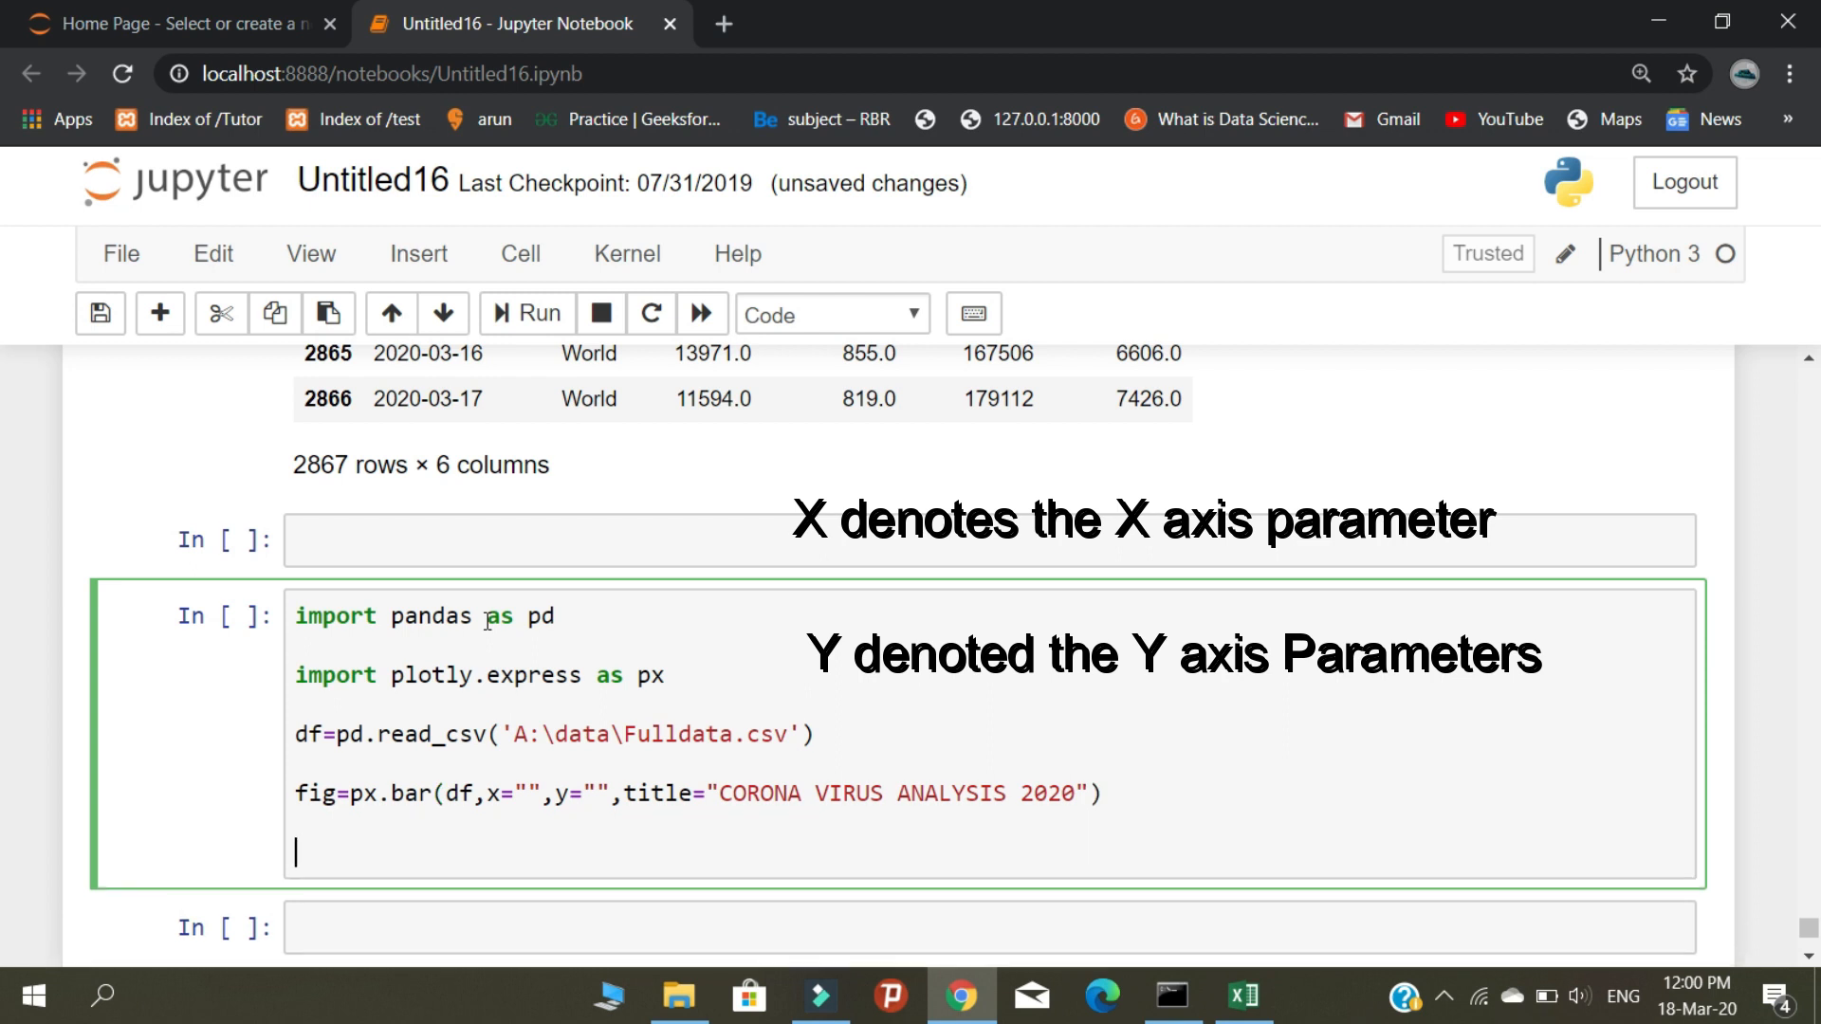
Step: Add fig.show(), save the notebook, and switch to Excel to check Fulldata's column names
text(fig.show)
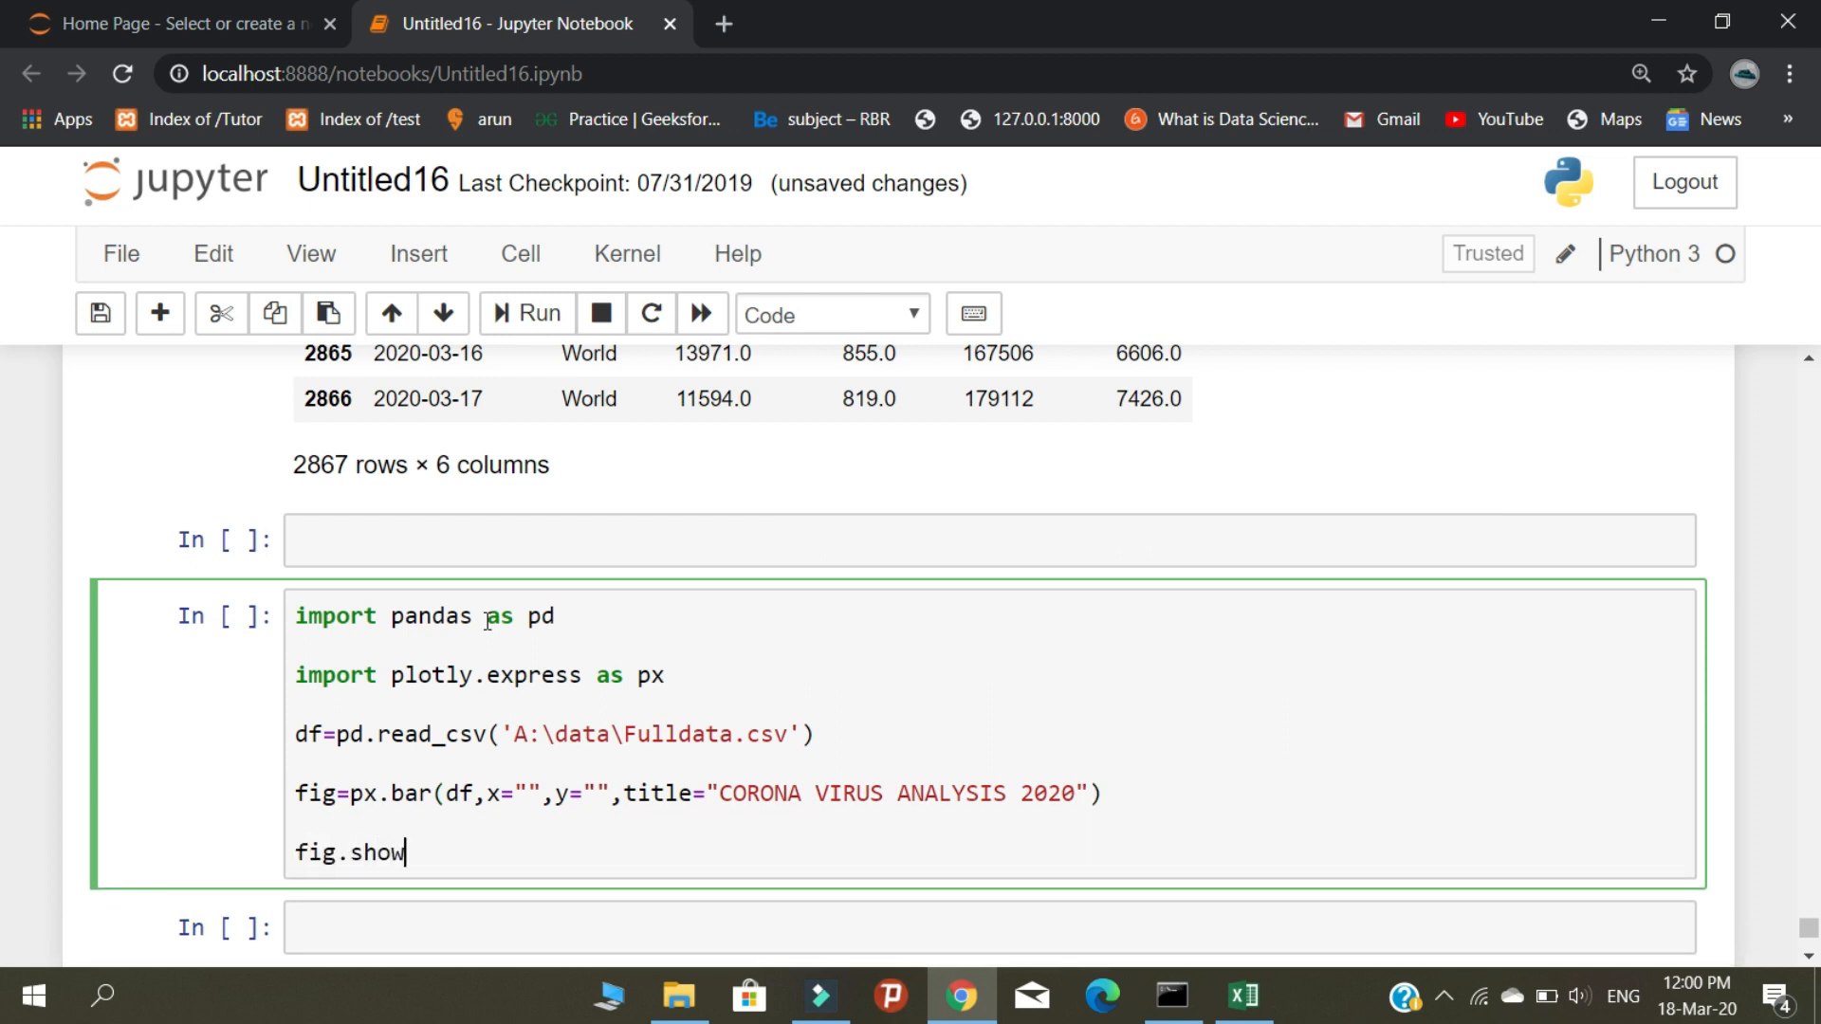
text(())
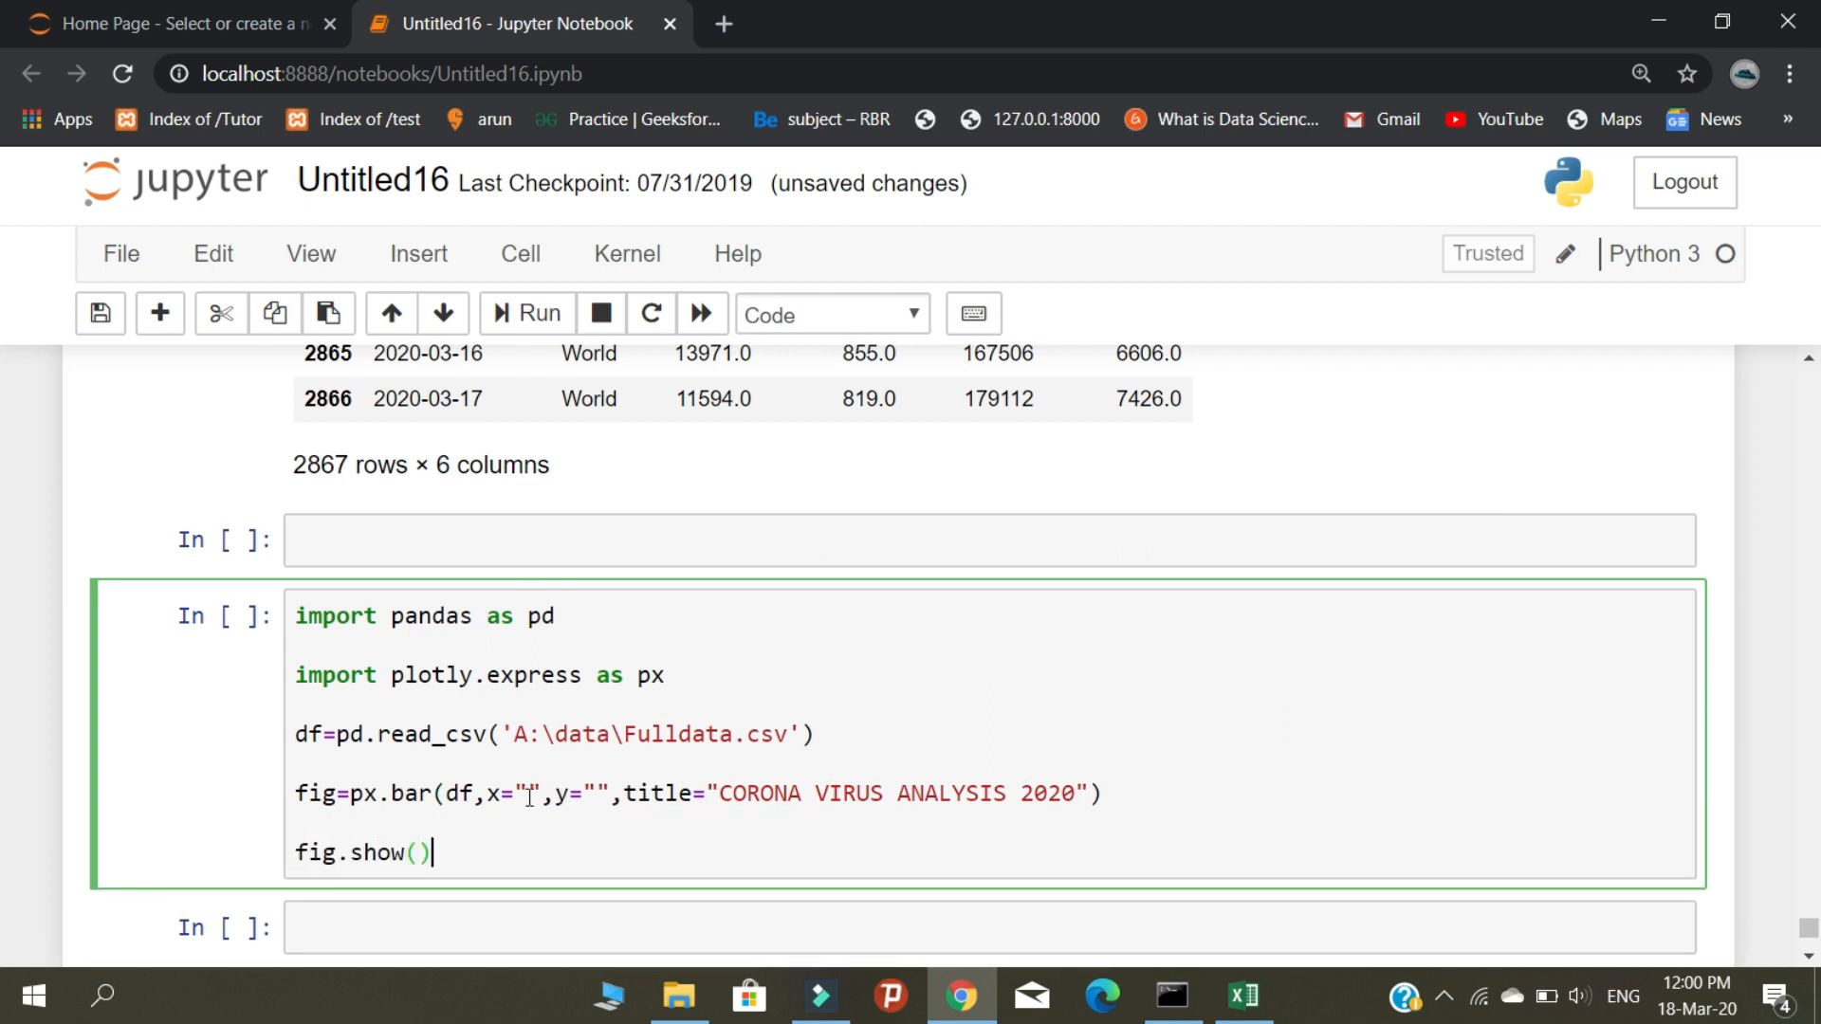
text(data)
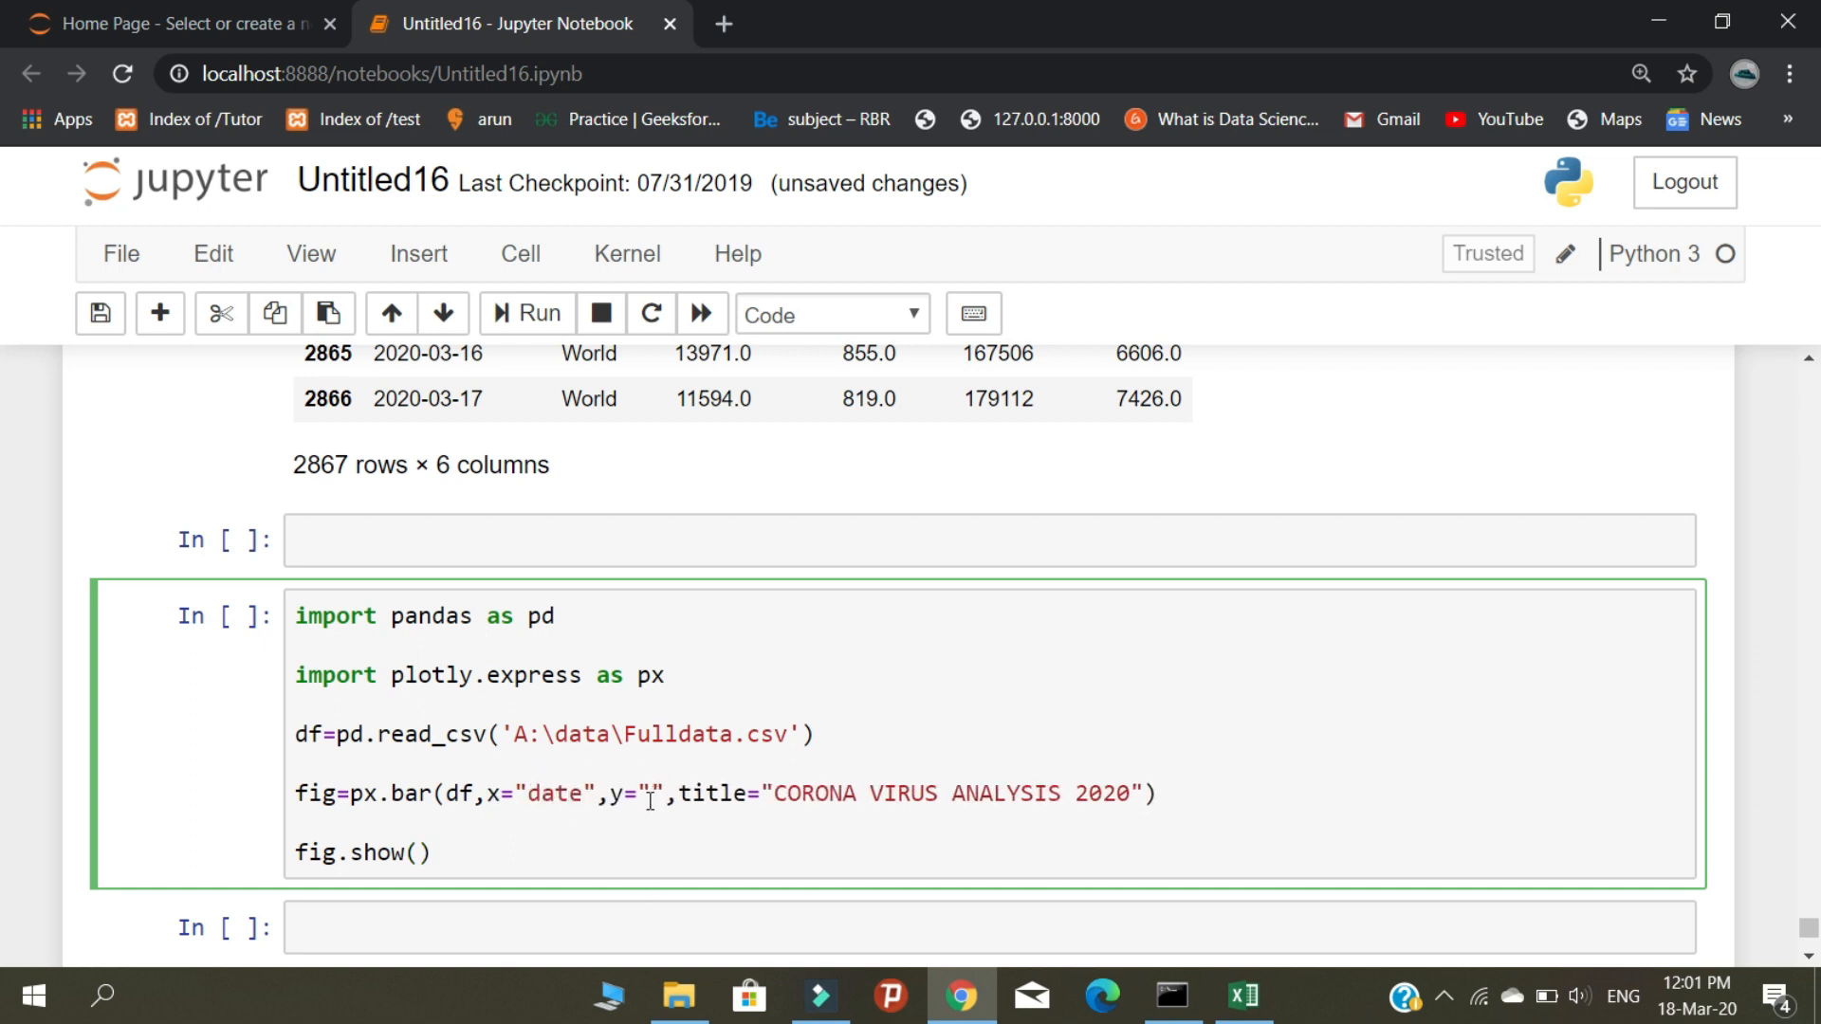
key(ctrl+s)
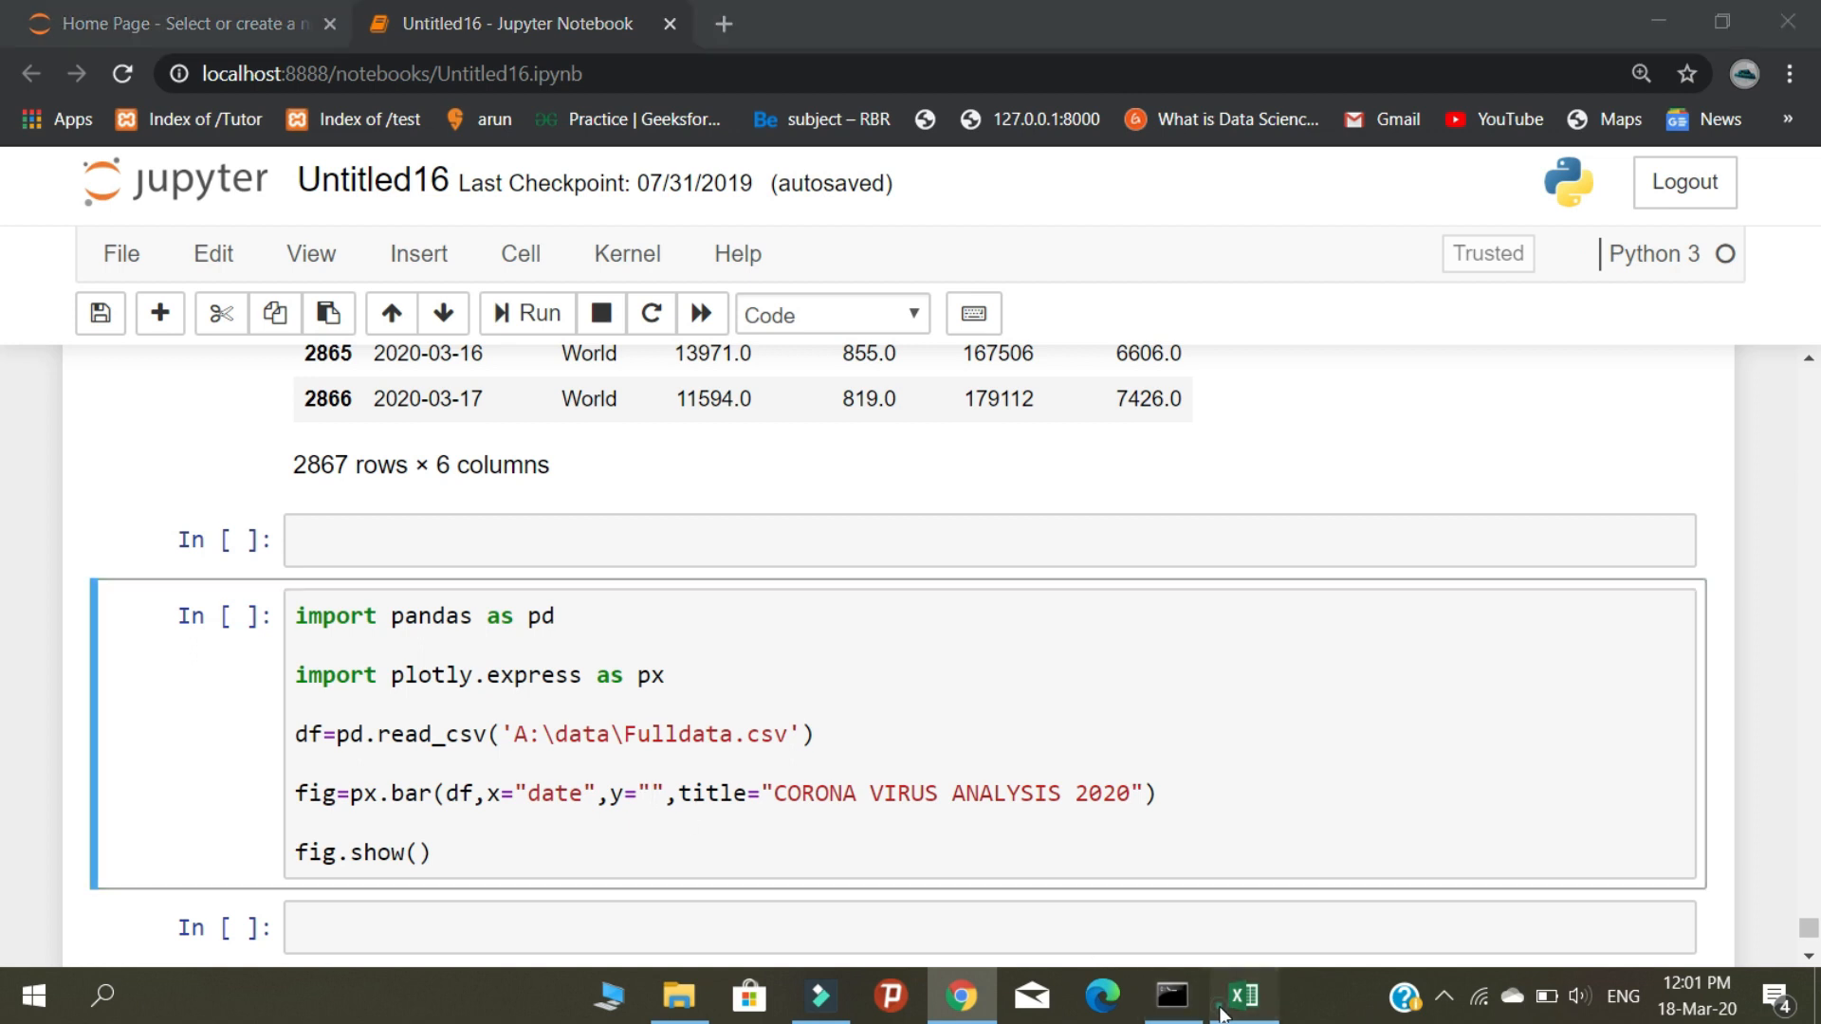
click(1240, 996)
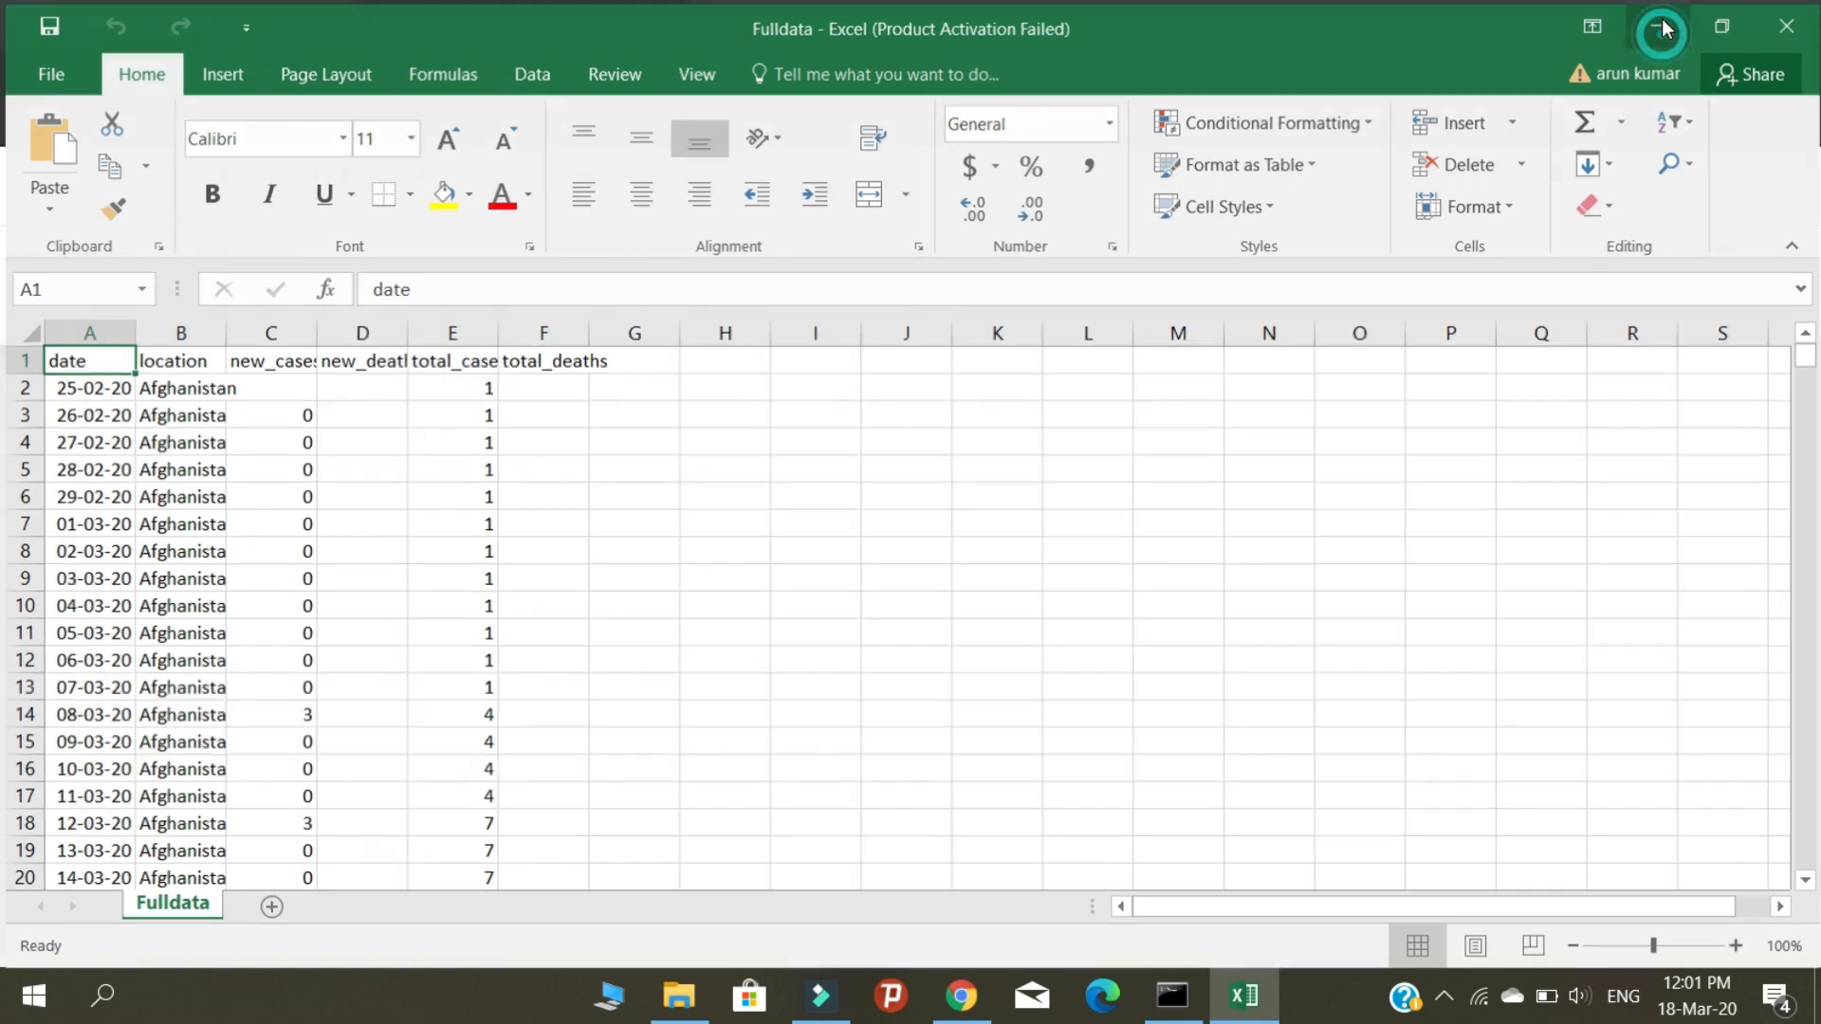
Step: Fill in y="total_cases" next to x="date" in the px.bar call
click(957, 996)
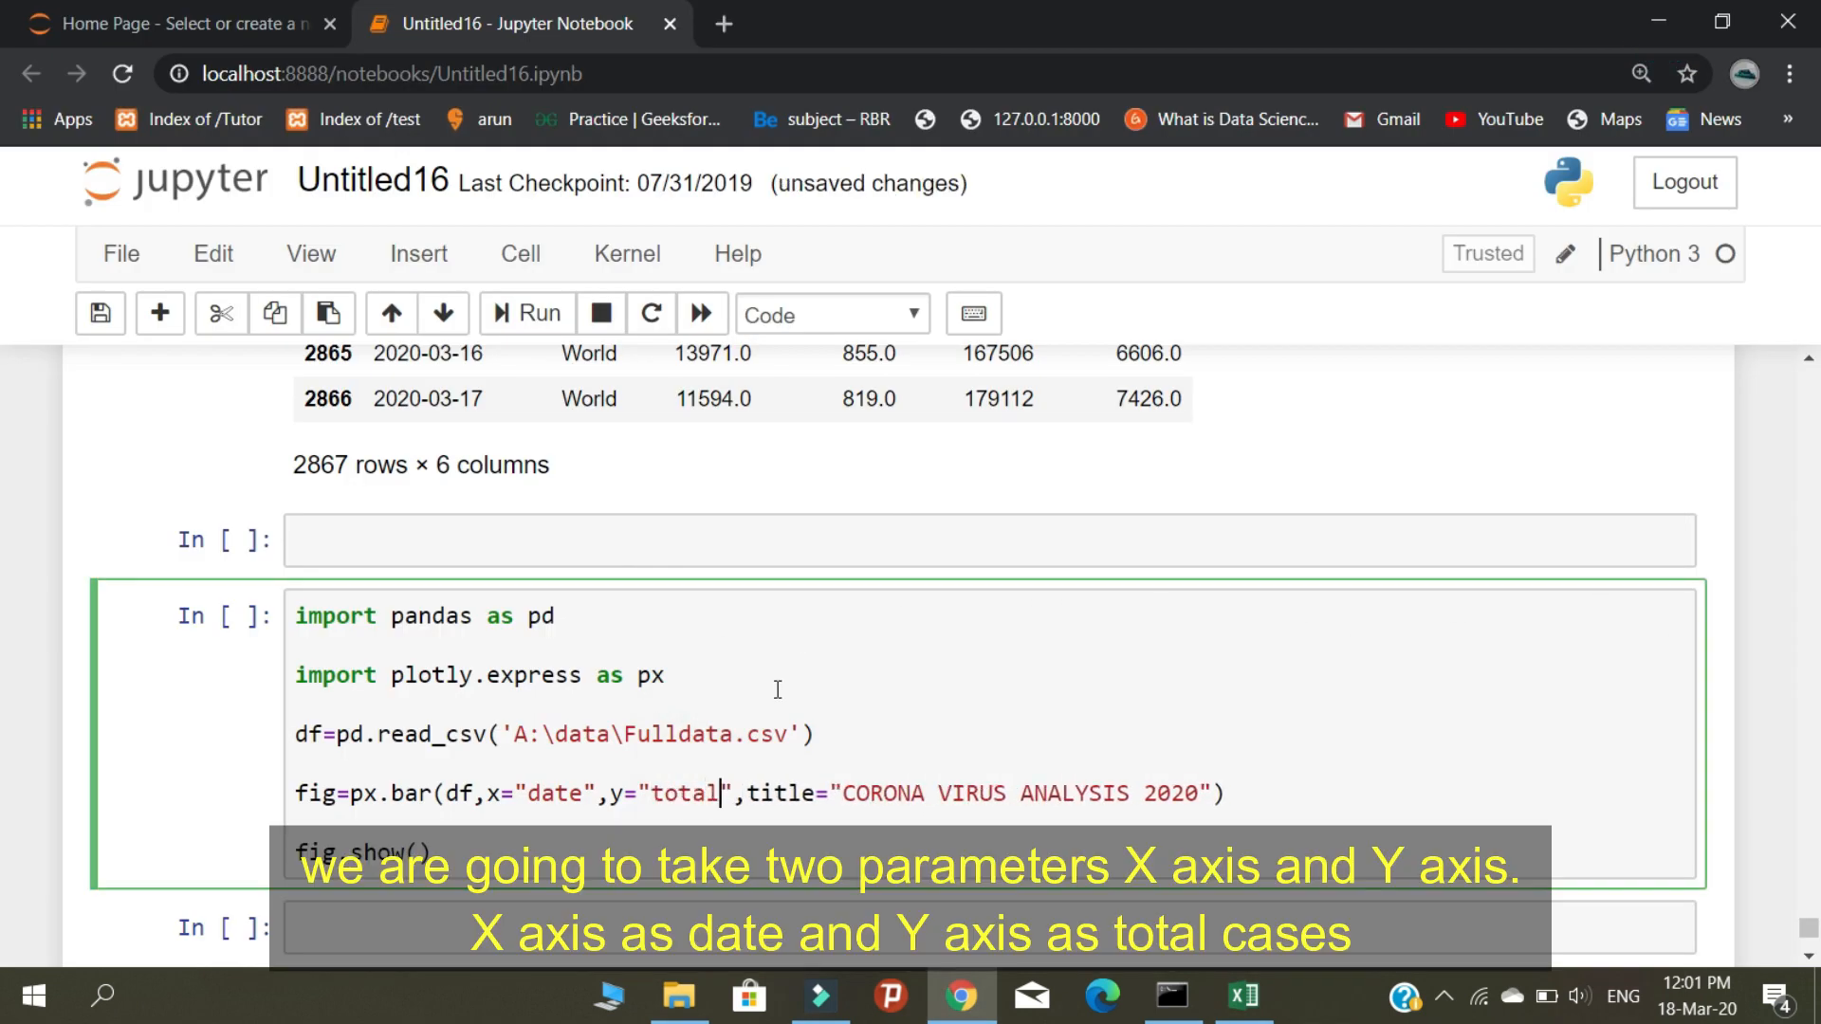
text(cases)
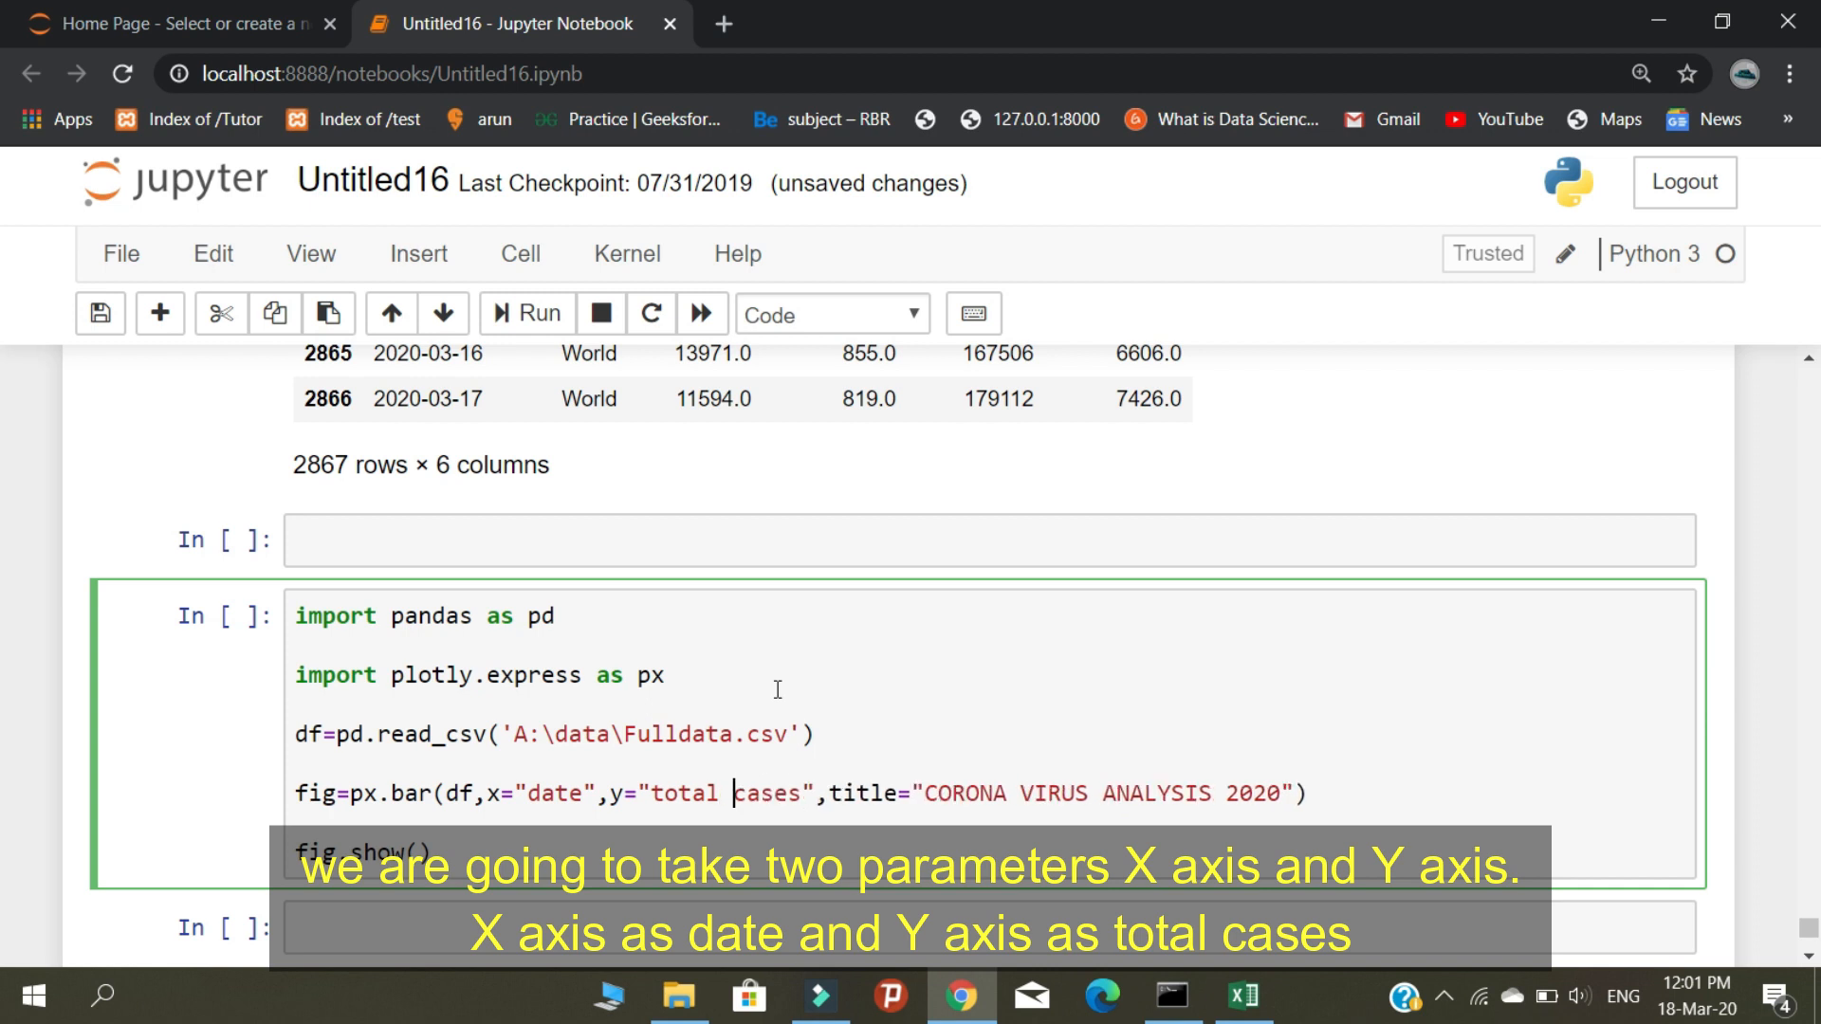
text(_)
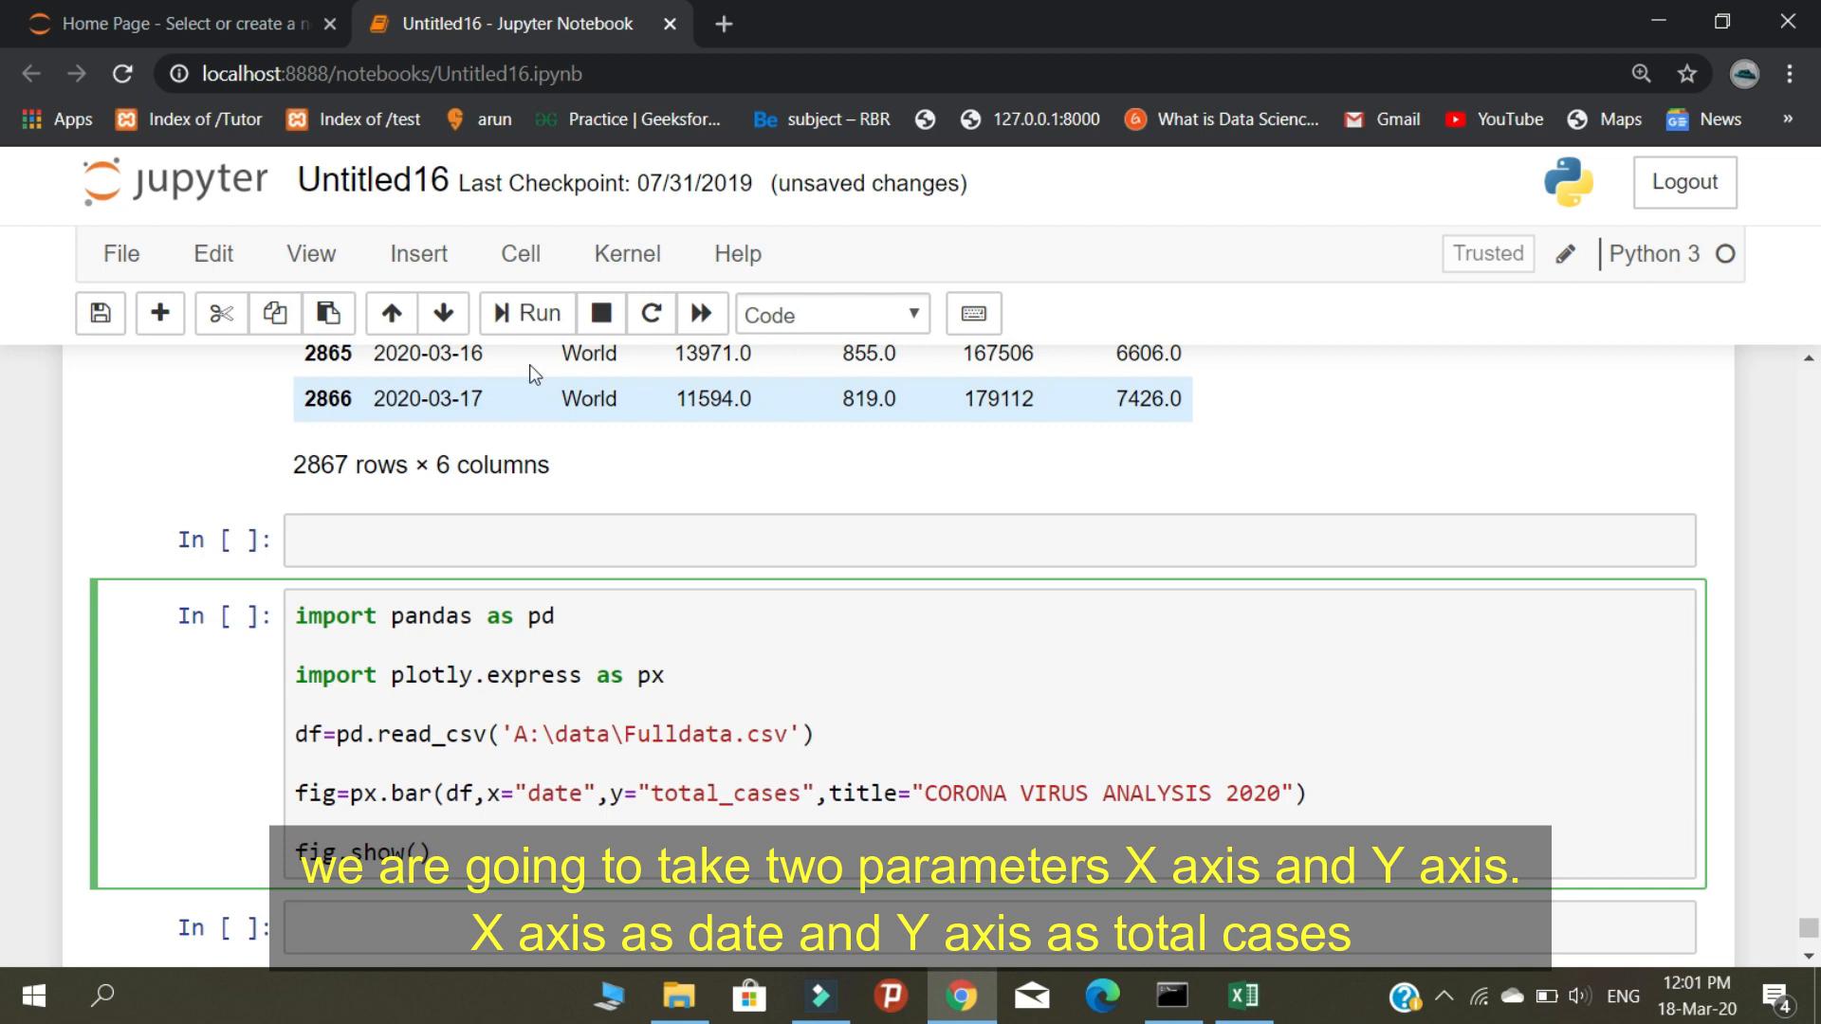
Step: Run the chart cell and inspect the rendered total_cases-by-date bars and their hover values
click(525, 312)
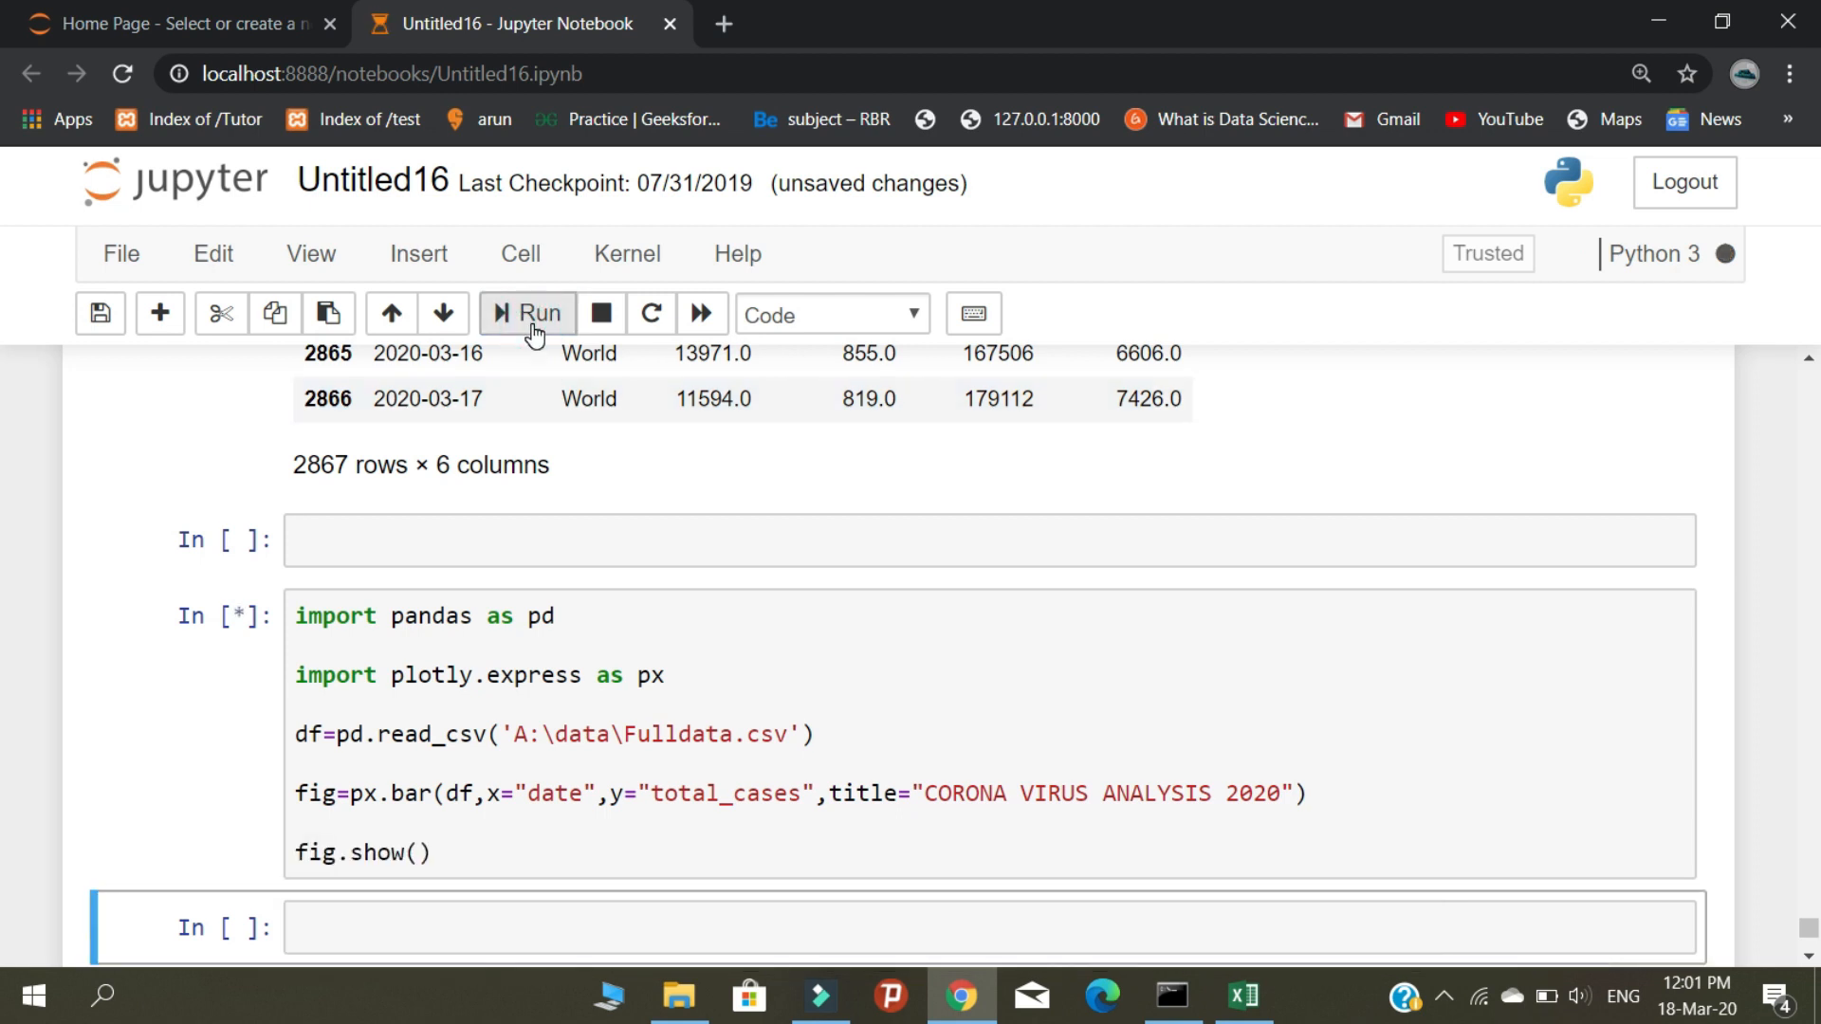
mouse_move(577, 381)
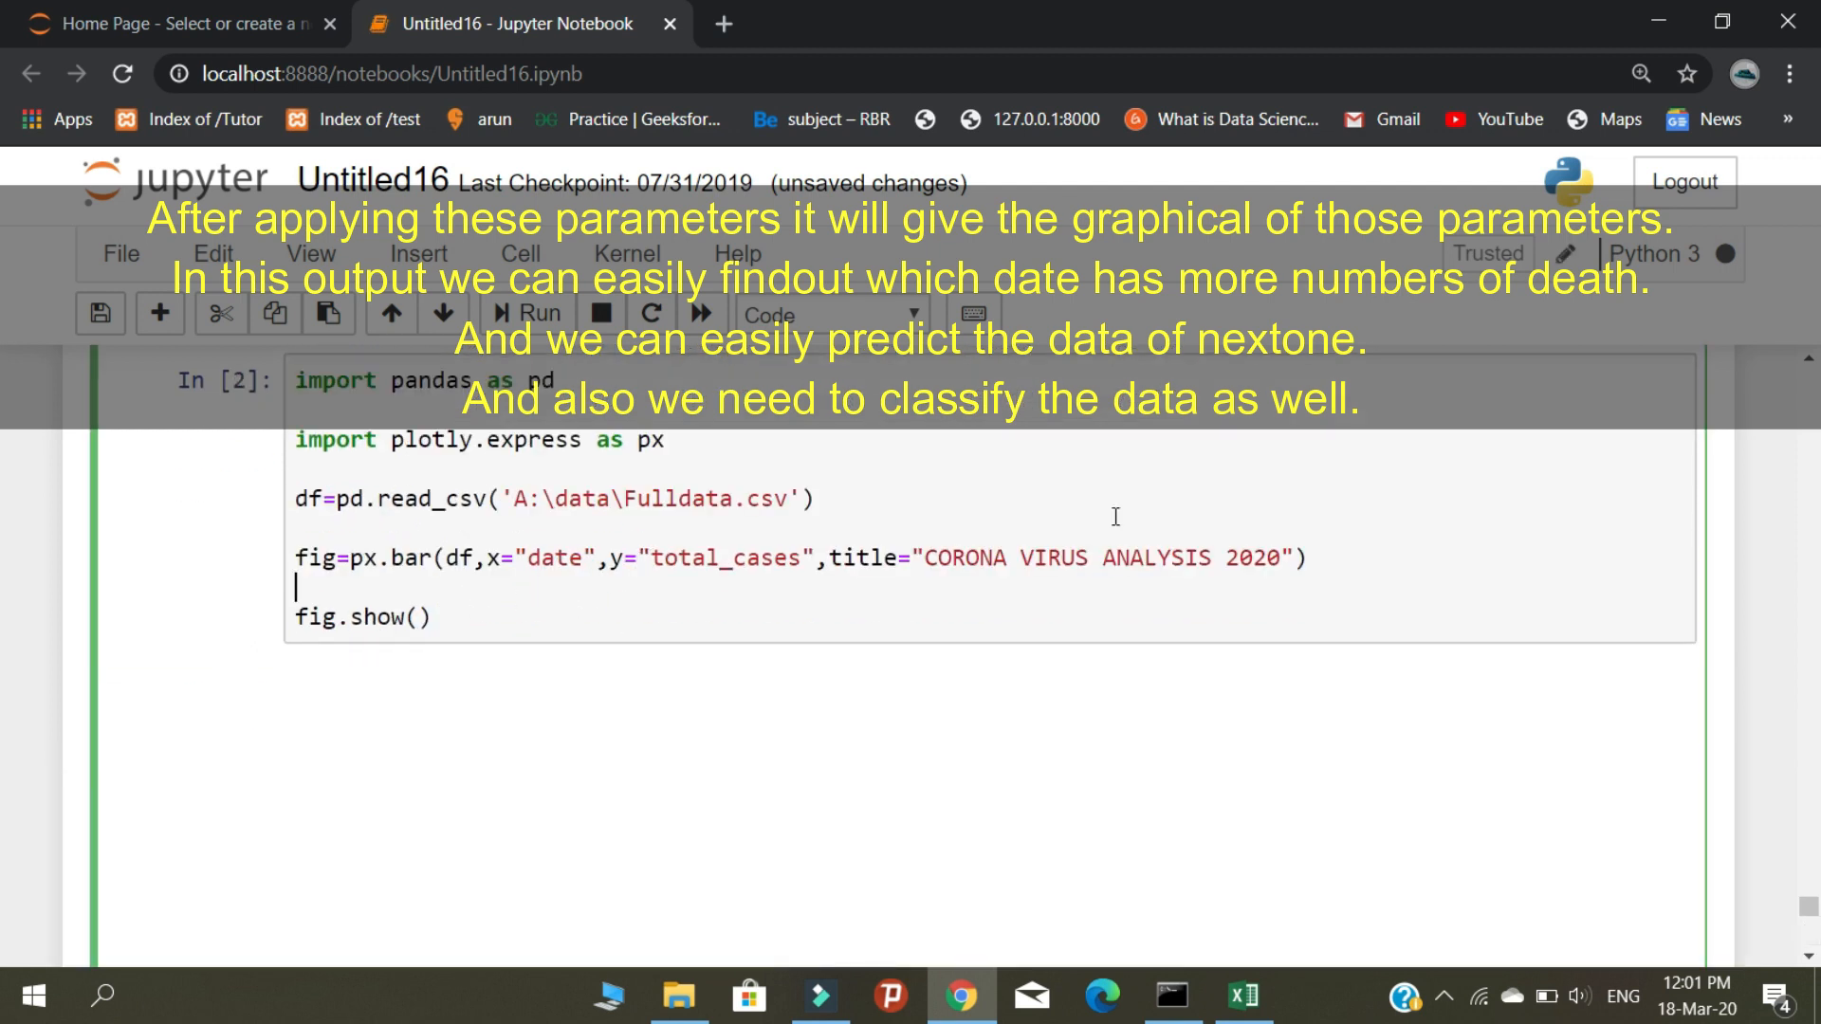
click(526, 313)
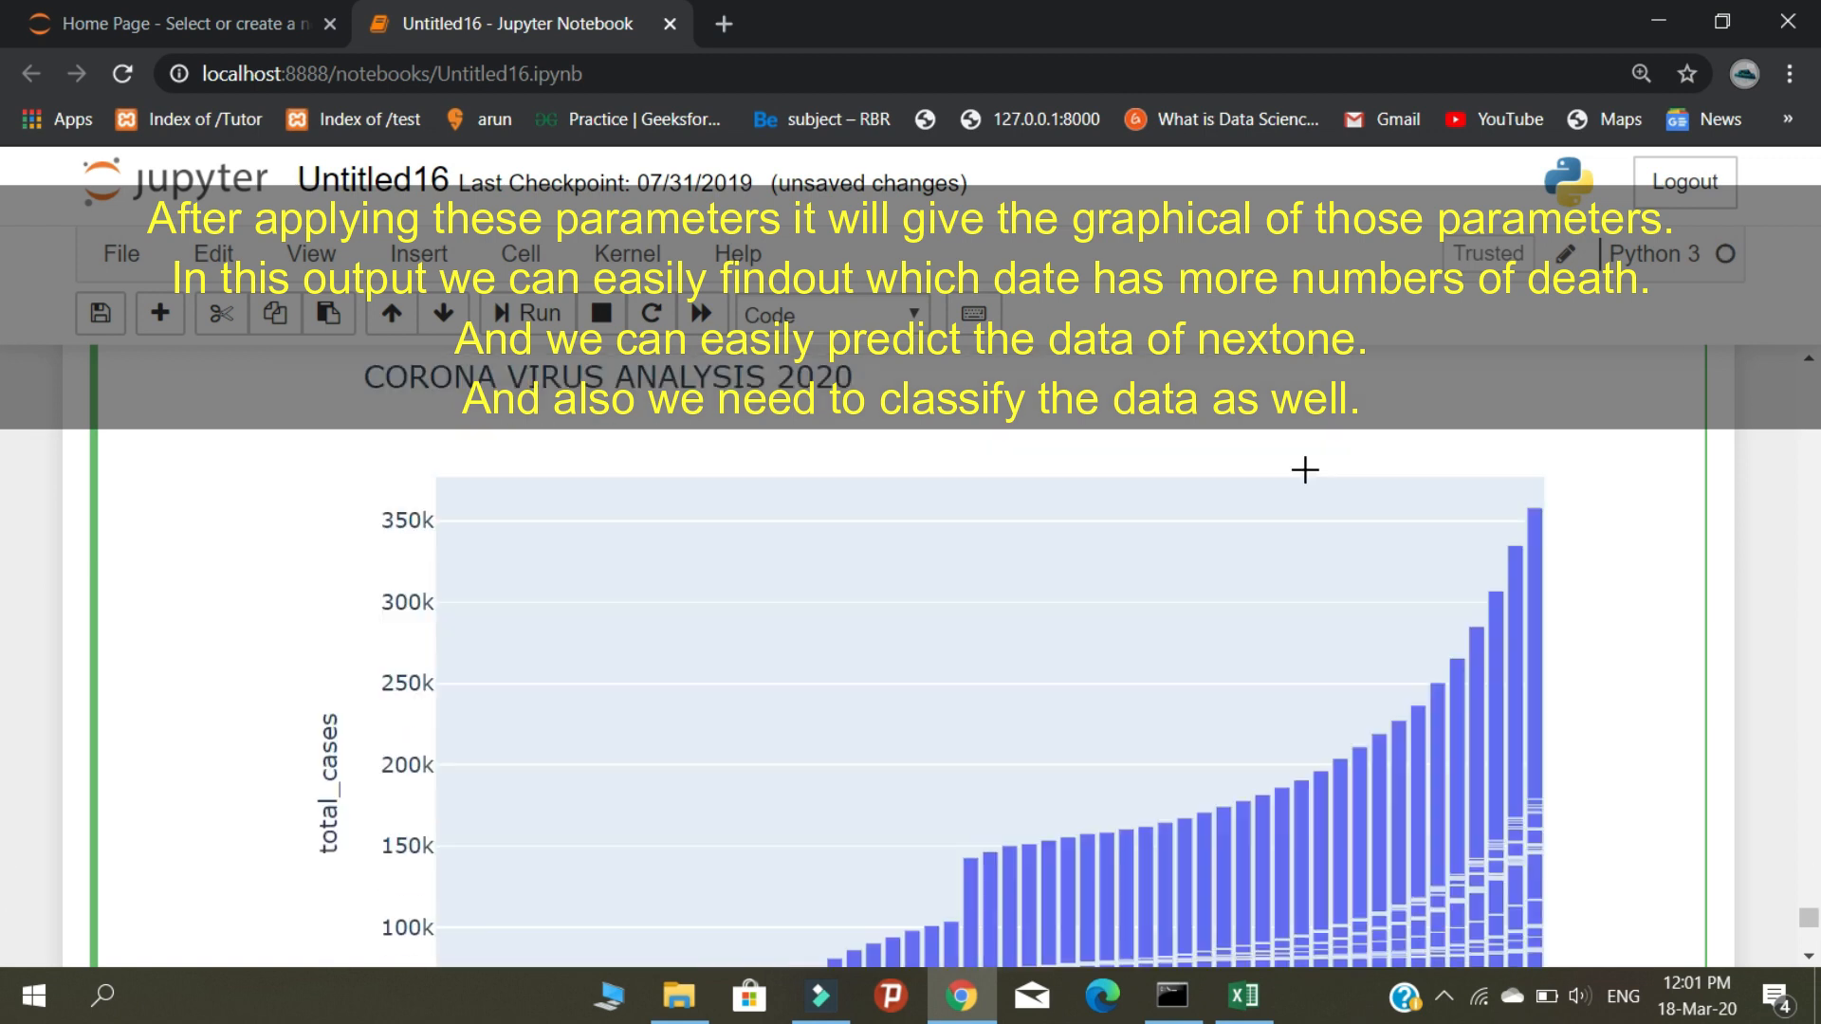
scroll(down, 3)
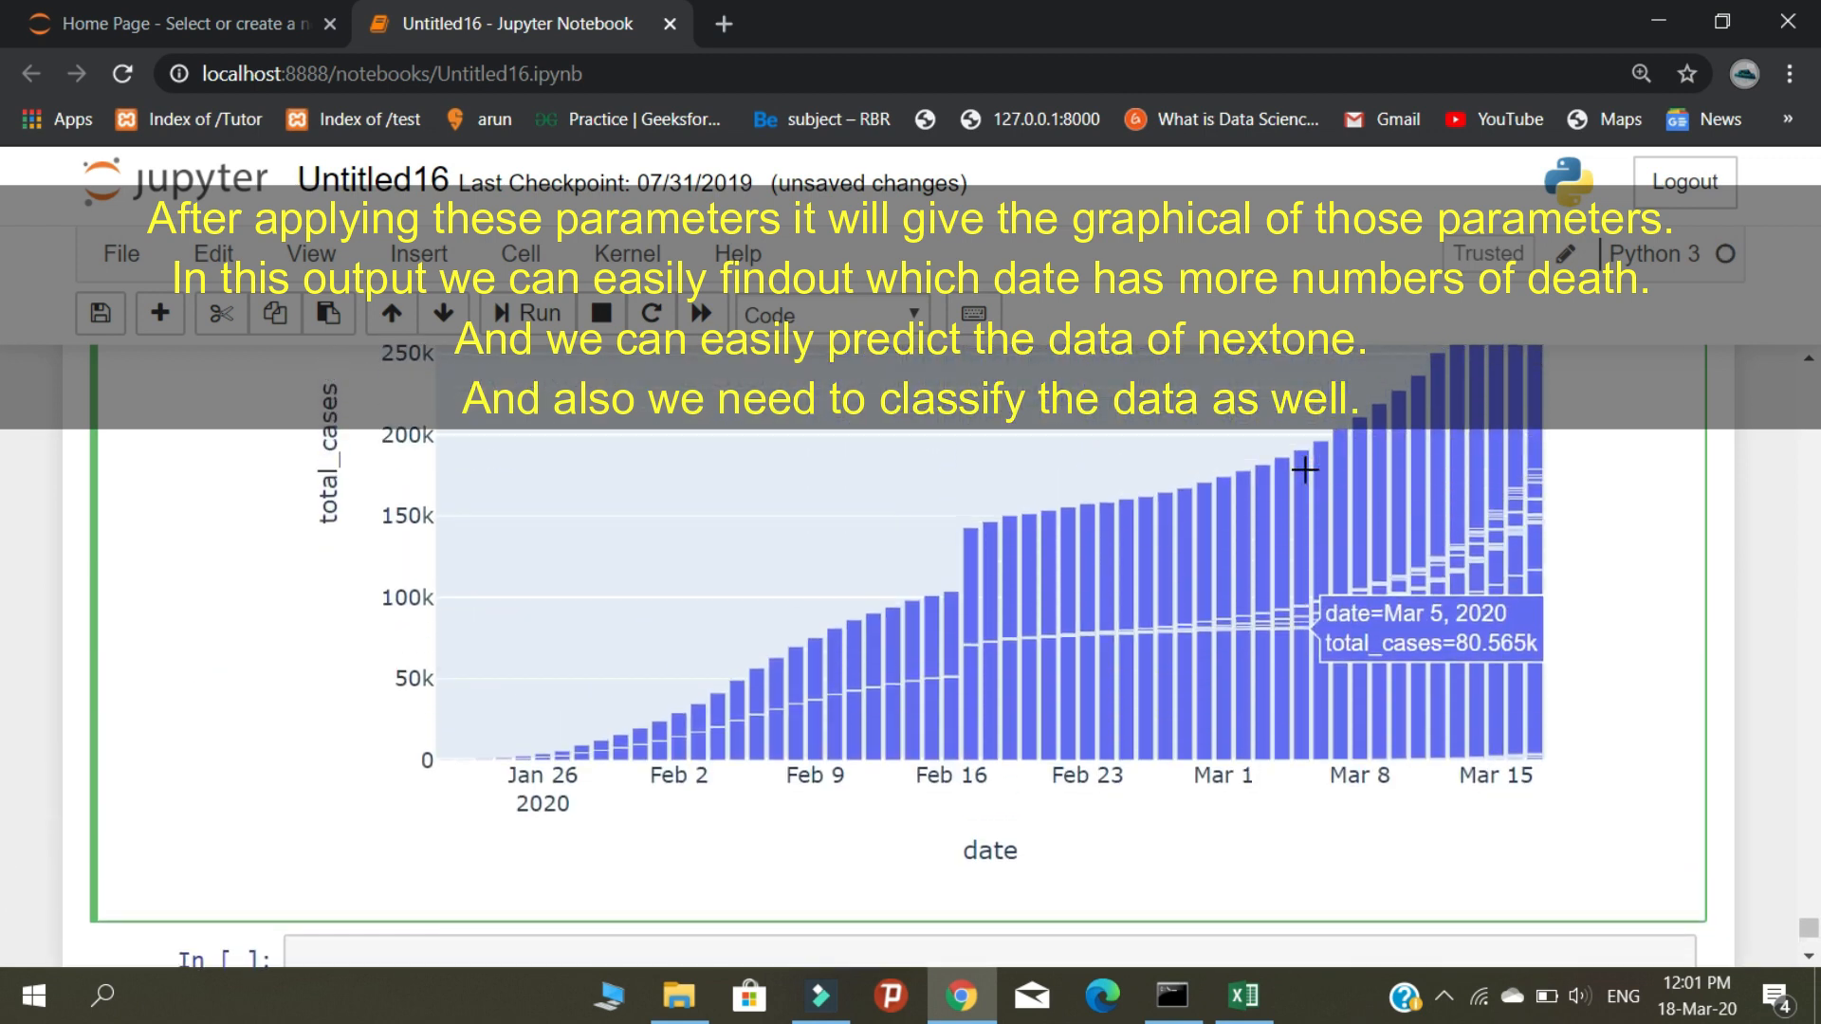
scroll(down, 3)
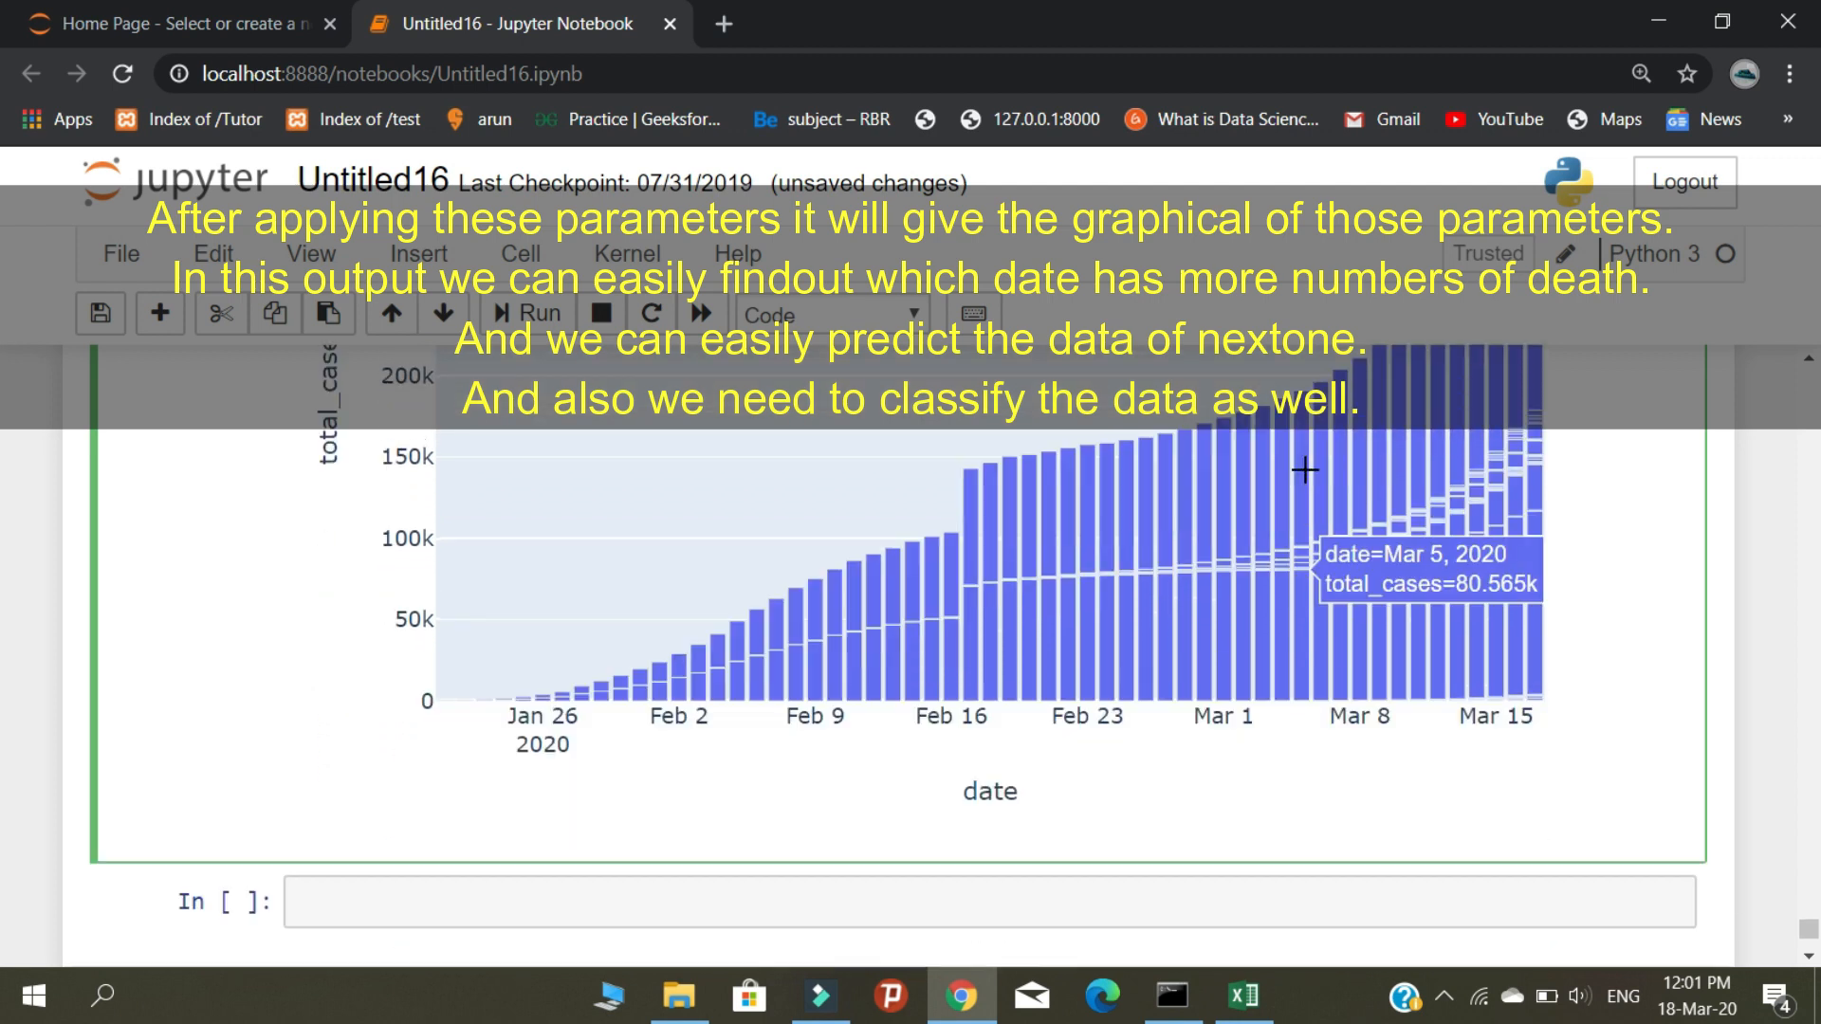
mouse_move(530, 698)
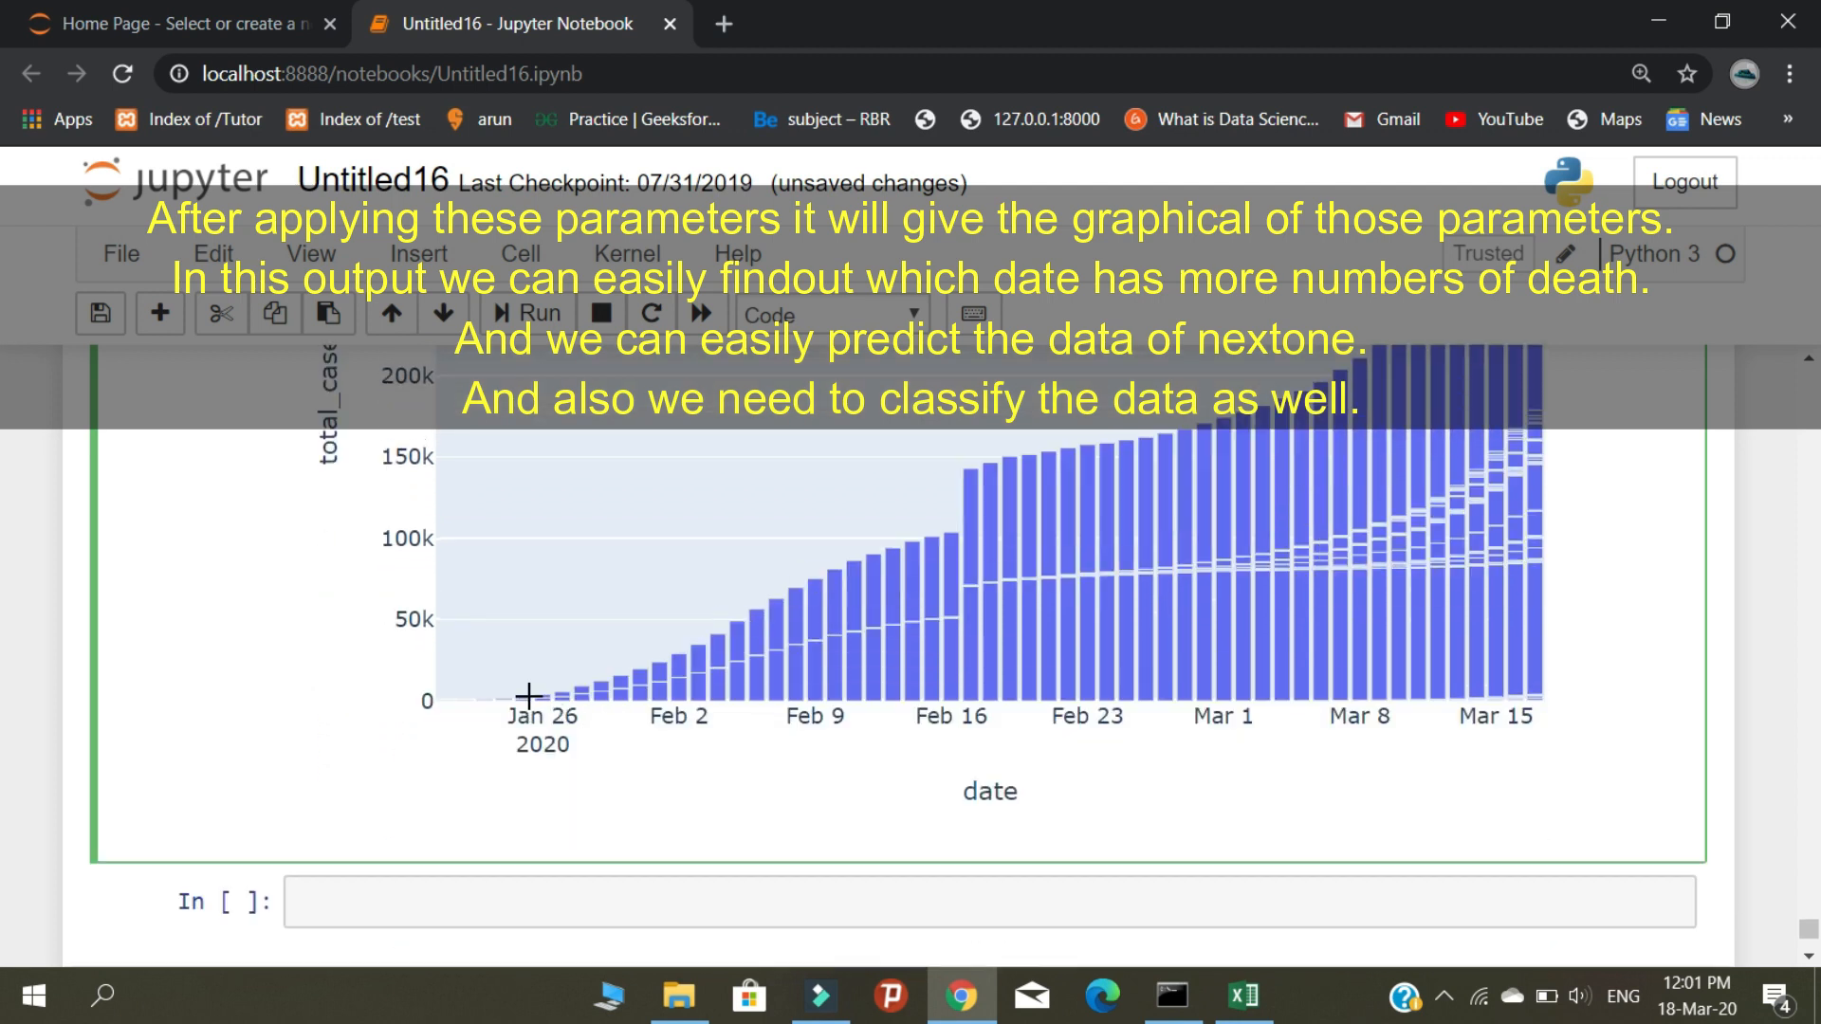
mouse_move(567, 690)
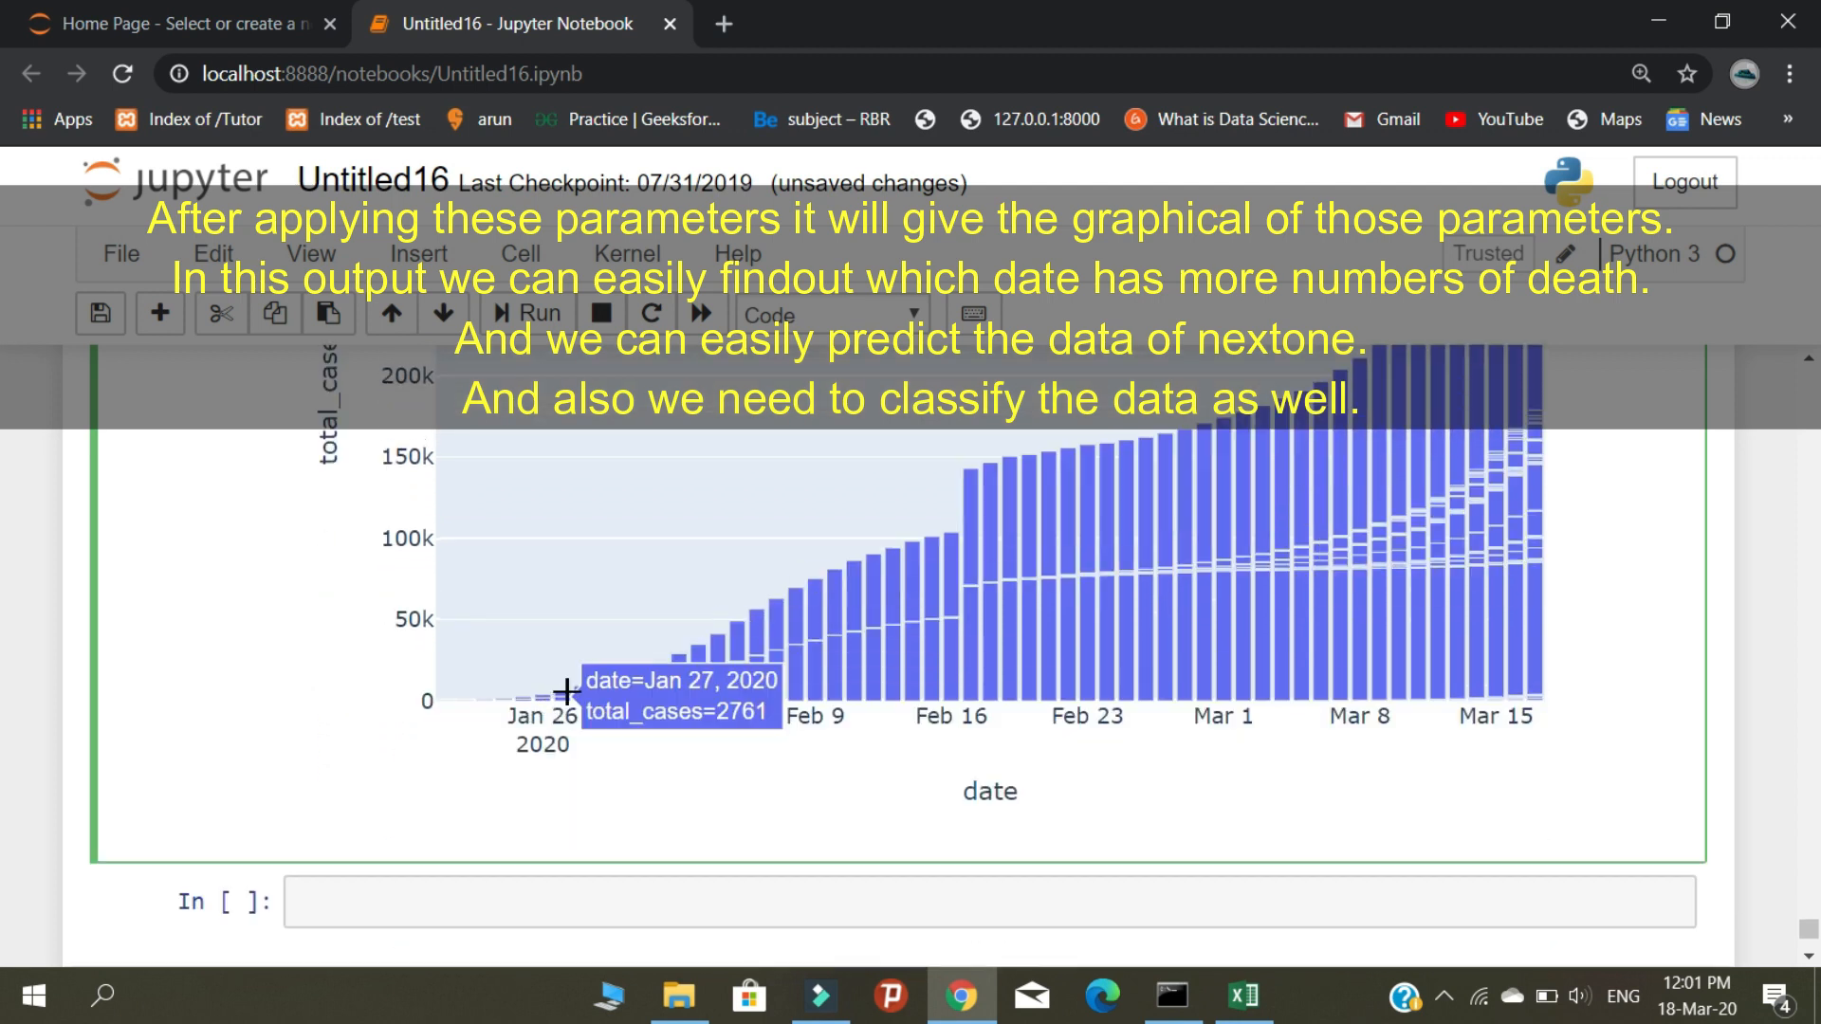
mouse_move(1219, 546)
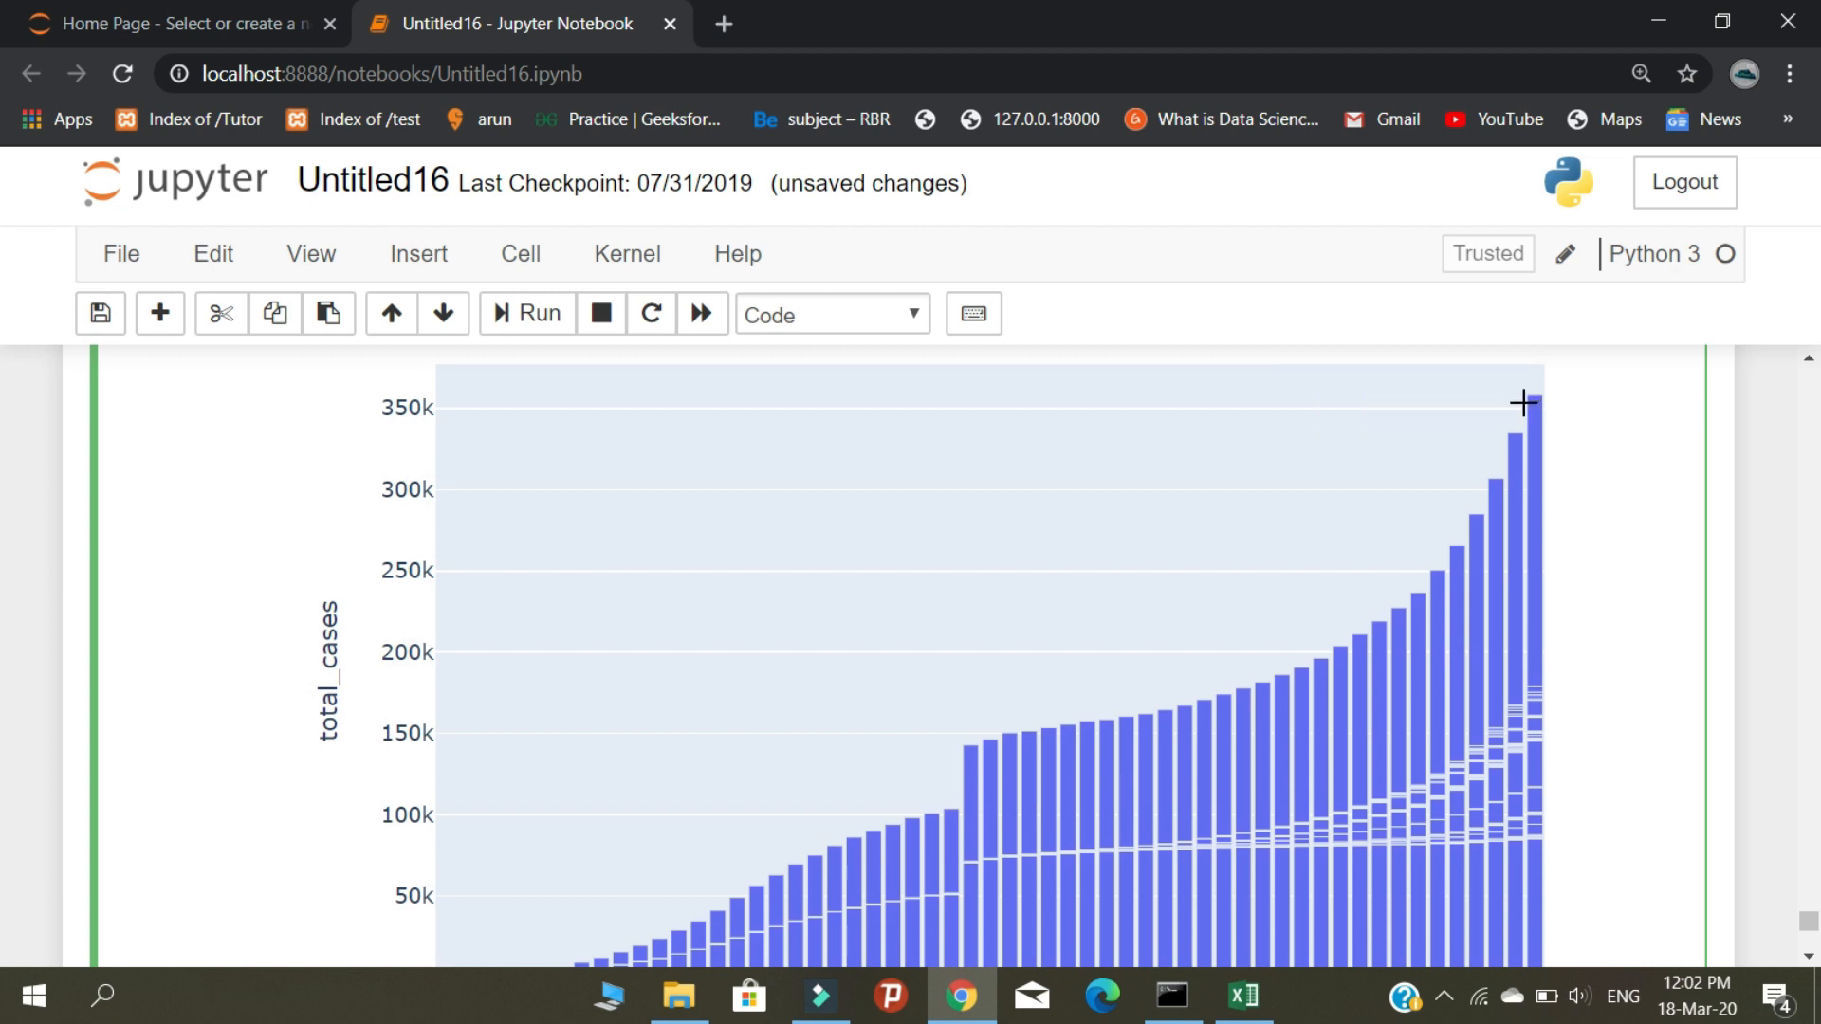
mouse_move(1527, 402)
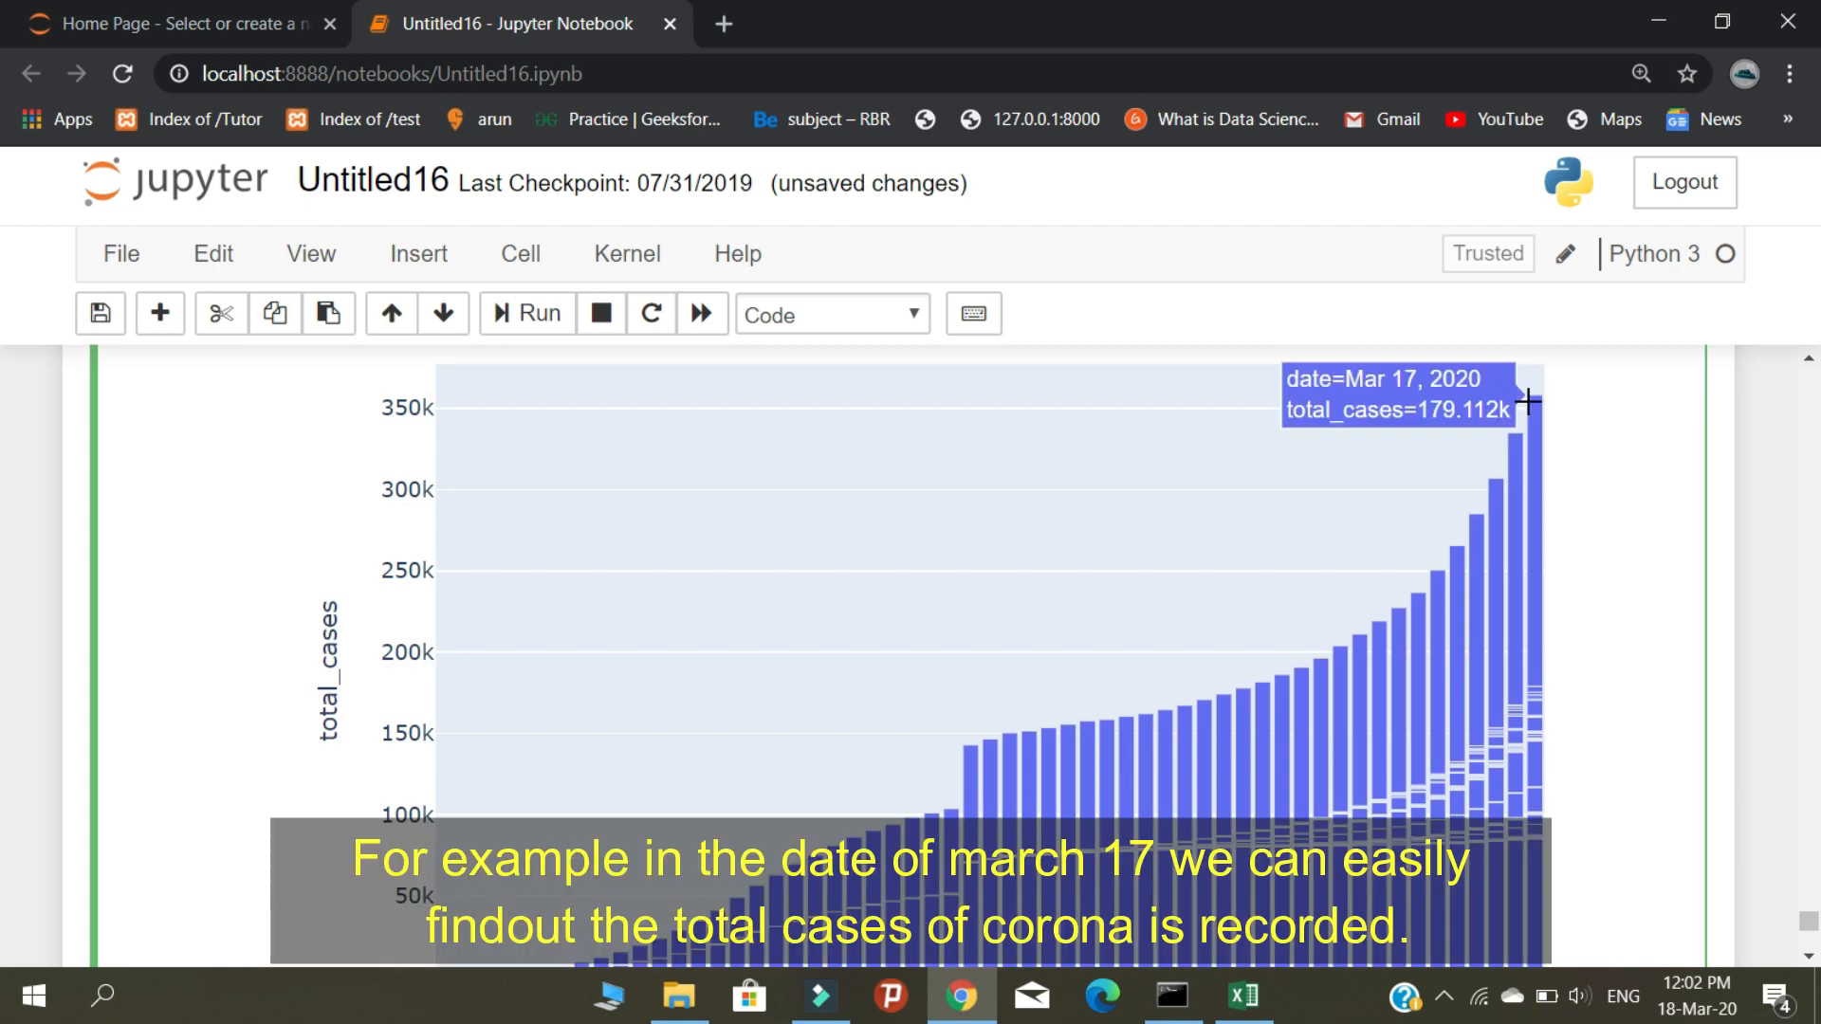
scroll(up, 3)
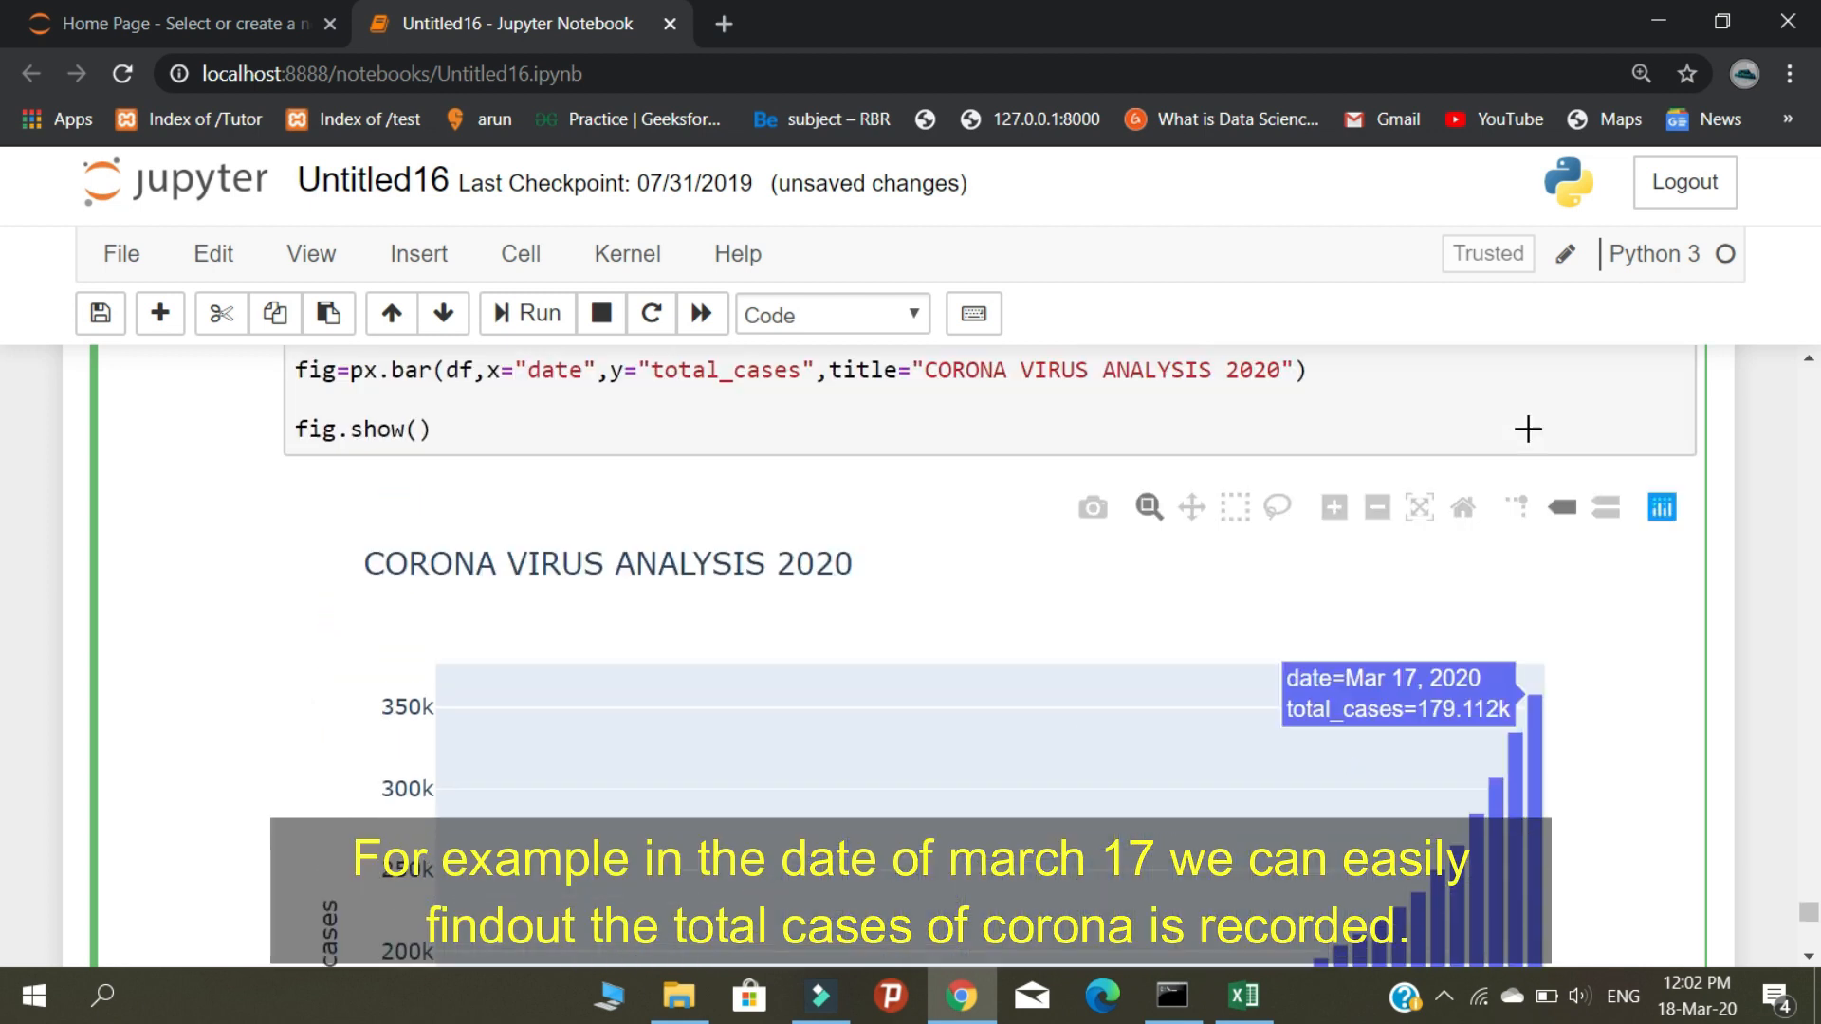
scroll(up, 3)
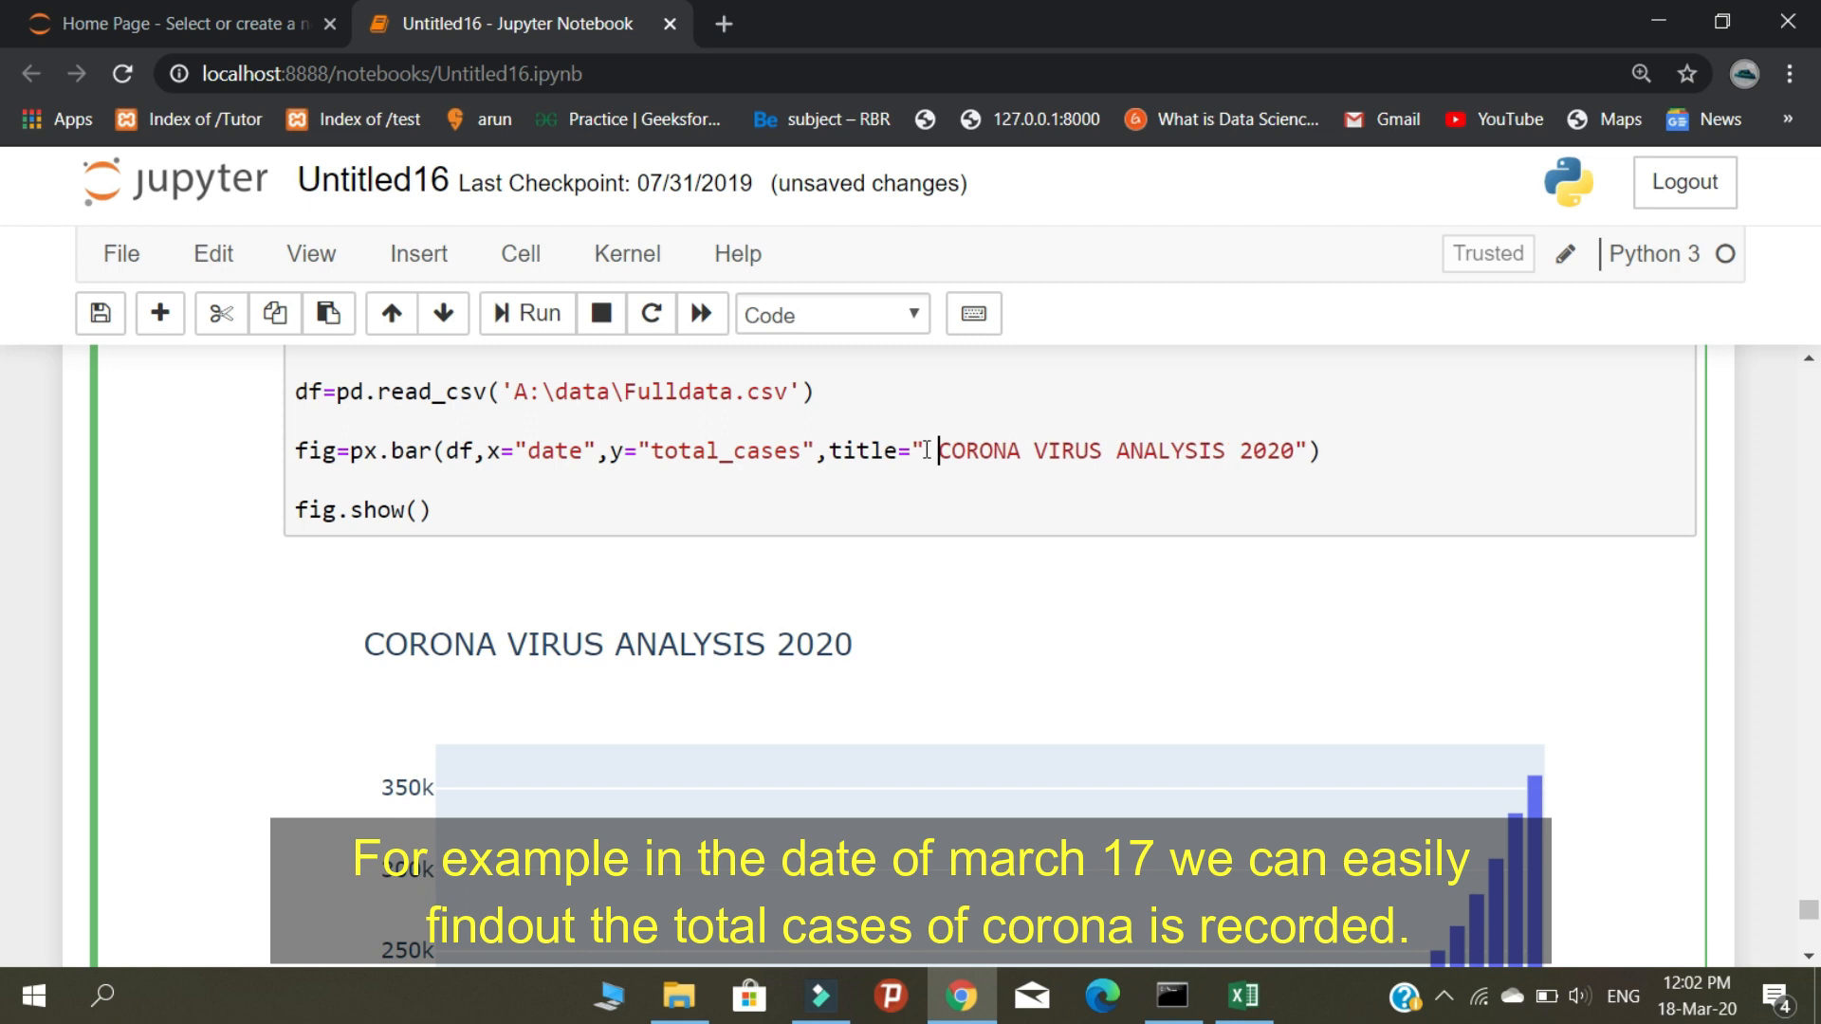
Step: Prefix the title with AK, switch y to total_deaths, rerun and review the chart (Mar 17 shows 7426)
text(AK)
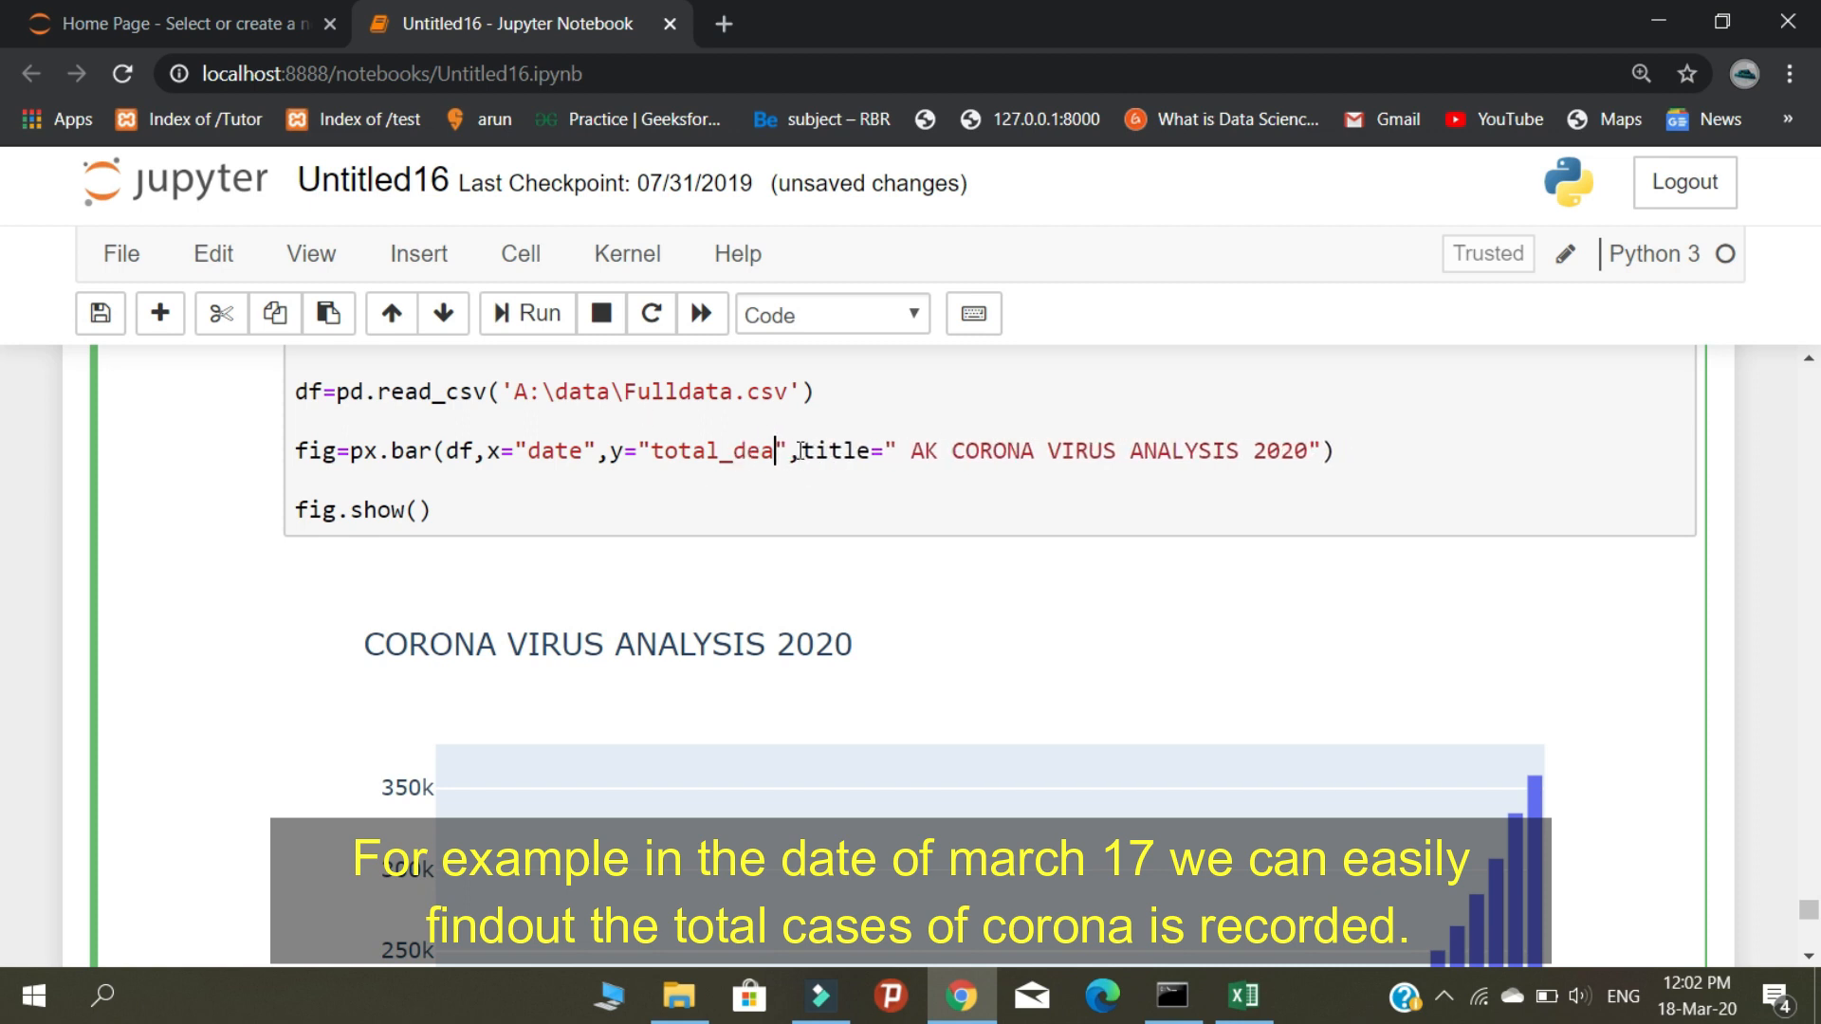
click(525, 313)
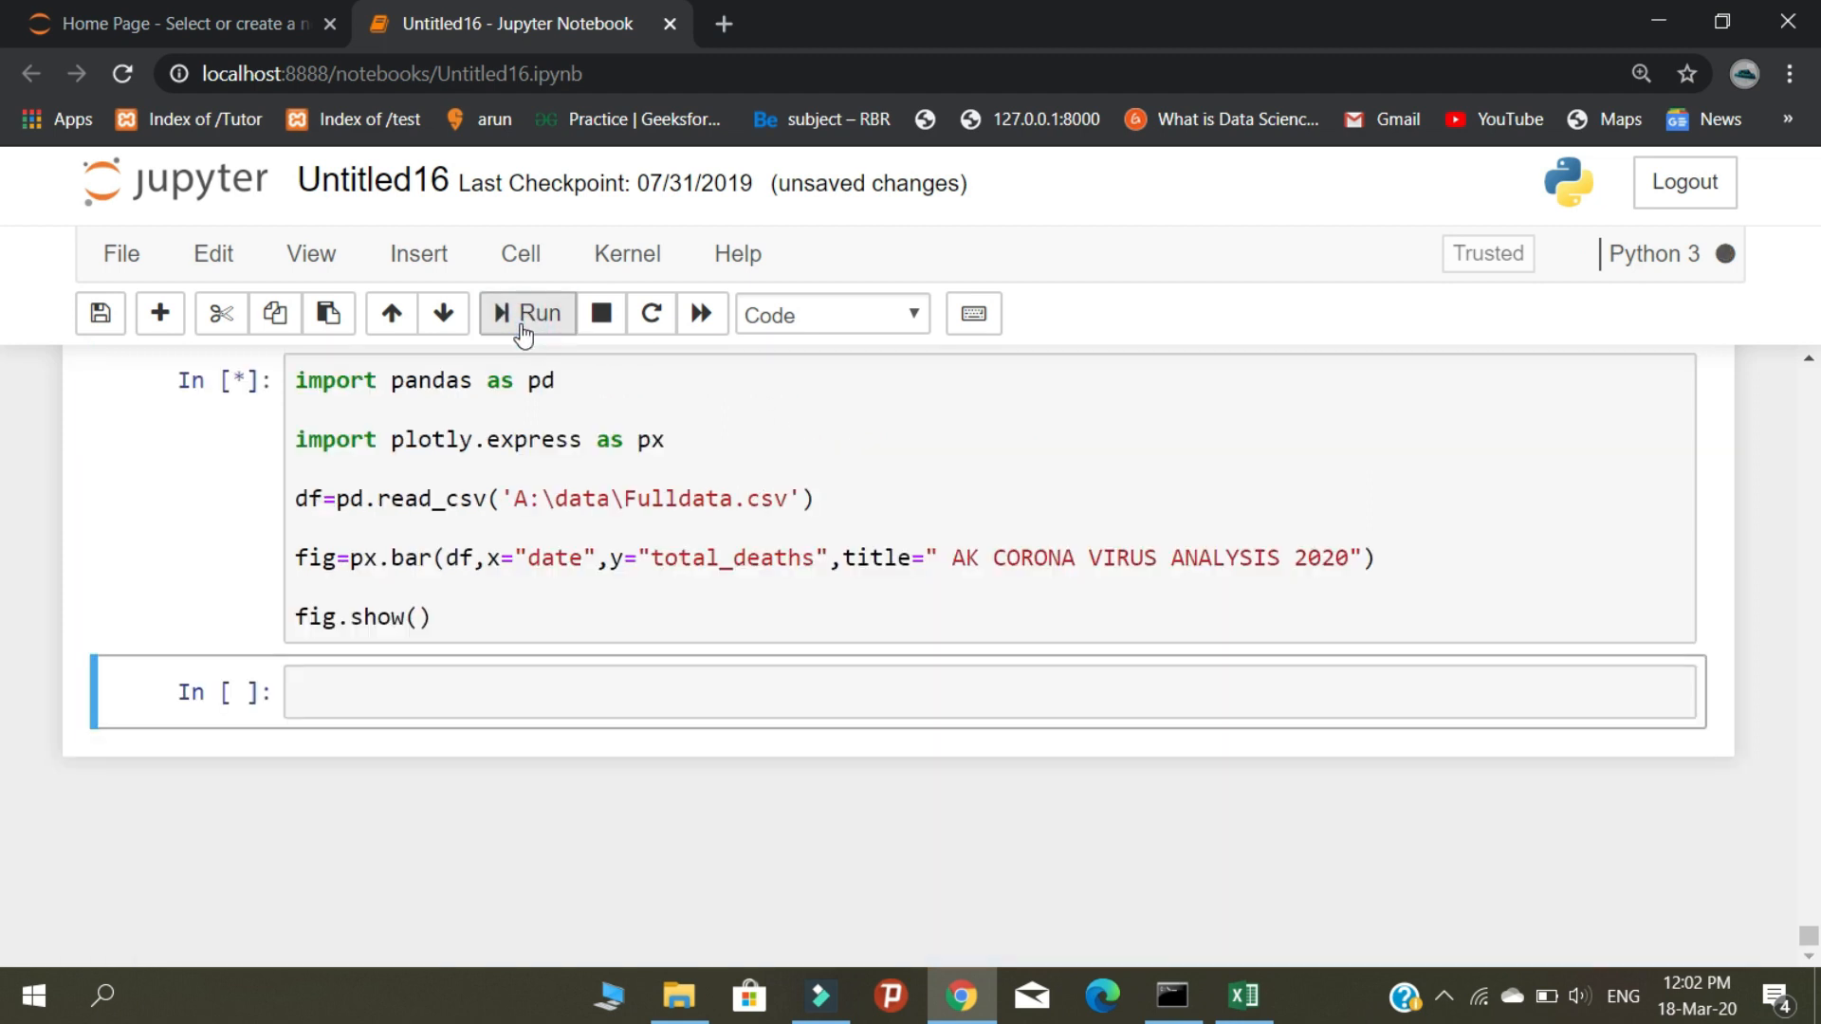
click(525, 313)
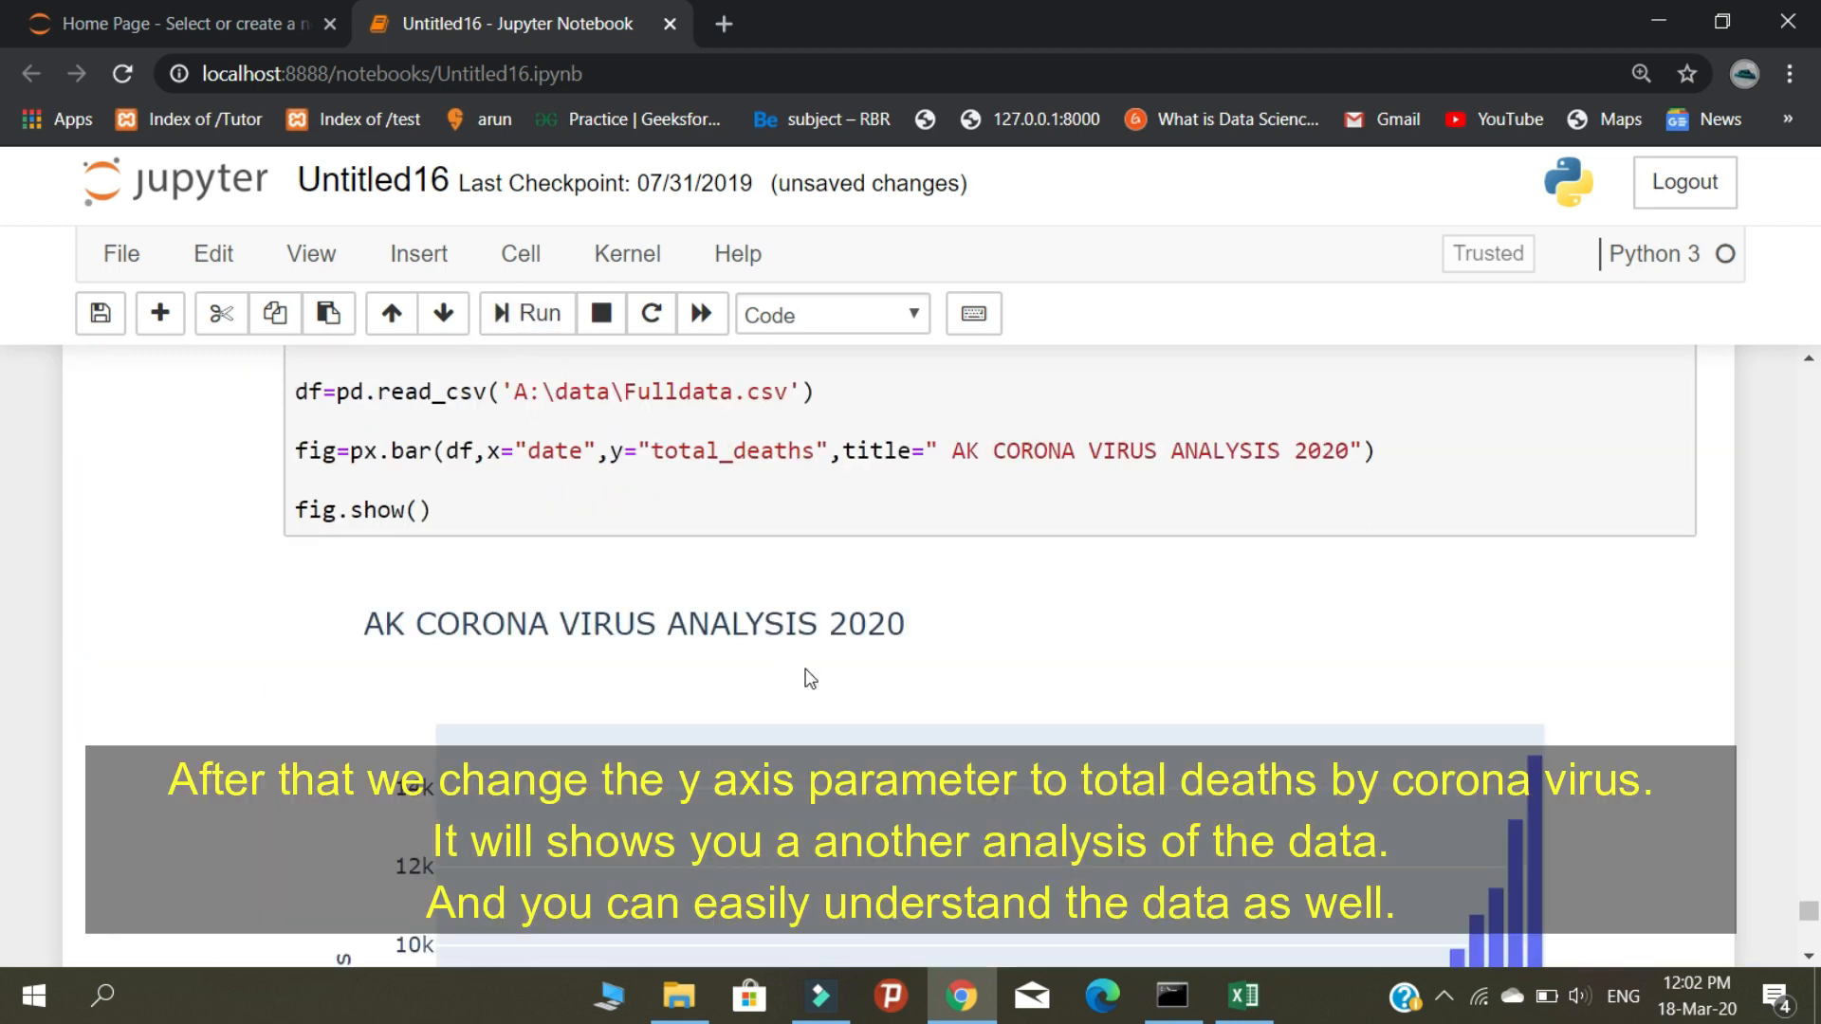
scroll(down, 3)
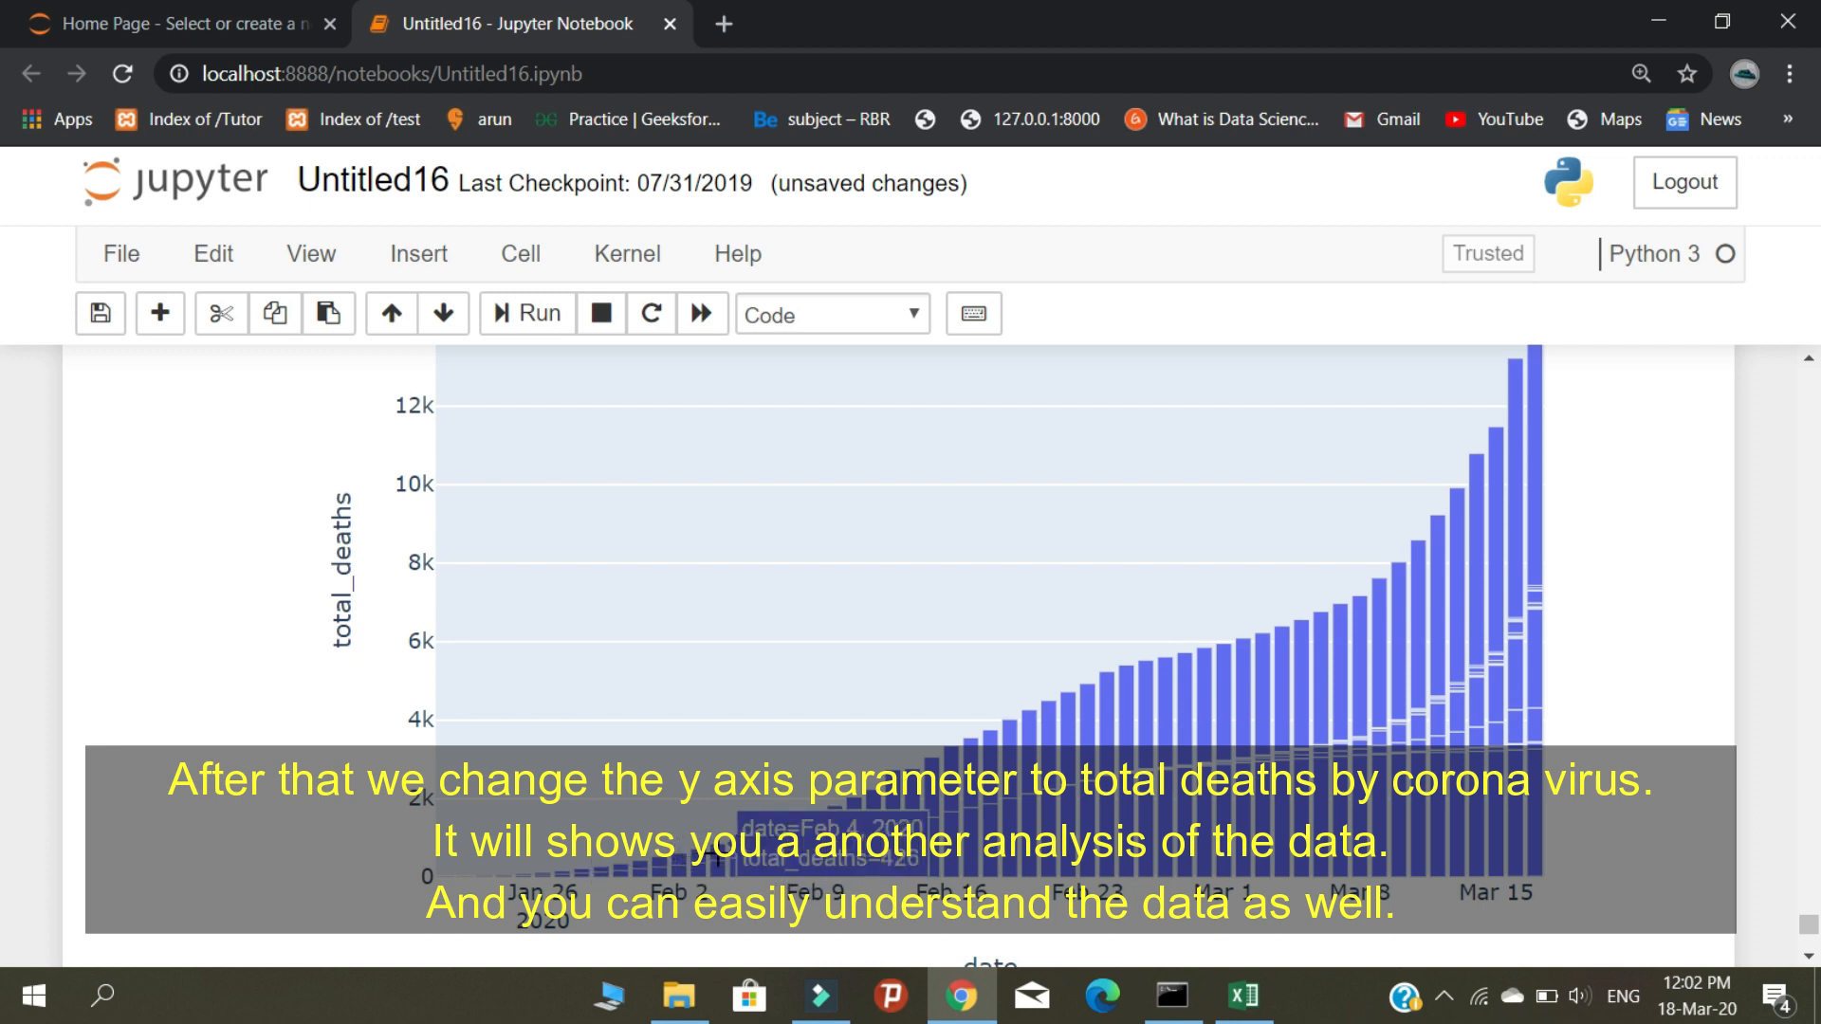
mouse_move(1520, 460)
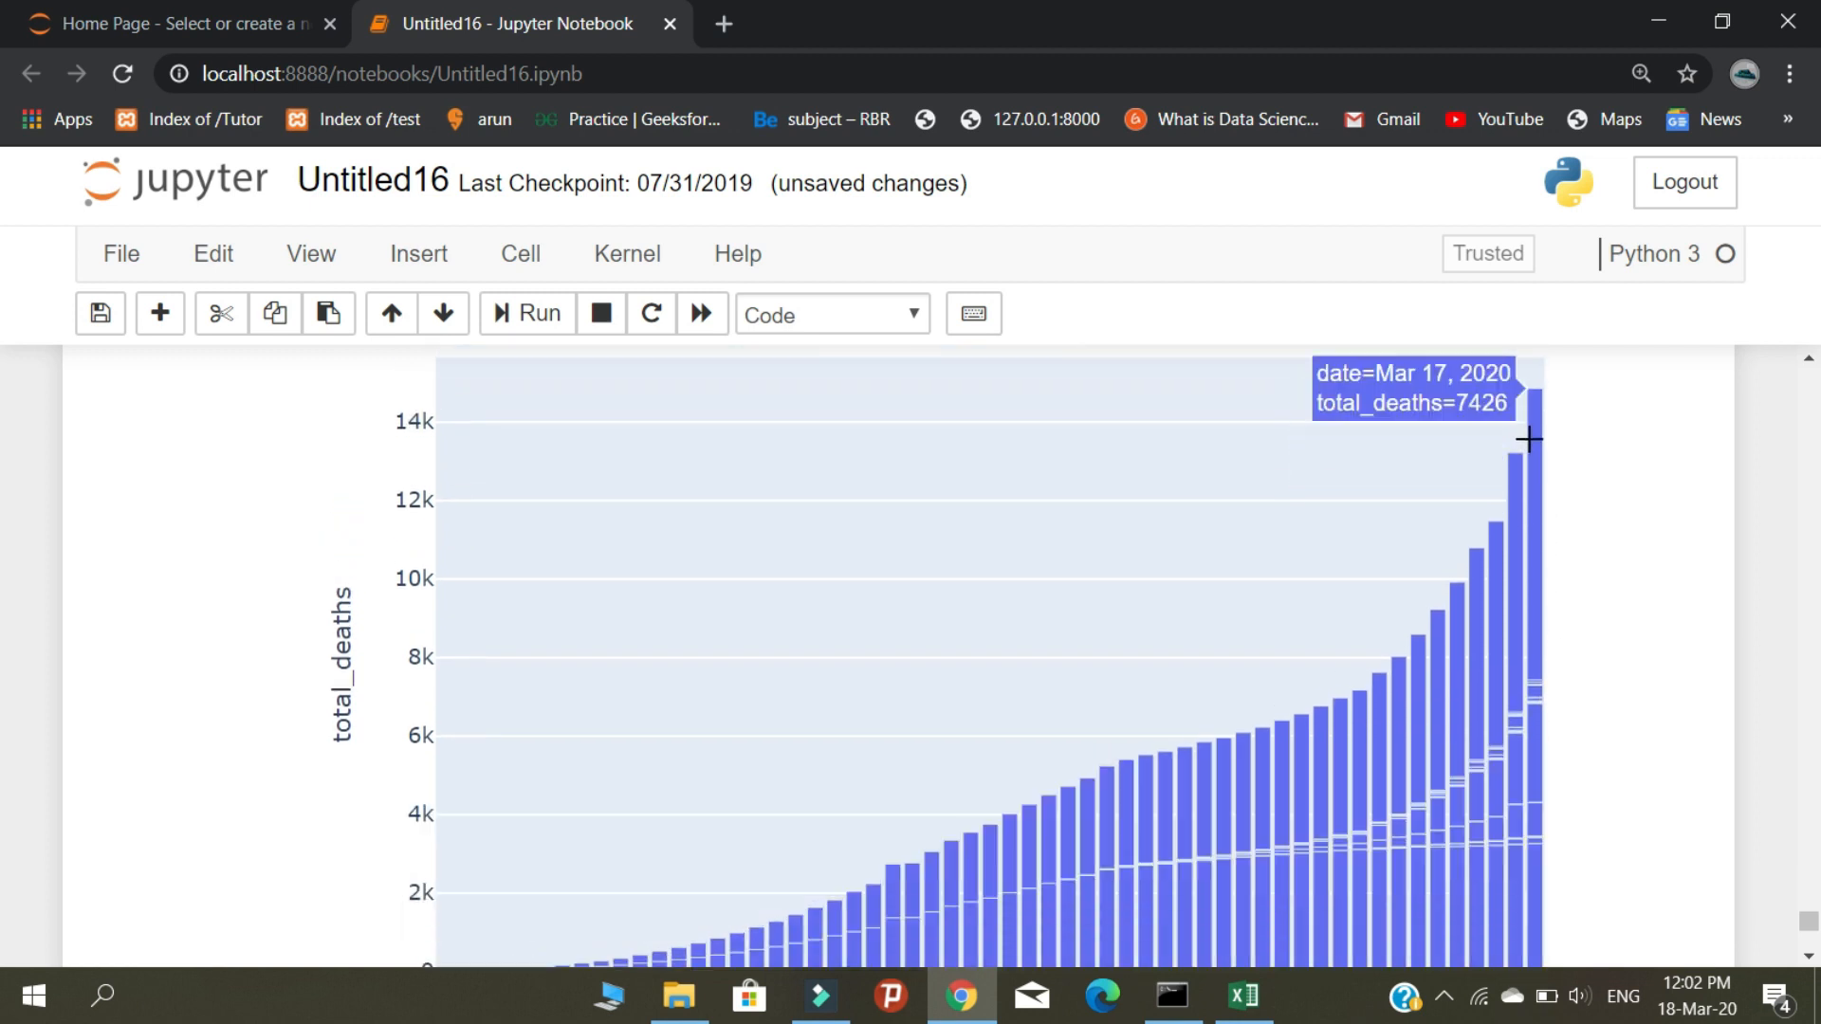
mouse_move(1530, 410)
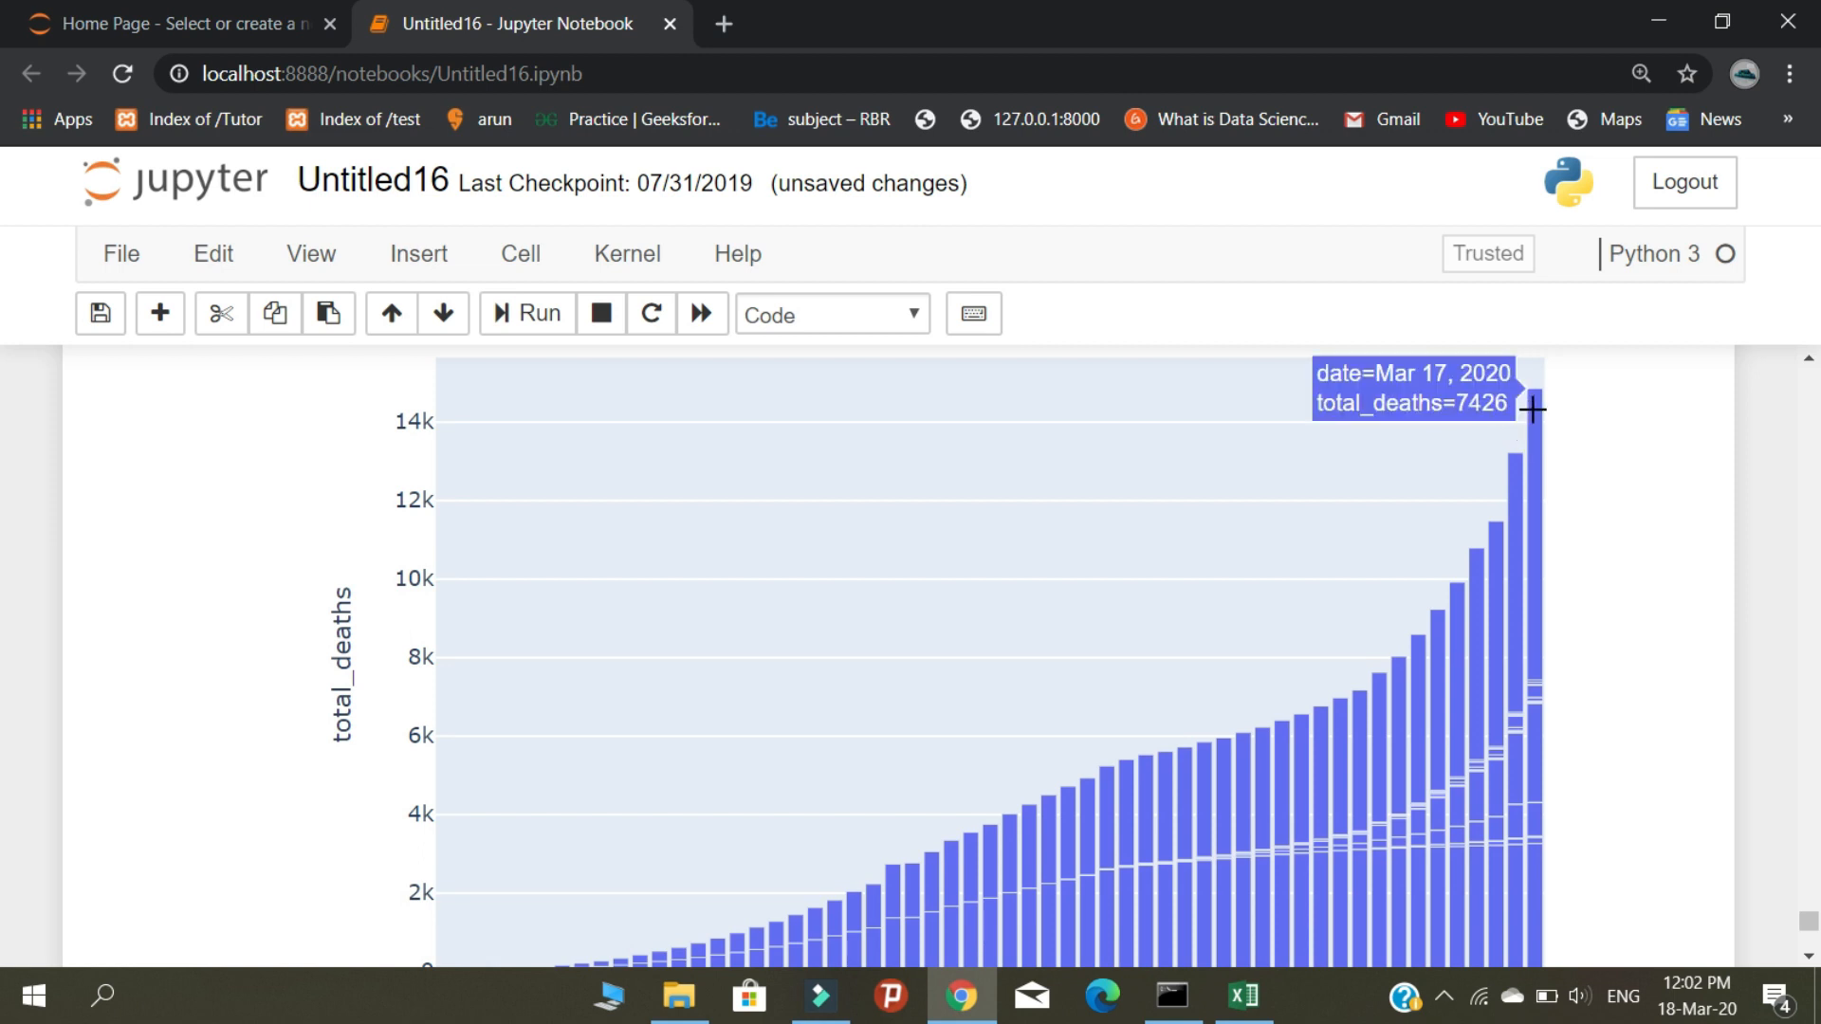
scroll(up, 3)
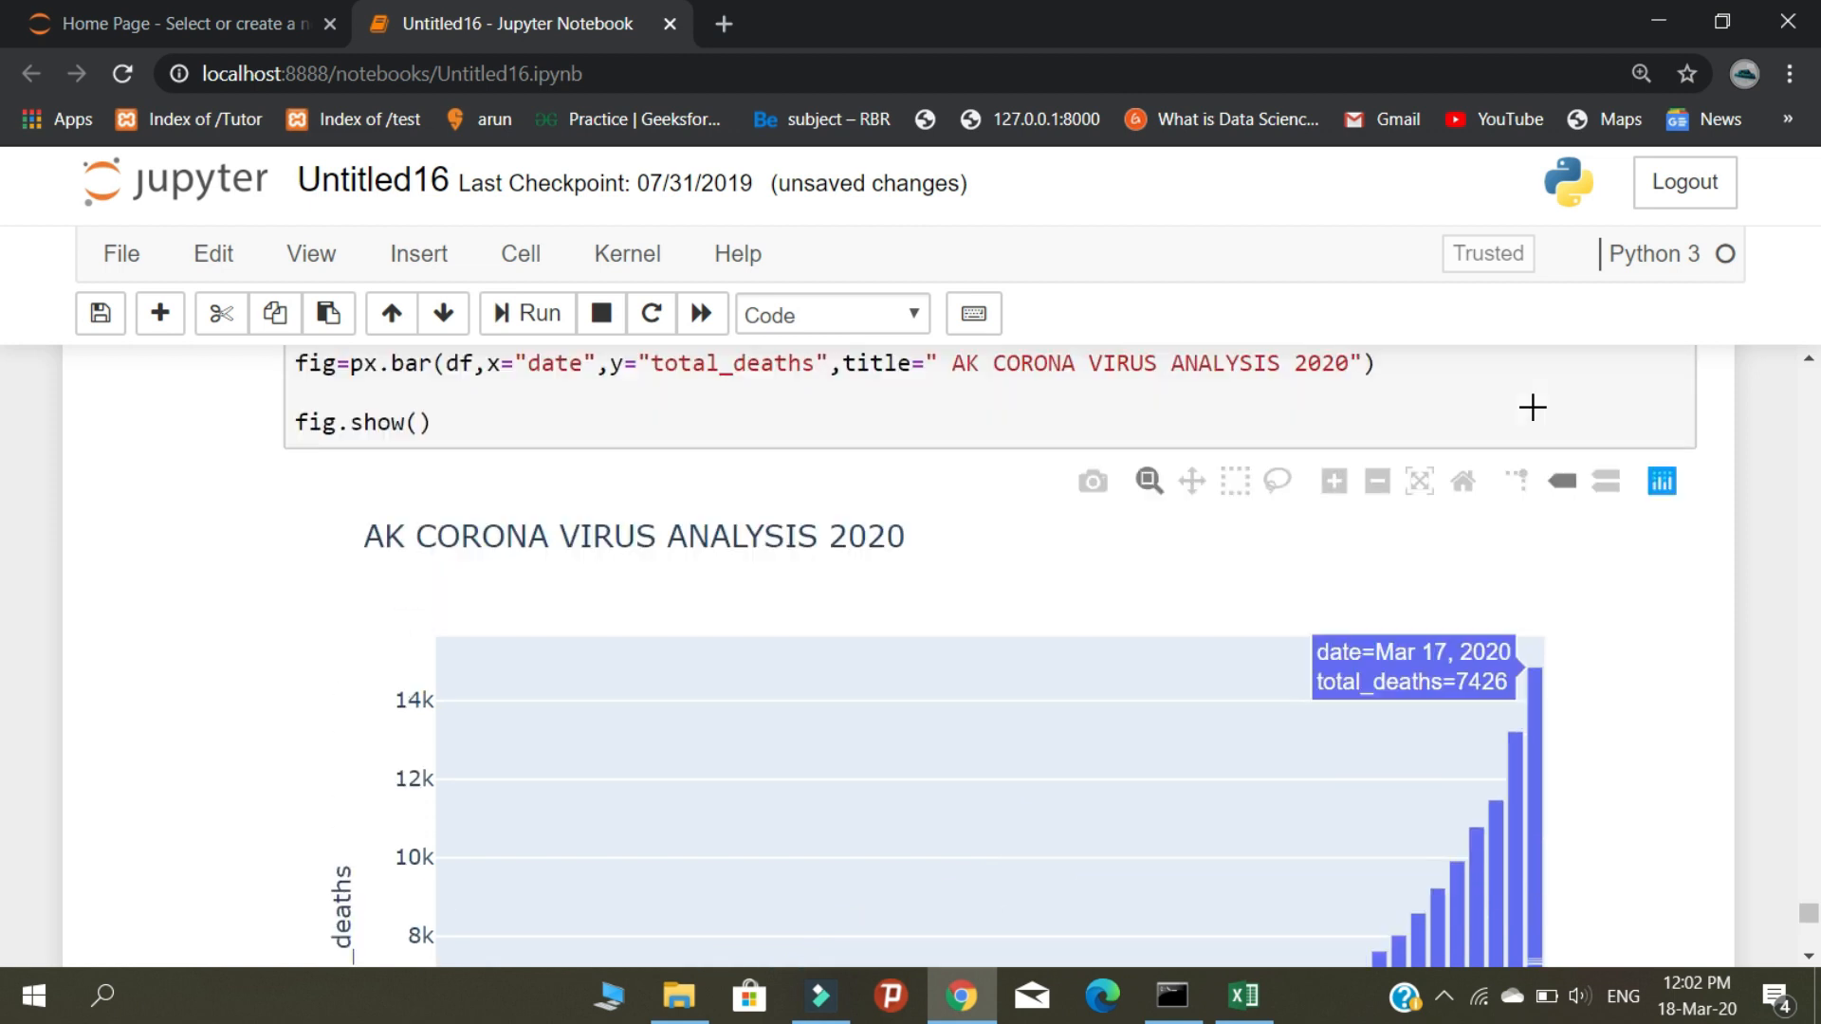
scroll(up, 3)
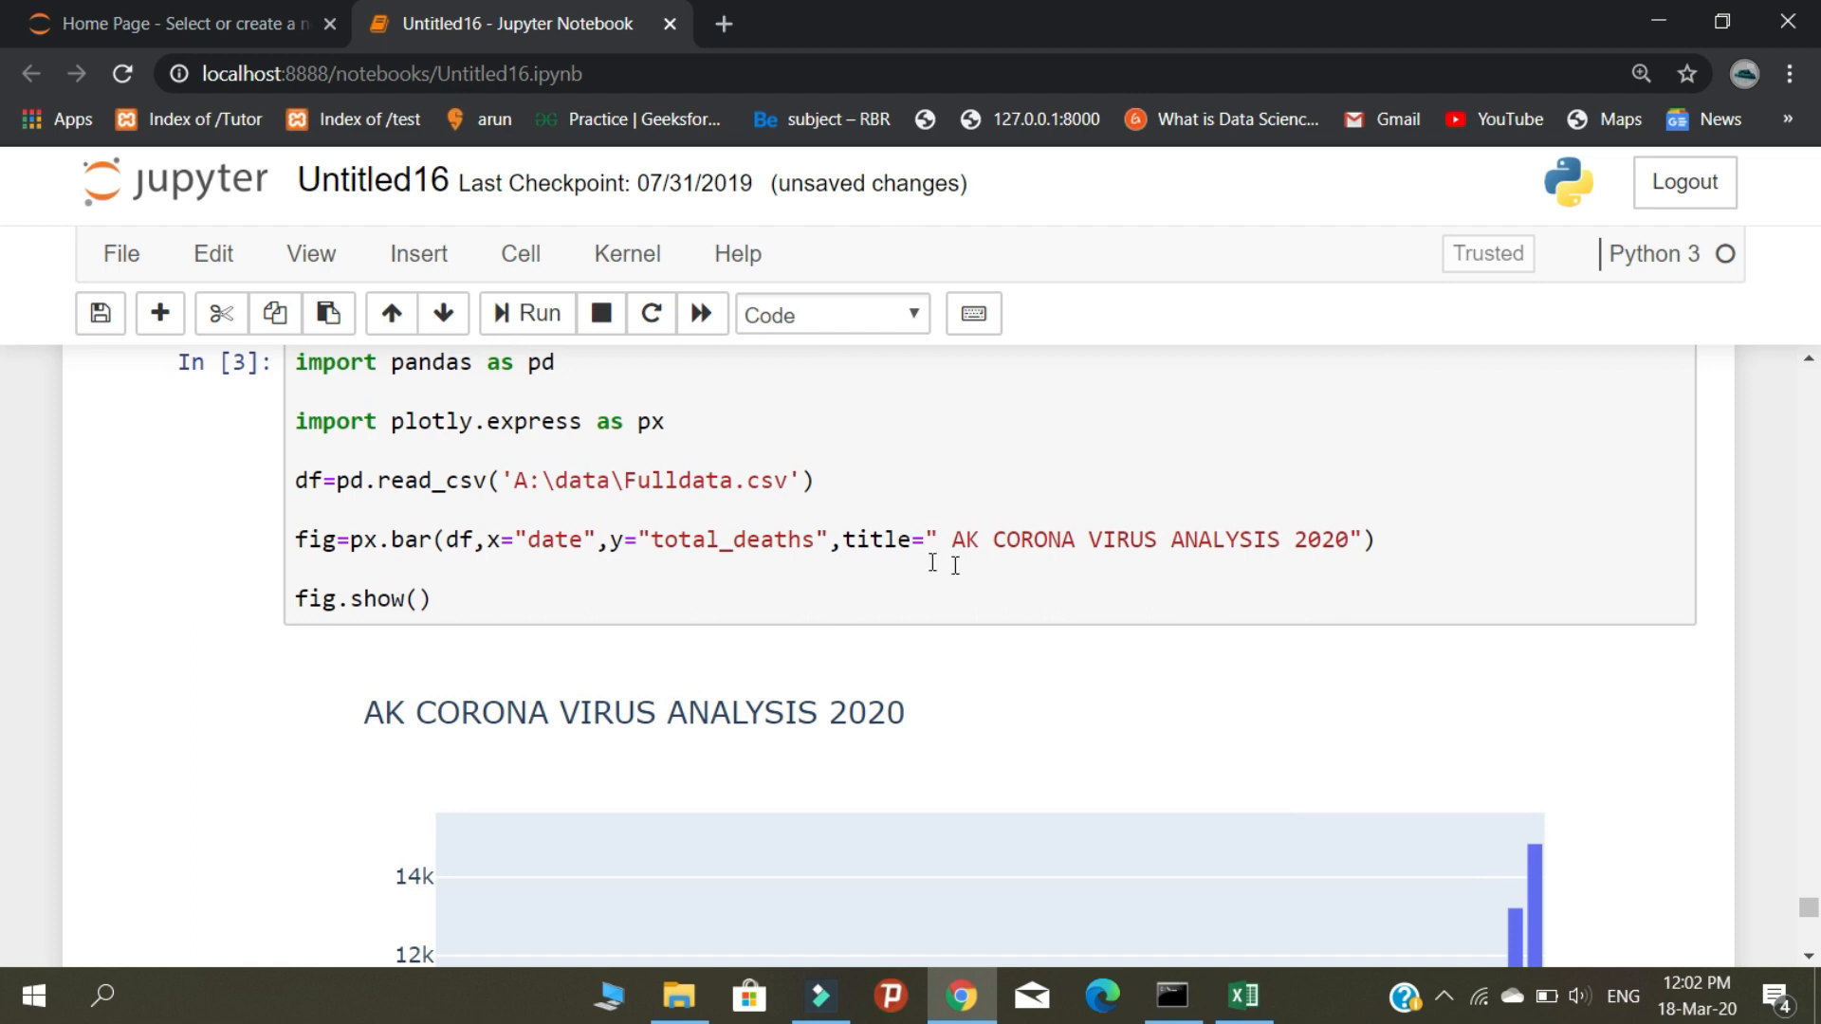
Step: Replace y="total_deaths" with y="new_cases" and rerun the cell to redraw the chart
click(808, 541)
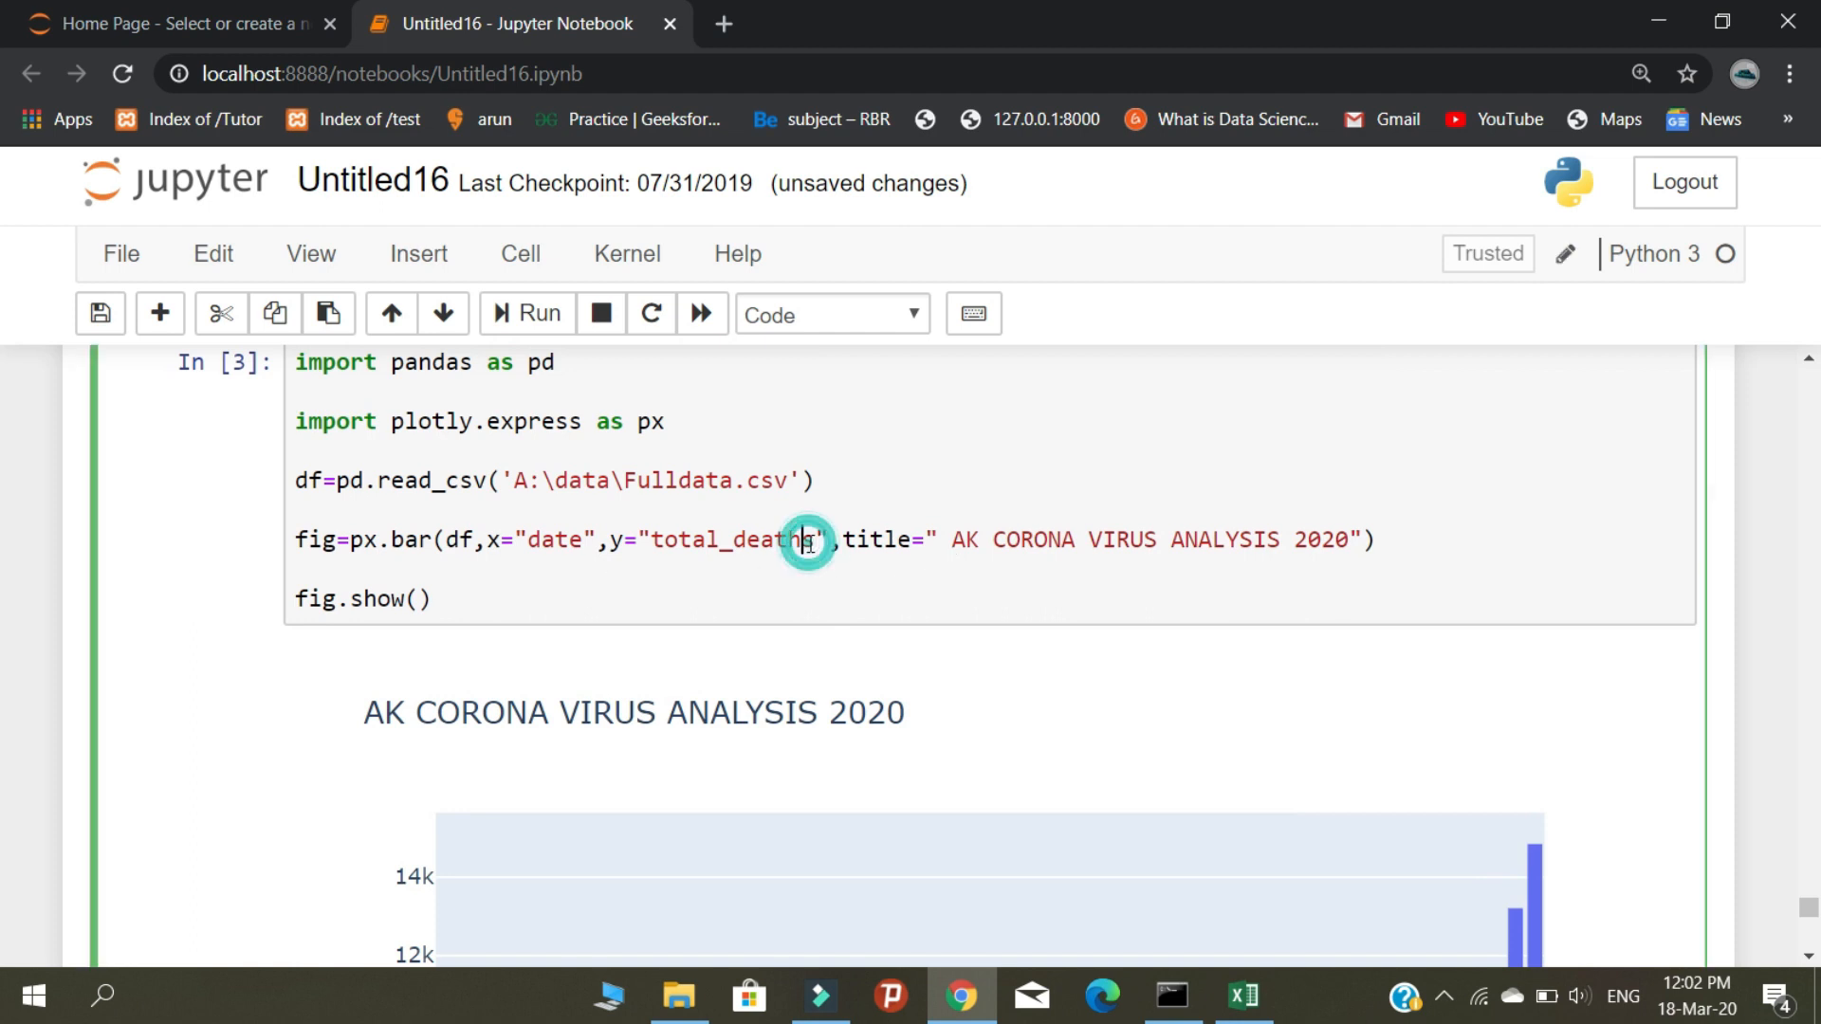
key(Backspace)
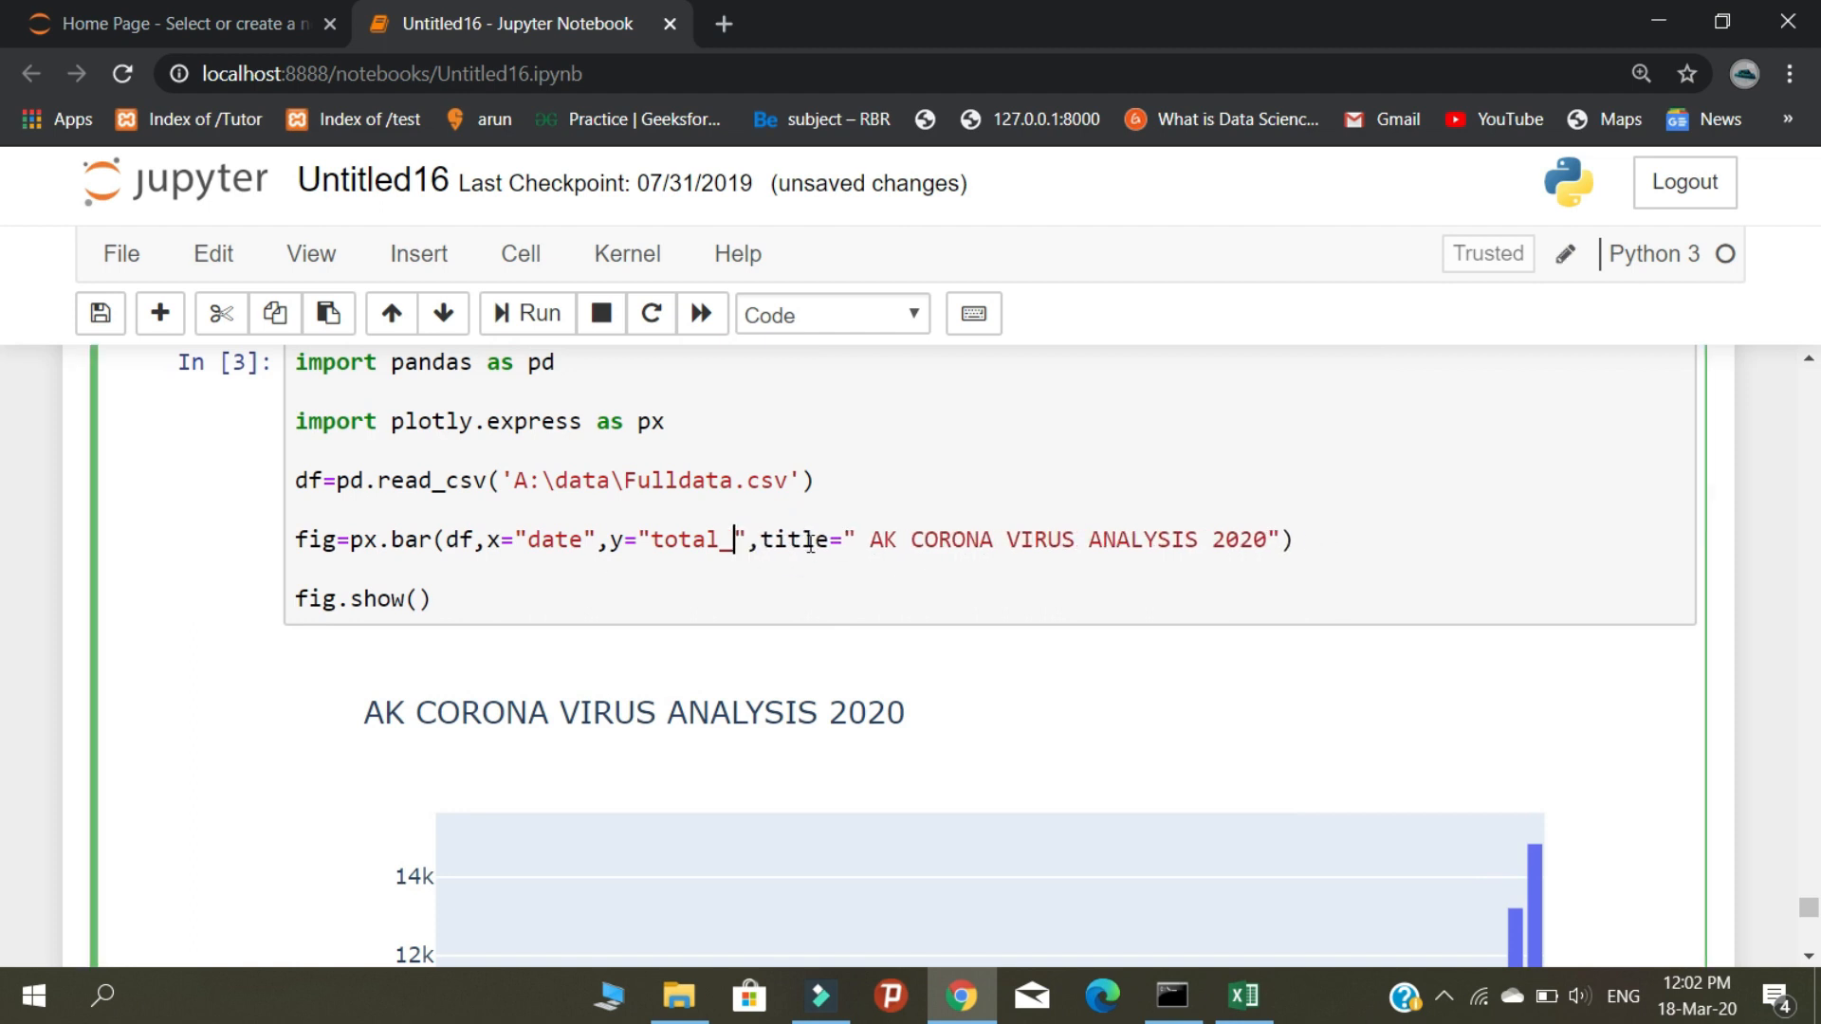
text(new)
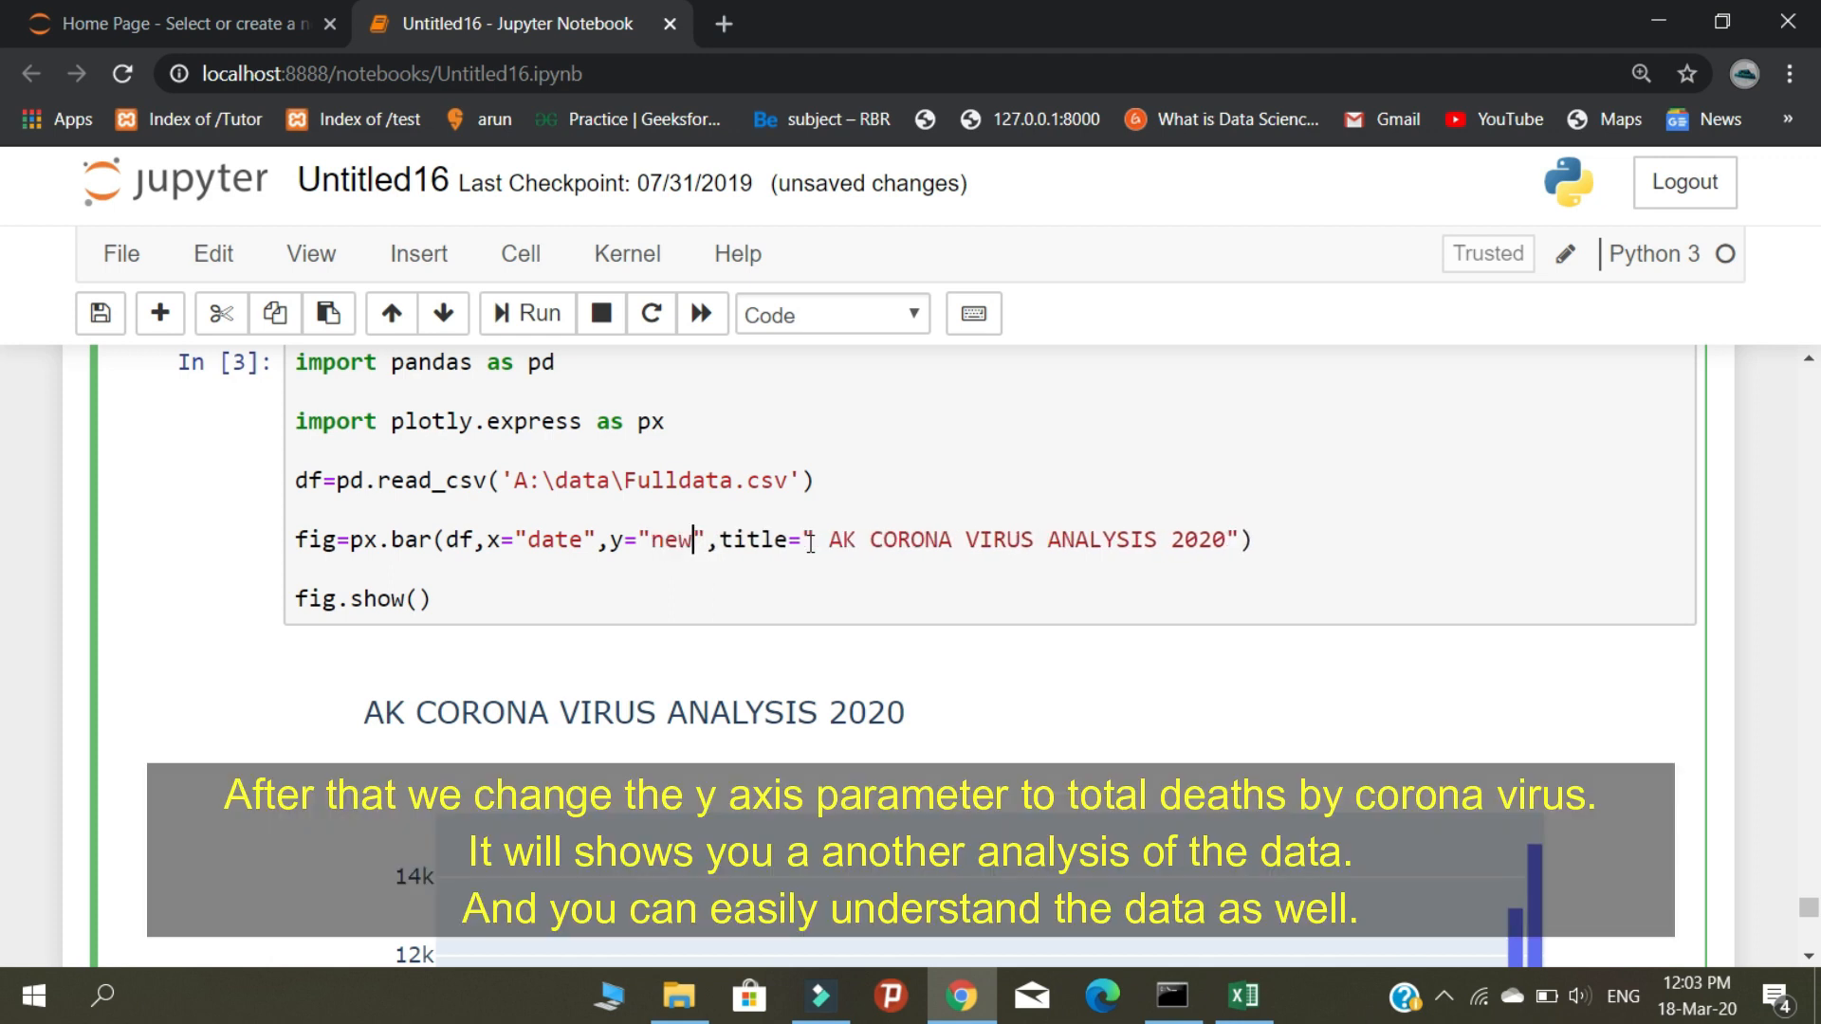
text(_cases)
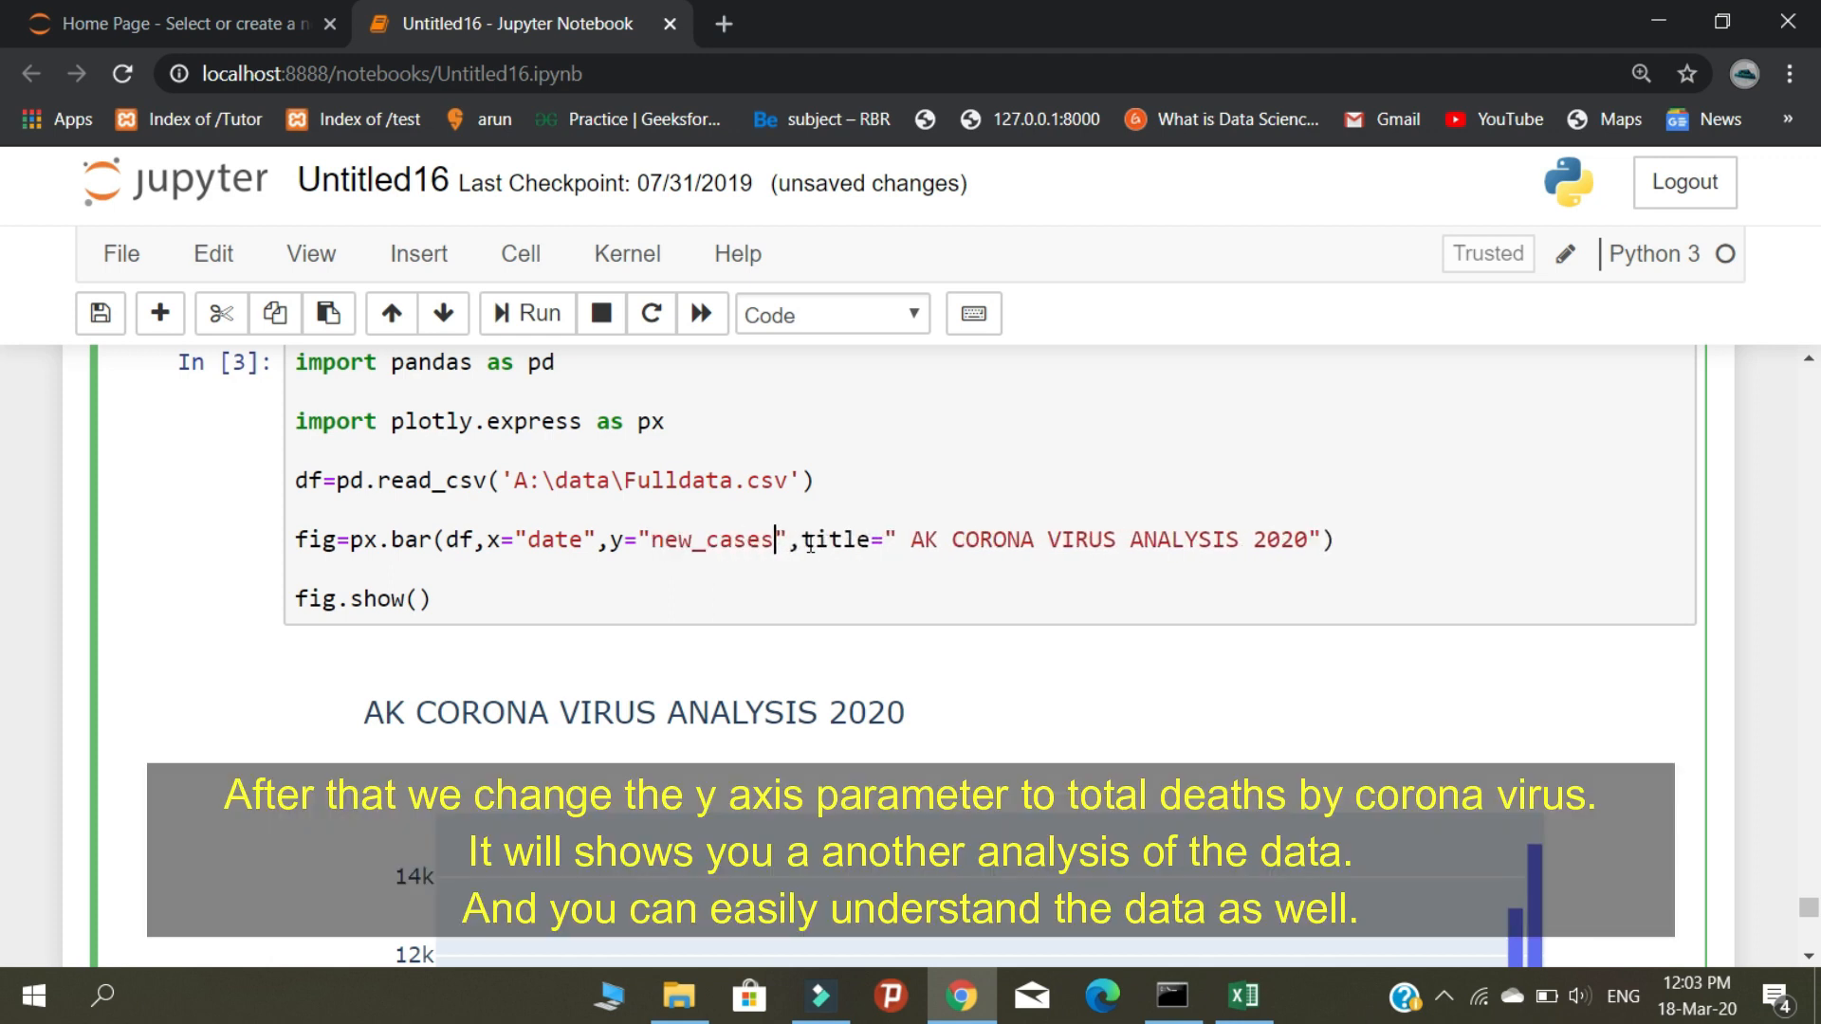
click(526, 313)
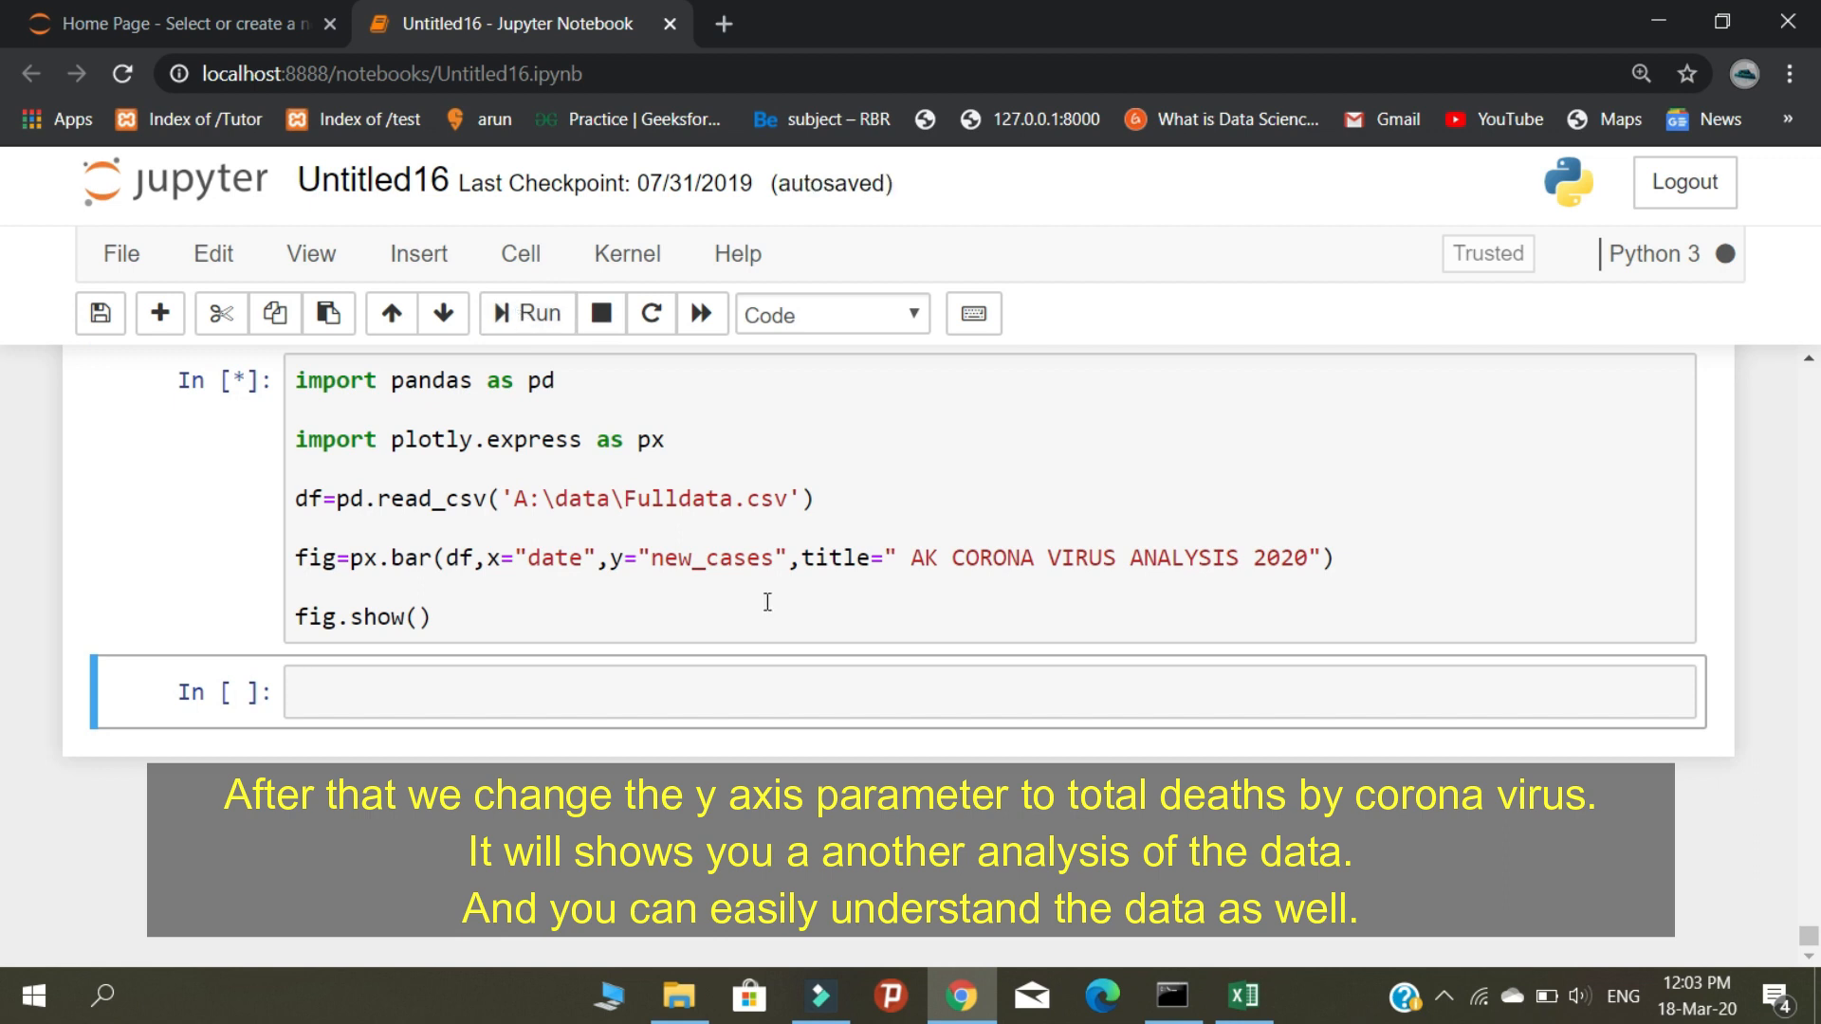
click(525, 313)
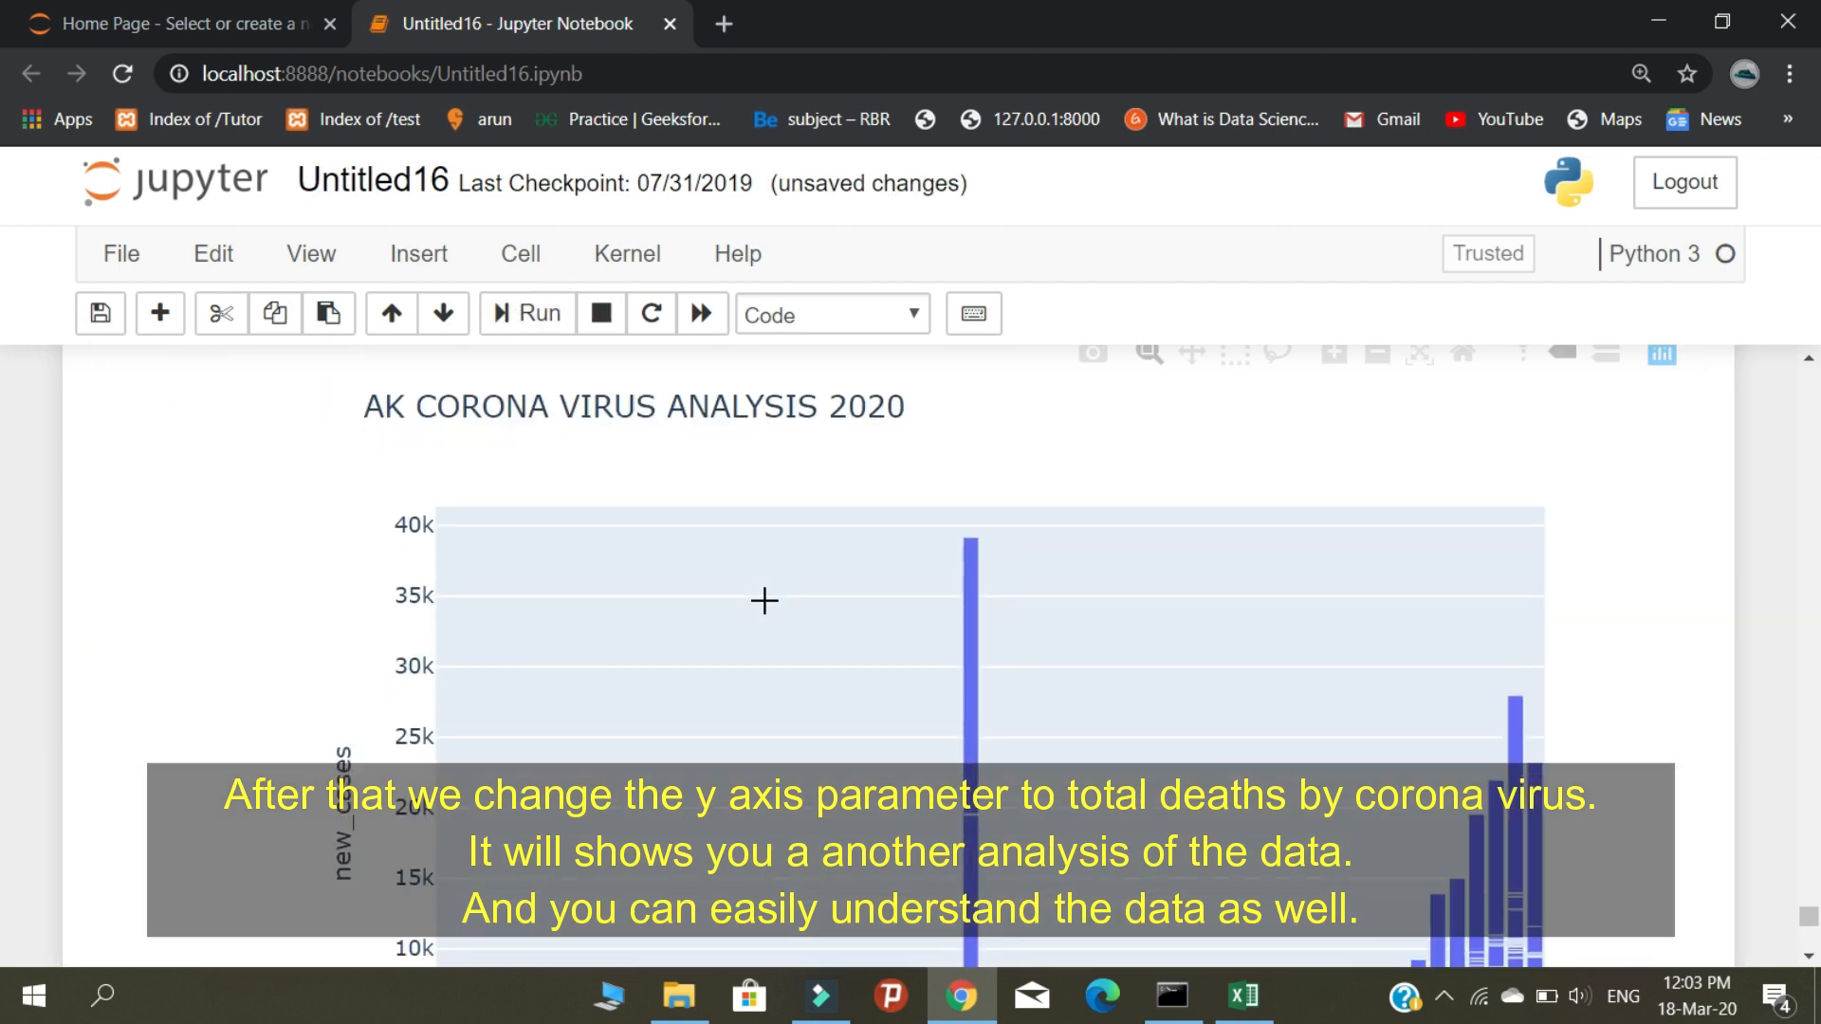